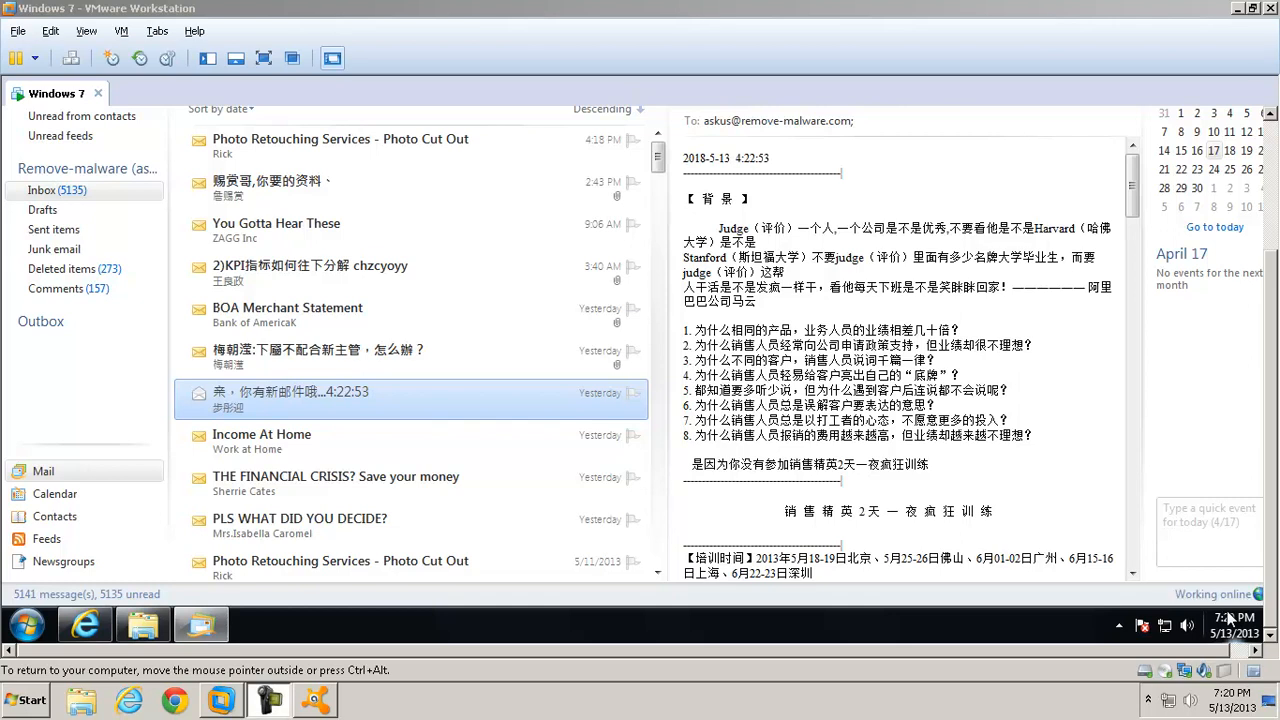
{"action": "mouse_move", "coordinate": [698, 138]}
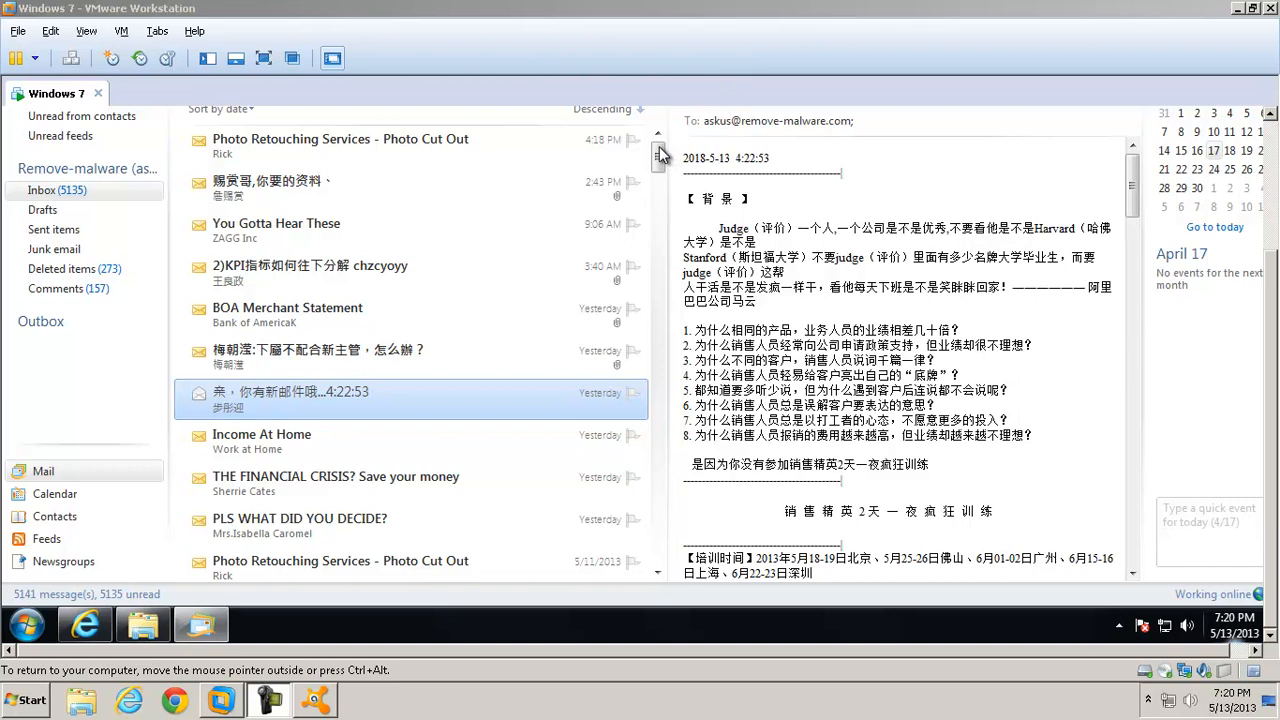
{"action": "mouse_move", "coordinate": [623, 35]}
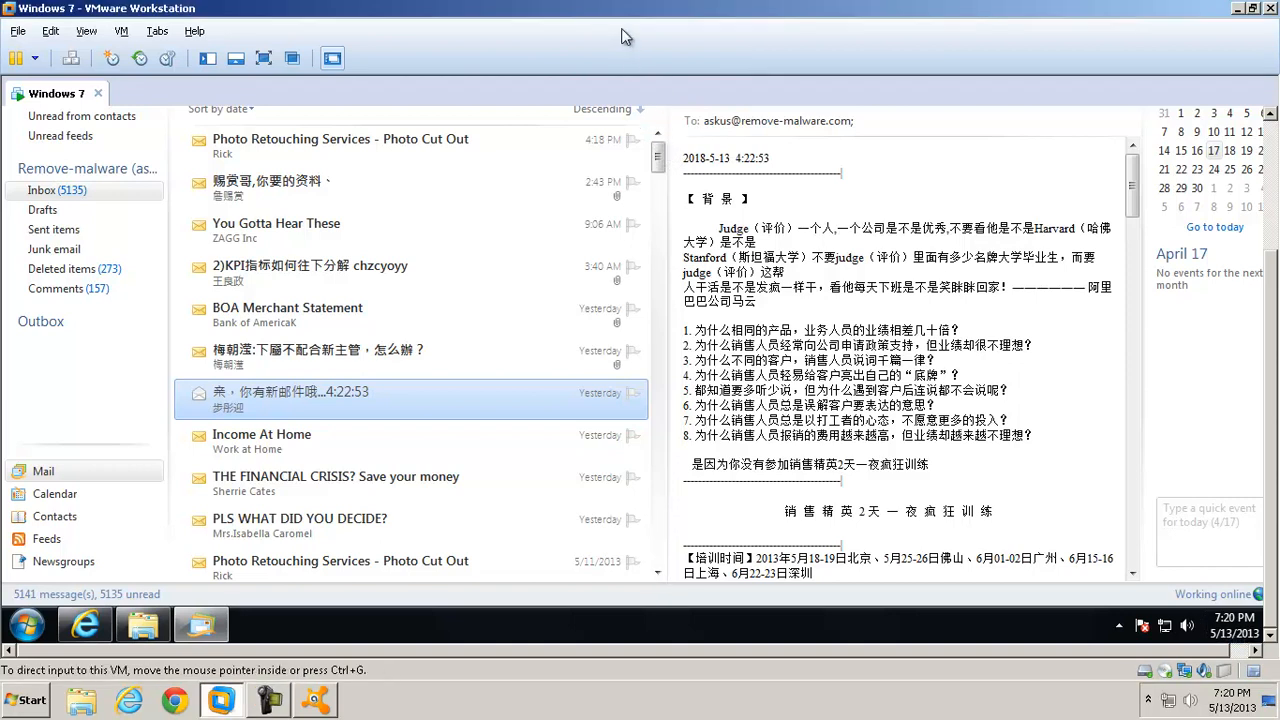
{"action": "mouse_move", "coordinate": [623, 42]}
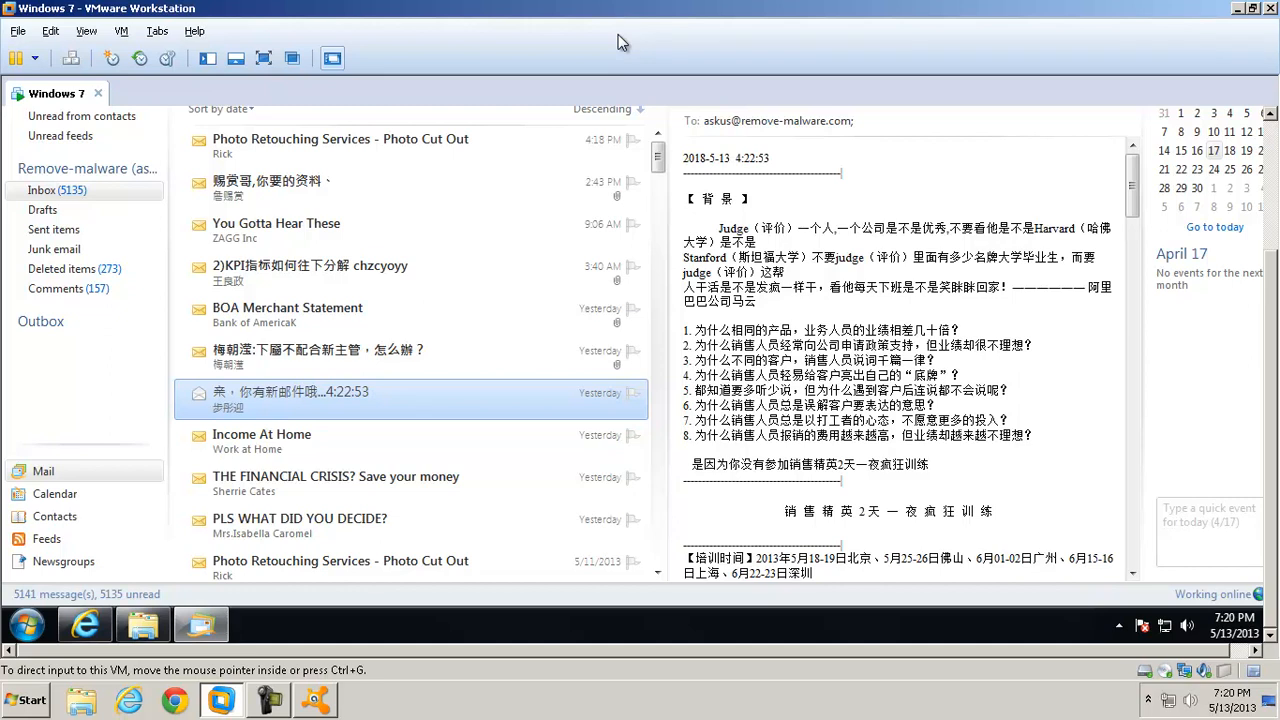
{"action": "mouse_move", "coordinate": [1115, 140]}
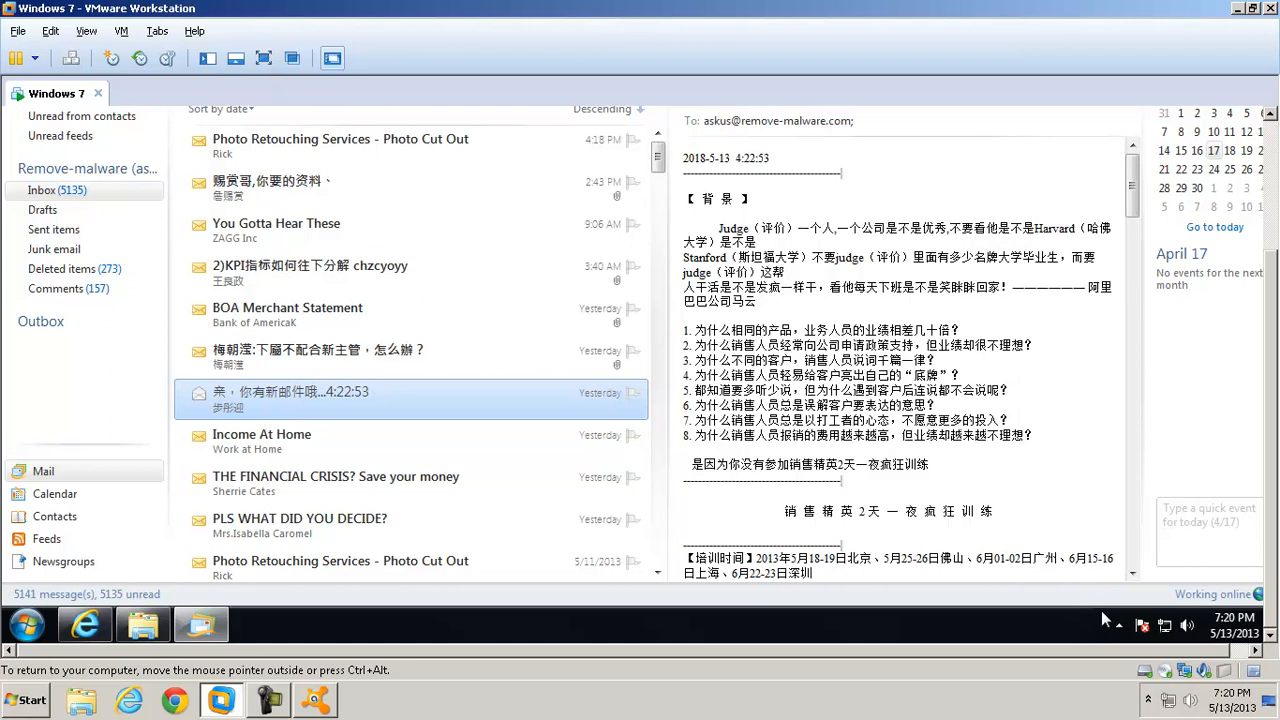
Reveal the hidden notification-area icons in the Windows 7 guest's system tray
{"action": "left_click", "coordinate": [1118, 625]}
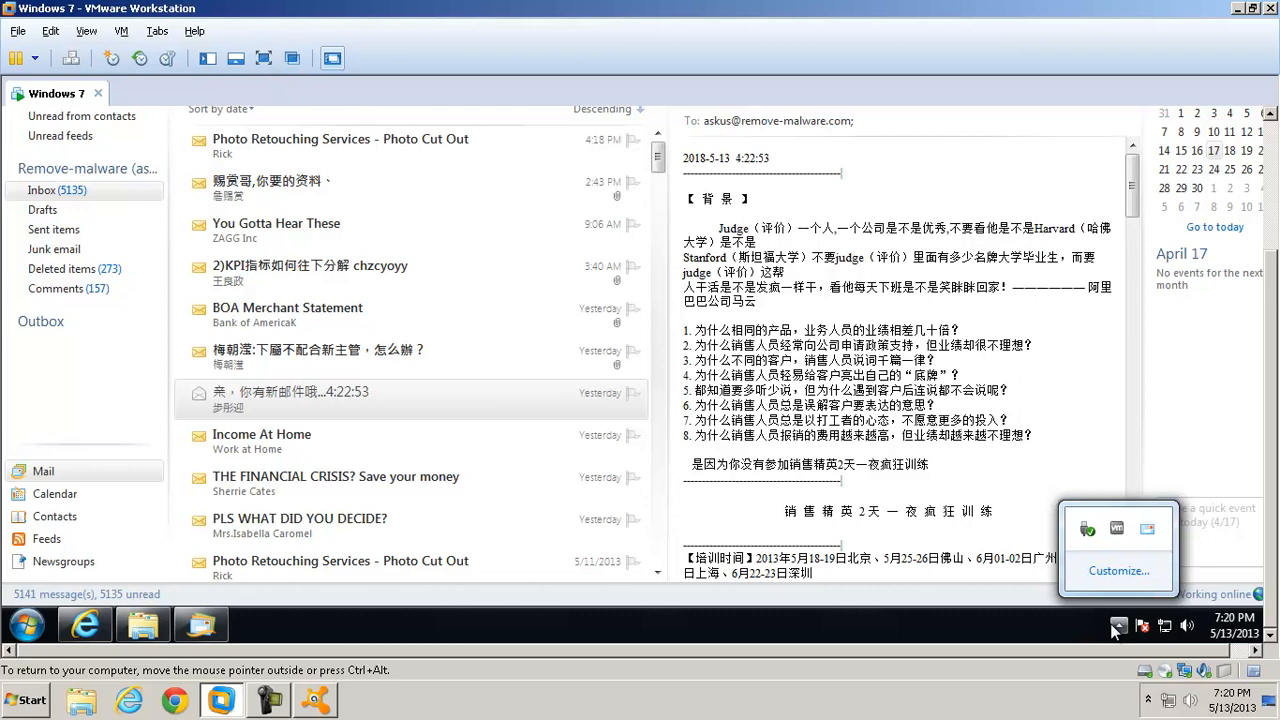
{"action": "mouse_move", "coordinate": [1099, 629]}
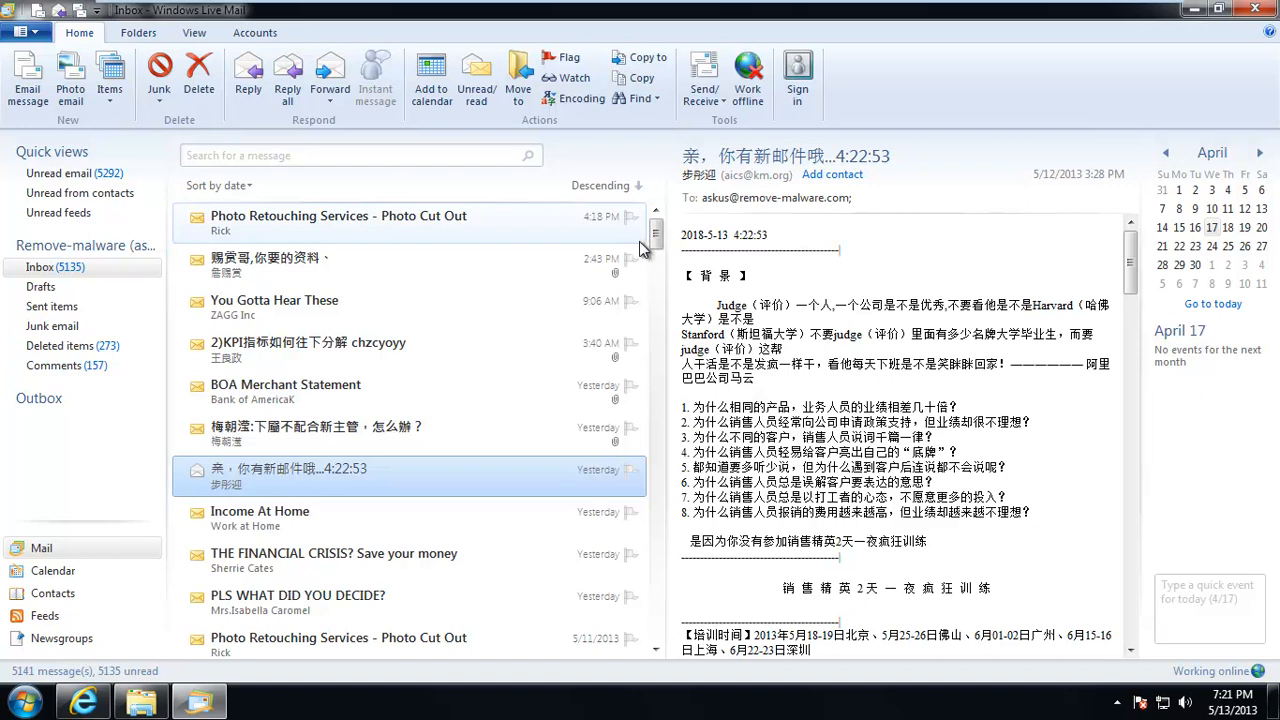
{"action": "mouse_move", "coordinate": [510, 225]}
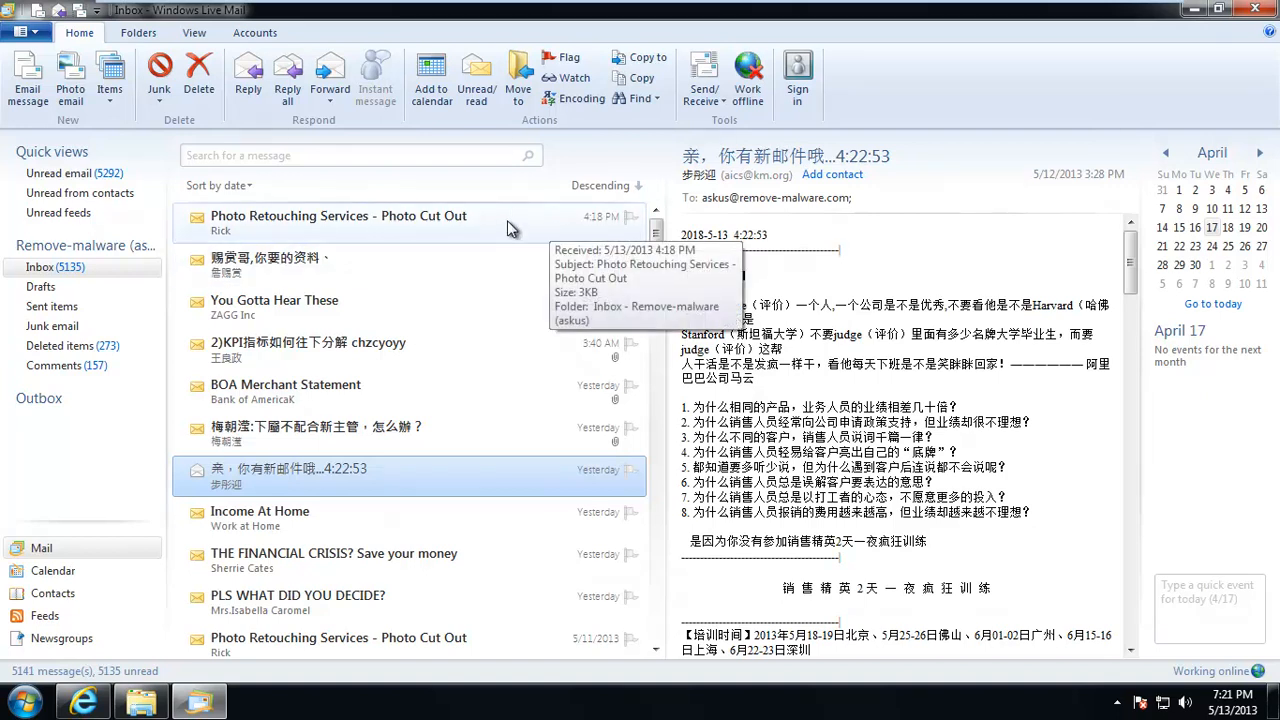
{"action": "mouse_move", "coordinate": [510, 232]}
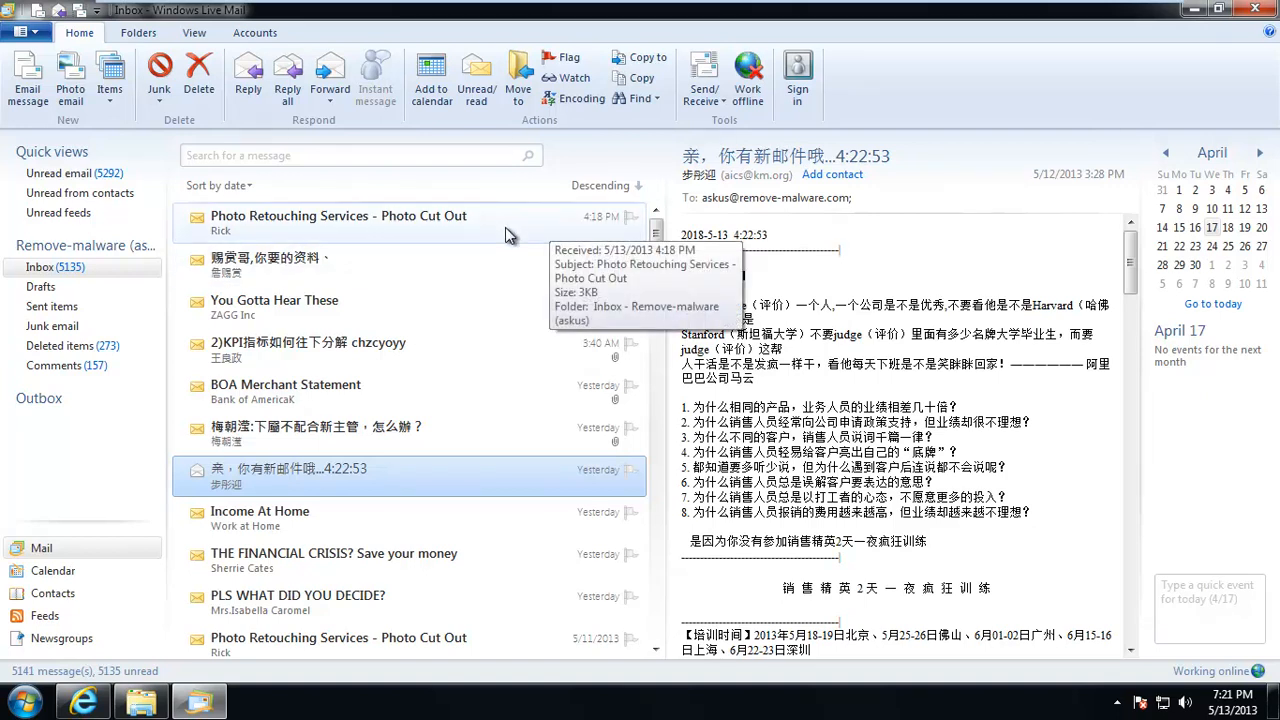
Read the Photo Retouching Services email, then open the 2:43 PM message with the .xls attachment
{"action": "left_click", "coordinate": [338, 222]}
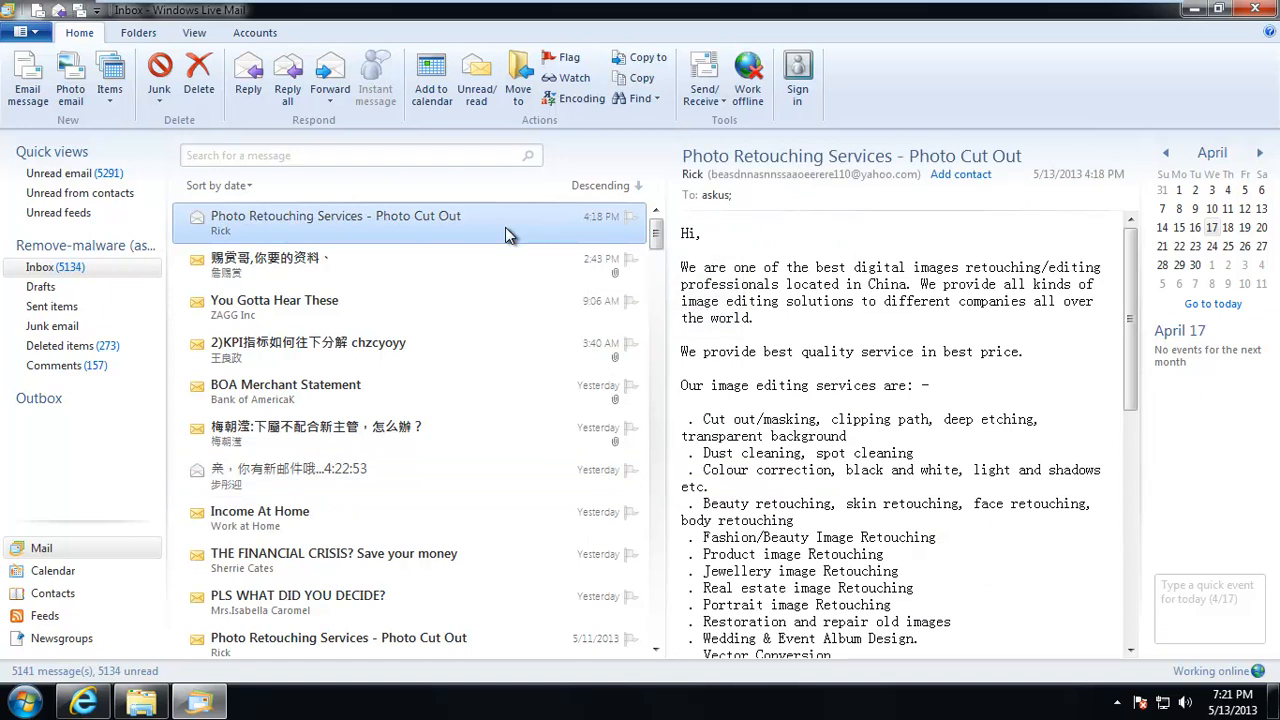
{"action": "mouse_move", "coordinate": [250, 222]}
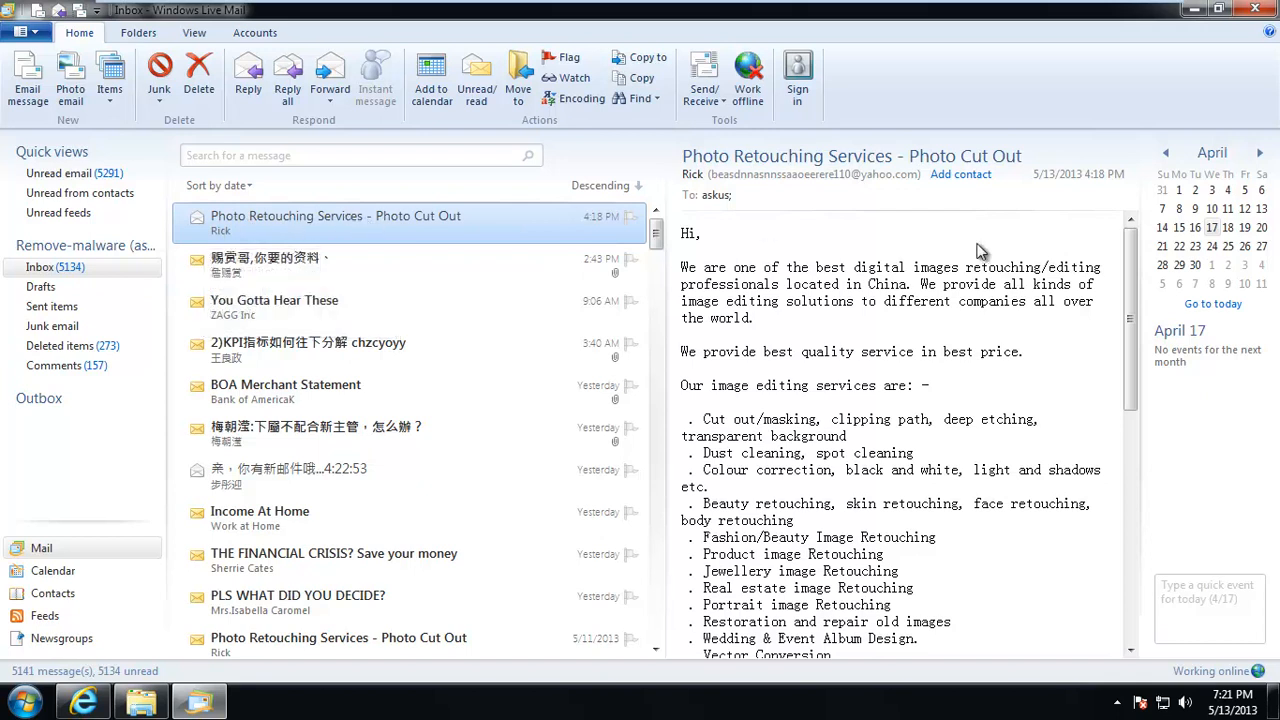
{"action": "scroll", "scroll_direction": "down", "scroll_amount": 3}
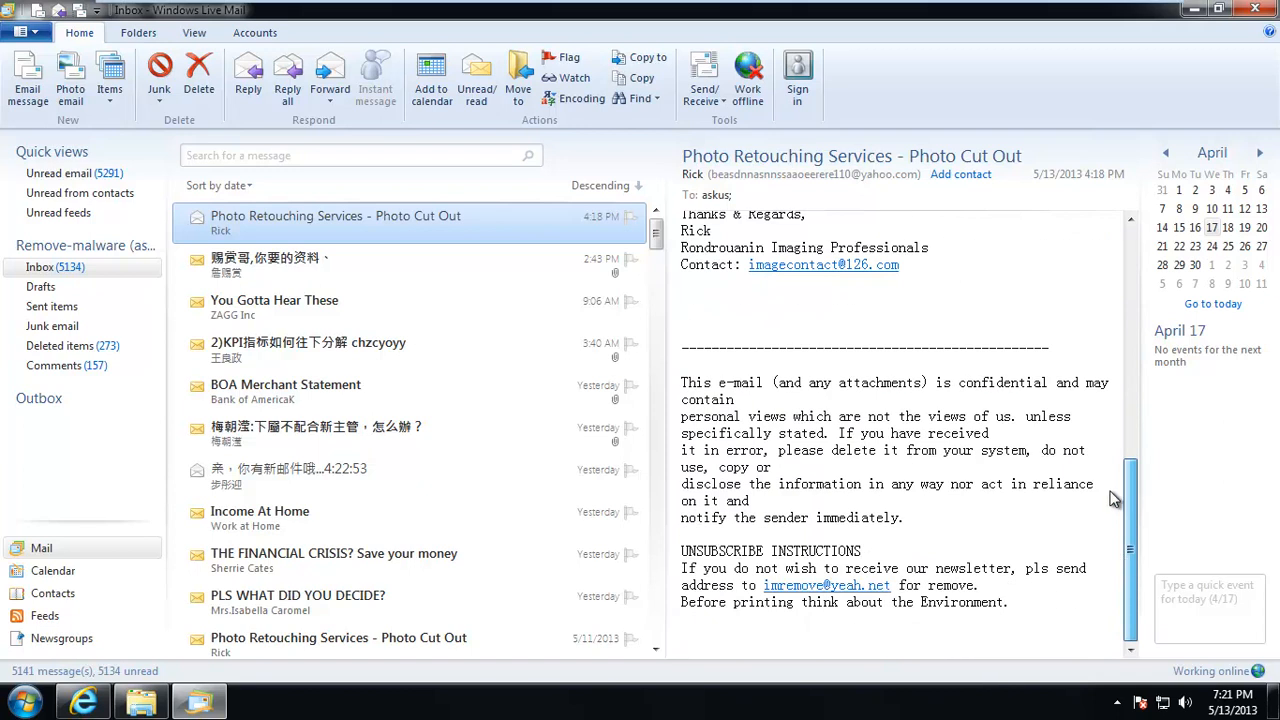
{"action": "left_click", "coordinate": [270, 258]}
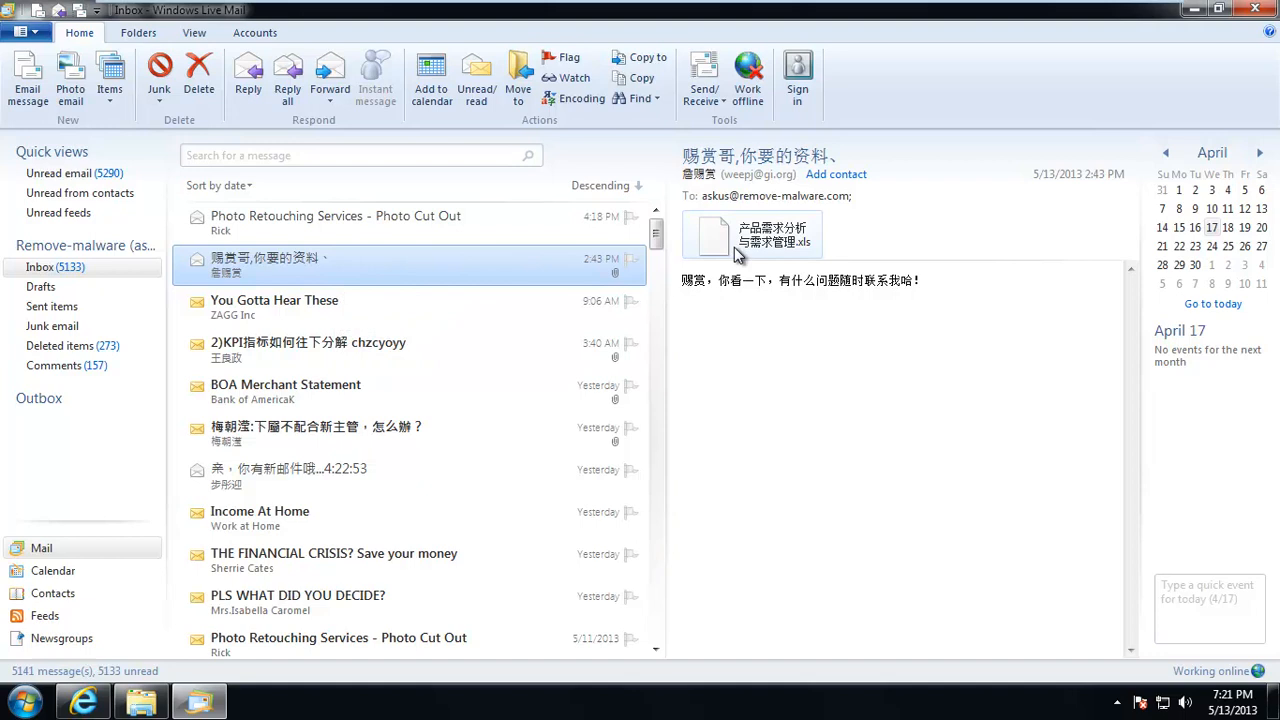
{"action": "double_click", "coordinate": [752, 235]}
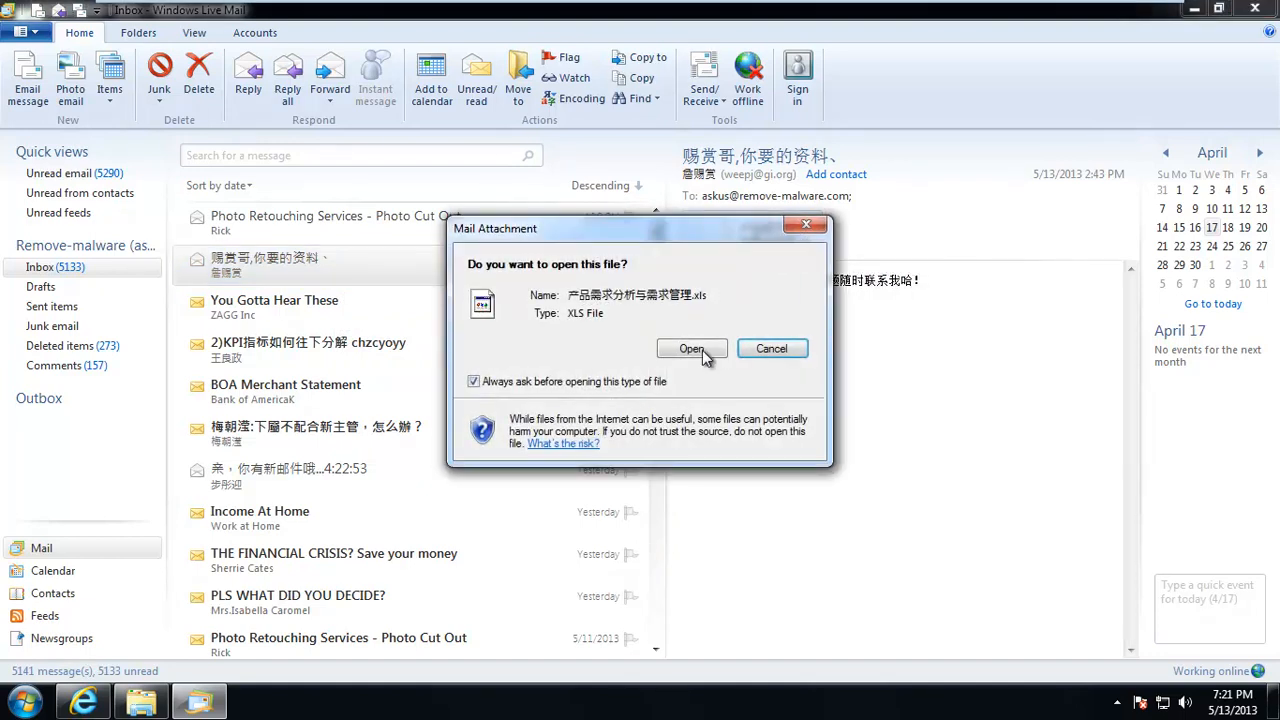
{"action": "left_click", "coordinate": [691, 348]}
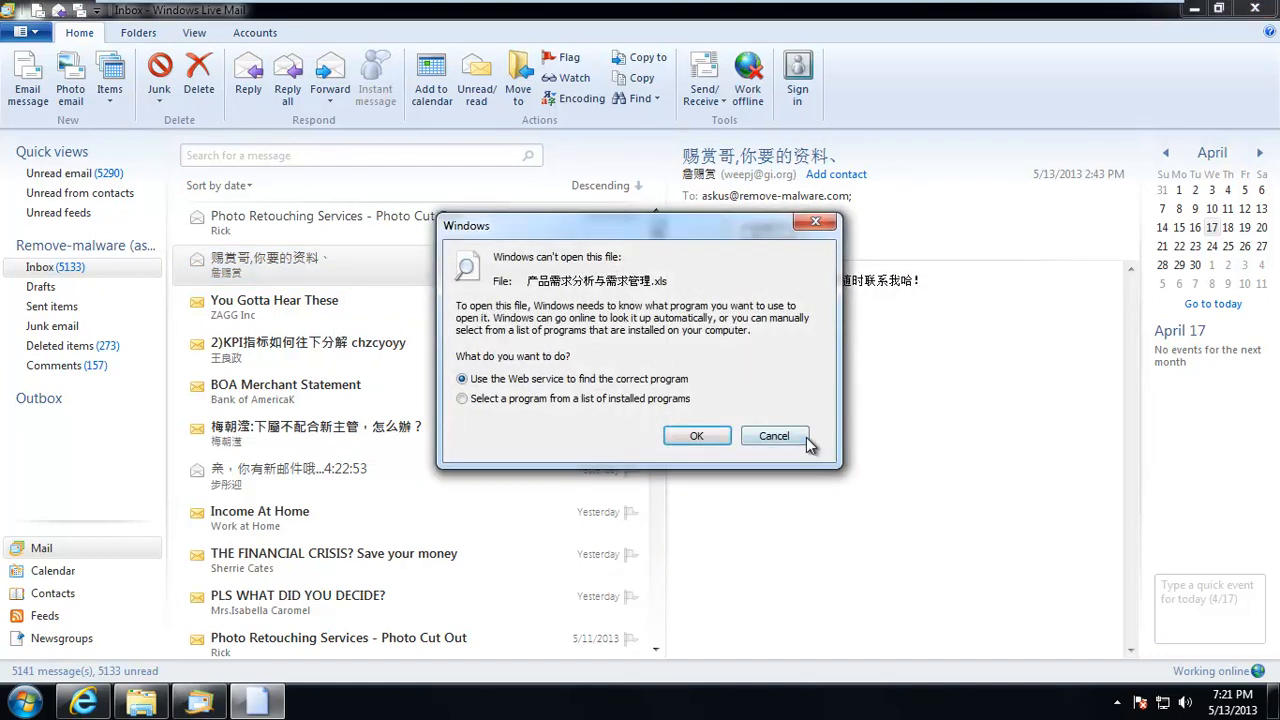
{"action": "left_click", "coordinate": [773, 435]}
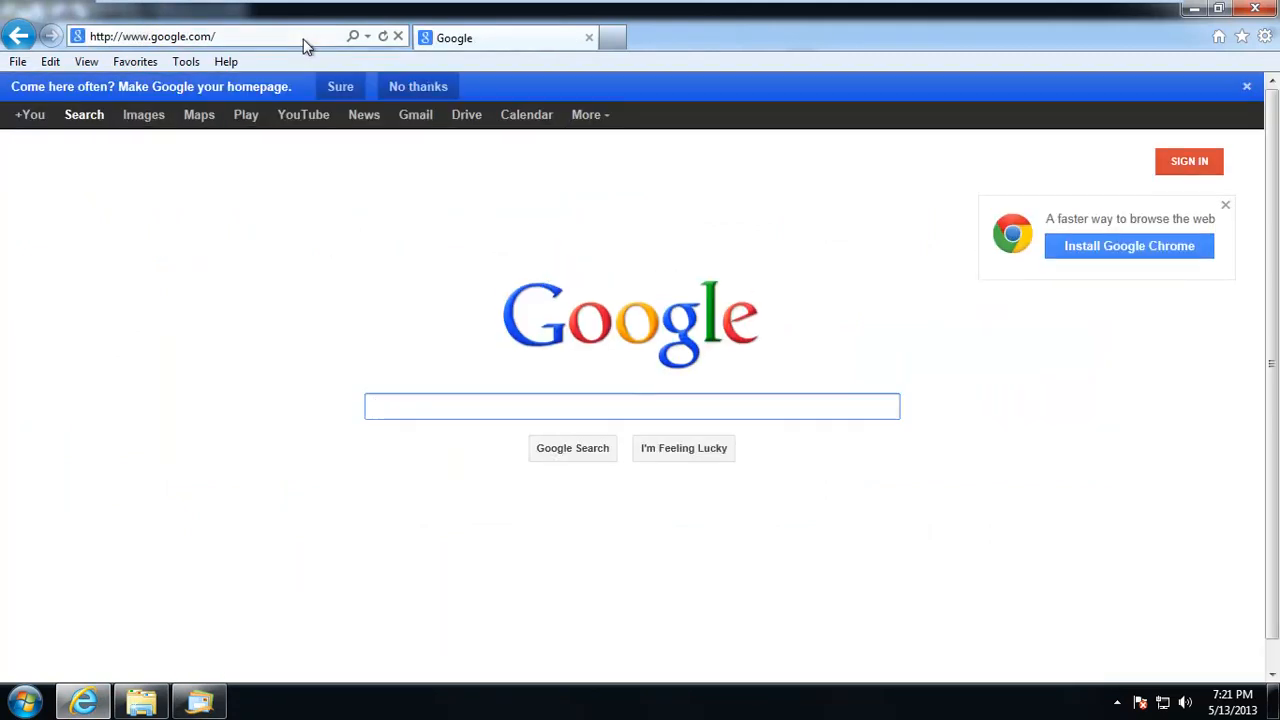
Search Google for Excel Viewer and download ExcelViewer.exe from Microsoft's Download Center, skipping extras
{"action": "type", "text": "excel viewer"}
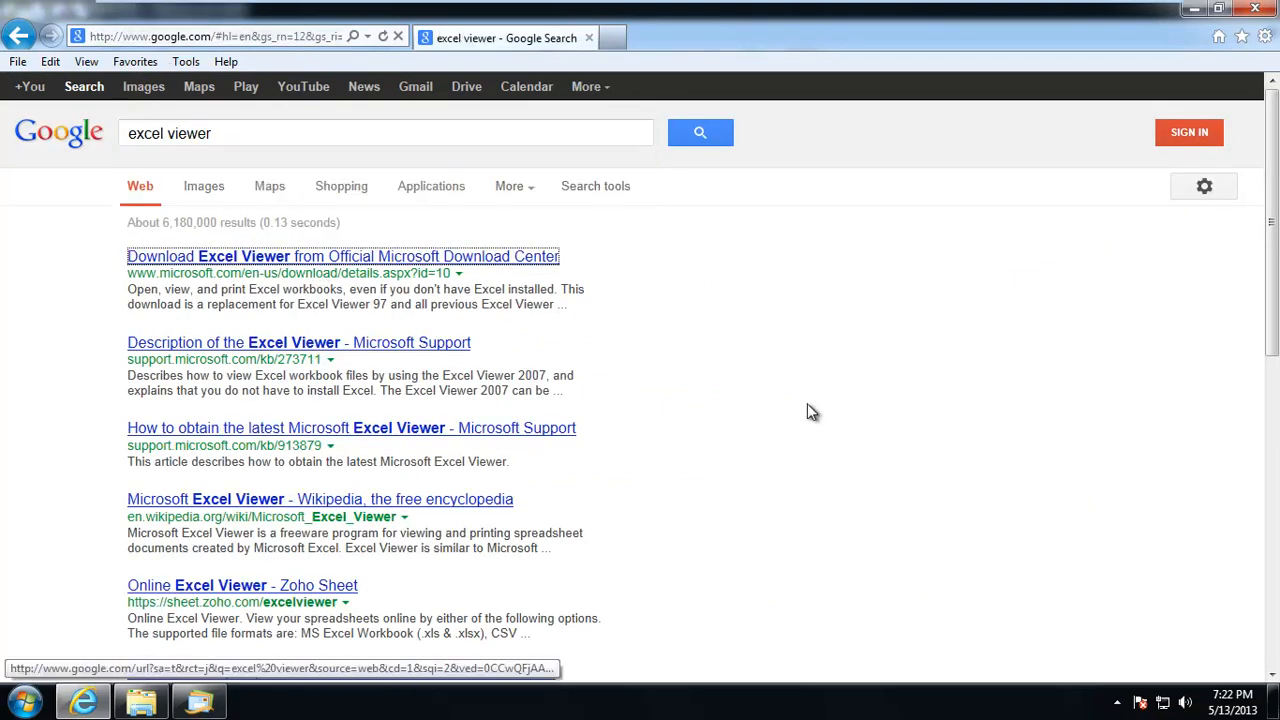
{"action": "left_click", "coordinate": [342, 256]}
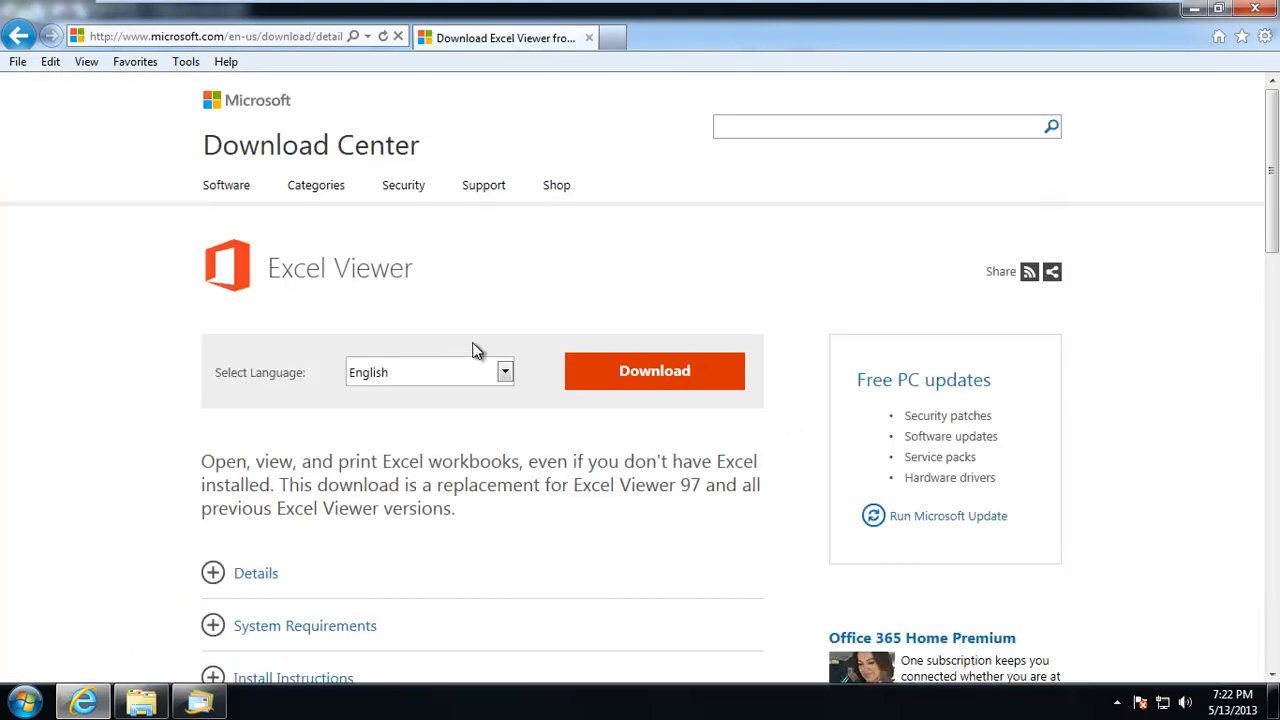
{"action": "left_click", "coordinate": [654, 370]}
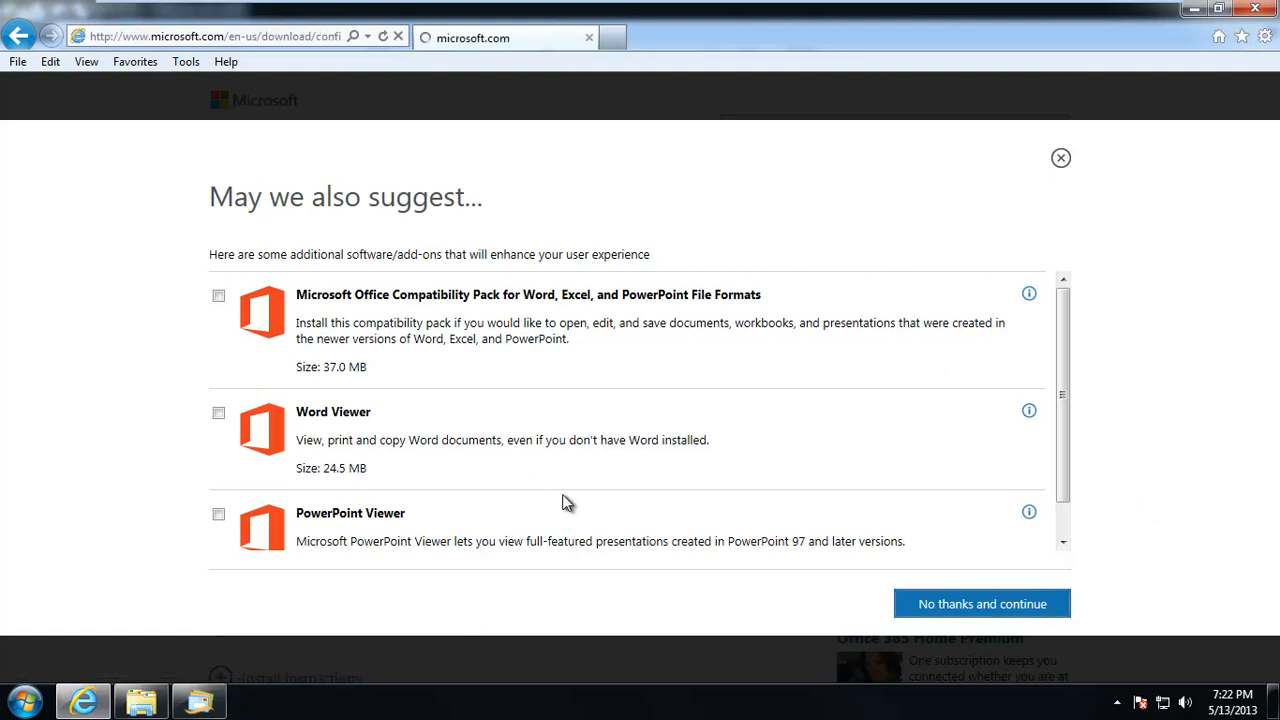
{"action": "left_click", "coordinate": [981, 603]}
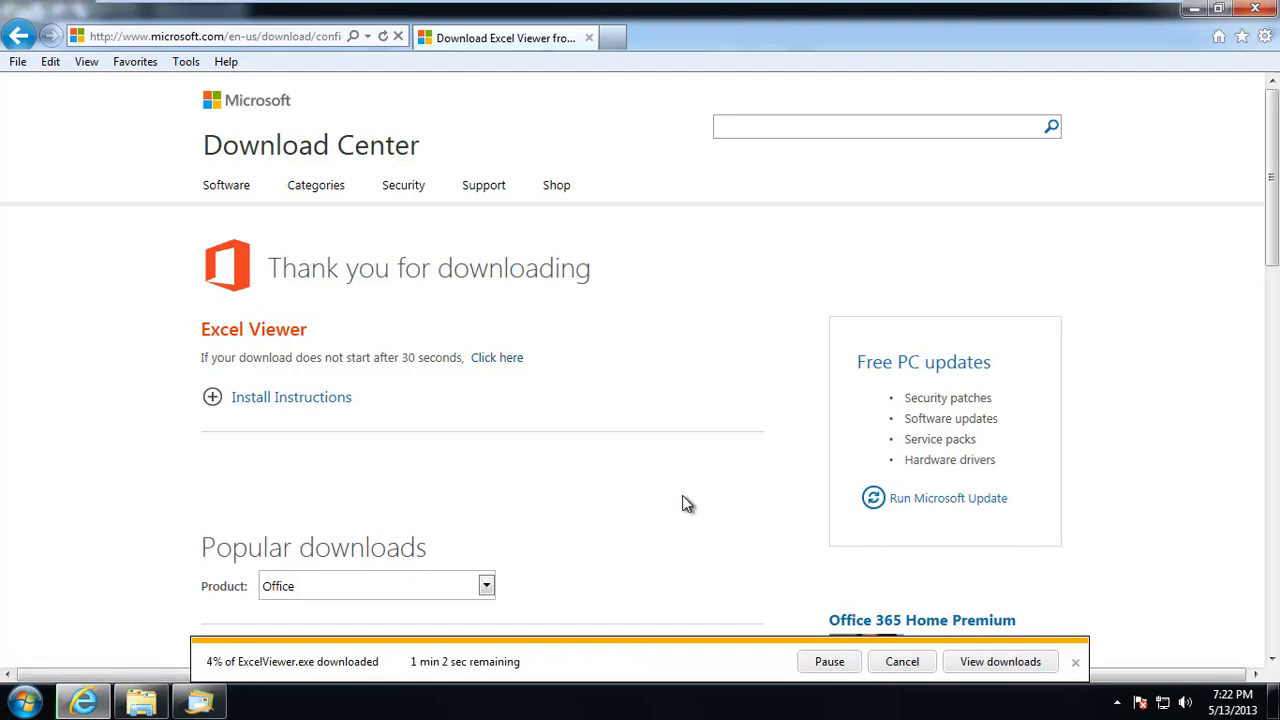
{"action": "mouse_move", "coordinate": [451, 544]}
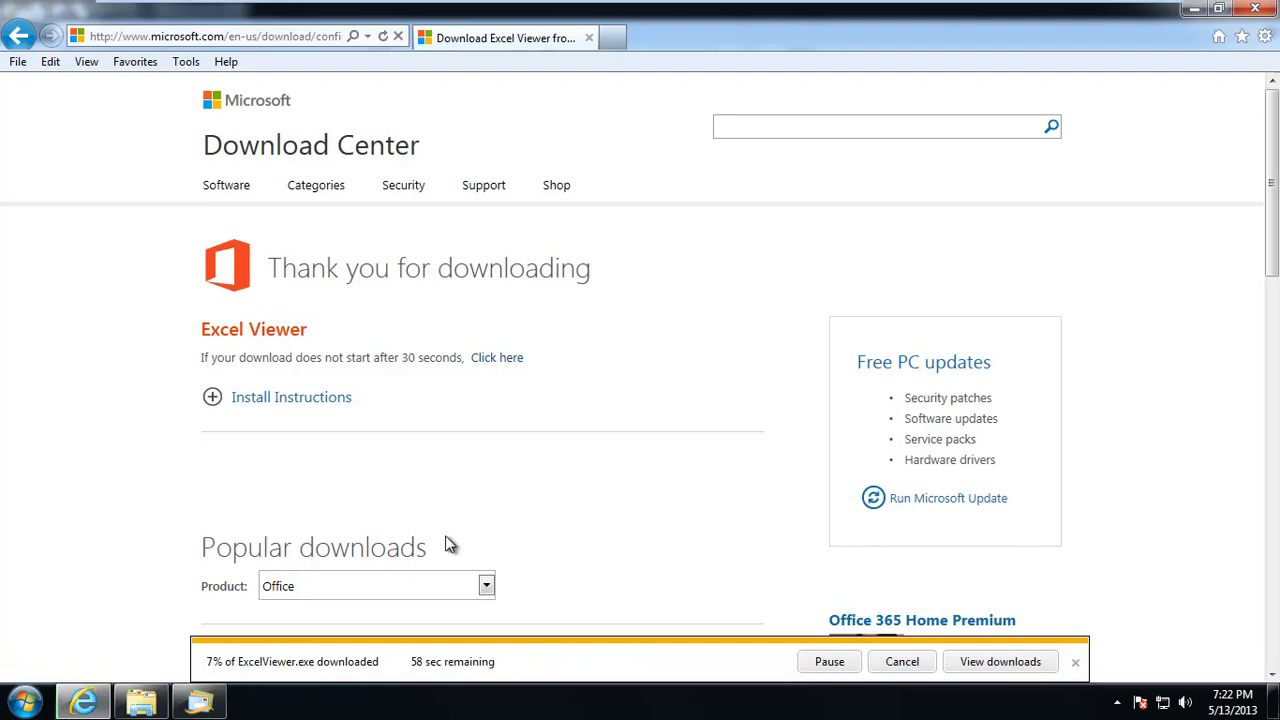
{"action": "mouse_move", "coordinate": [337, 550]}
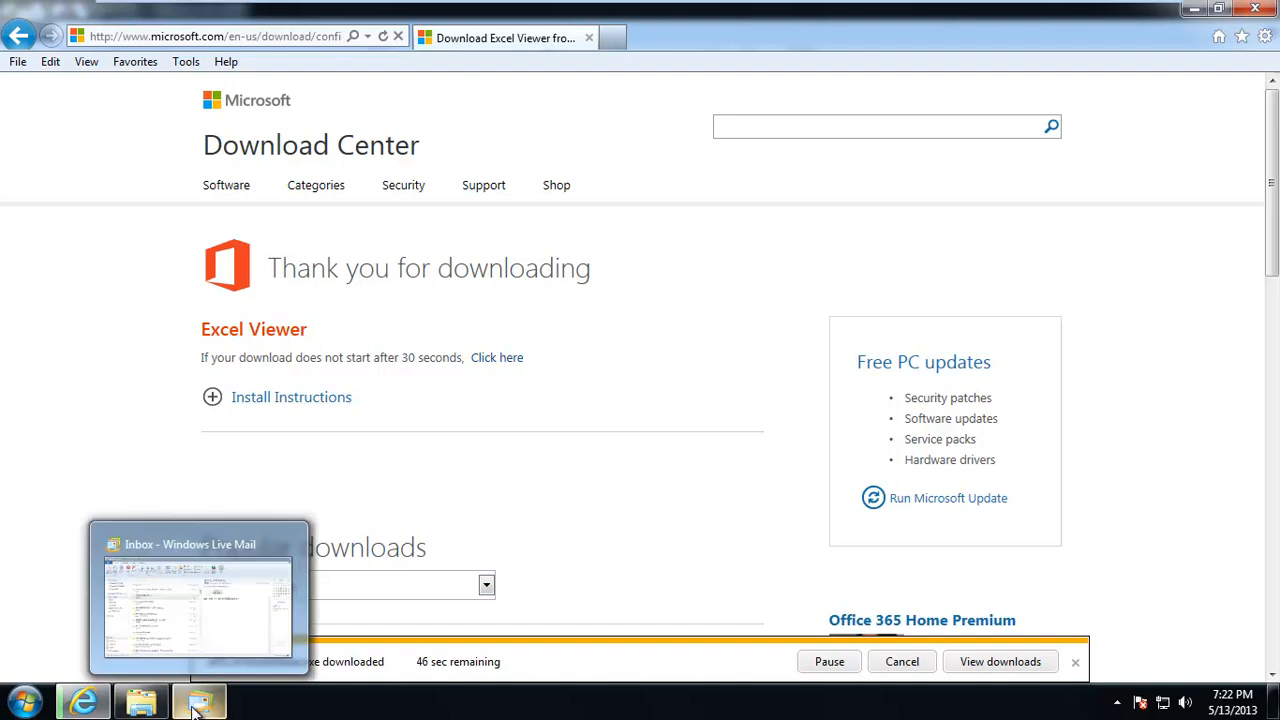
Return to the inbox and open the You Gotta Hear These and 2)KPI messages
{"action": "left_click", "coordinate": [197, 700]}
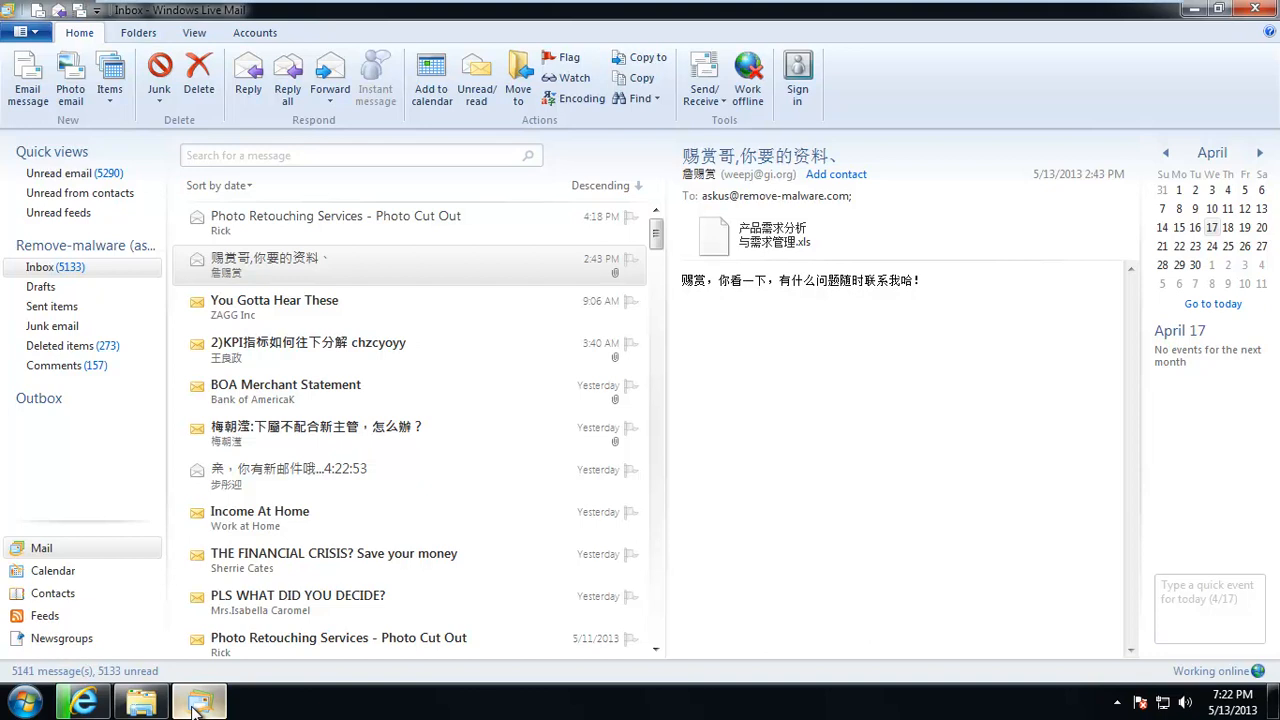
{"action": "mouse_move", "coordinate": [400, 265]}
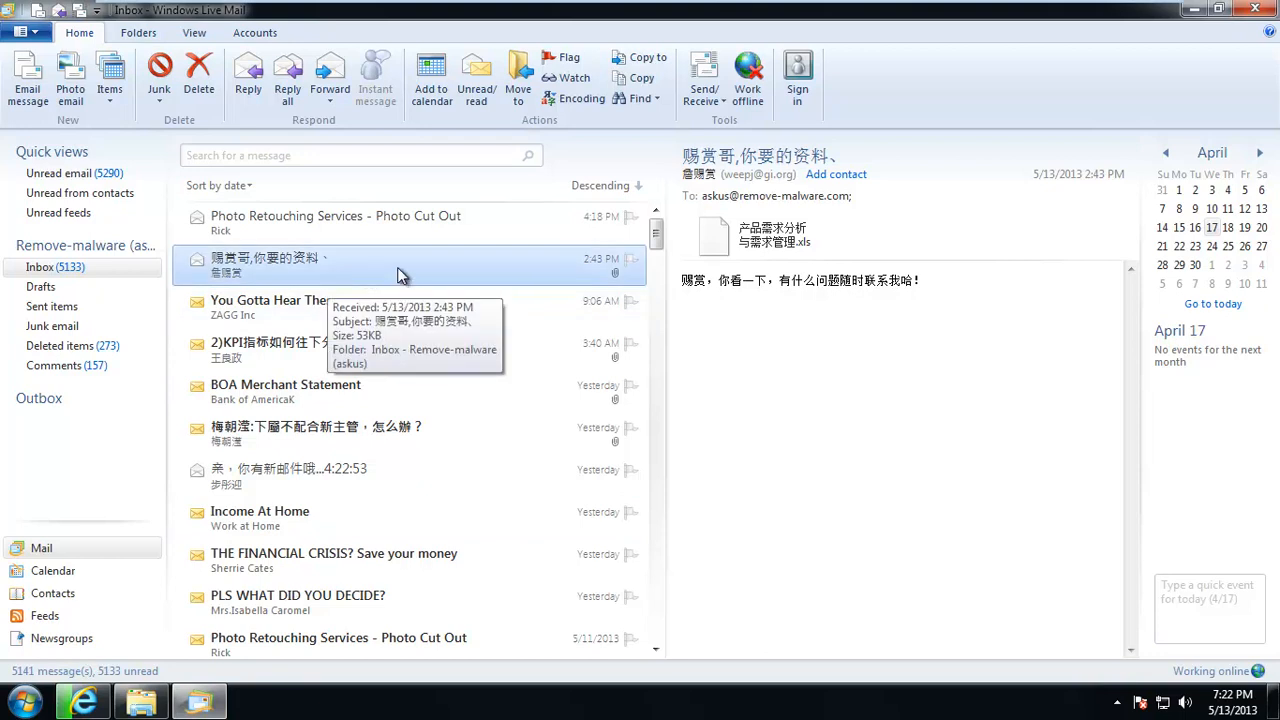
{"action": "mouse_move", "coordinate": [485, 280]}
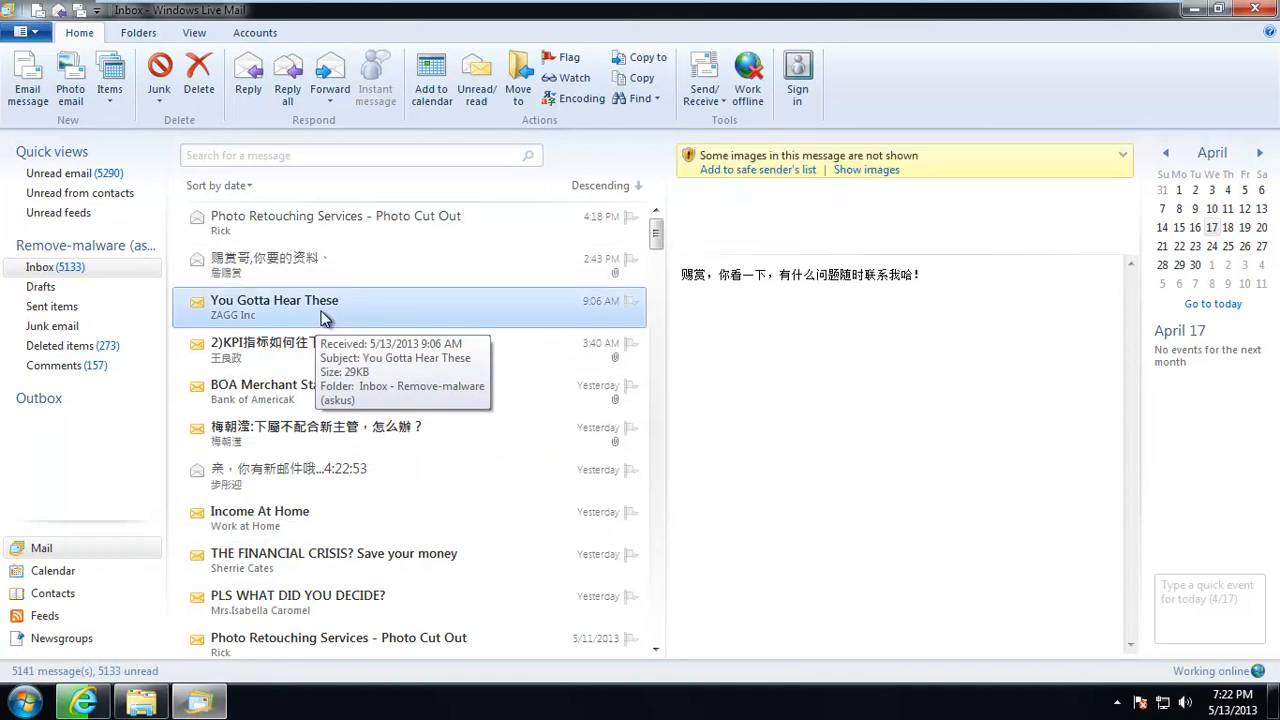
{"action": "left_click", "coordinate": [274, 307]}
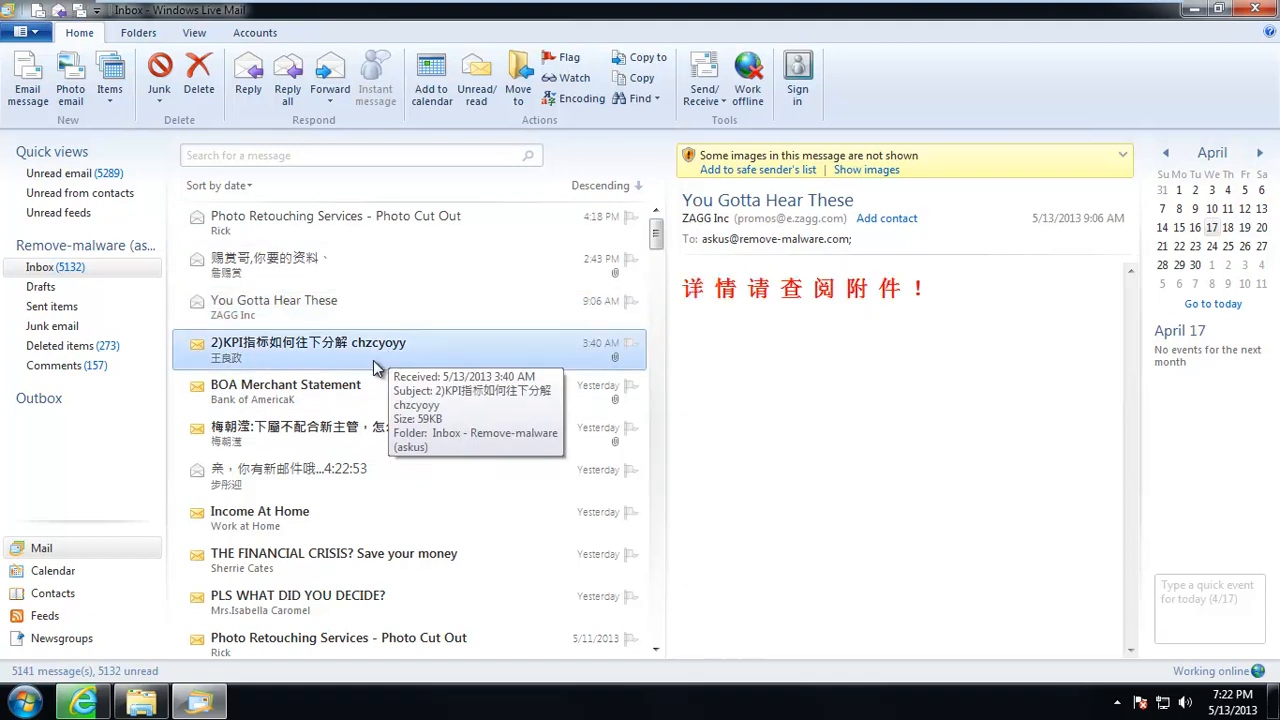
{"action": "left_click", "coordinate": [305, 342]}
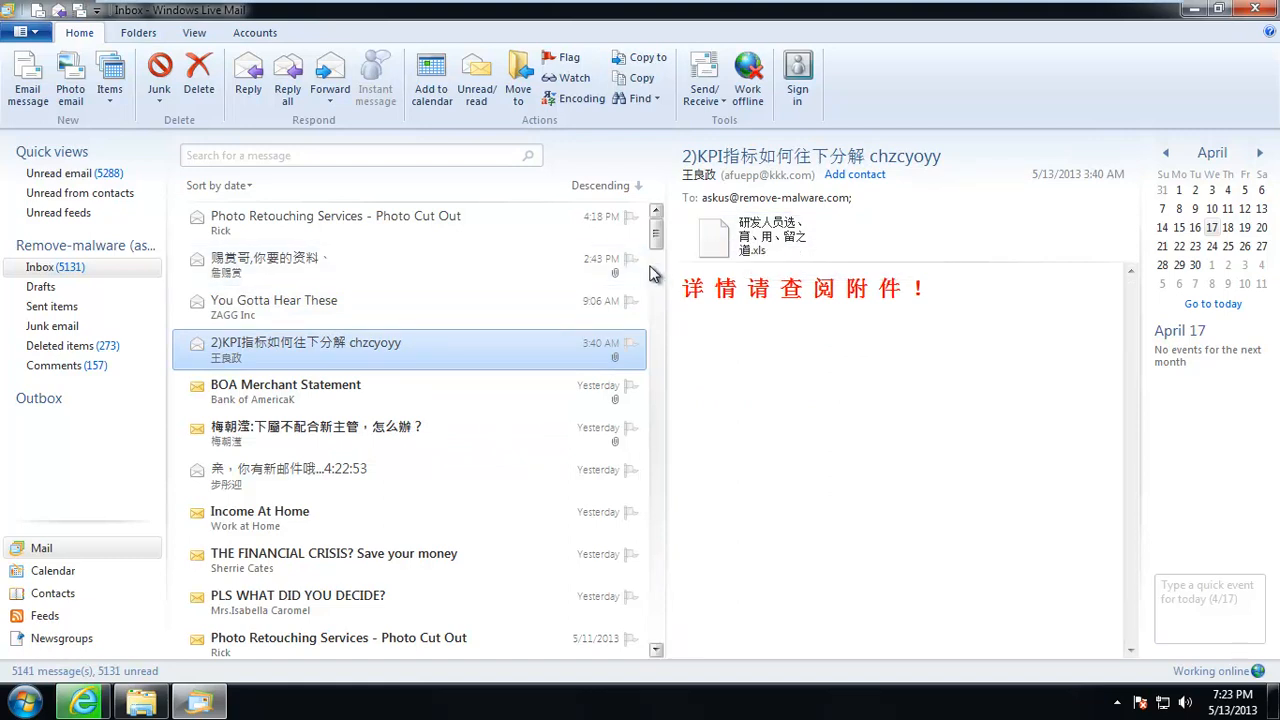
Open the BOA Merchant Statement and cancel opening its .doc attachment
{"action": "left_click", "coordinate": [286, 391]}
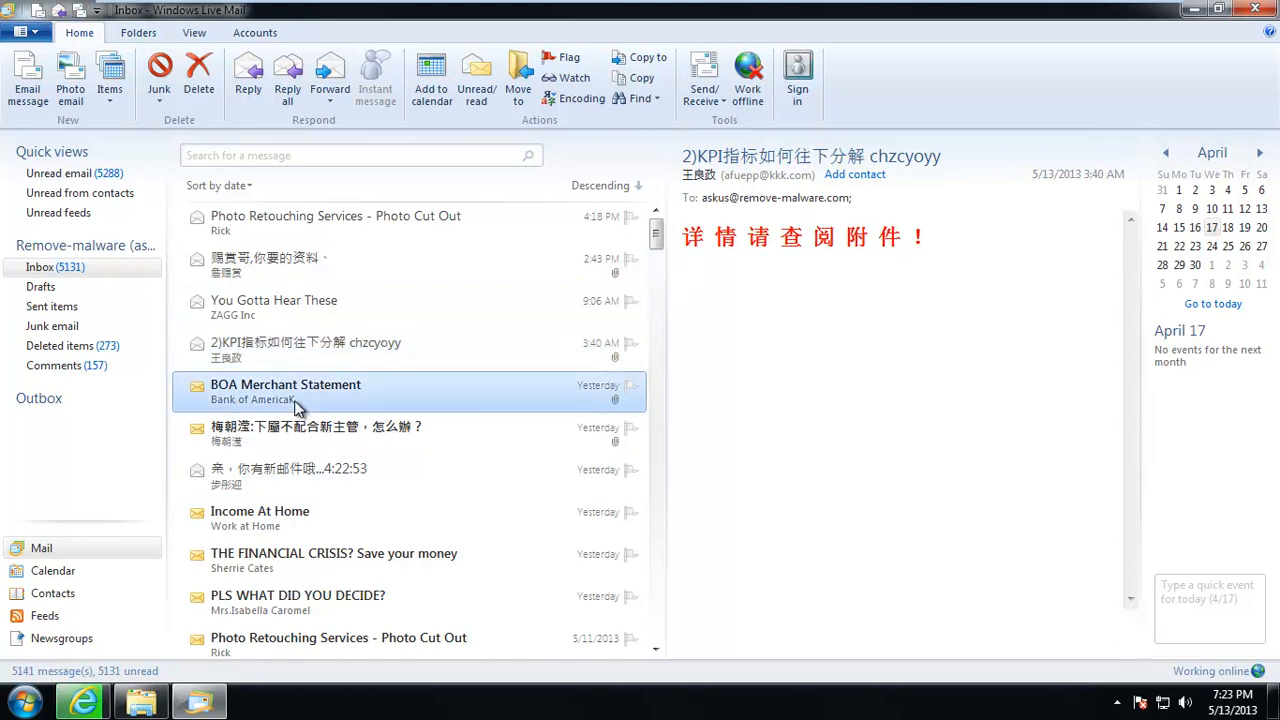
{"action": "left_click", "coordinate": [285, 391]}
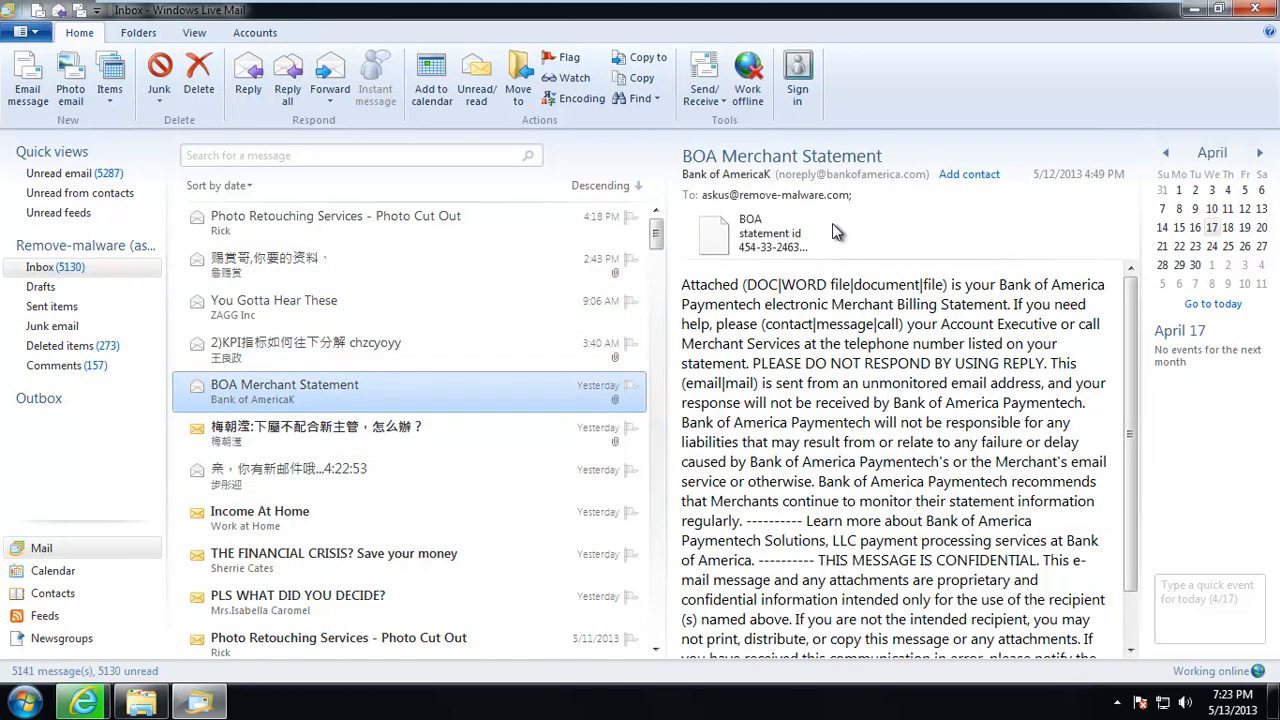
{"action": "double_click", "coordinate": [750, 233]}
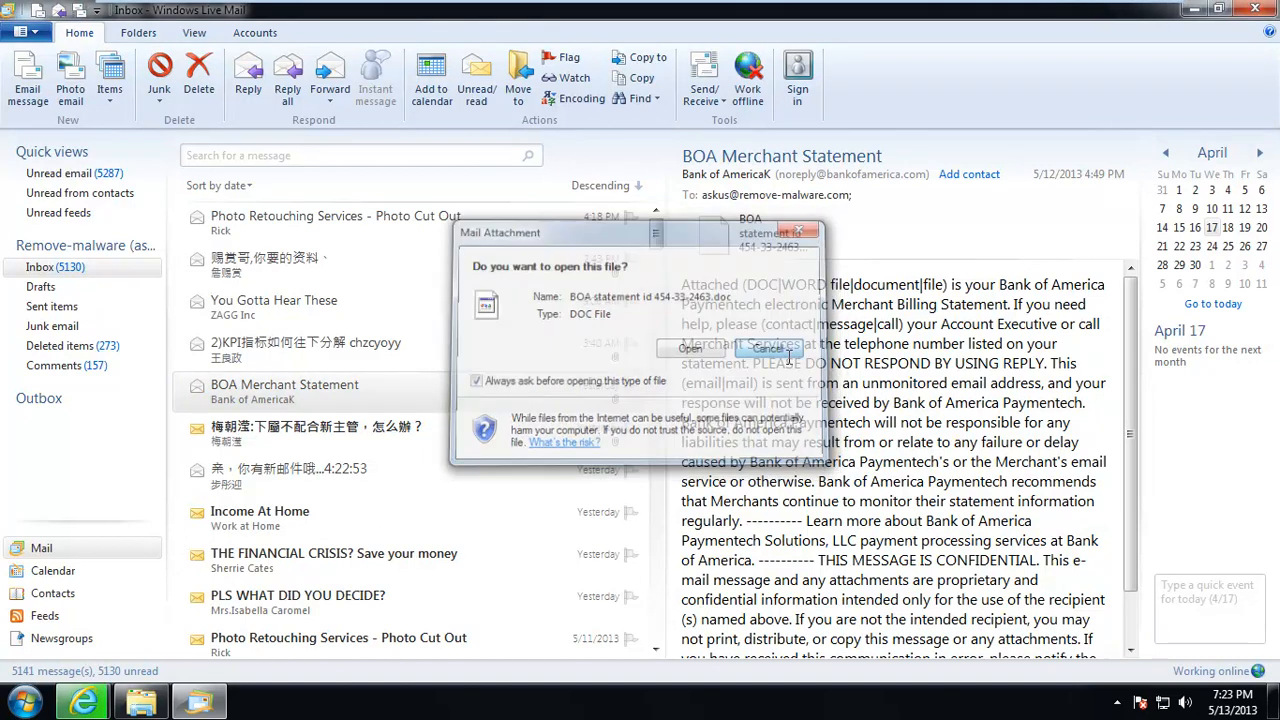
{"action": "left_click", "coordinate": [768, 348]}
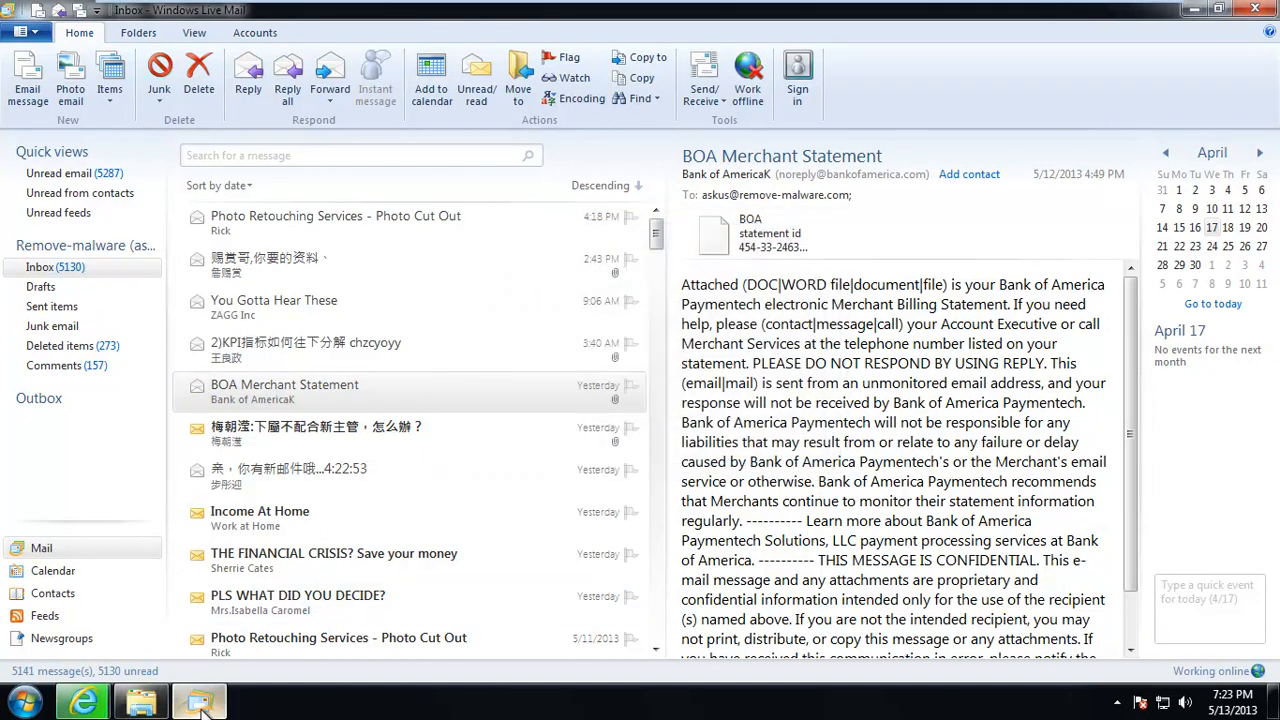
{"action": "mouse_move", "coordinate": [198, 700]}
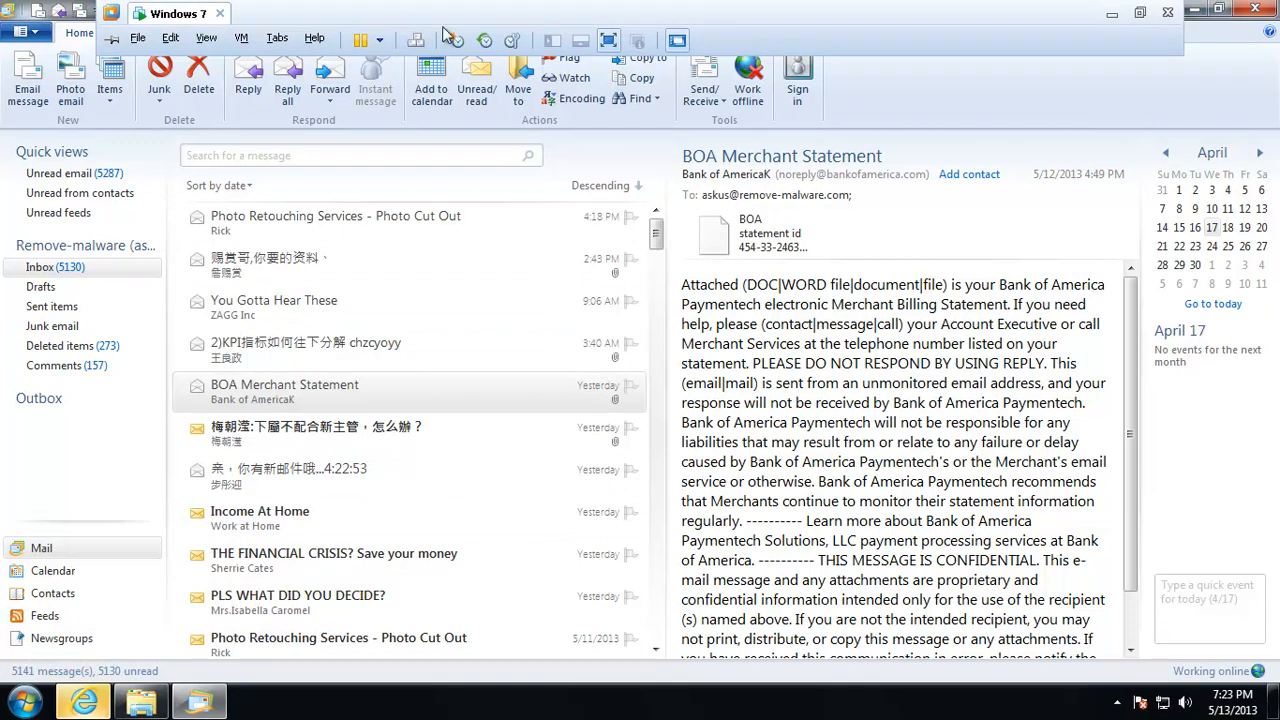
{"action": "mouse_move", "coordinate": [360, 40]}
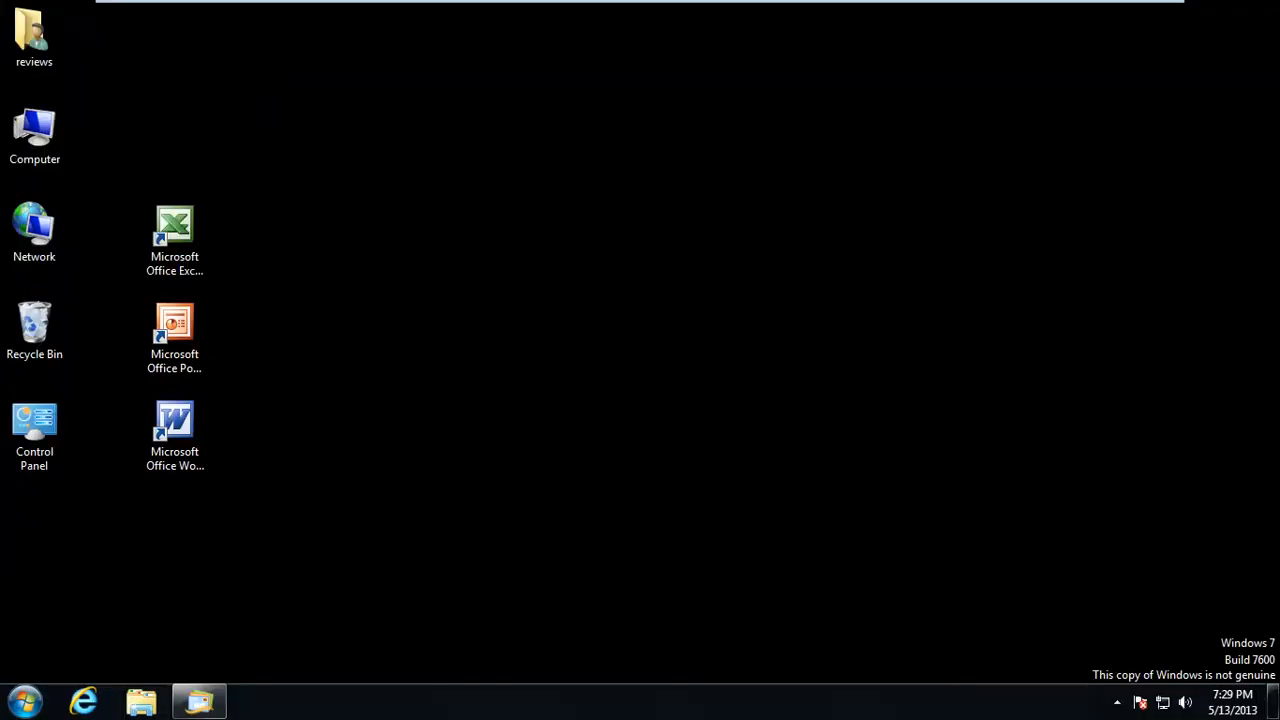
{"action": "mouse_move", "coordinate": [620, 453]}
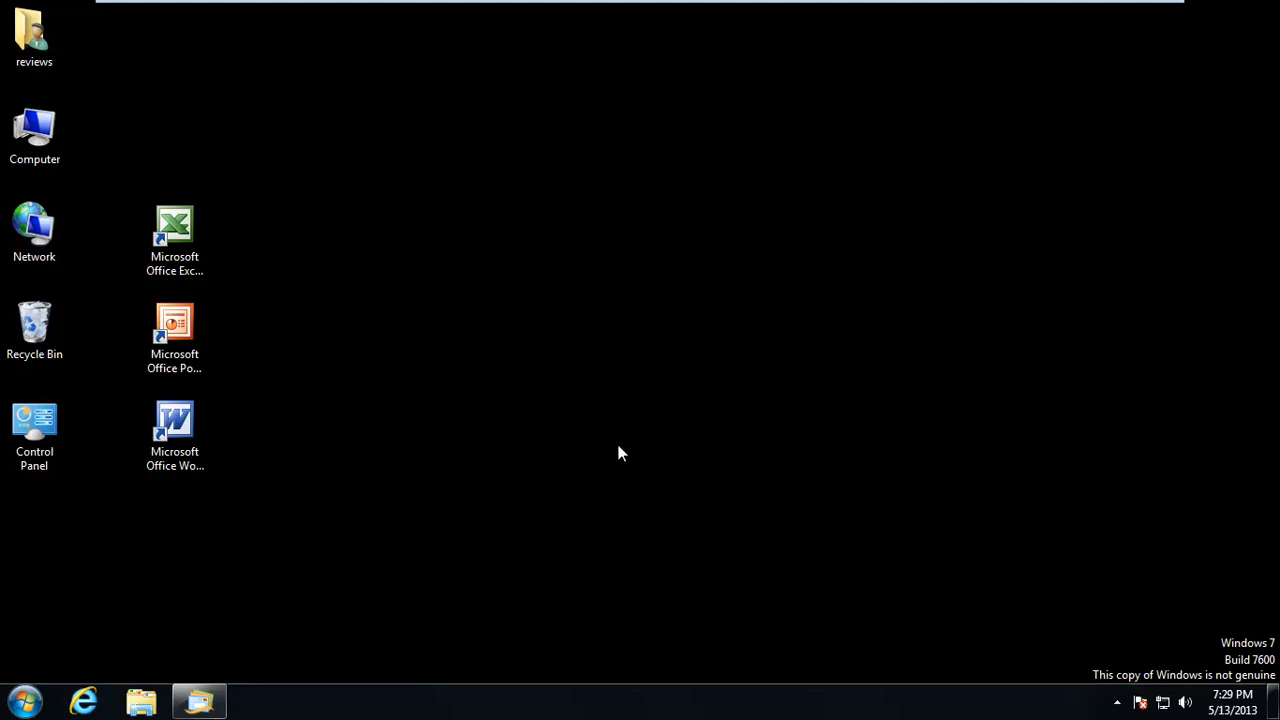
{"action": "mouse_move", "coordinate": [625, 449]}
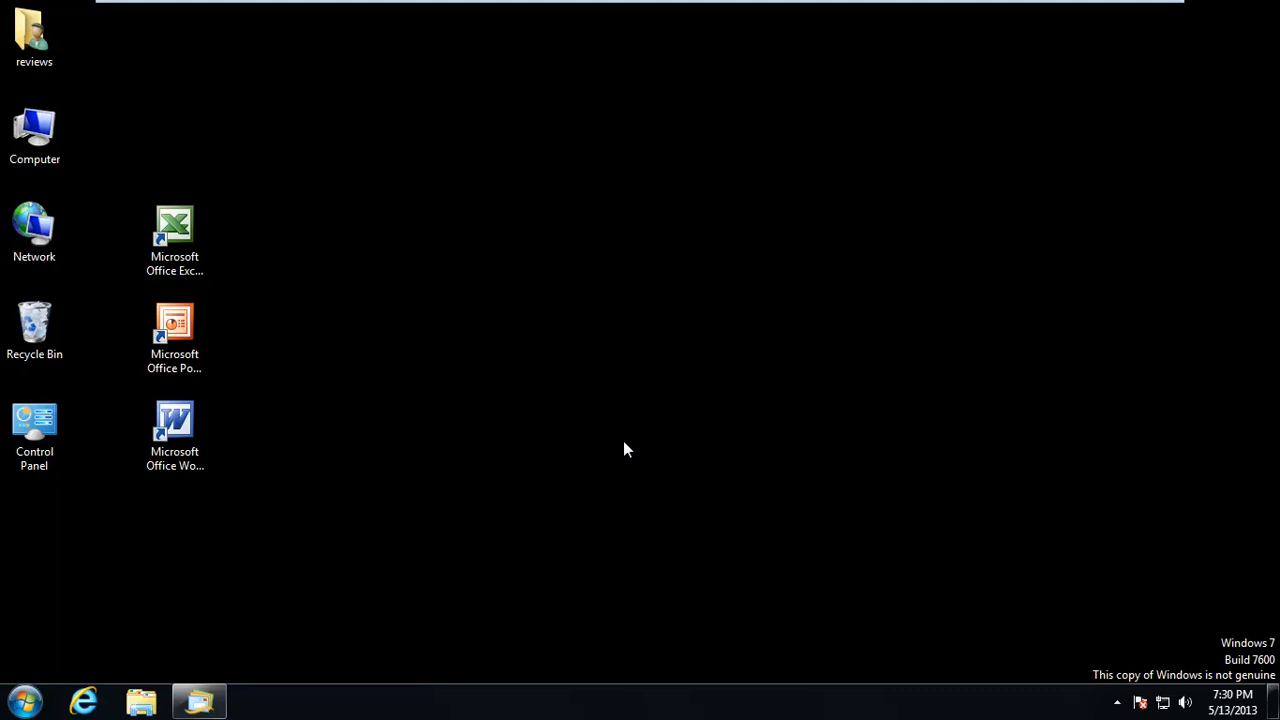
{"action": "mouse_move", "coordinate": [615, 411]}
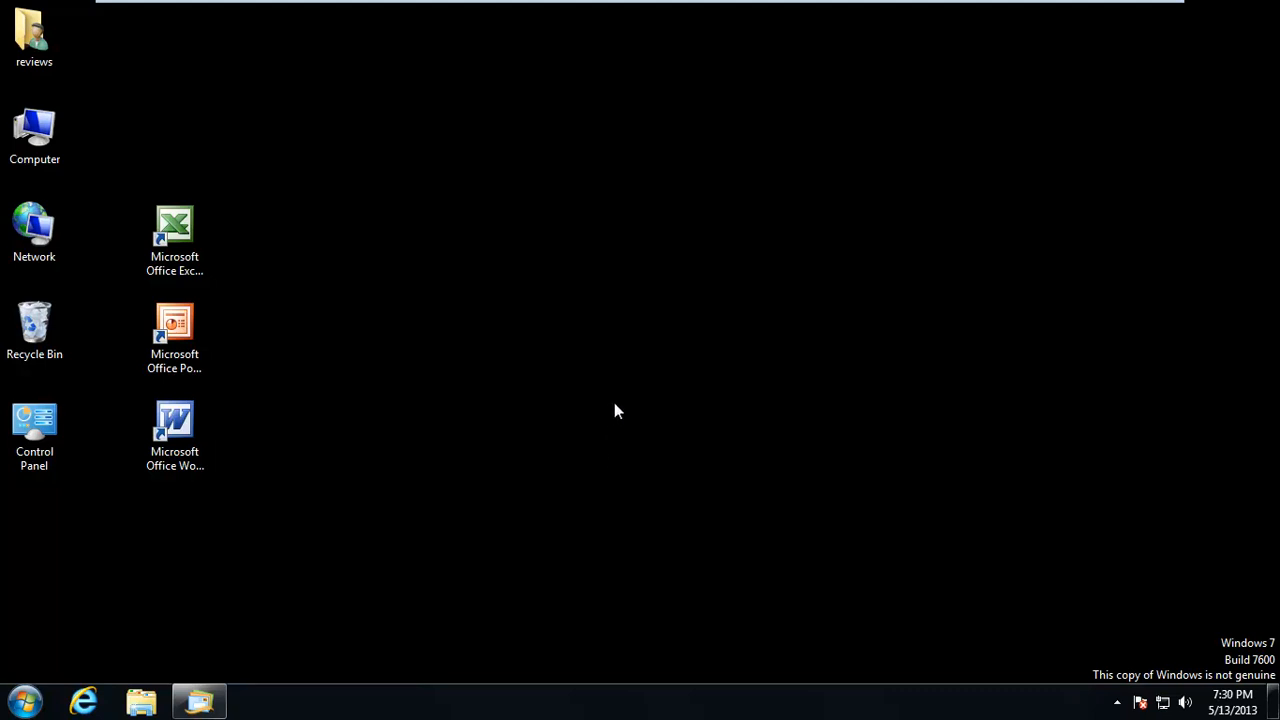
{"action": "mouse_move", "coordinate": [588, 428]}
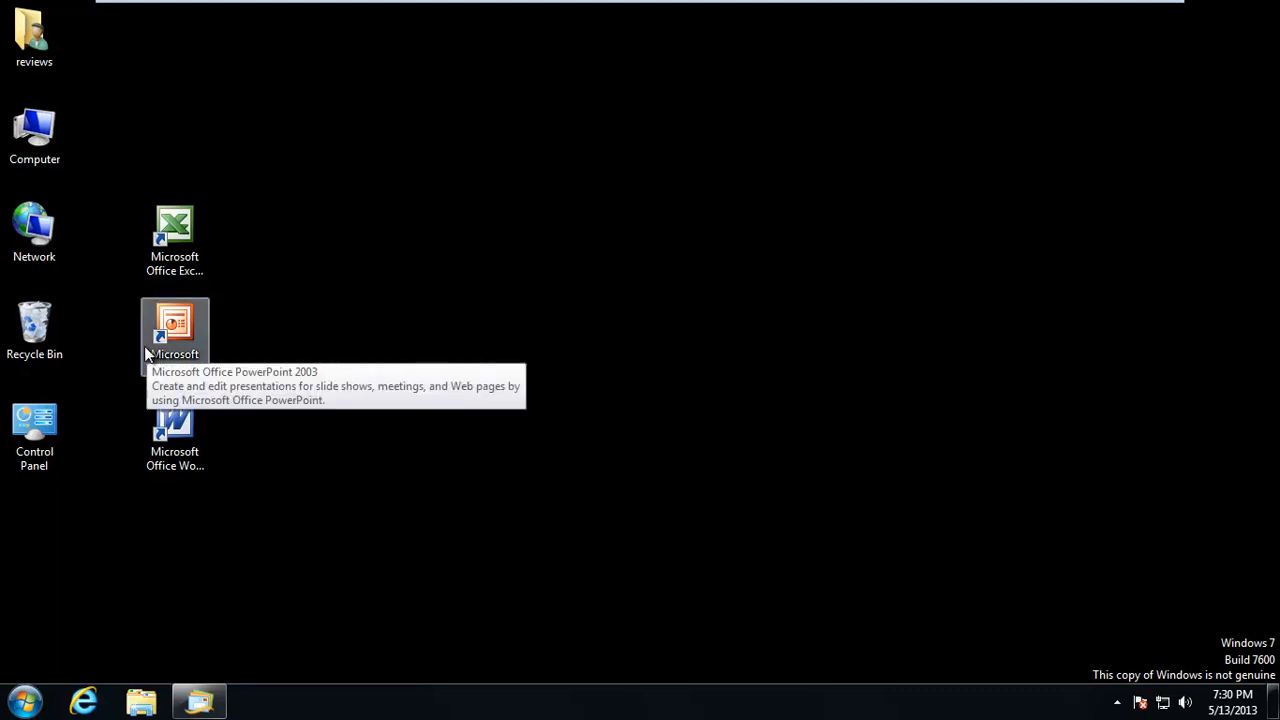
{"action": "mouse_move", "coordinate": [378, 233]}
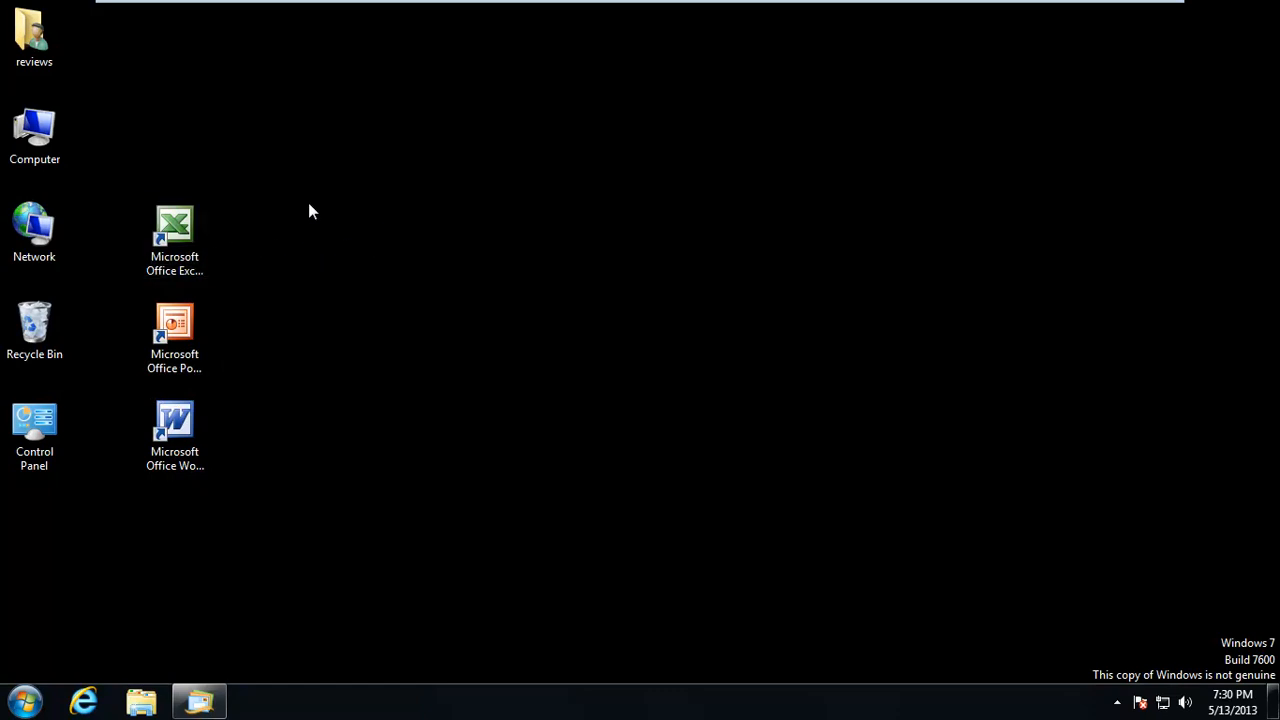
{"action": "mouse_move", "coordinate": [198, 700]}
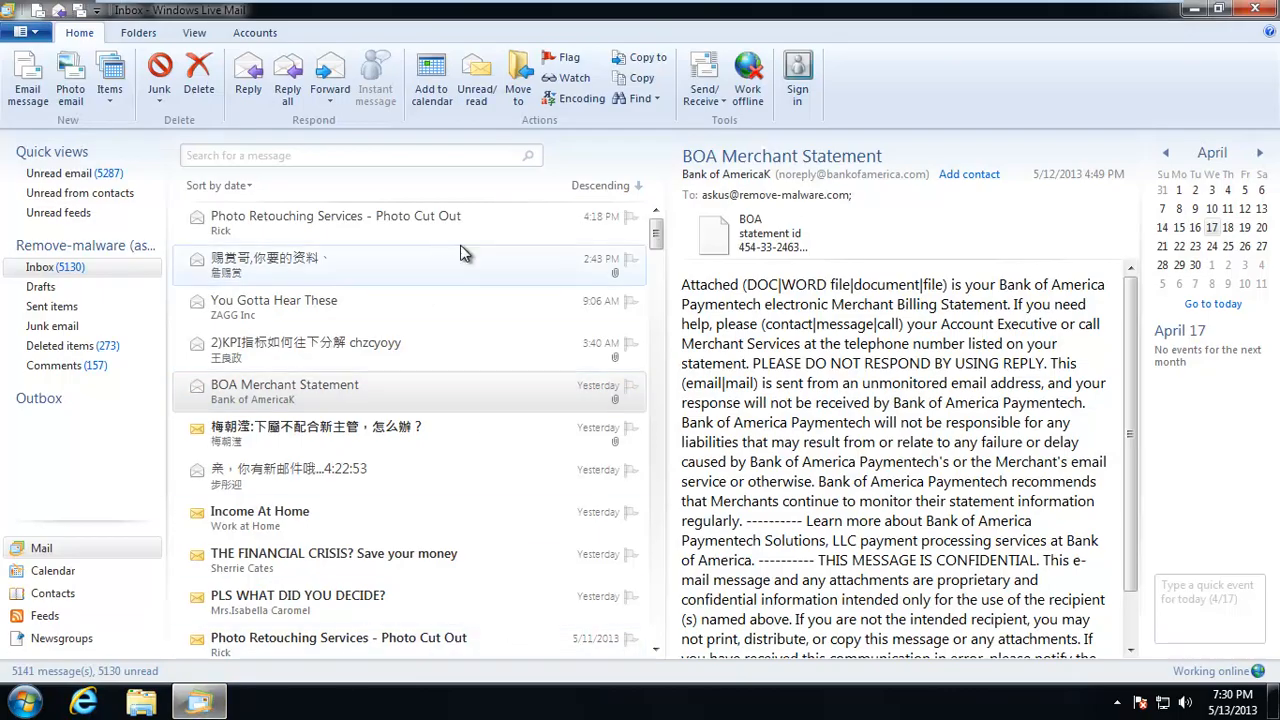
Open the Chinese message's .xls attachment in Excel, scroll through it, and close it
{"action": "left_click", "coordinate": [335, 222]}
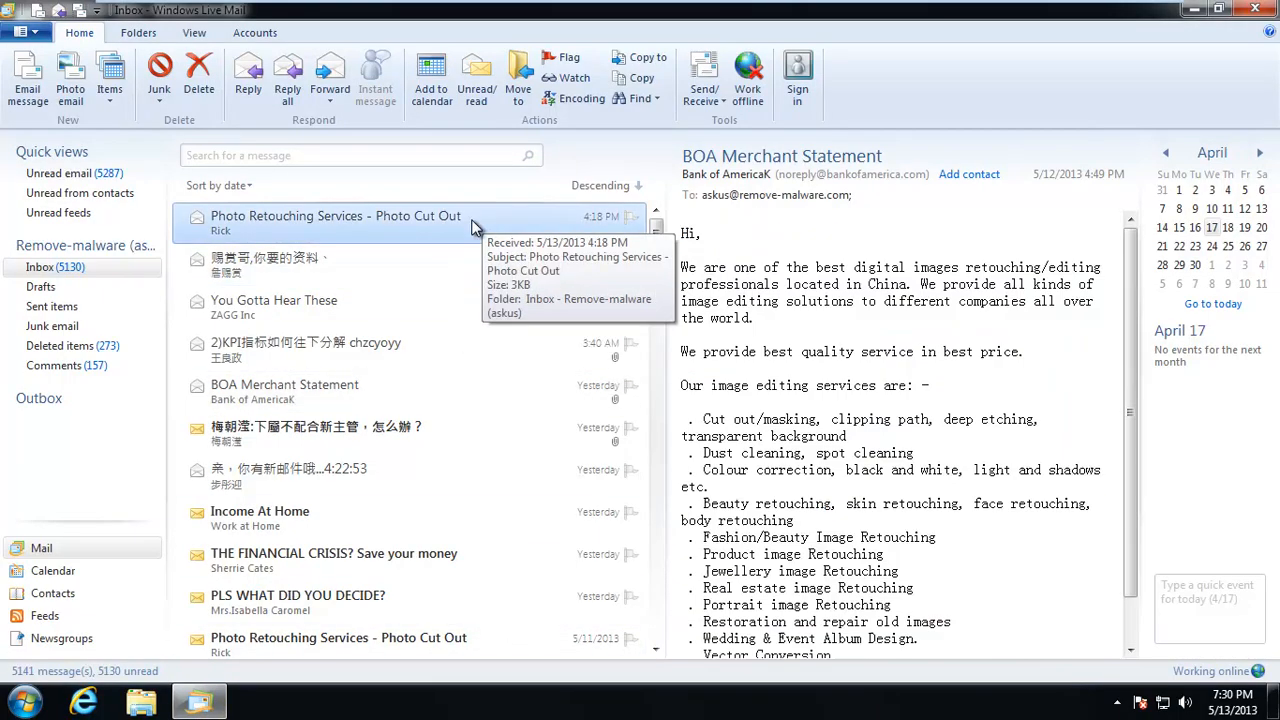
{"action": "left_click", "coordinate": [268, 265]}
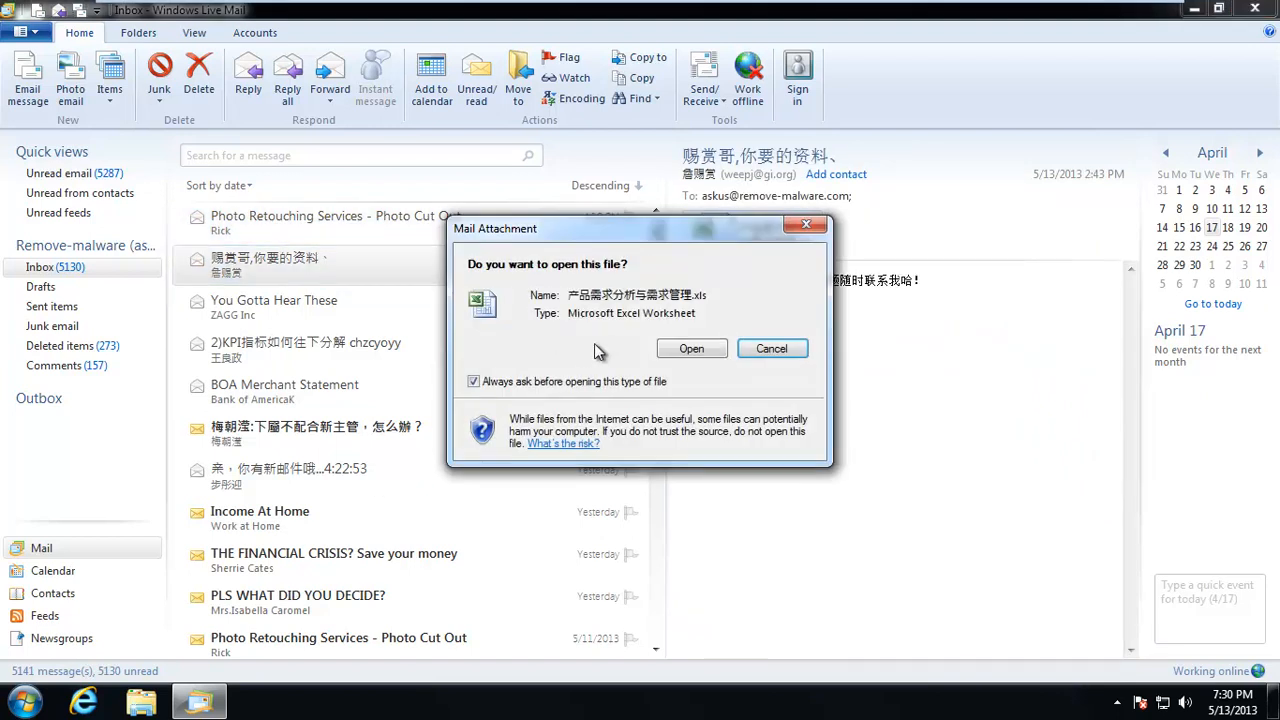
{"action": "left_click", "coordinate": [691, 348]}
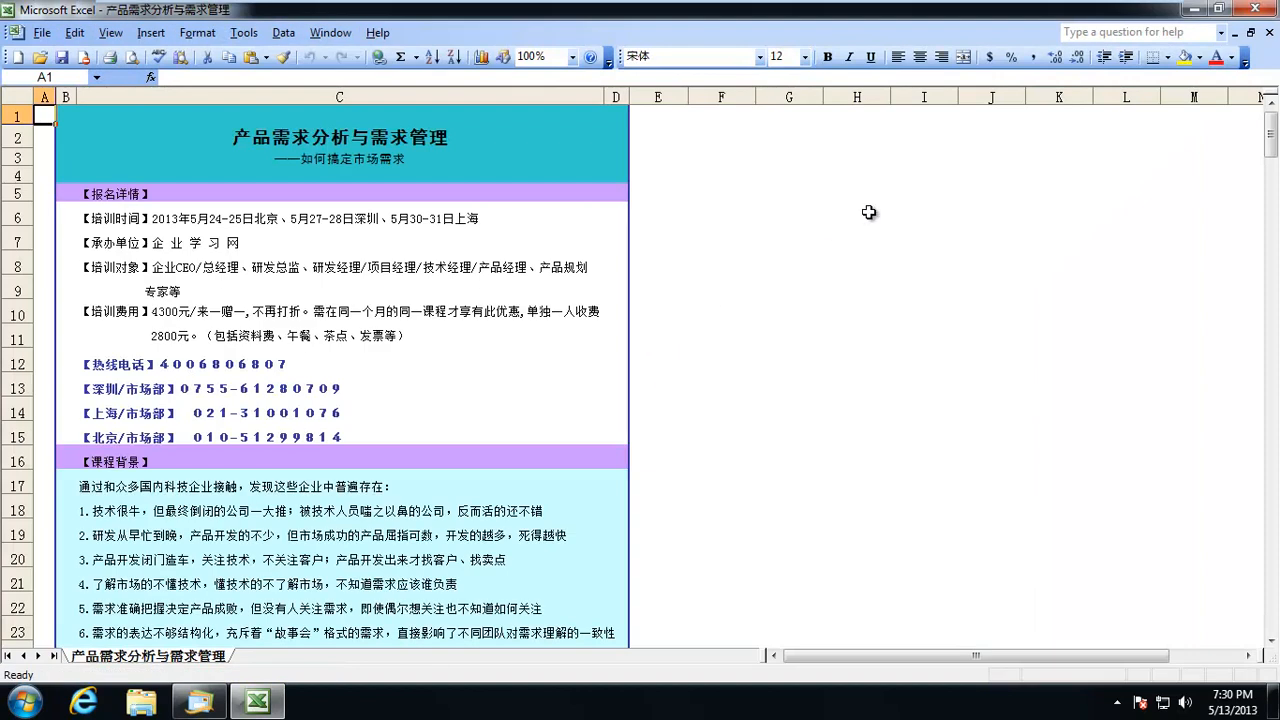
{"action": "scroll", "scroll_direction": "down", "scroll_amount": 3}
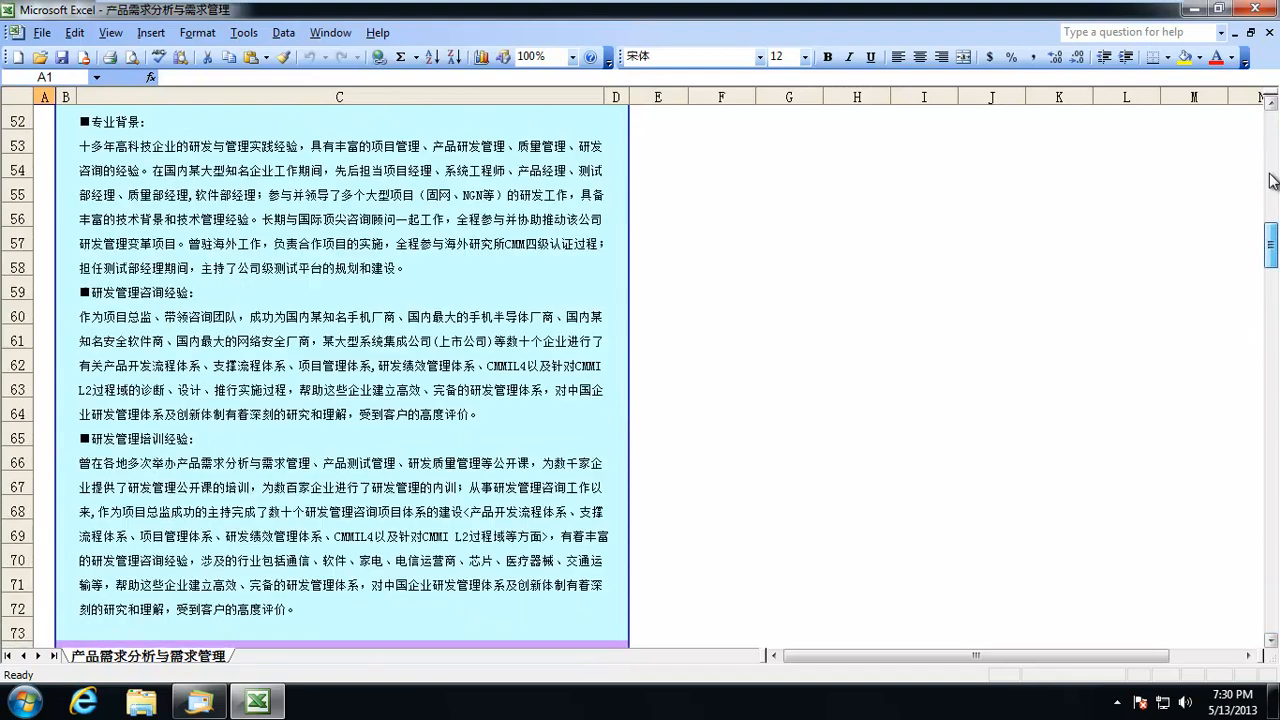
{"action": "left_click", "coordinate": [198, 700]}
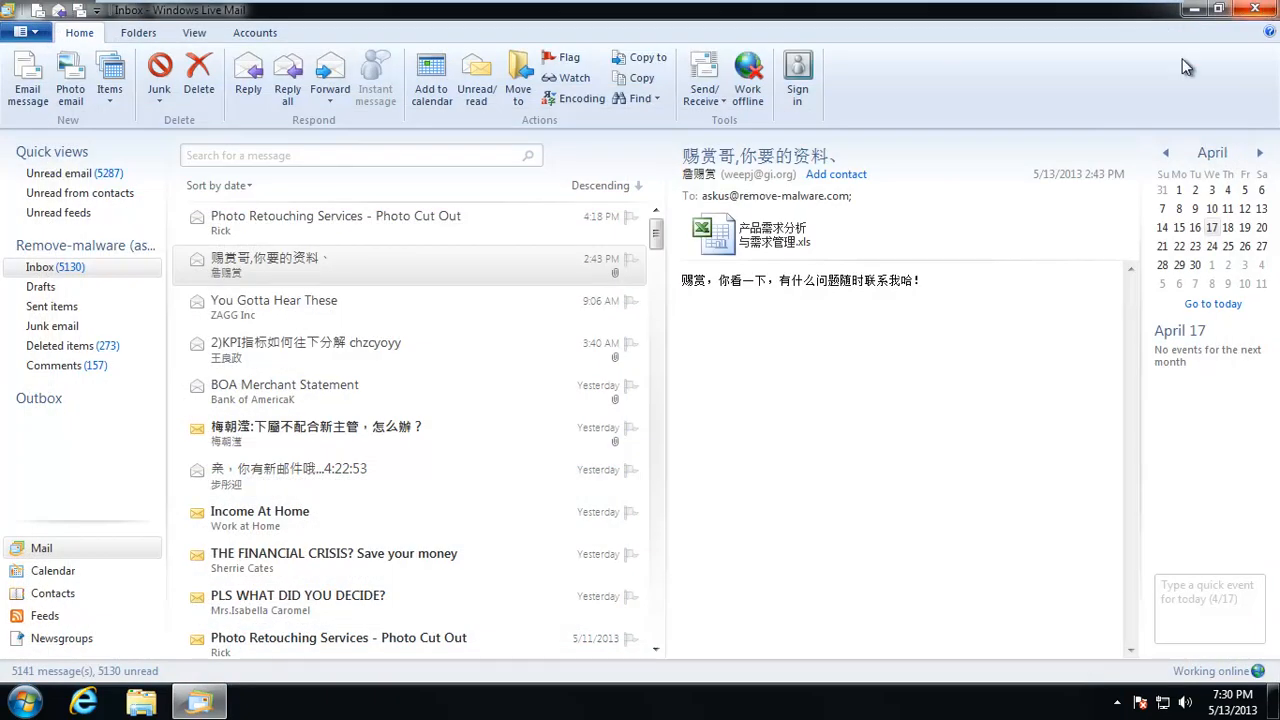
{"action": "mouse_move", "coordinate": [360, 350]}
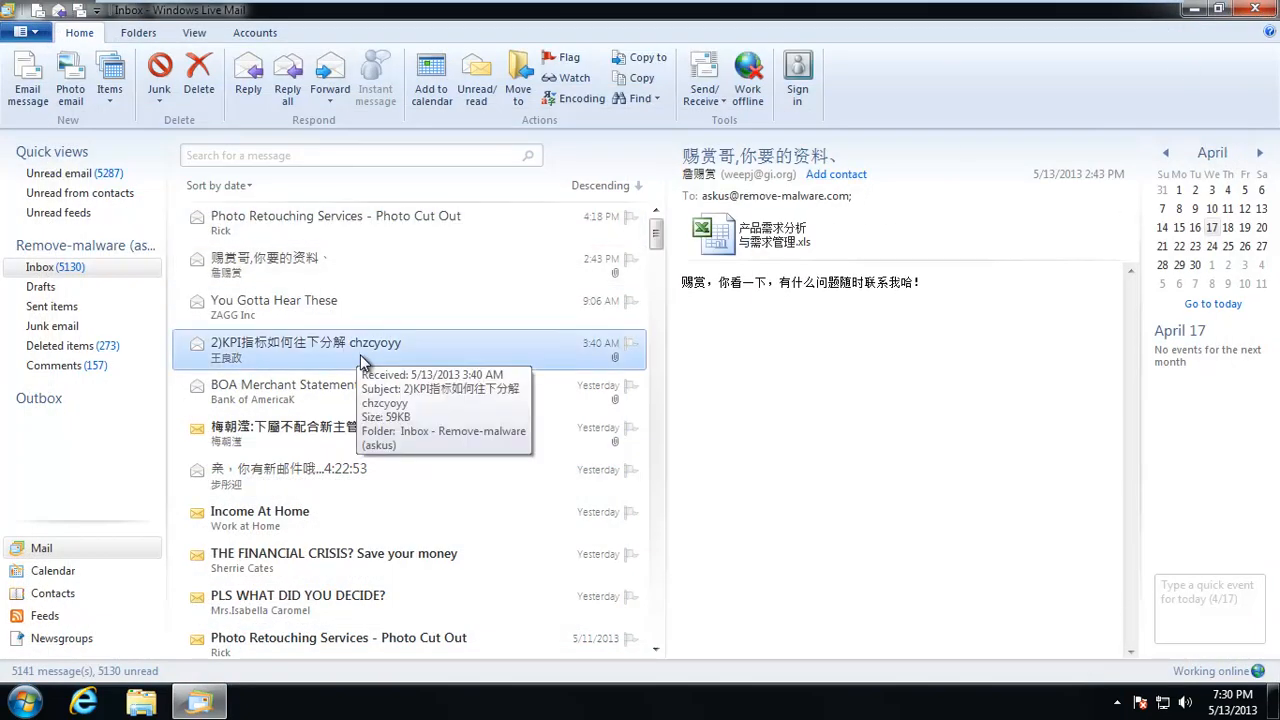
Open the 2)KPI message's .xls workbook about building R&D teams in Excel
{"action": "left_click", "coordinate": [307, 343]}
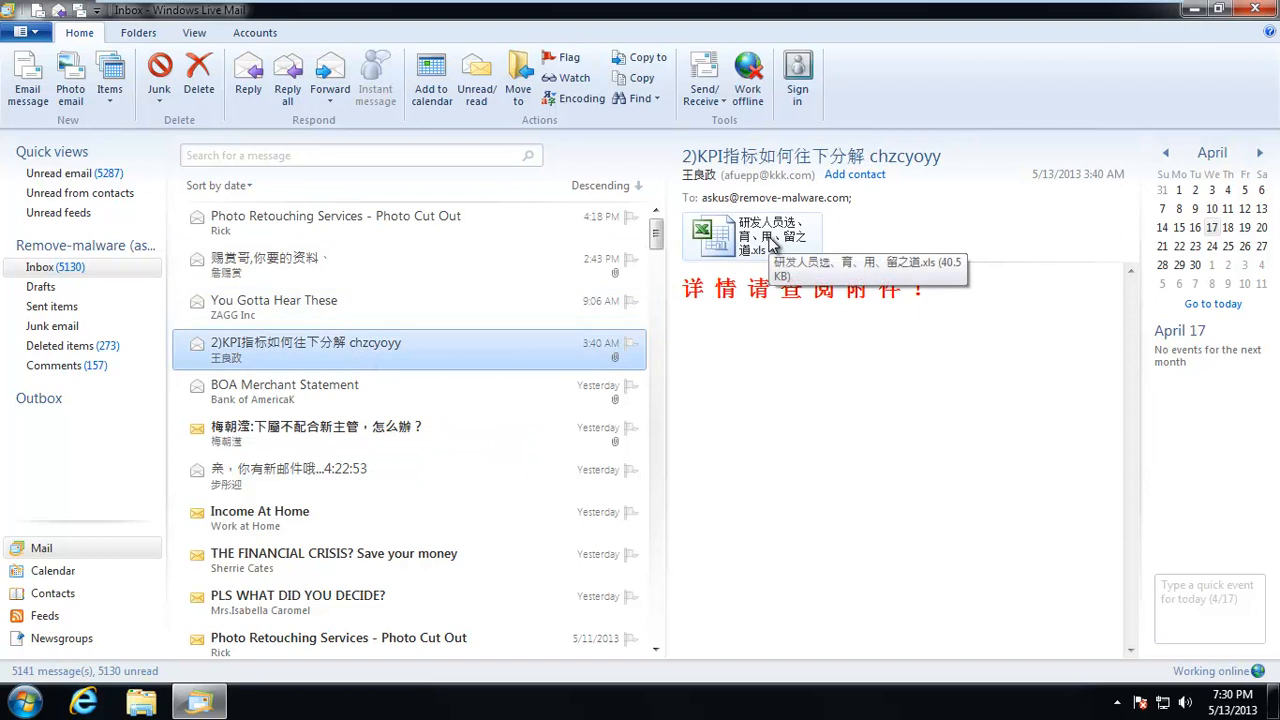
{"action": "mouse_move", "coordinate": [630, 300]}
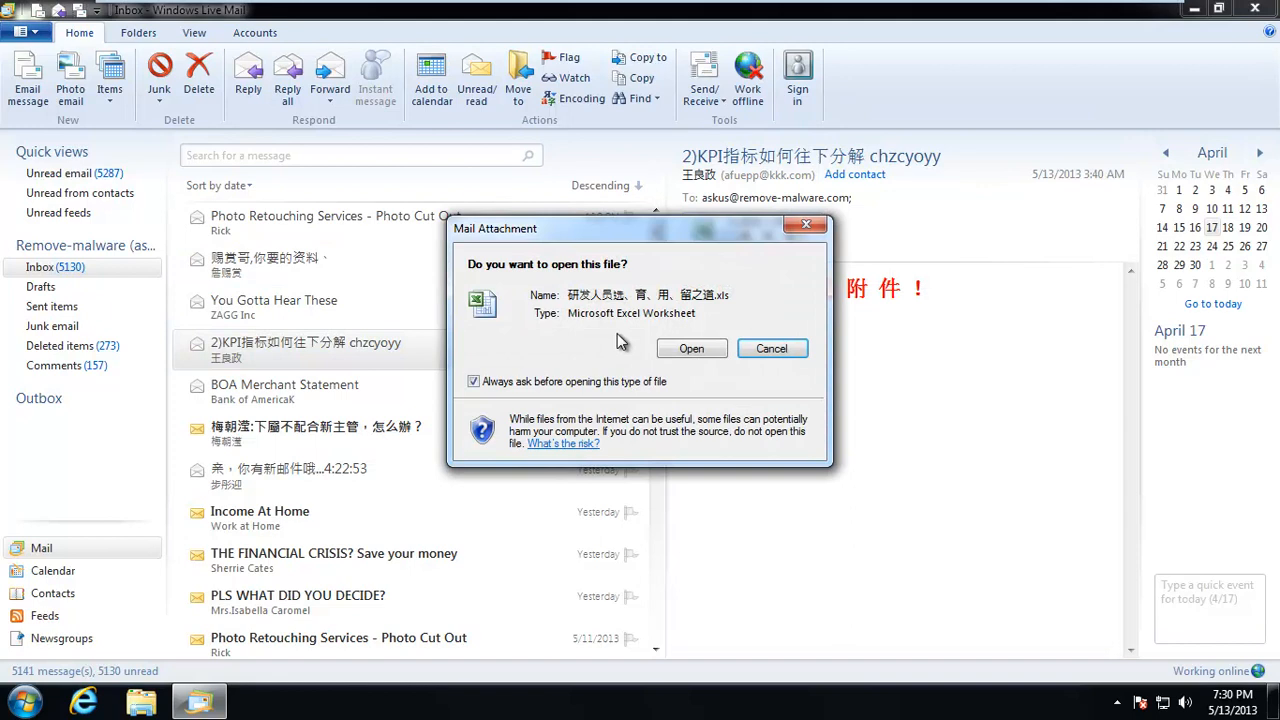
{"action": "left_click", "coordinate": [691, 348]}
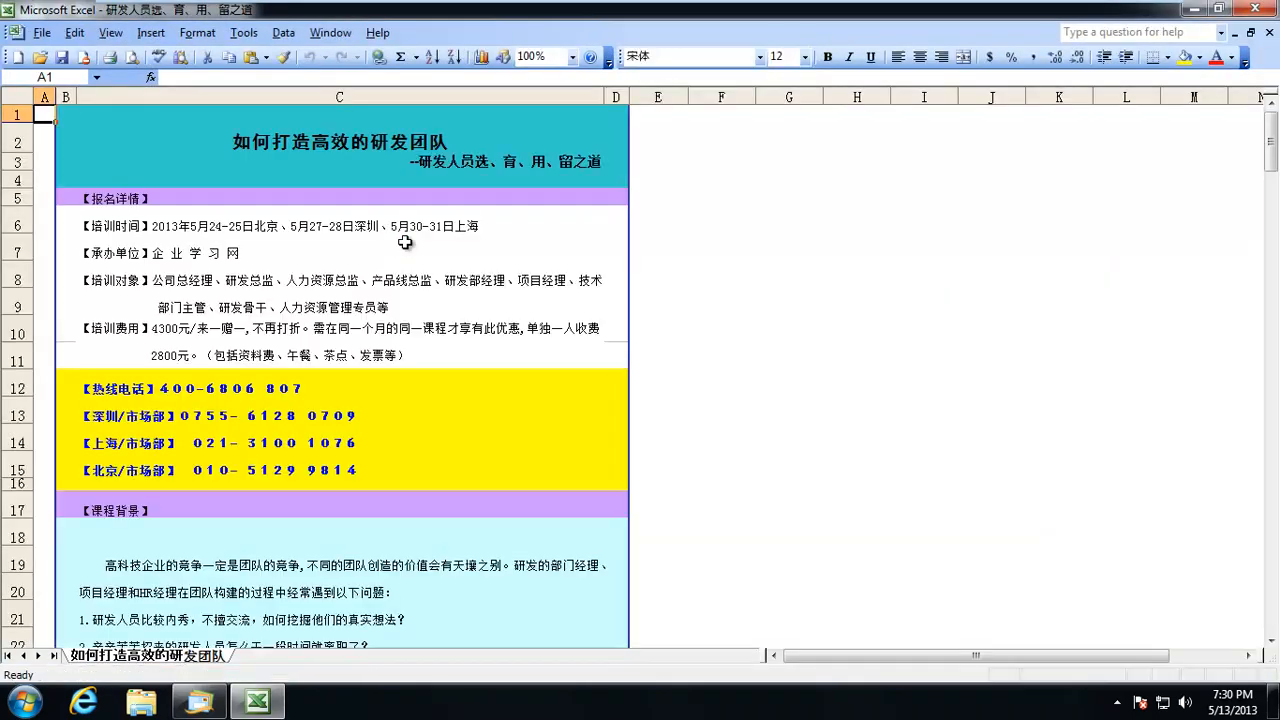
{"action": "mouse_move", "coordinate": [795, 169]}
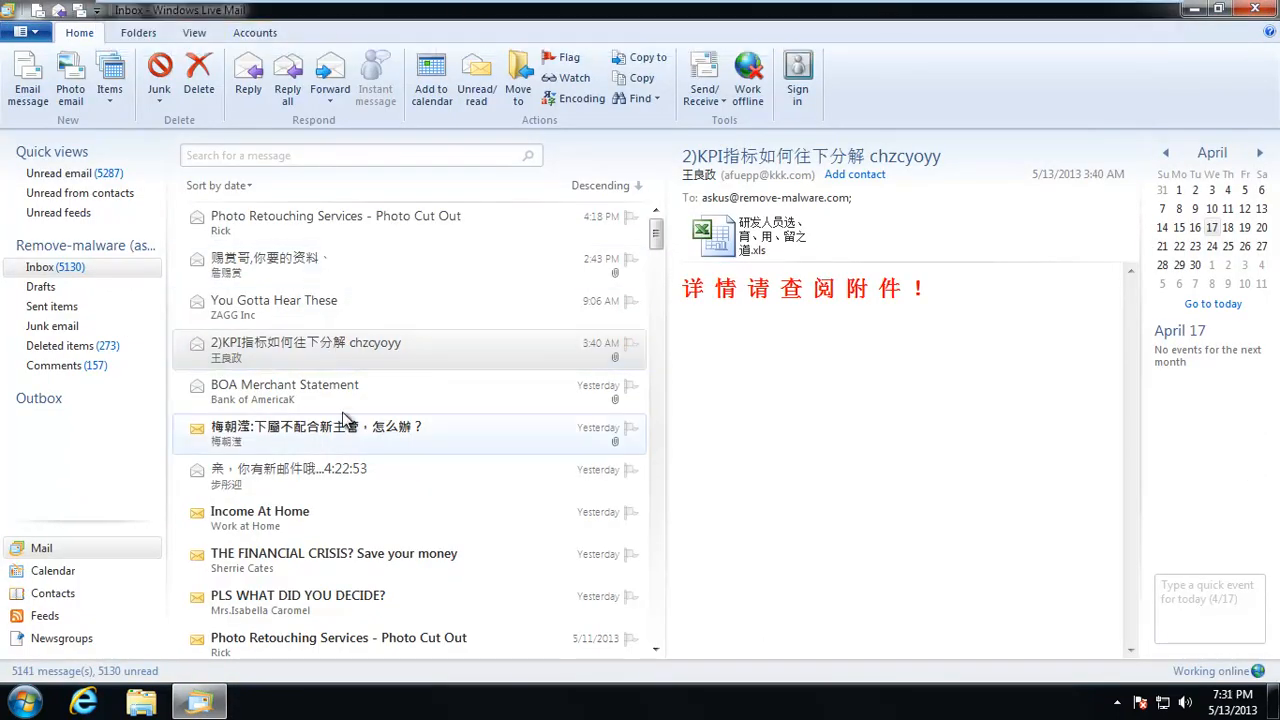
Open the BOA Merchant Statement's .doc attachment in Word, which shows error 327
{"action": "left_click", "coordinate": [285, 391]}
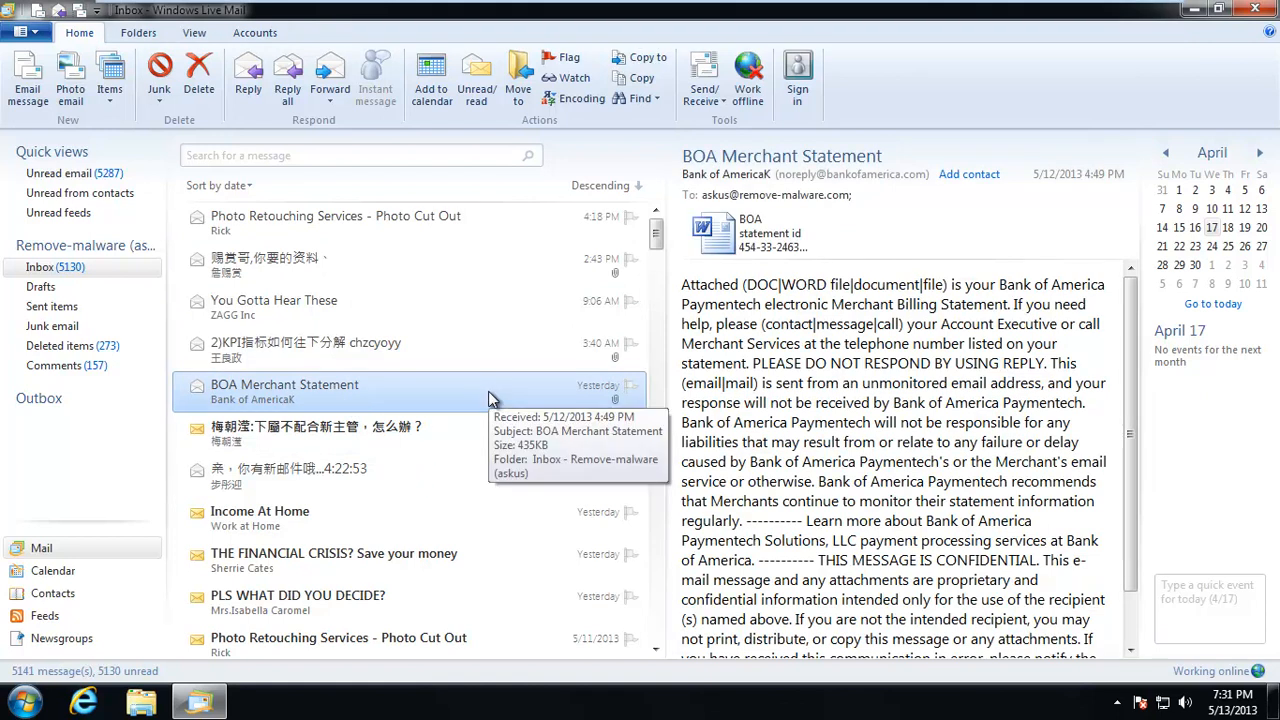
{"action": "mouse_move", "coordinate": [793, 278]}
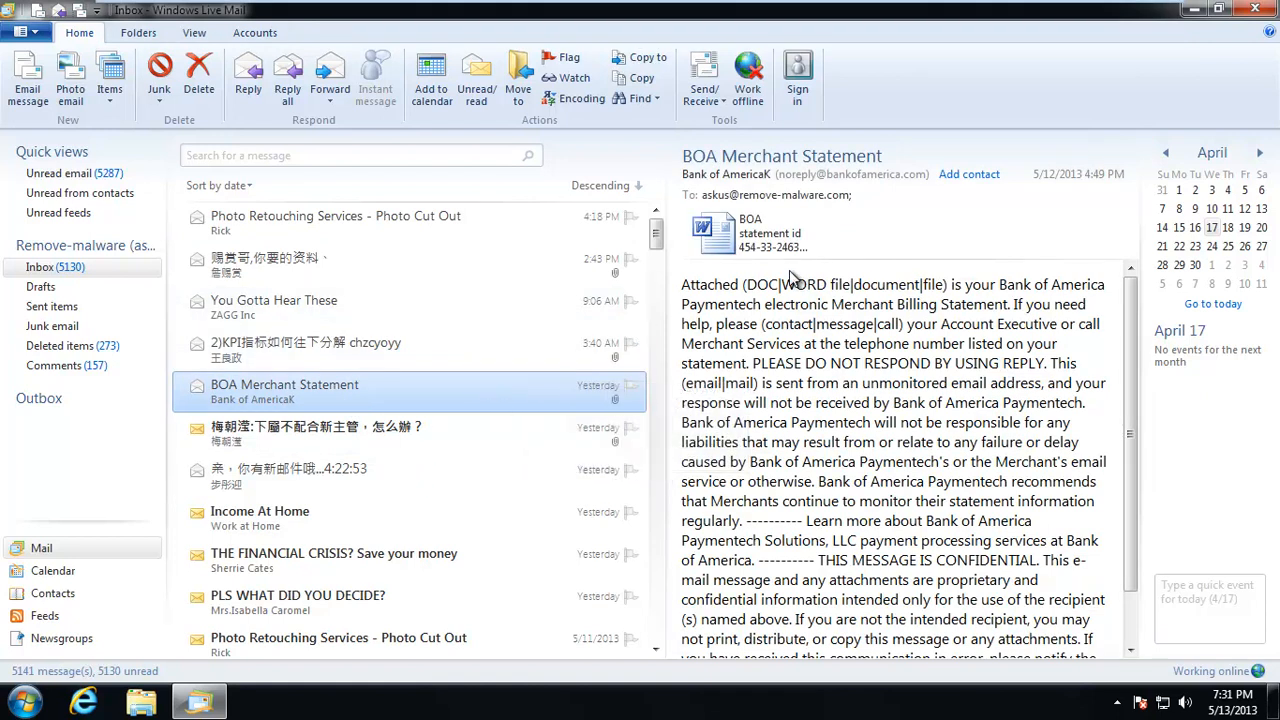
{"action": "mouse_move", "coordinate": [723, 273]}
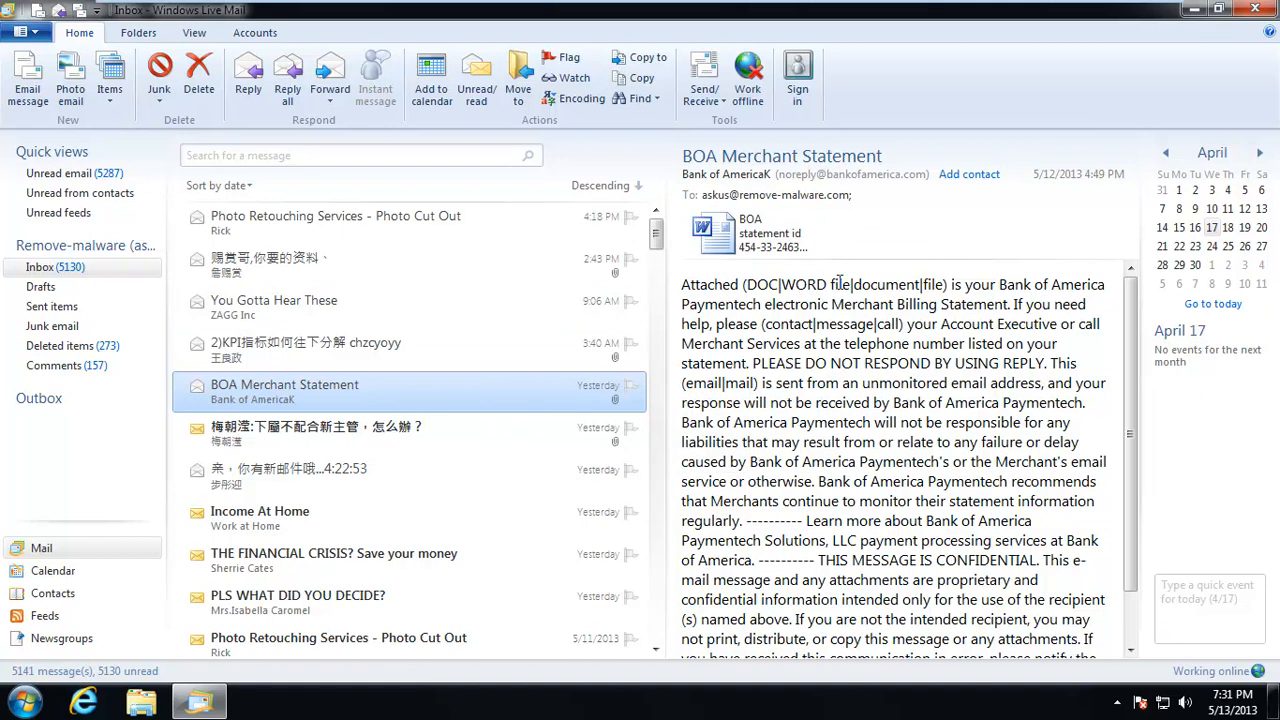
{"action": "scroll", "scroll_direction": "down", "scroll_amount": 3}
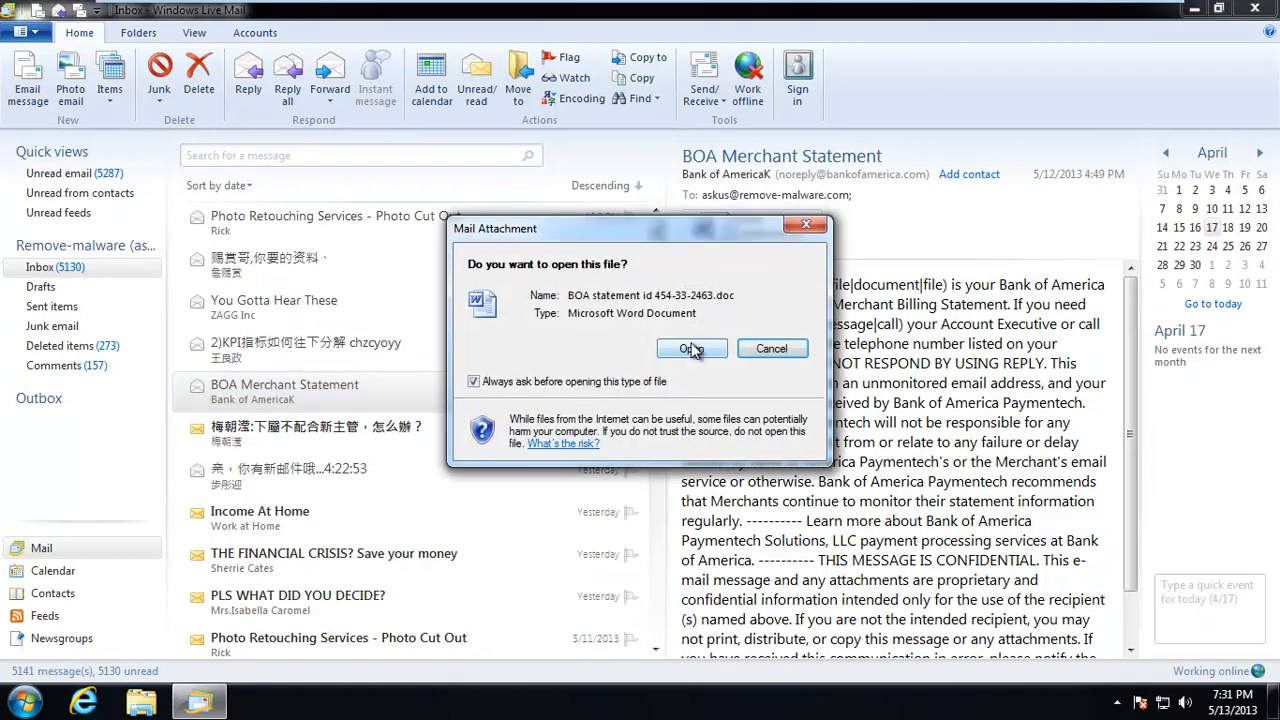
{"action": "left_click", "coordinate": [692, 348]}
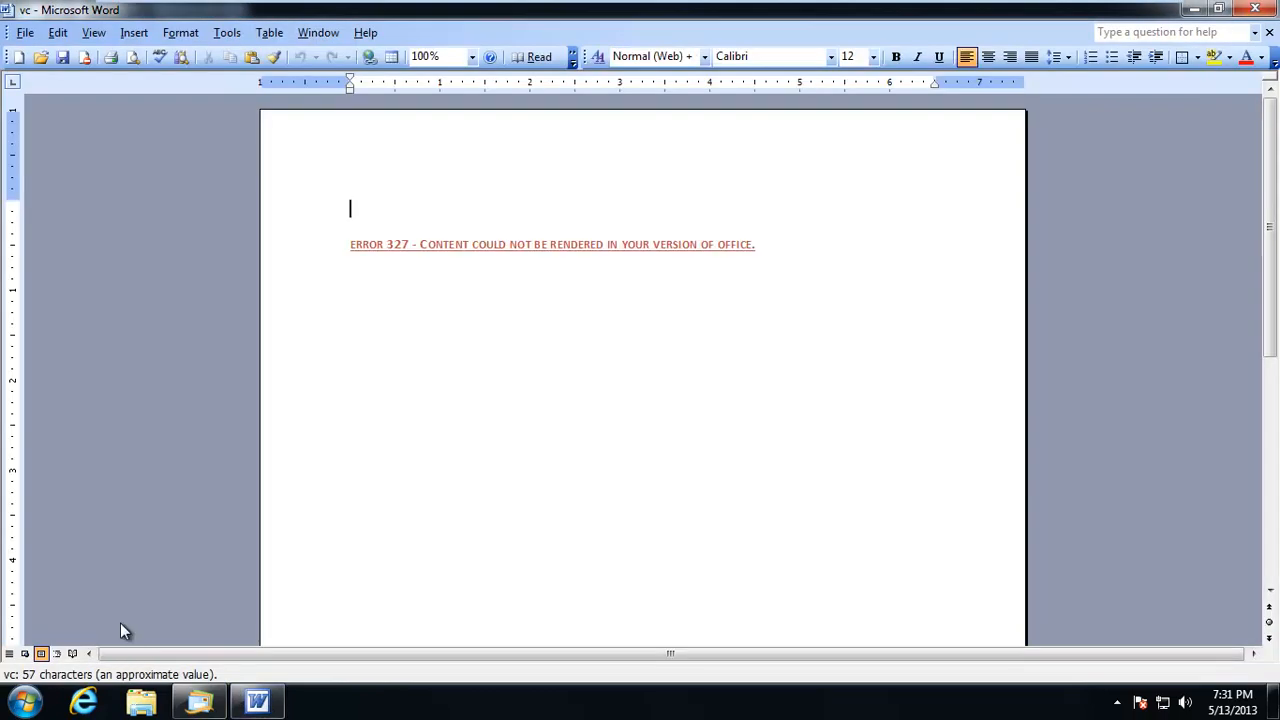
{"action": "mouse_move", "coordinate": [568, 247]}
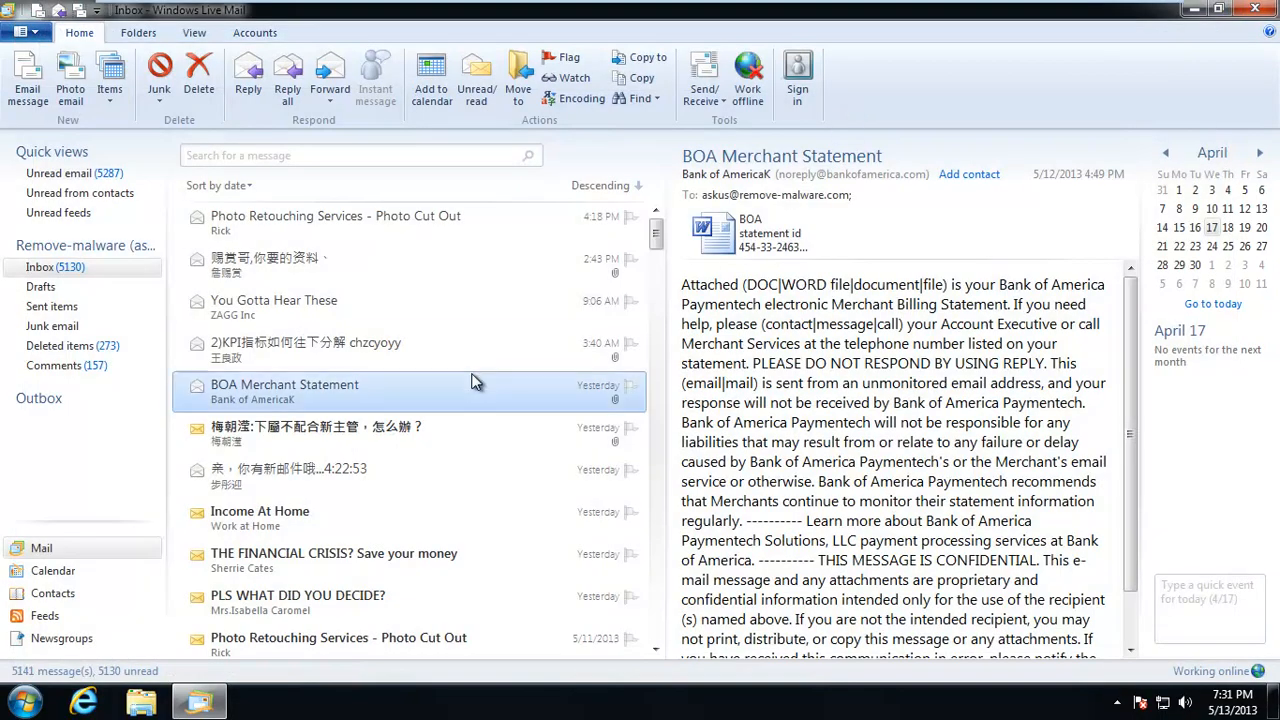
Open Sales elite.xls from the sales-training message in Excel and scroll the sheet
{"action": "left_click", "coordinate": [317, 433]}
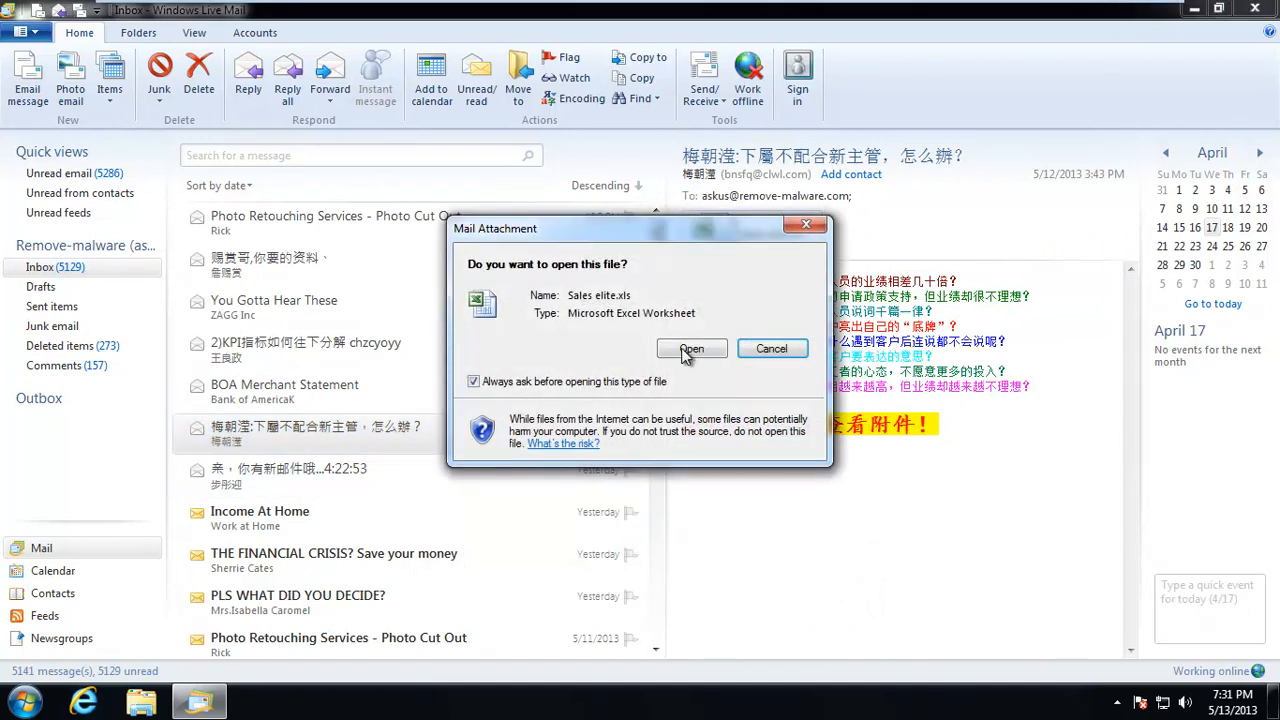
{"action": "left_click", "coordinate": [691, 348]}
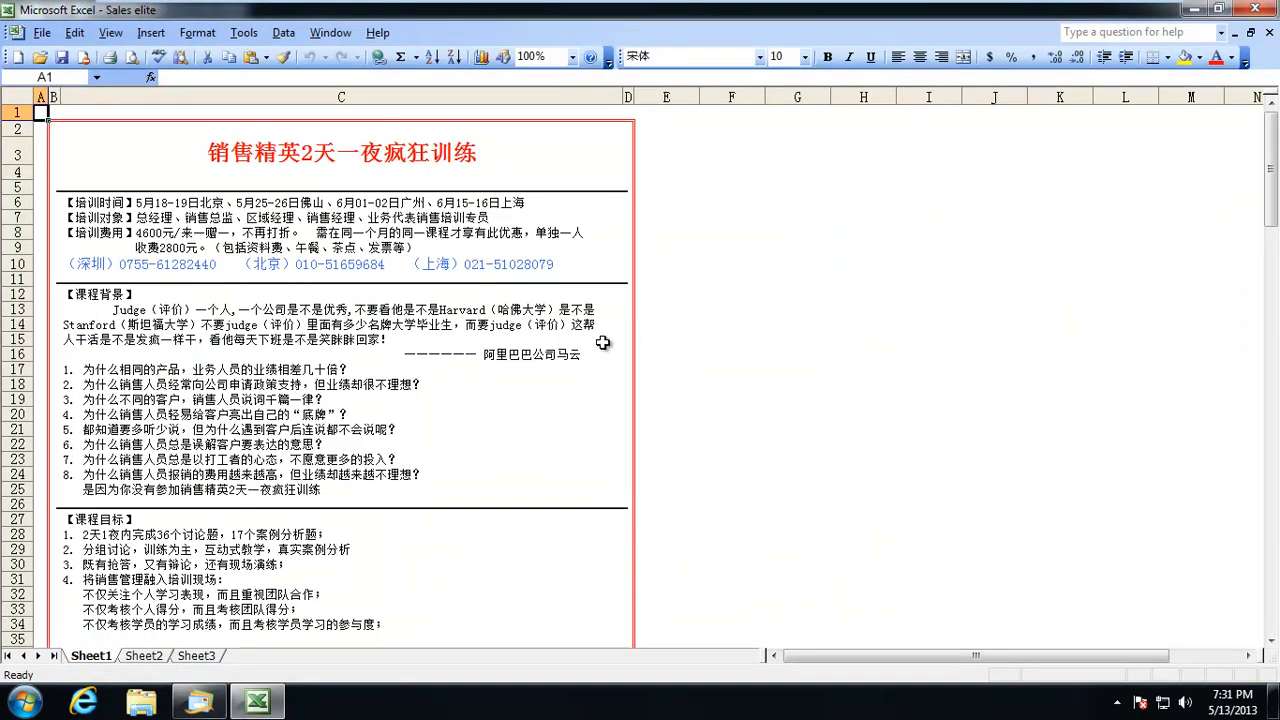
{"action": "scroll", "scroll_direction": "down", "scroll_amount": 3}
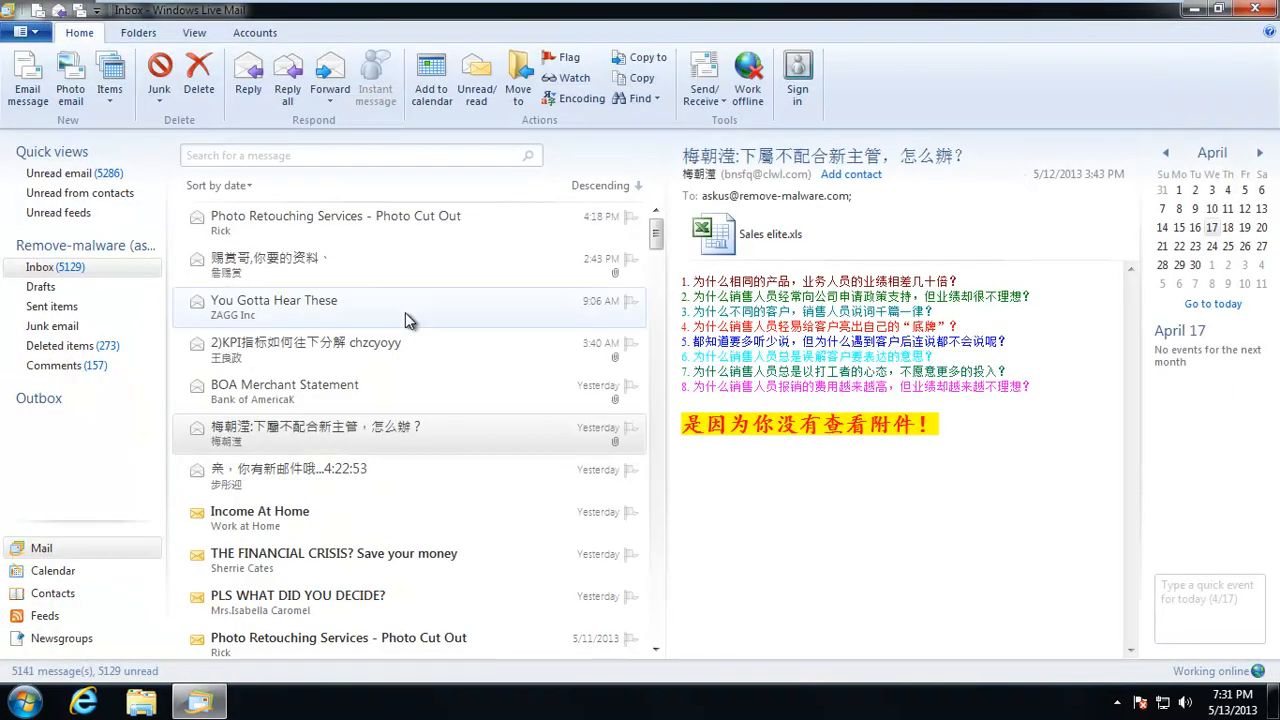
Open the Income At Home work-from-home spam and follow its Select below link
{"action": "left_click", "coordinate": [260, 511]}
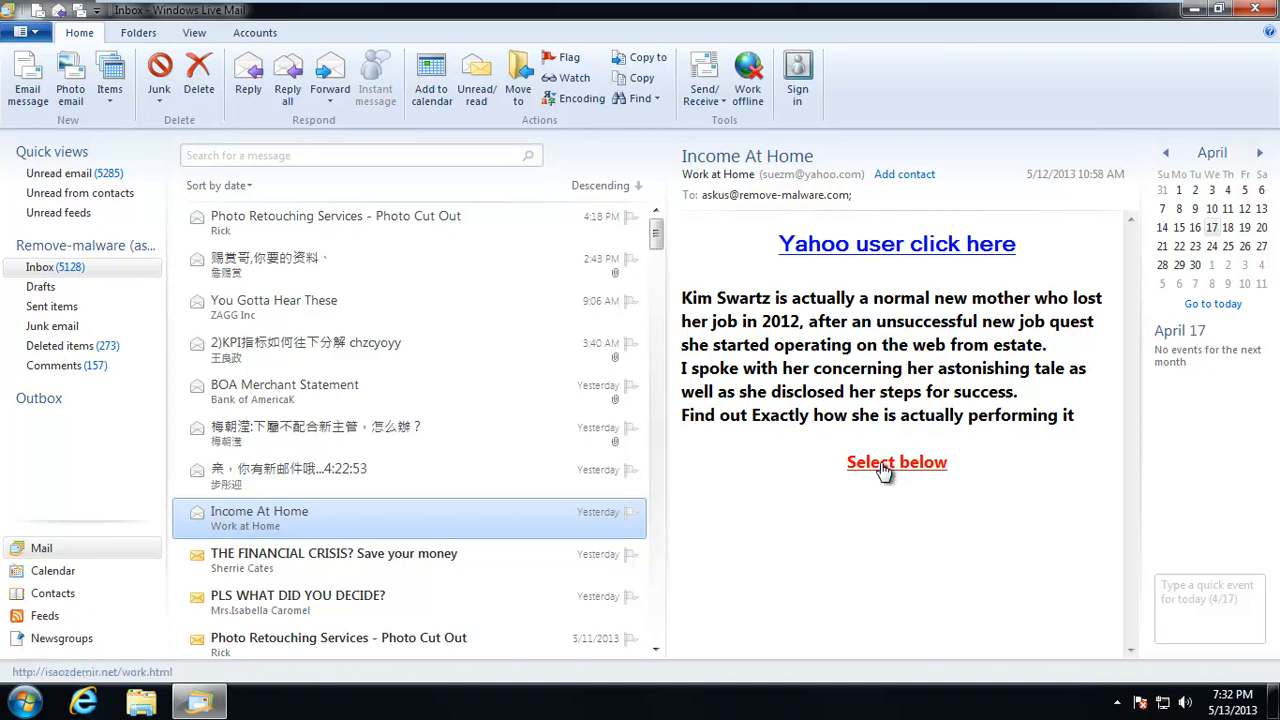
{"action": "left_click", "coordinate": [896, 462]}
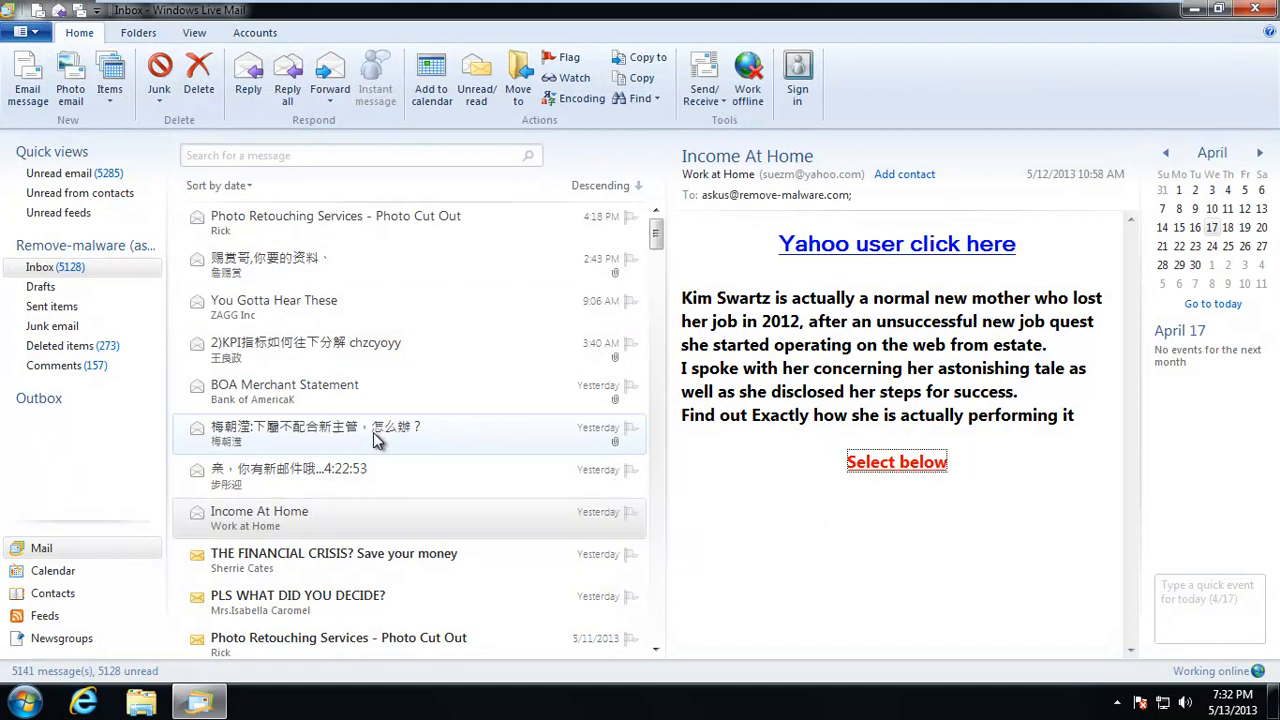
Follow the financial-crisis spam's pilve.ru link, close the replica-watch site, then read PLS WHAT DID YOU DECIDE?
{"action": "left_click", "coordinate": [334, 553]}
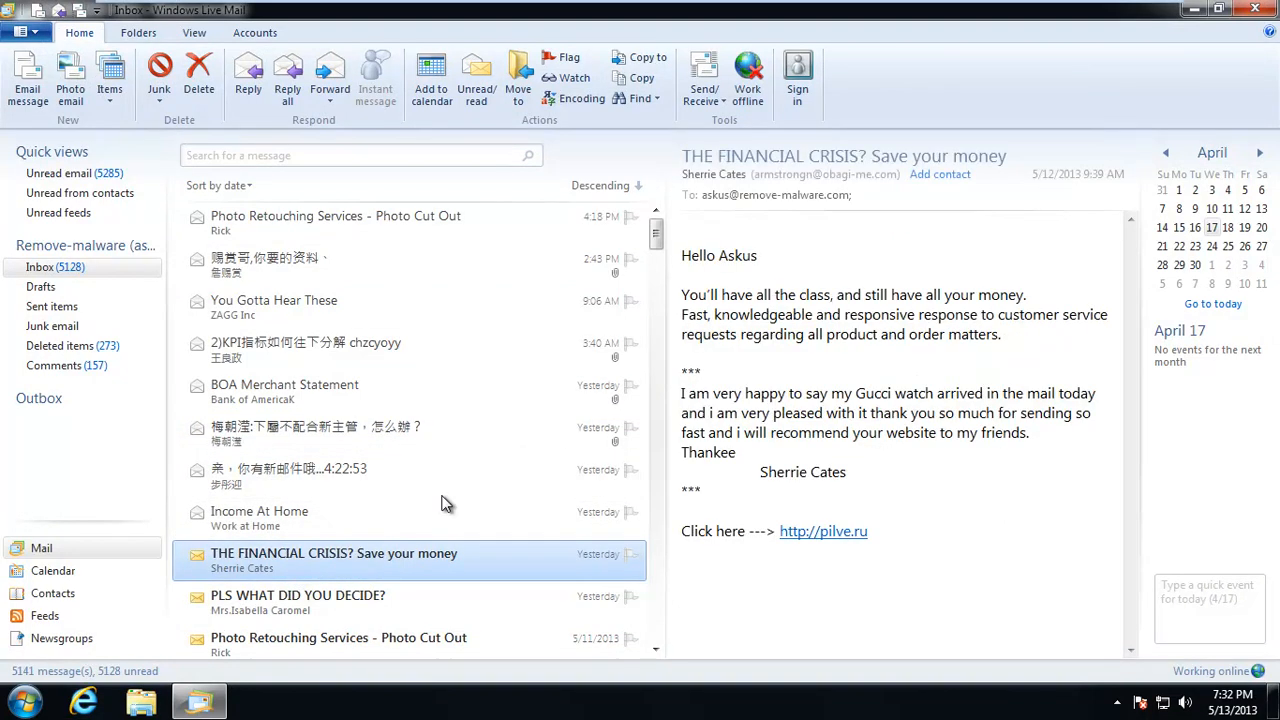
{"action": "mouse_move", "coordinate": [560, 391]}
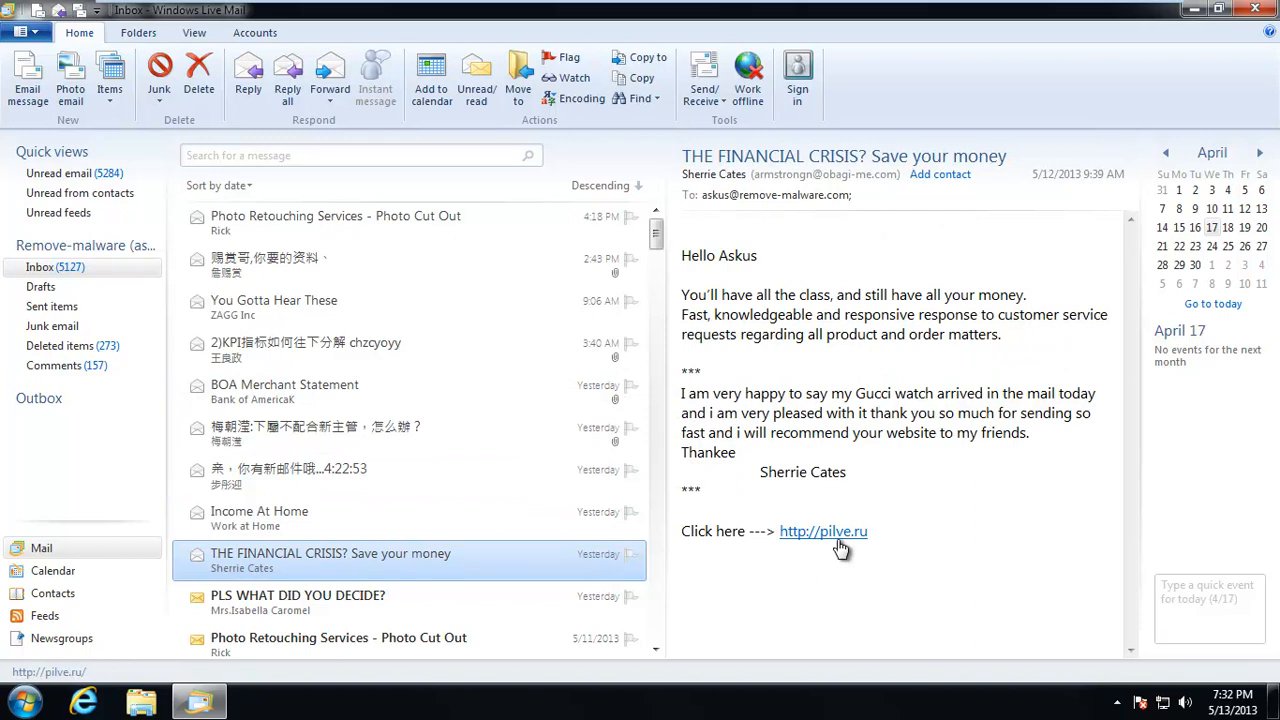
{"action": "left_click", "coordinate": [823, 531]}
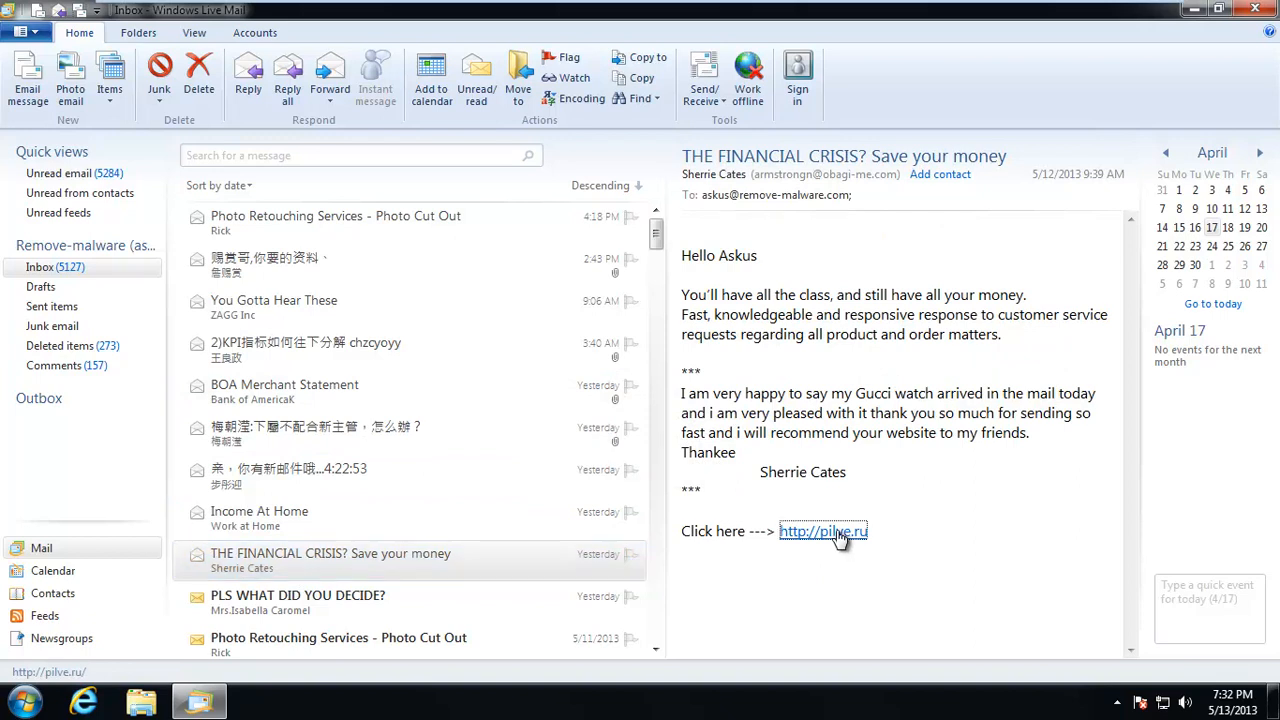
{"action": "left_click", "coordinate": [823, 531]}
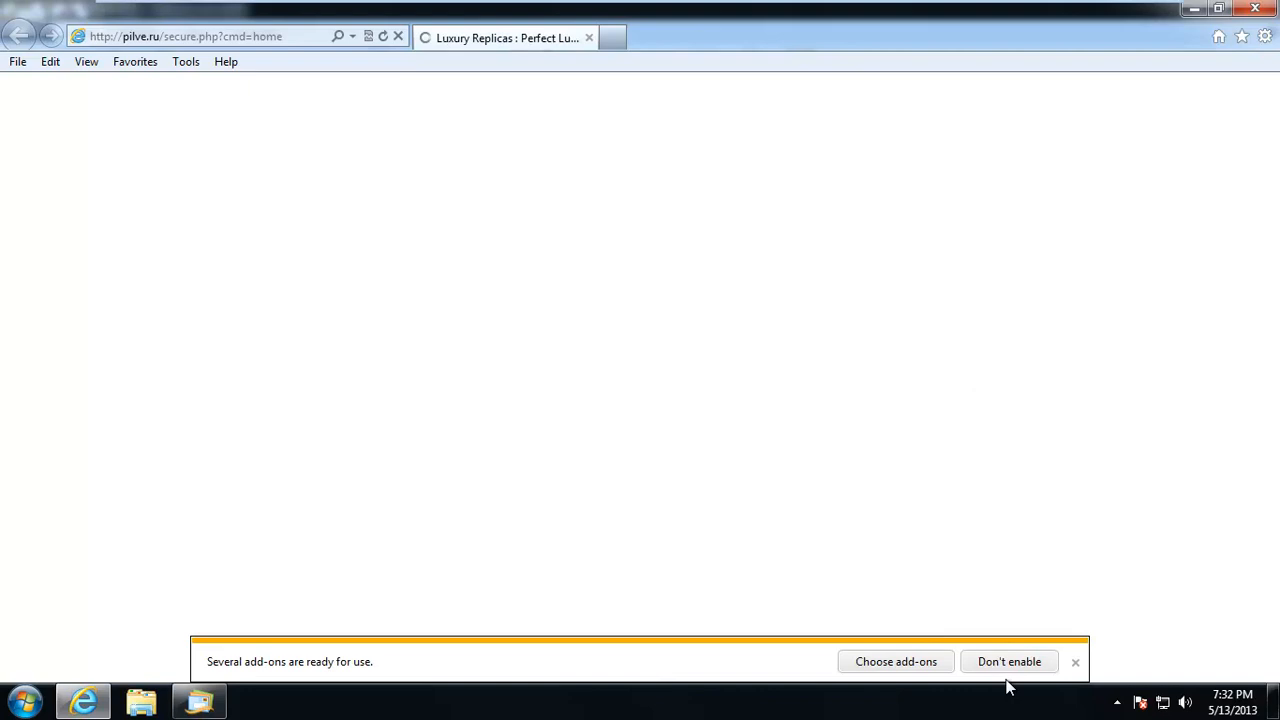
{"action": "left_click", "coordinate": [1009, 661]}
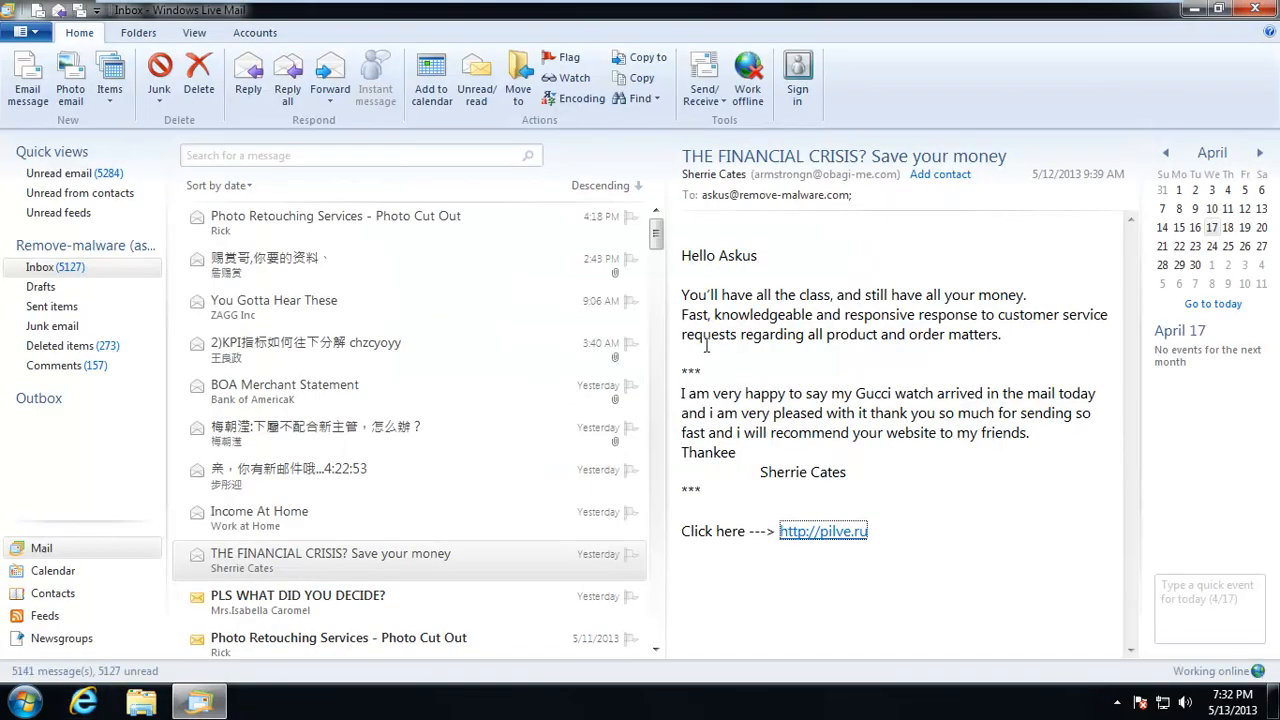
{"action": "left_click", "coordinate": [297, 602]}
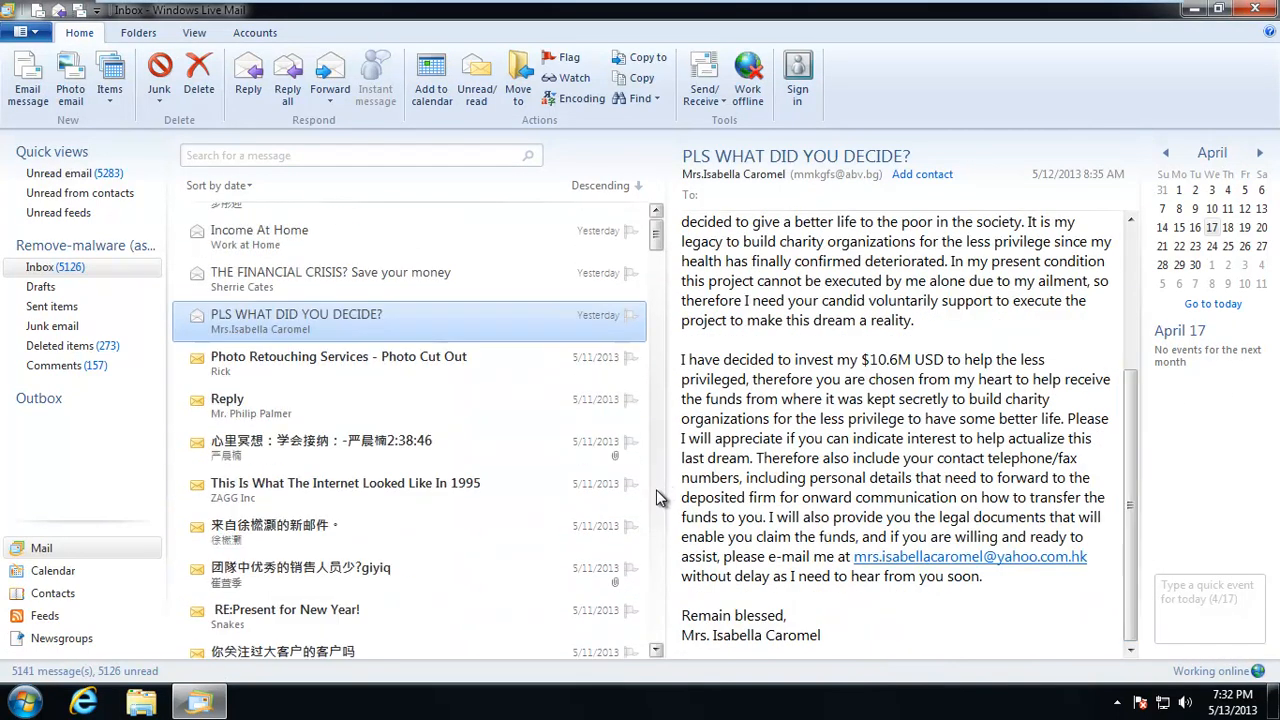
Read the Photo Retouching, ZAGG, watch and Chinese spam, ending on Jayz Towny's 'hi.' message
{"action": "left_click", "coordinate": [338, 363]}
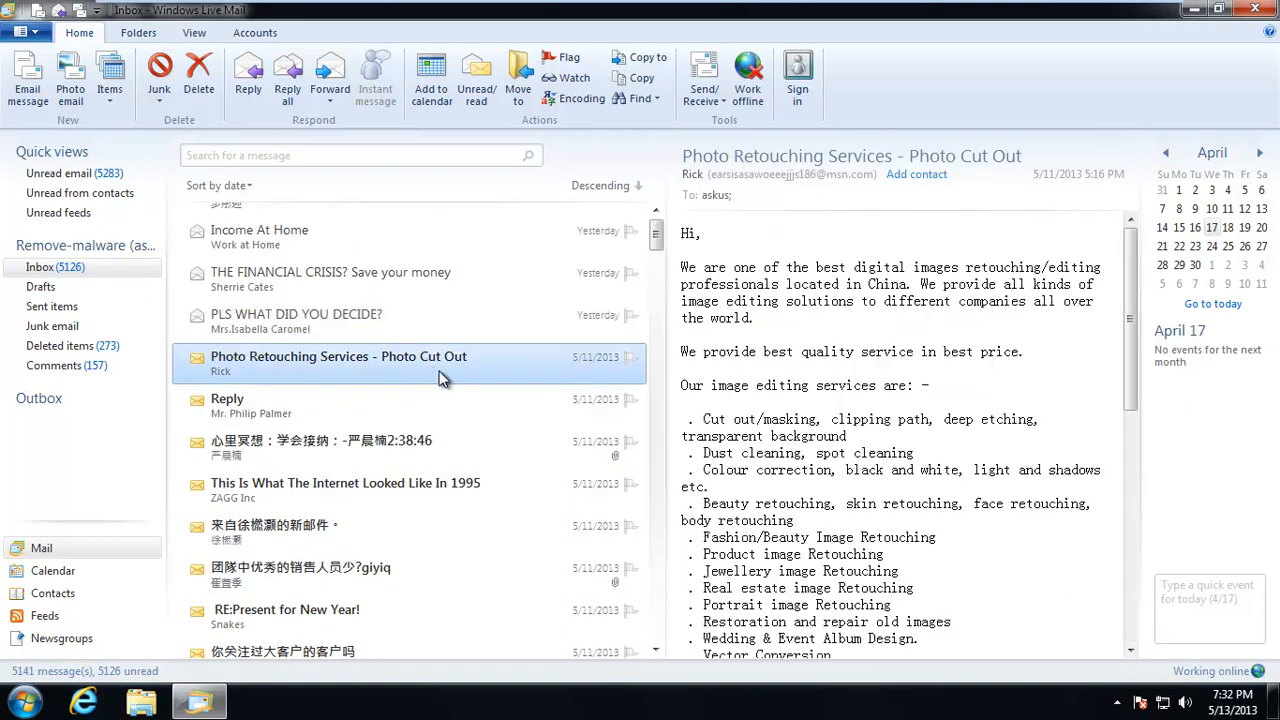
{"action": "mouse_move", "coordinate": [500, 487]}
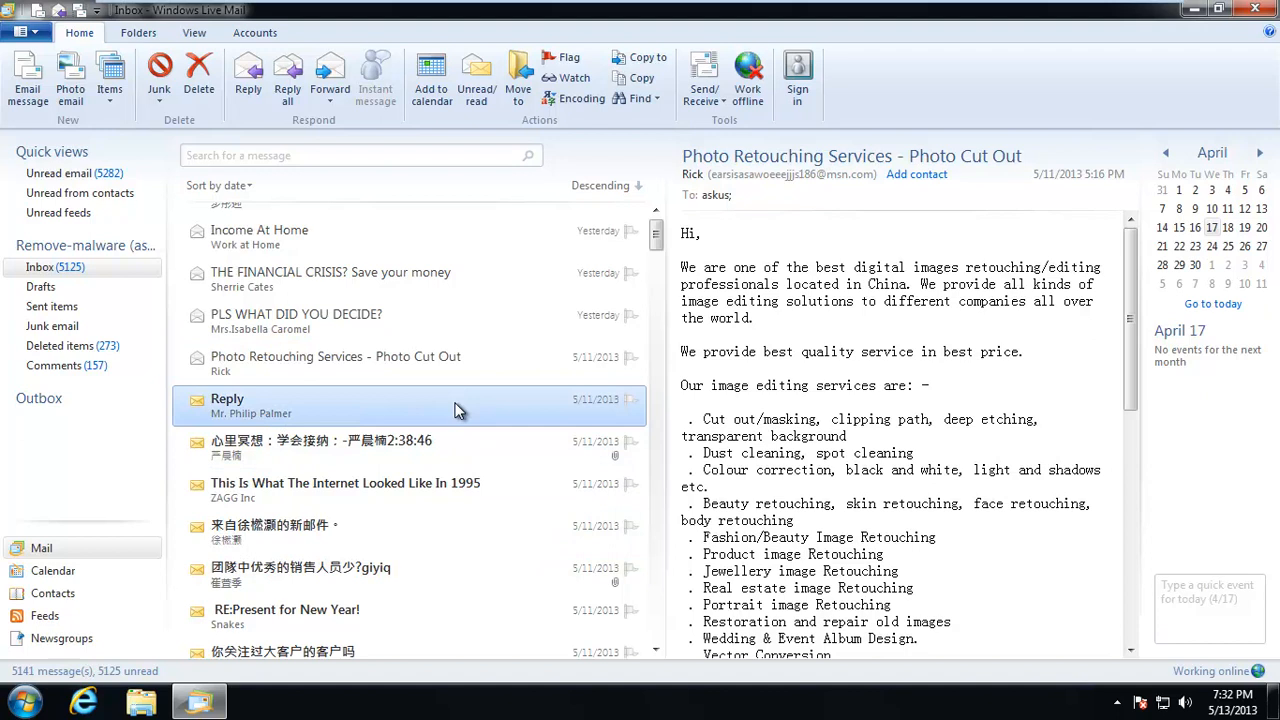
{"action": "left_click", "coordinate": [320, 447]}
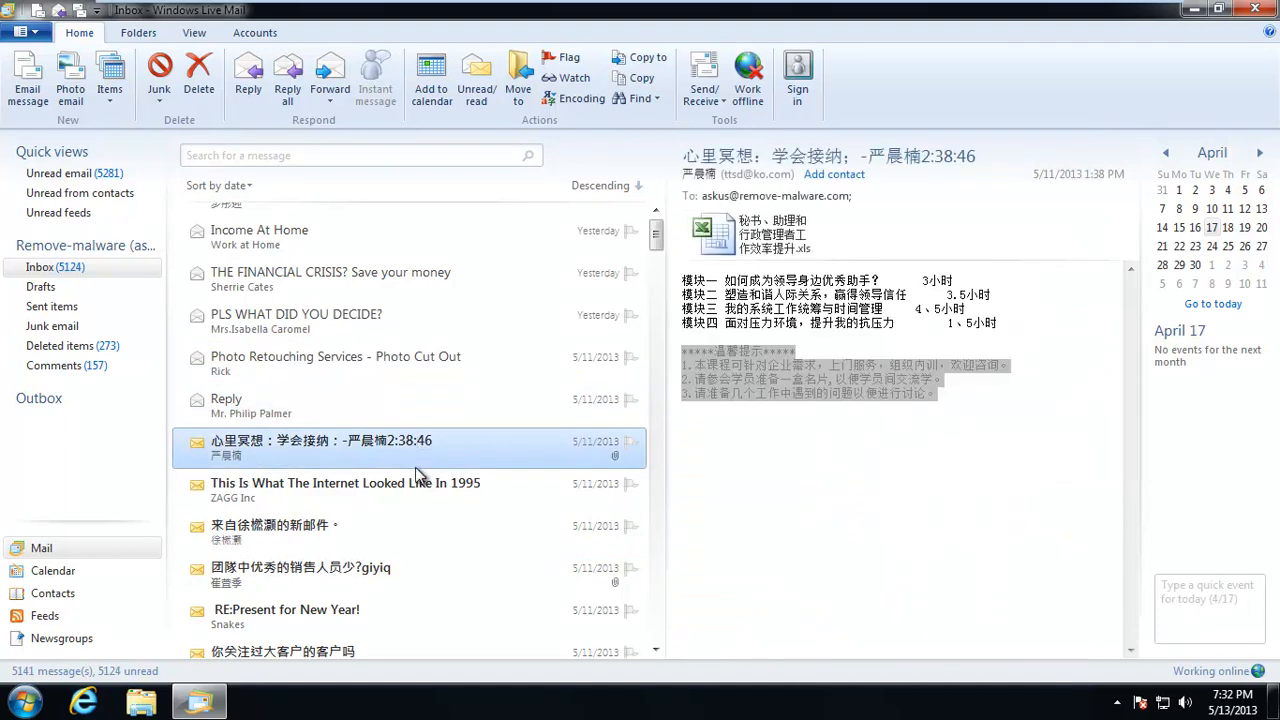
{"action": "left_click", "coordinate": [345, 483]}
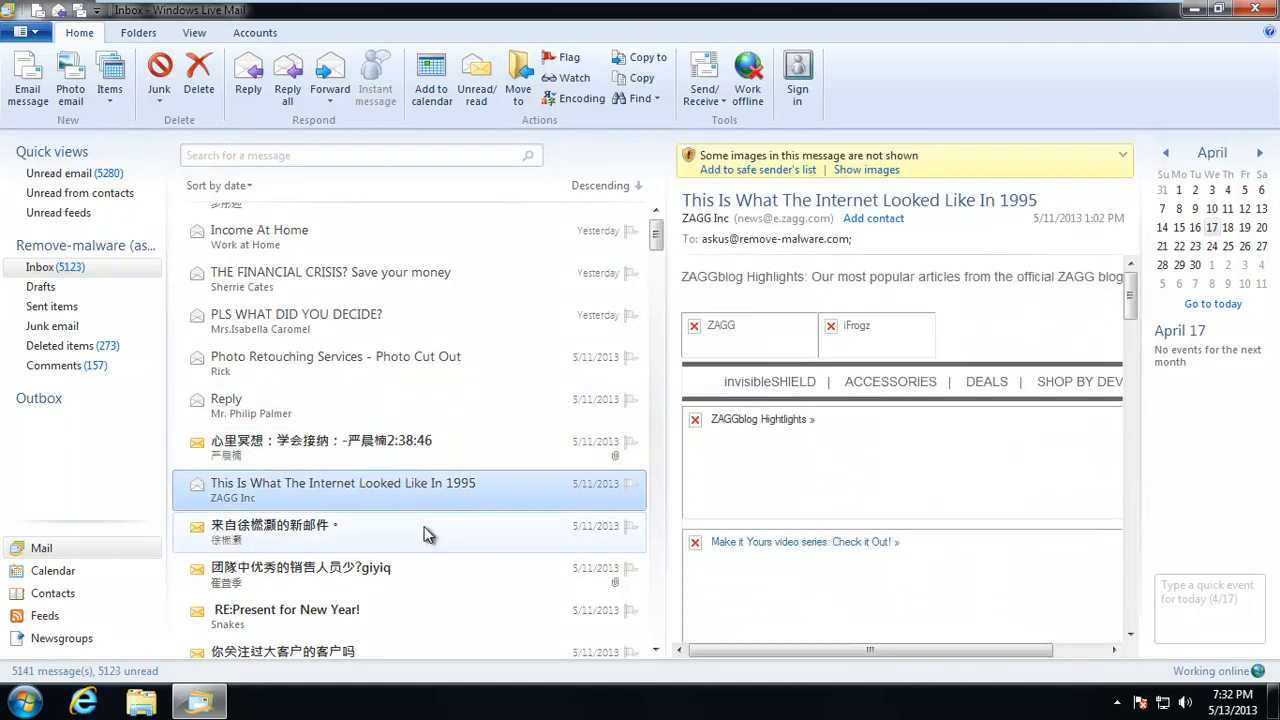
{"action": "left_click", "coordinate": [300, 574]}
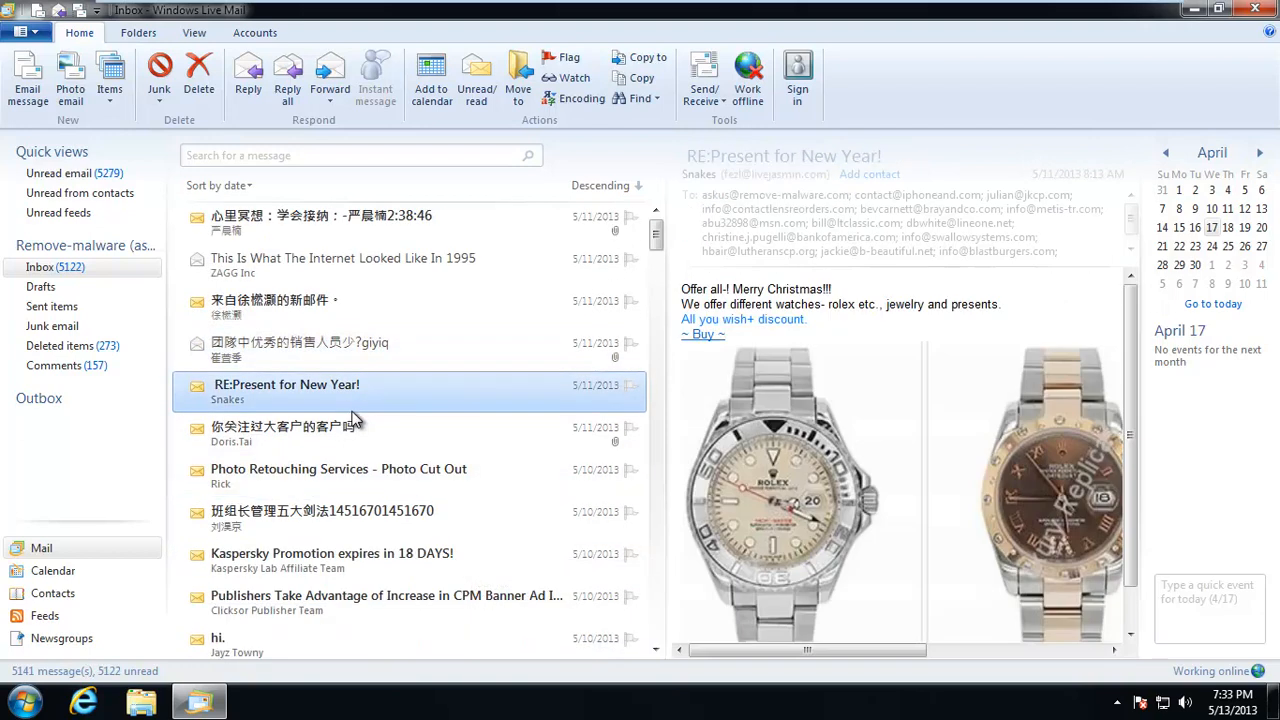
{"action": "scroll", "scroll_direction": "down", "scroll_amount": 3}
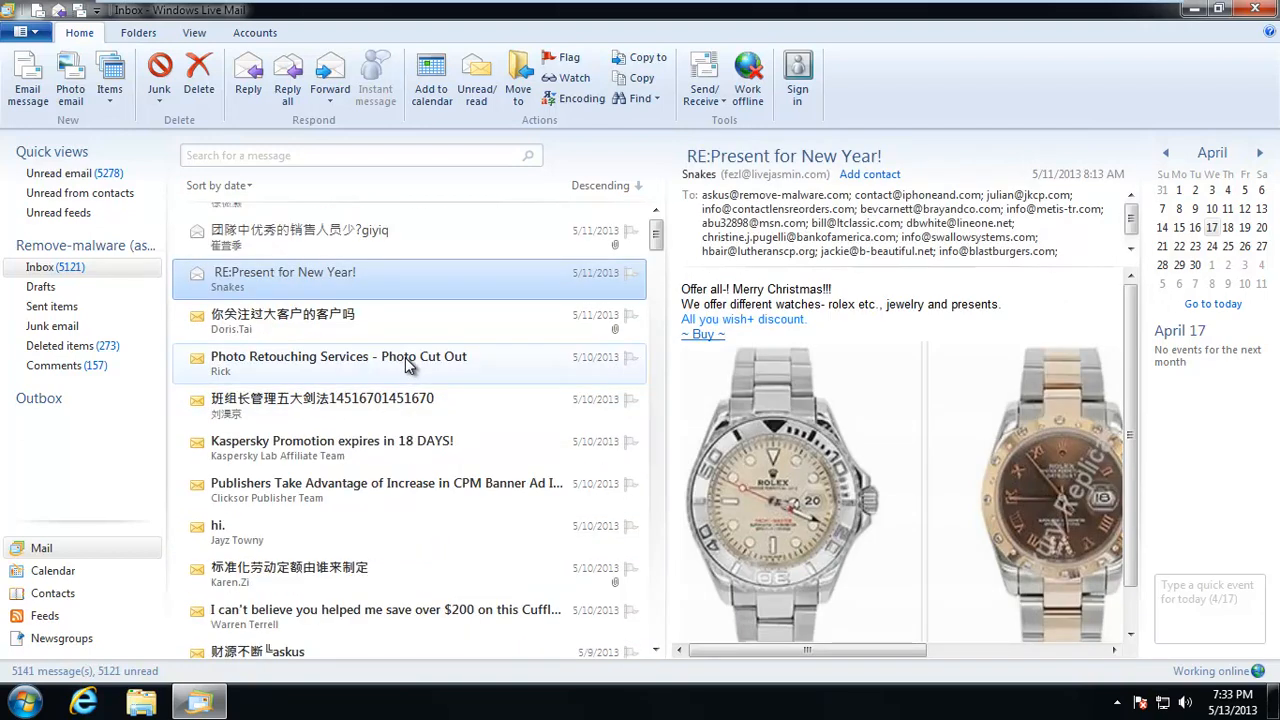
{"action": "left_click", "coordinate": [338, 356]}
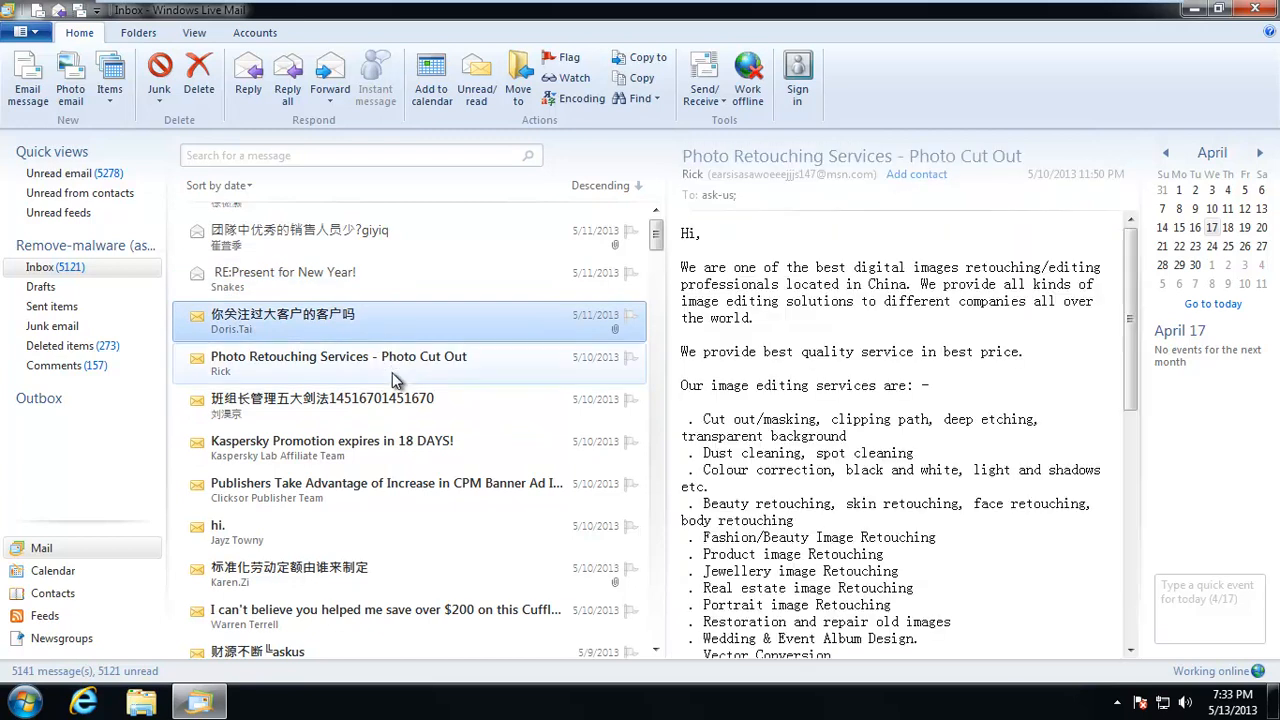
{"action": "left_click", "coordinate": [322, 398]}
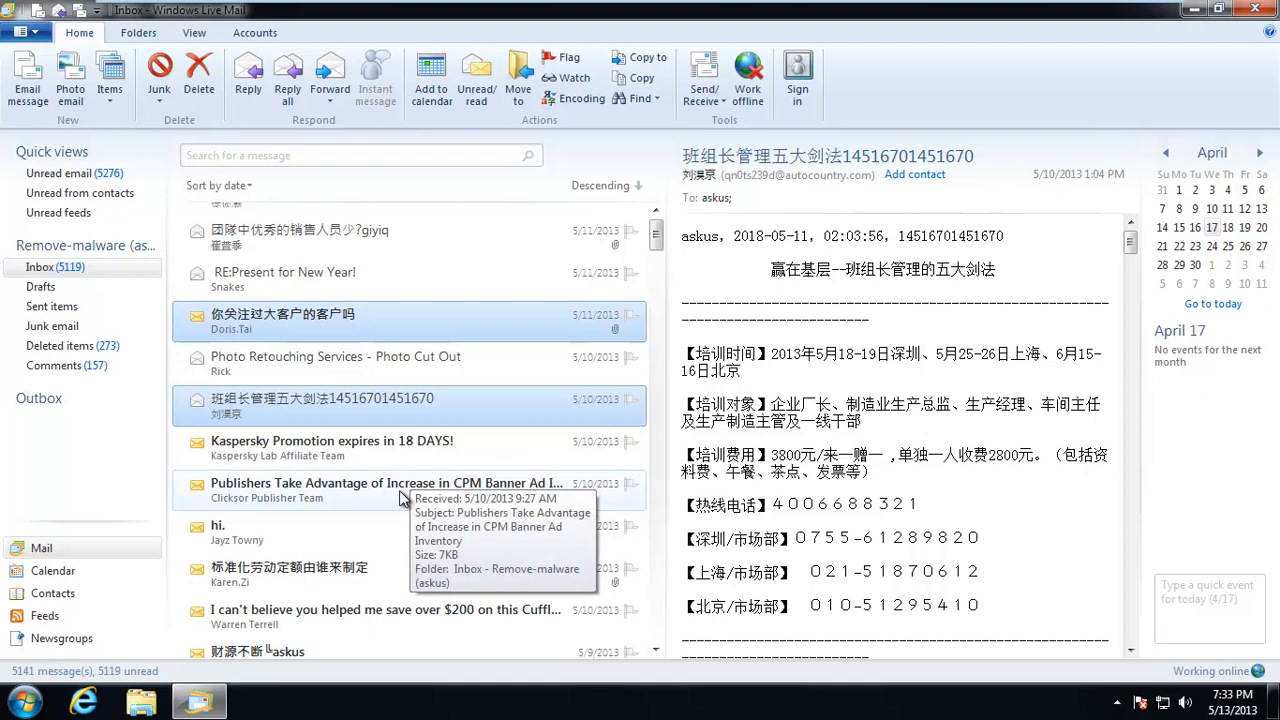
{"action": "left_click", "coordinate": [385, 490]}
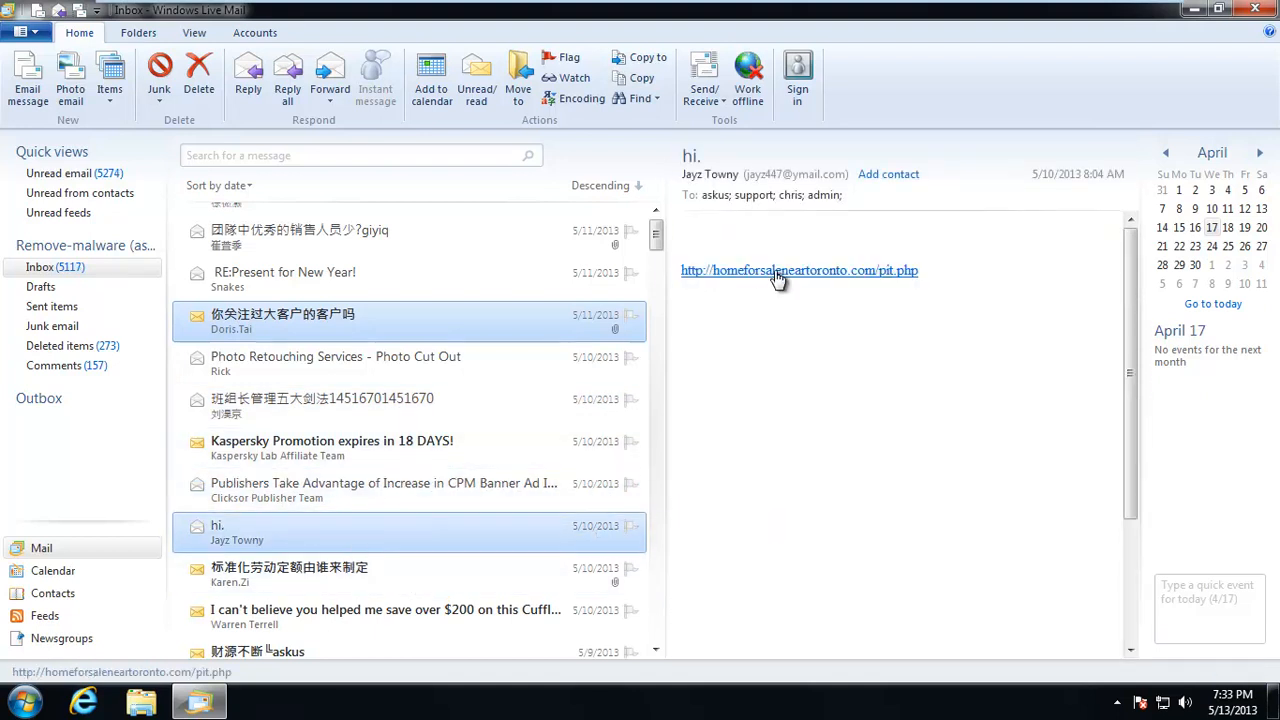
Follow the homeforsaleneartoronto.com link to the Finance Reports scam page, dismiss its nag, then leave
{"action": "left_click", "coordinate": [799, 270]}
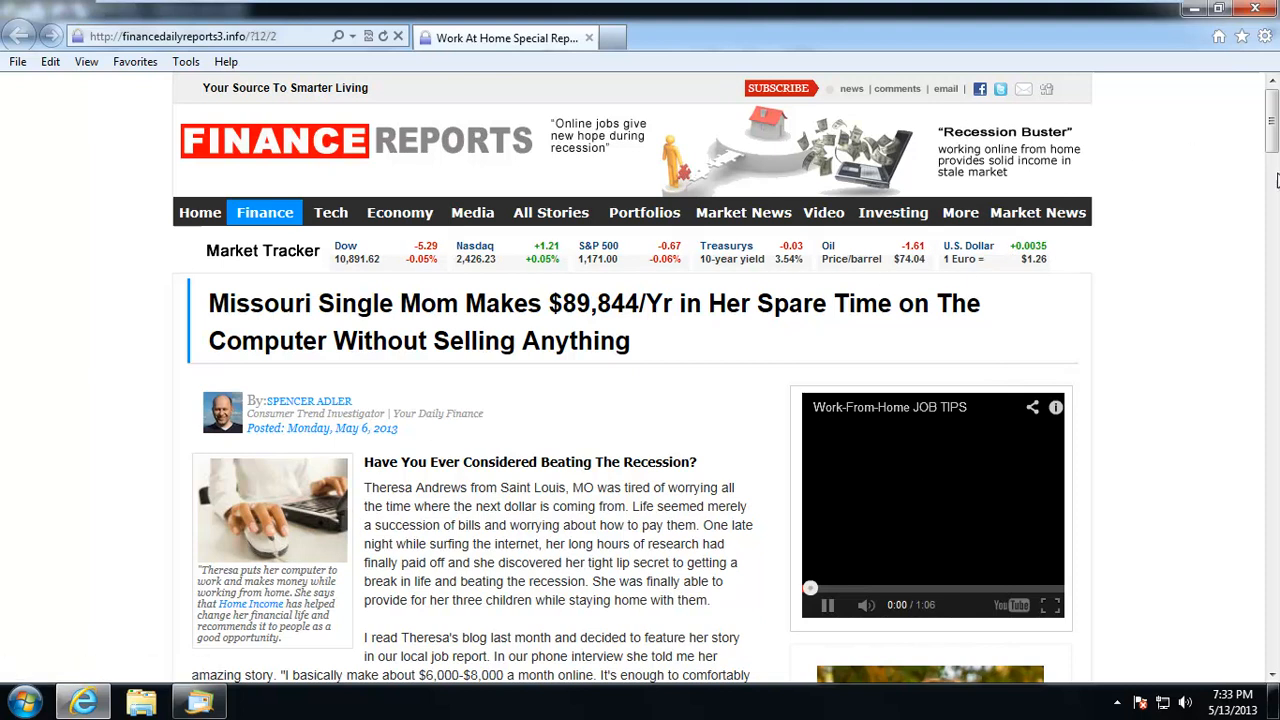
{"action": "scroll", "scroll_direction": "down", "scroll_amount": 3}
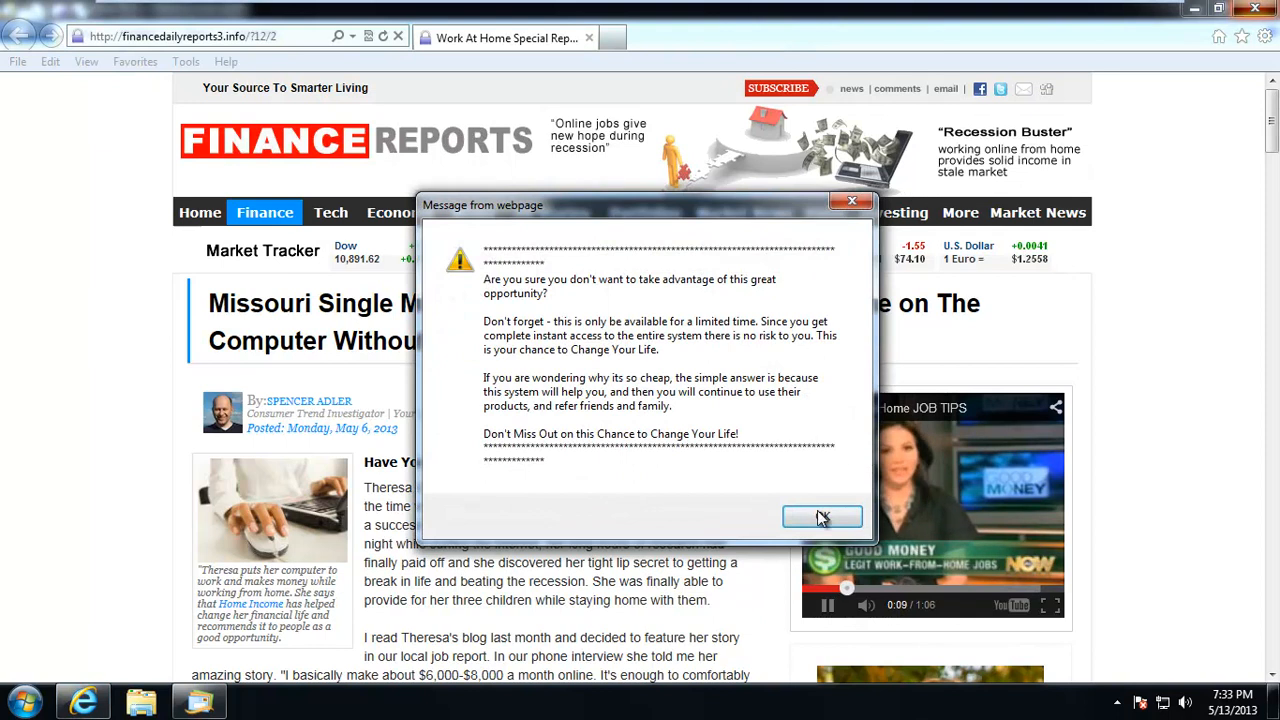
{"action": "left_click", "coordinate": [822, 517]}
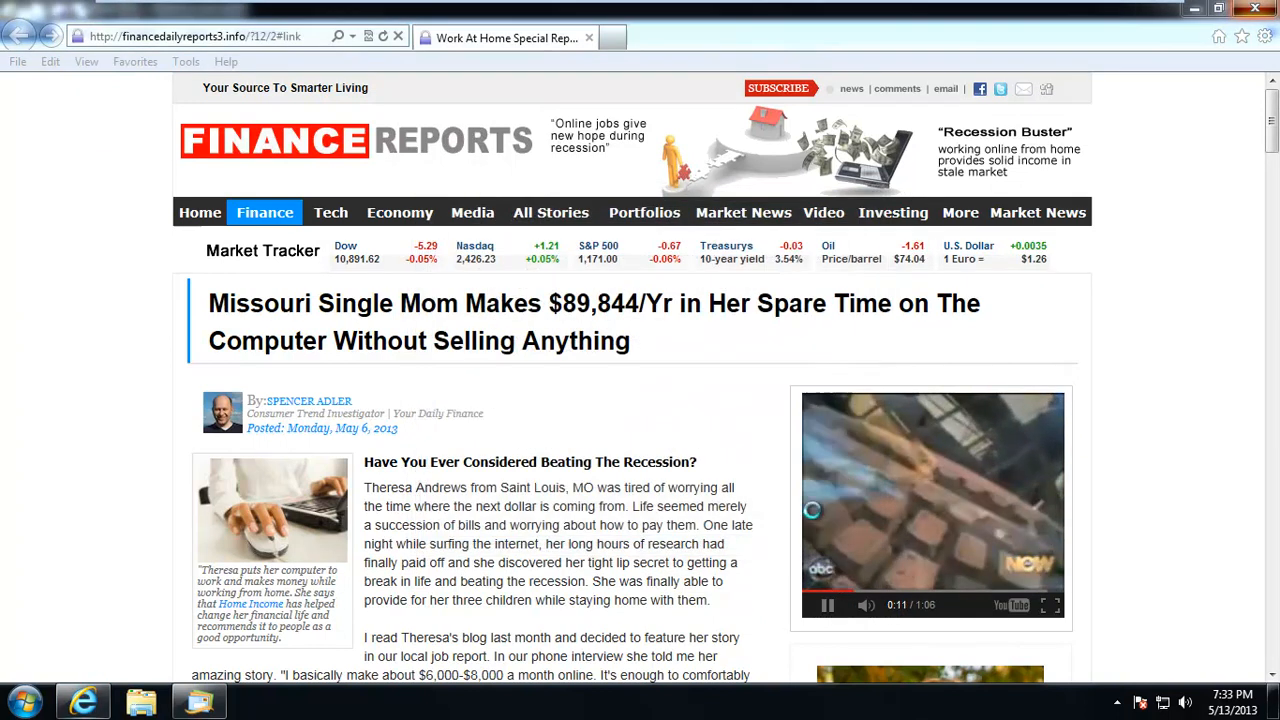
{"action": "left_click", "coordinate": [20, 37]}
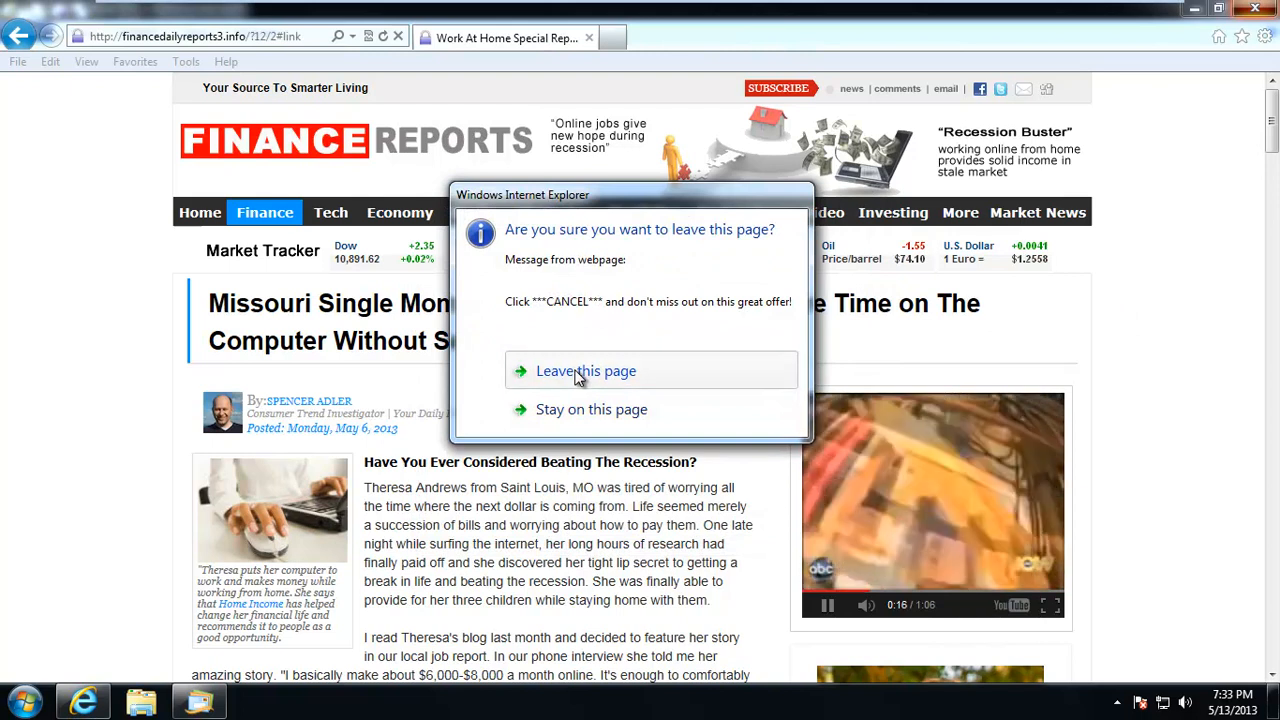
{"action": "left_click", "coordinate": [586, 371]}
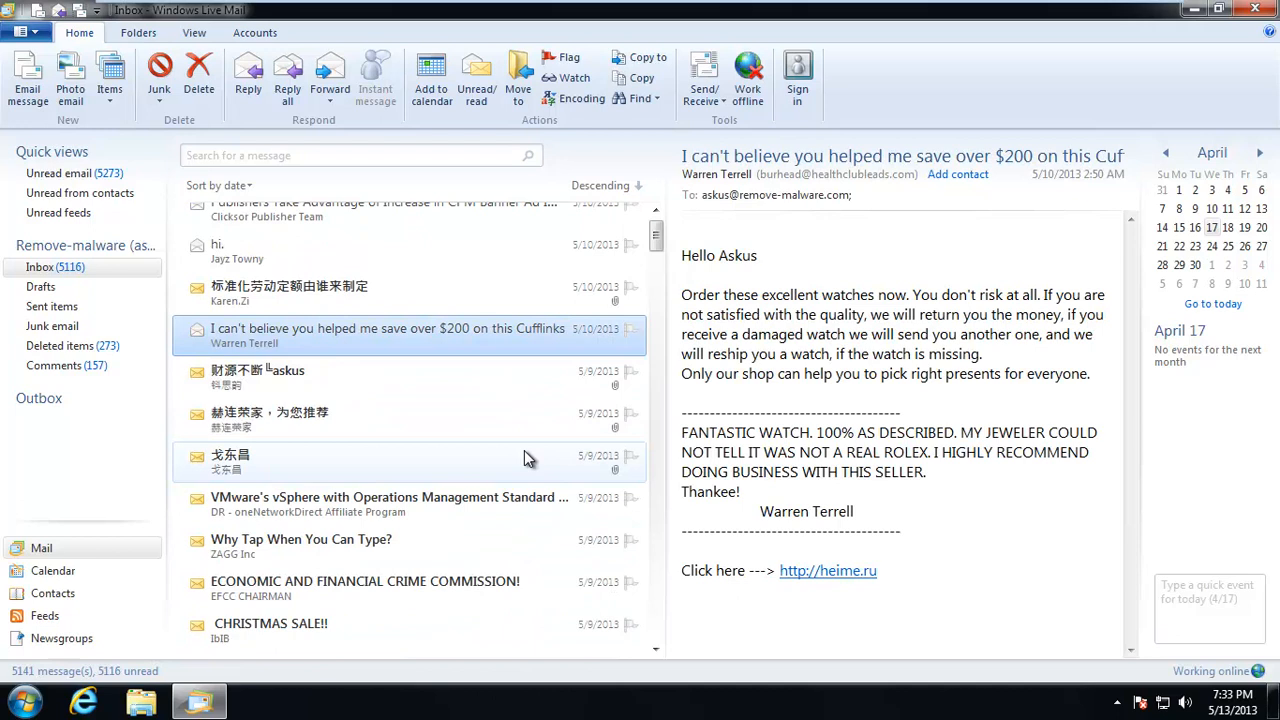
{"action": "mouse_move", "coordinate": [490, 412]}
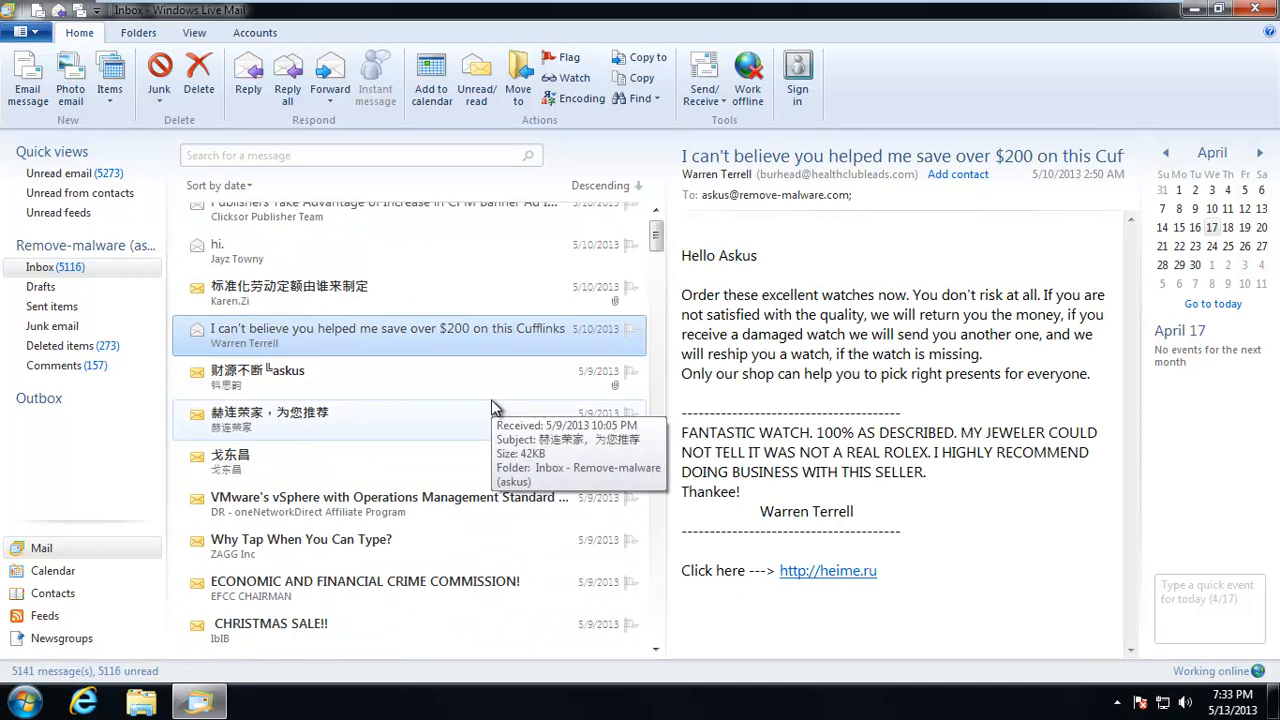
{"action": "mouse_move", "coordinate": [828, 570]}
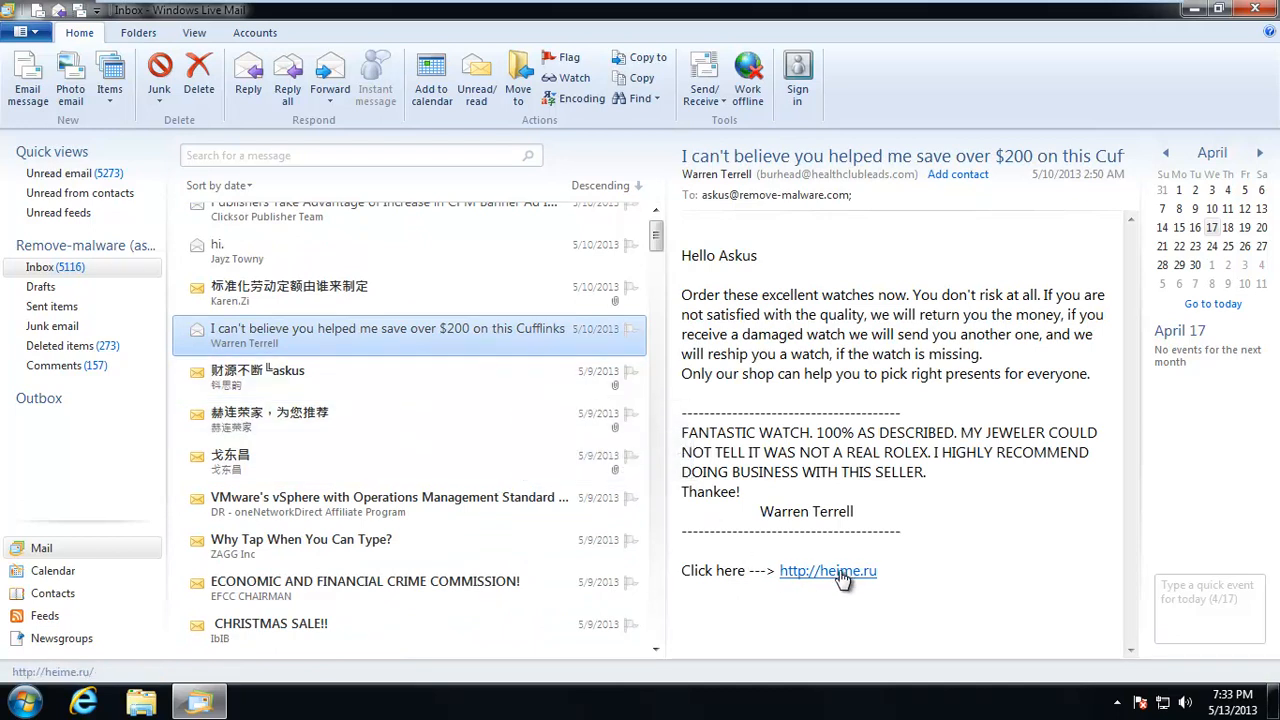
{"action": "mouse_move", "coordinate": [837, 583]}
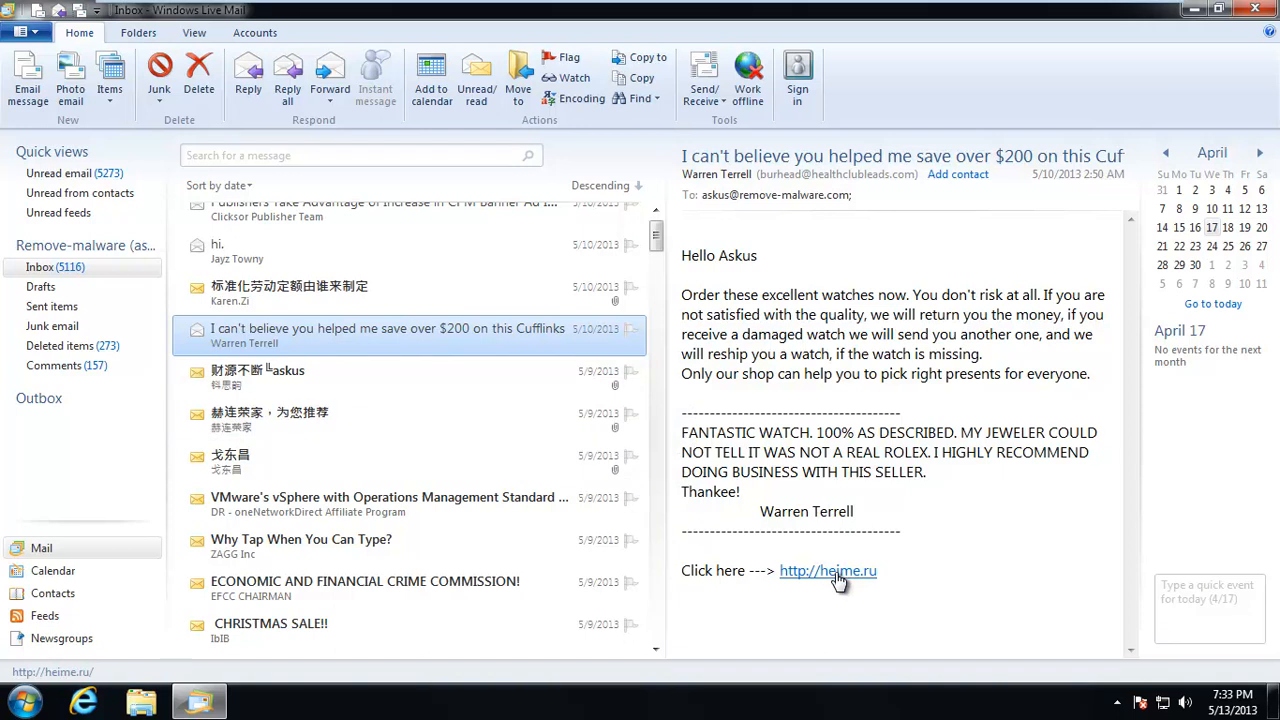
{"action": "left_click", "coordinate": [827, 570]}
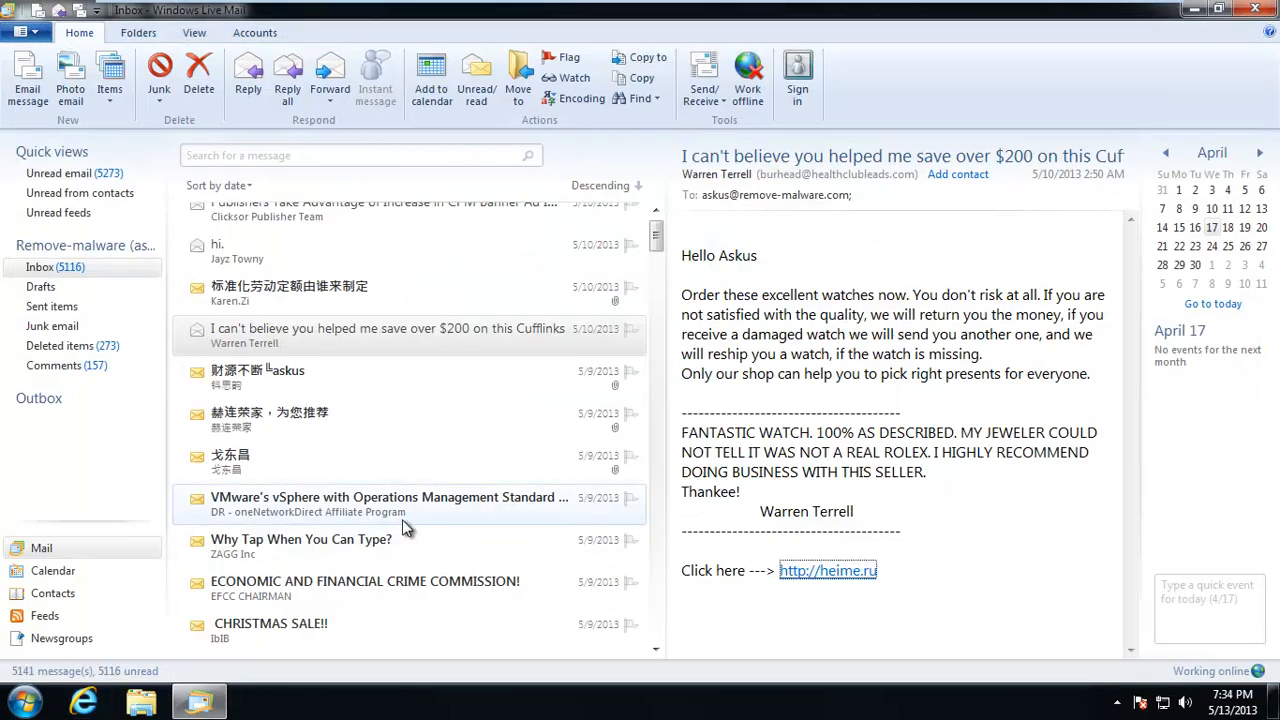
{"action": "left_click", "coordinate": [290, 377]}
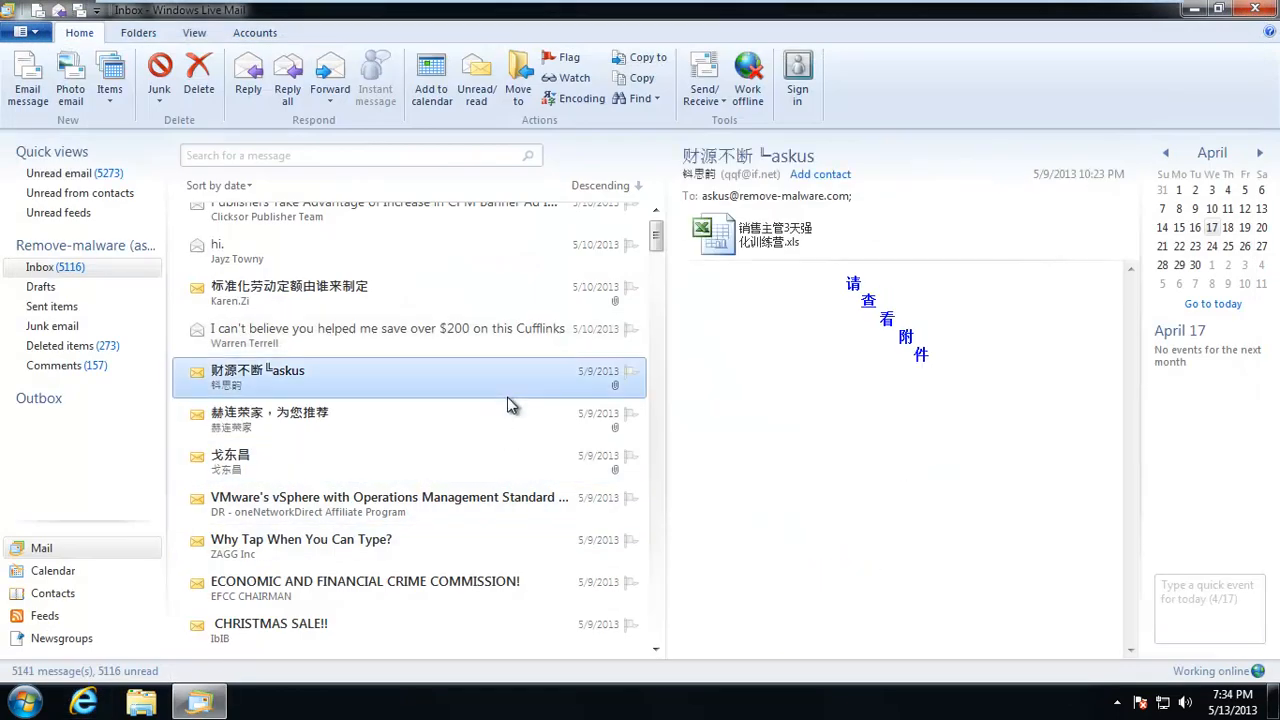
{"action": "left_click", "coordinate": [389, 504]}
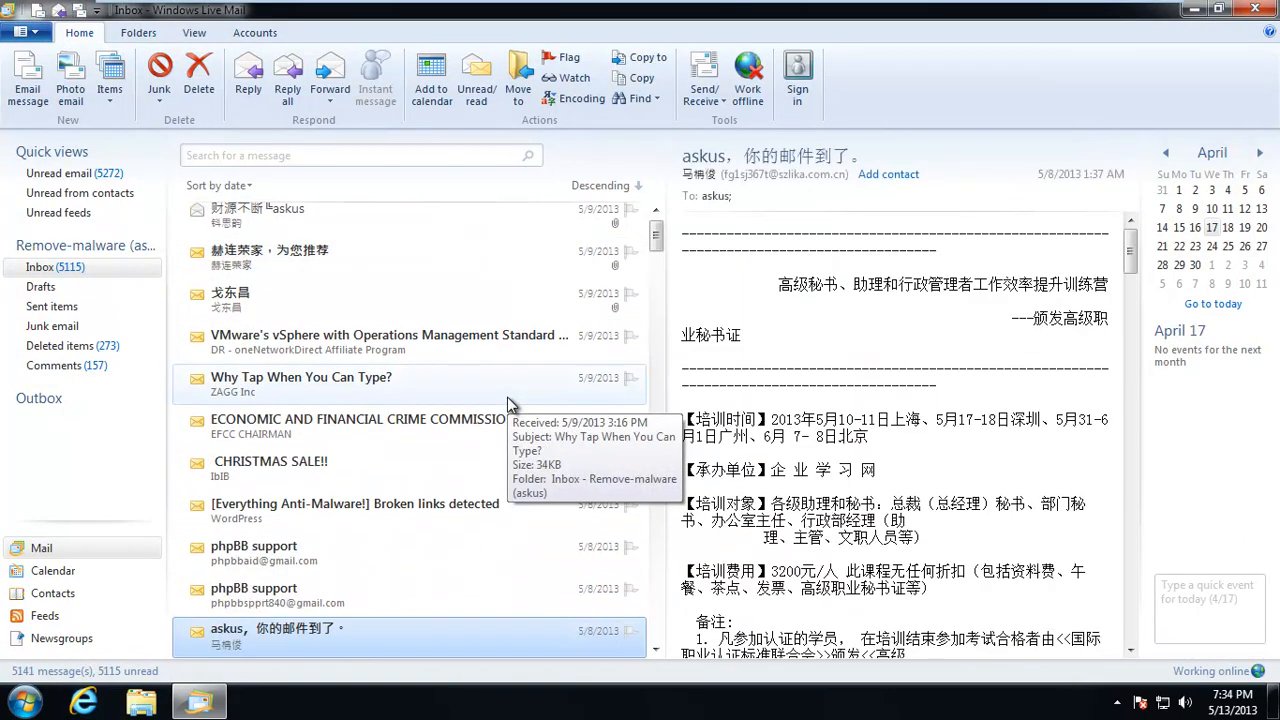
{"action": "left_click", "coordinate": [287, 636]}
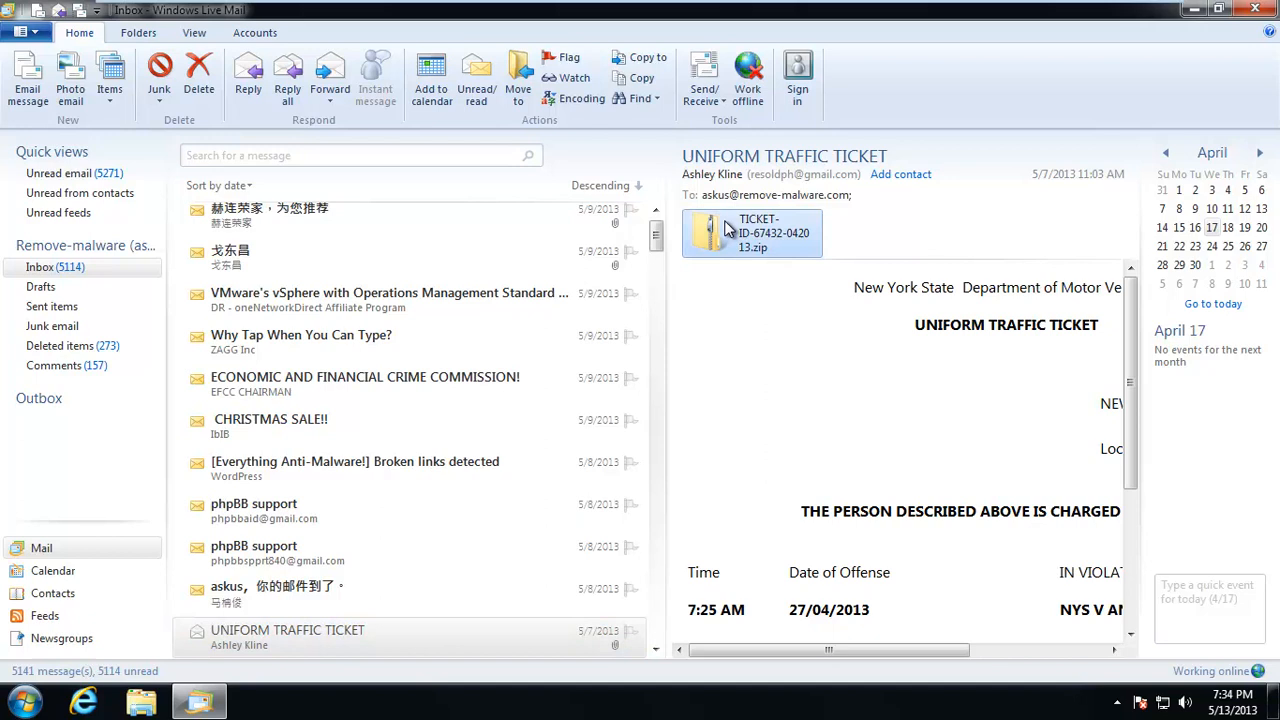
Open the TICKET zip attachment and attempt to run its program, dismissing the block warning
{"action": "double_click", "coordinate": [751, 233]}
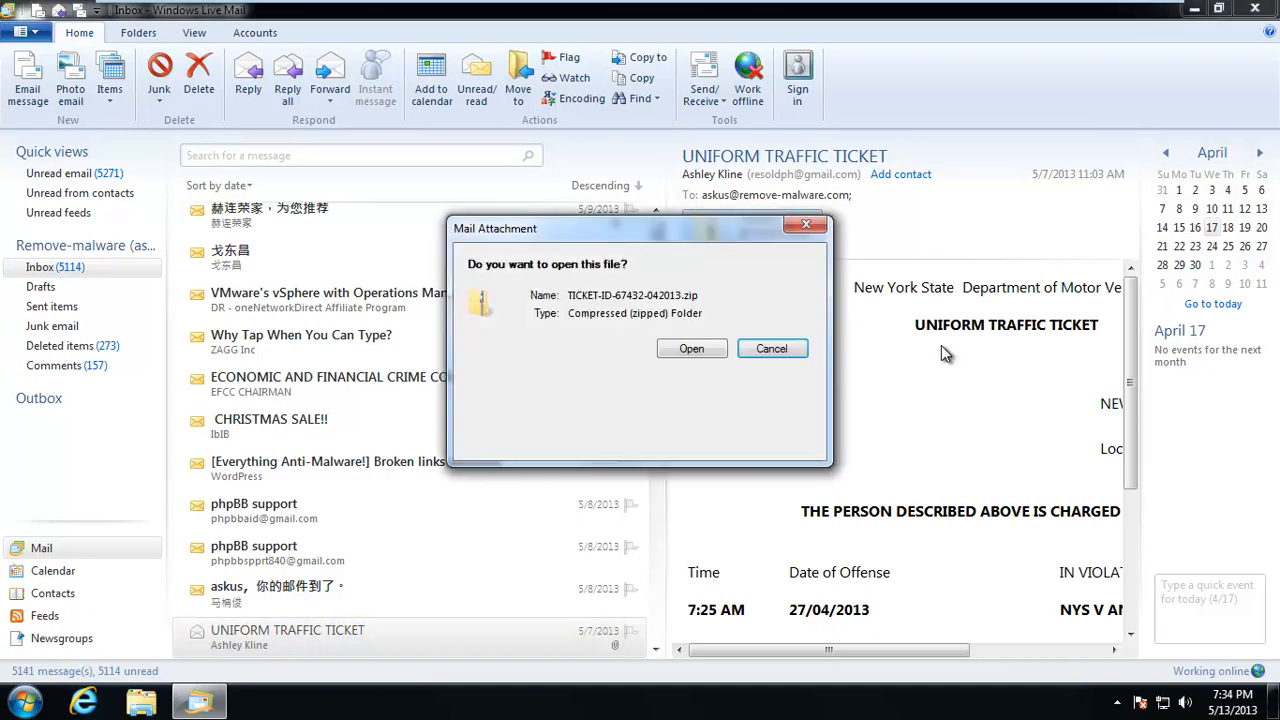
{"action": "left_click", "coordinate": [691, 348]}
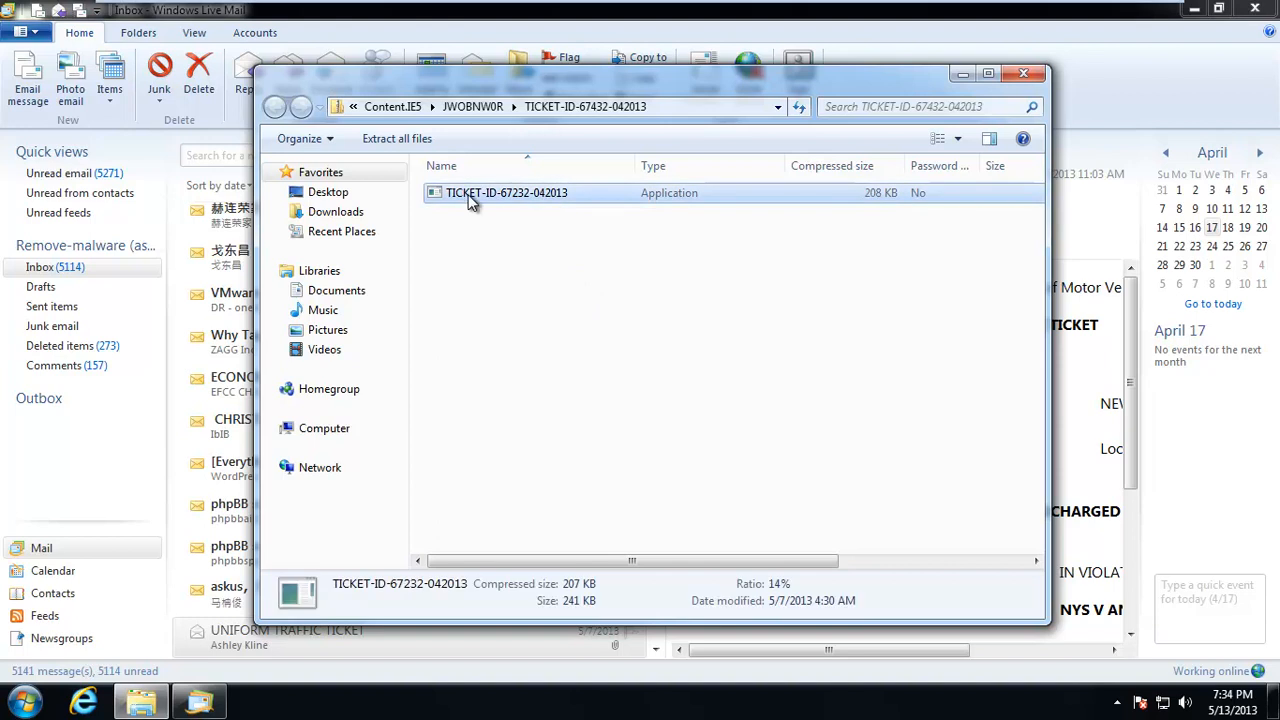
{"action": "double_click", "coordinate": [507, 192]}
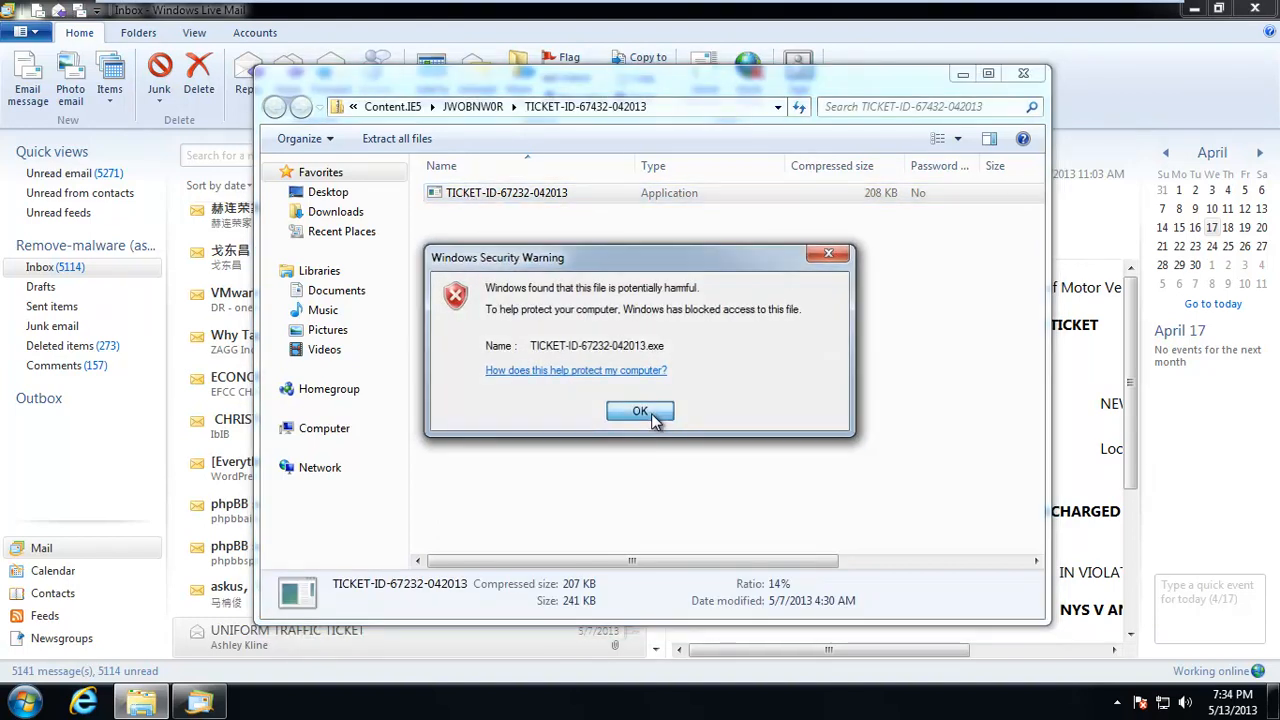
{"action": "left_click", "coordinate": [640, 411]}
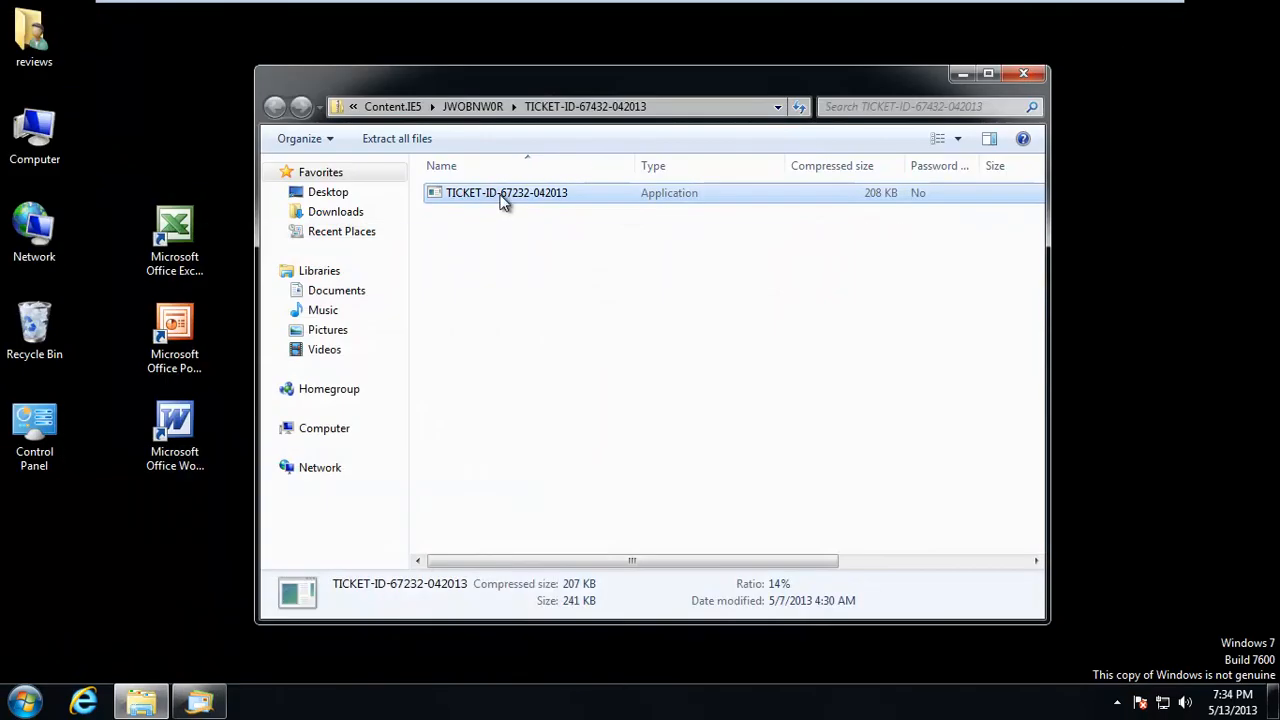
Retry the ticket program, accept the harmful-file prompt, dismiss the warning, and return to mail
{"action": "double_click", "coordinate": [506, 192]}
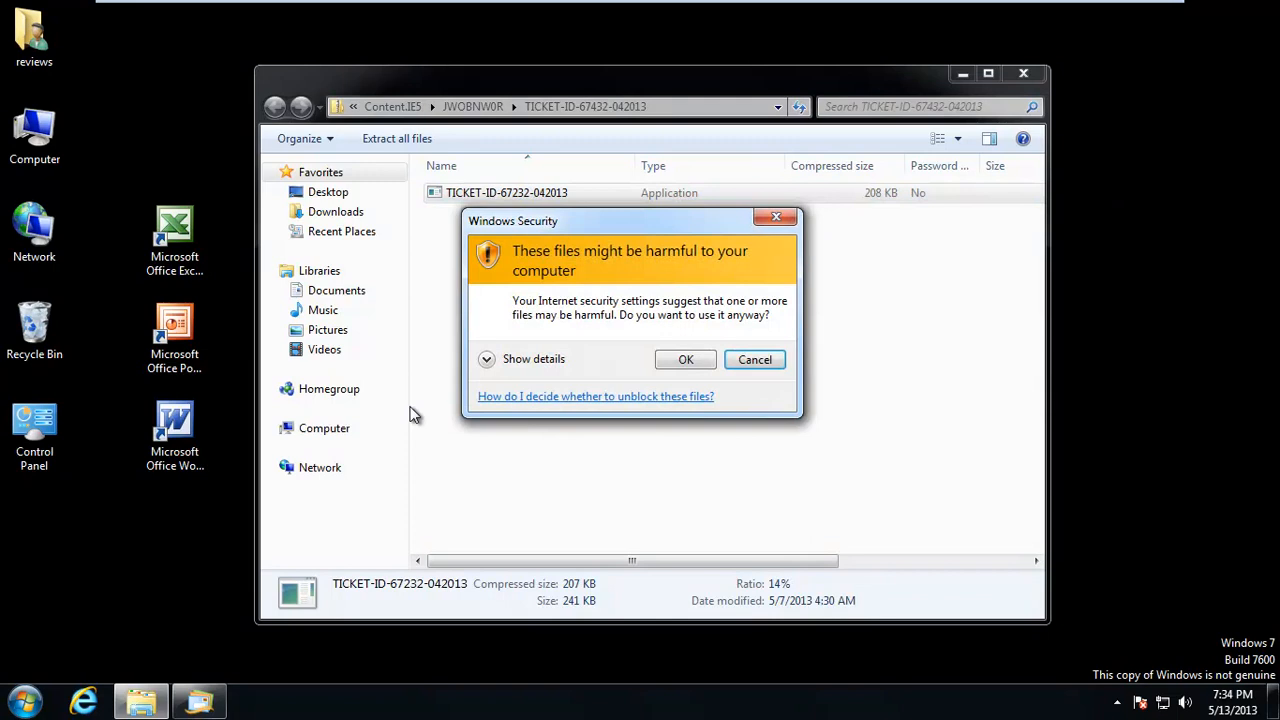
{"action": "left_click", "coordinate": [685, 359]}
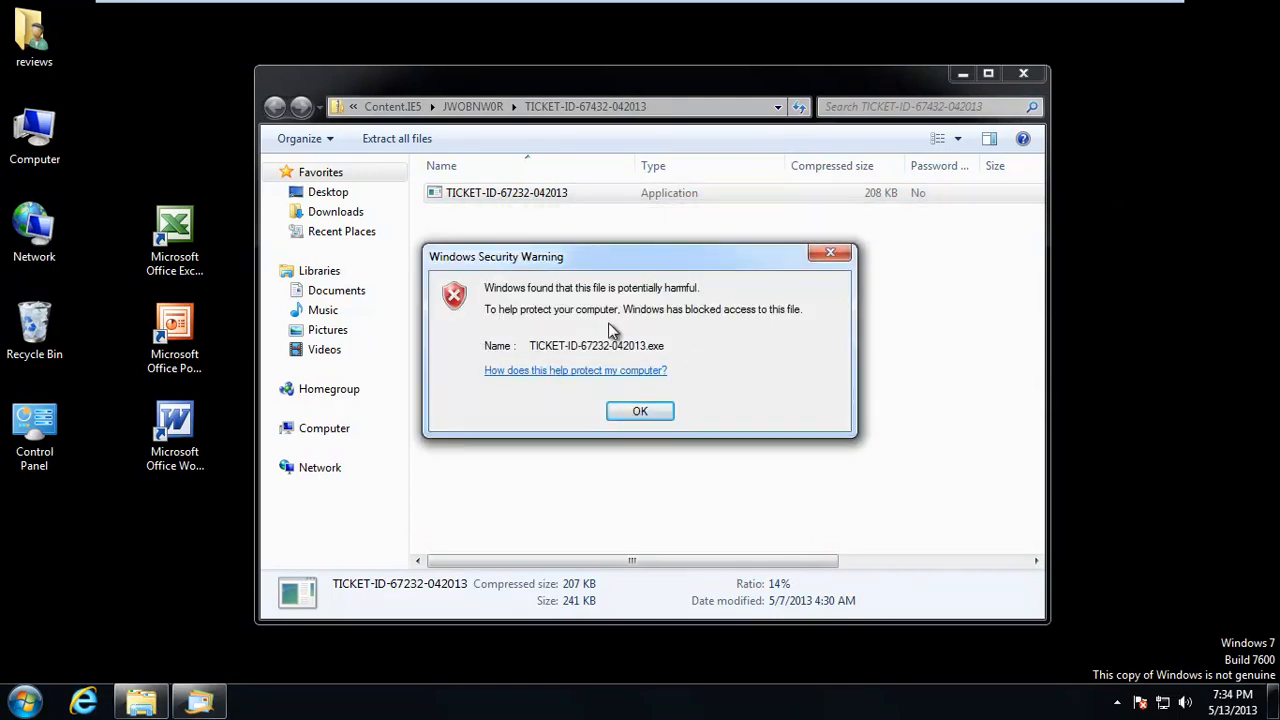
{"action": "mouse_move", "coordinate": [645, 303]}
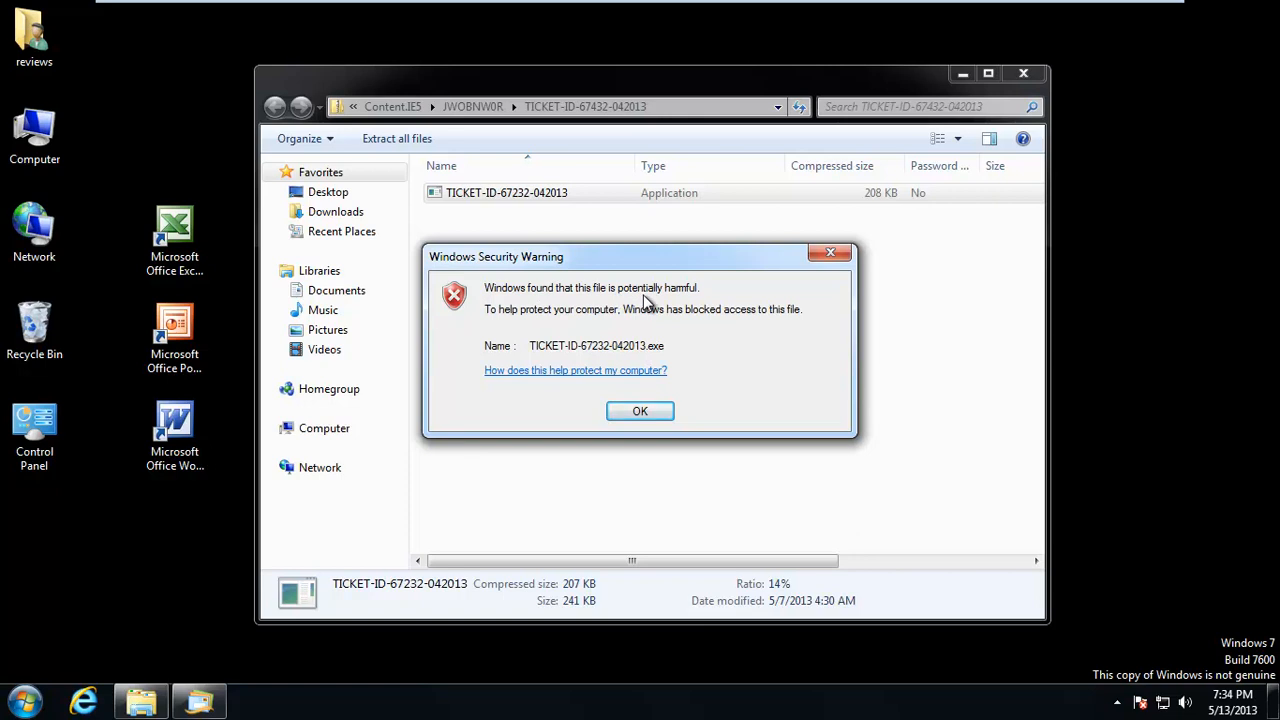
{"action": "mouse_move", "coordinate": [530, 363]}
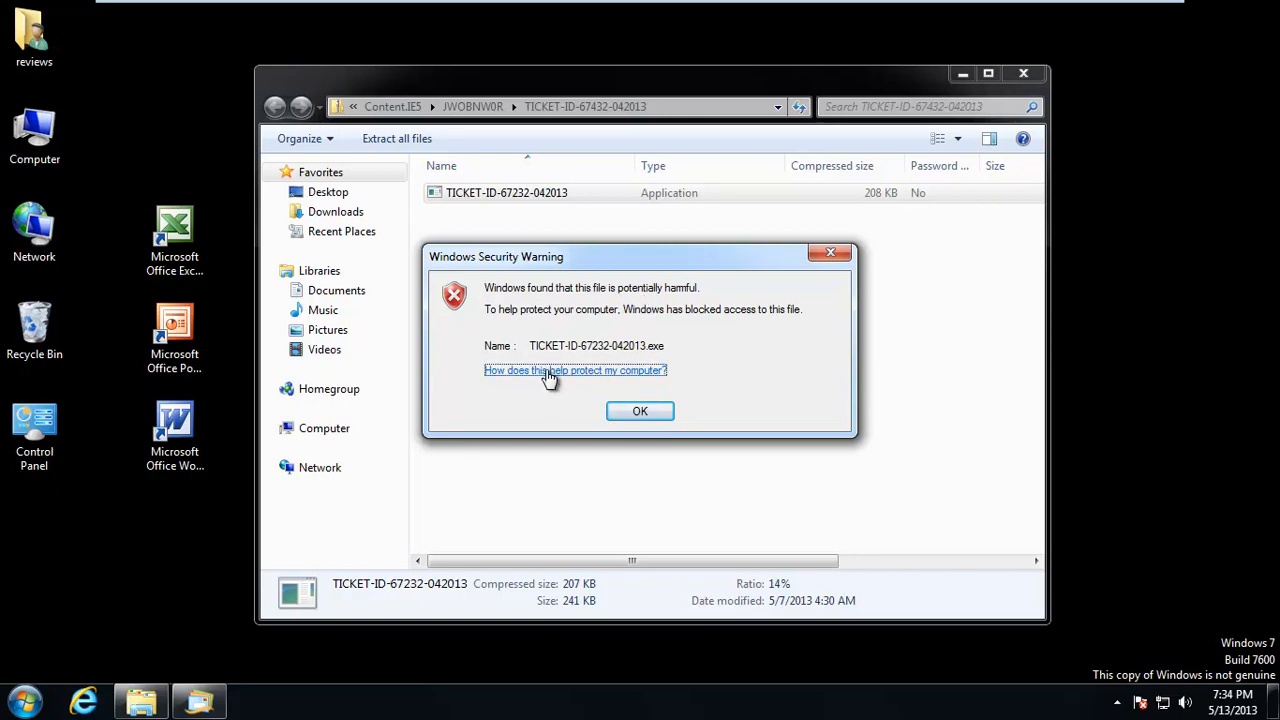
{"action": "left_click", "coordinate": [575, 370]}
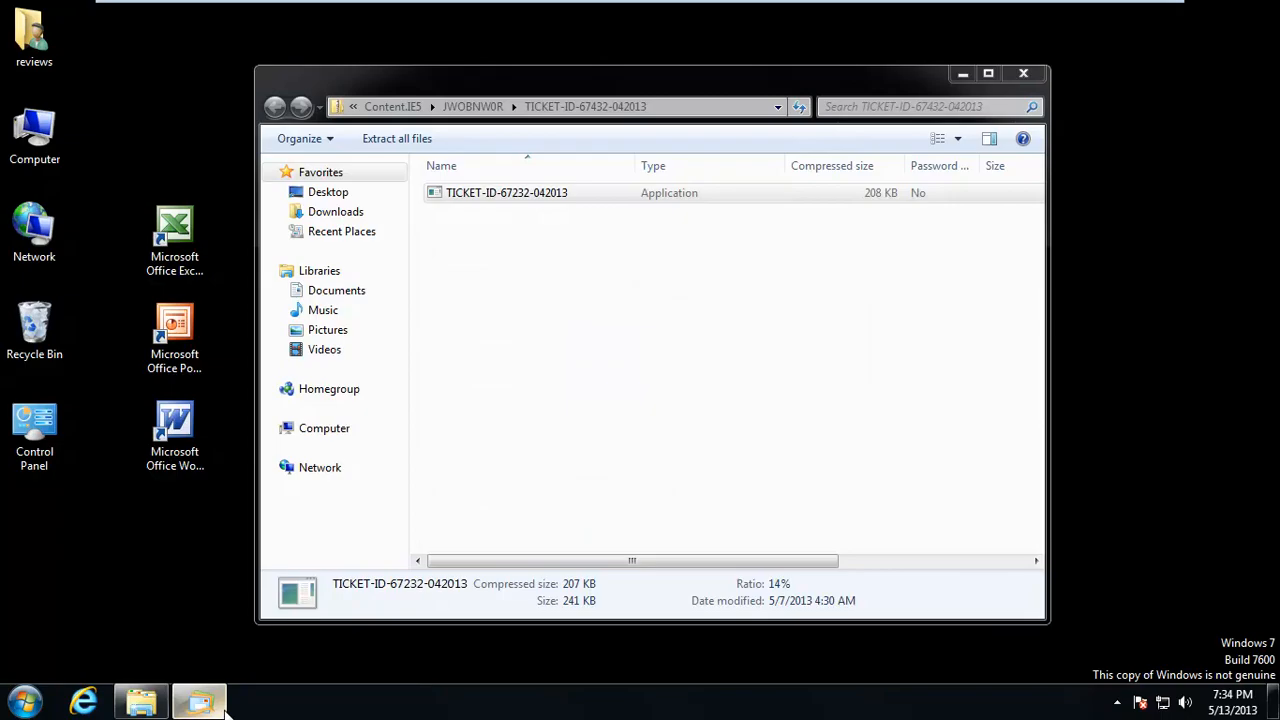
{"action": "left_click", "coordinate": [198, 699]}
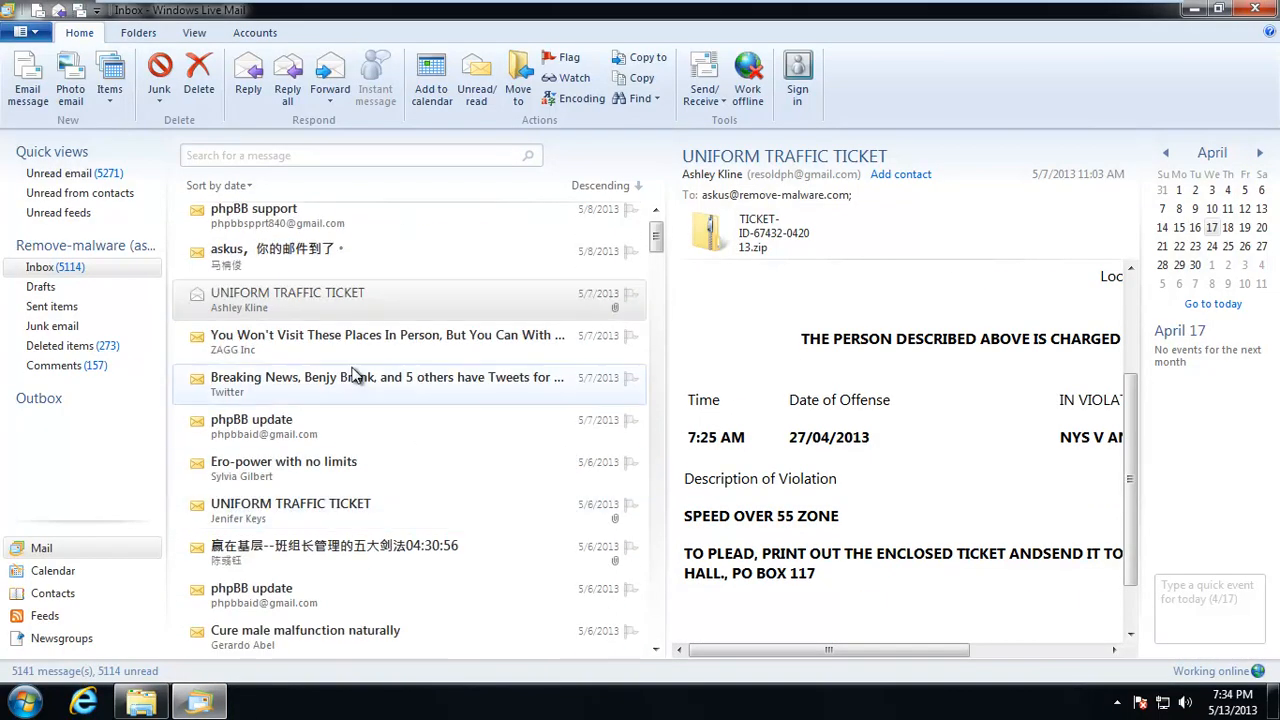
Open the second traffic-ticket email's TICKET zip, select its program, then close the archive
{"action": "left_click", "coordinate": [386, 335]}
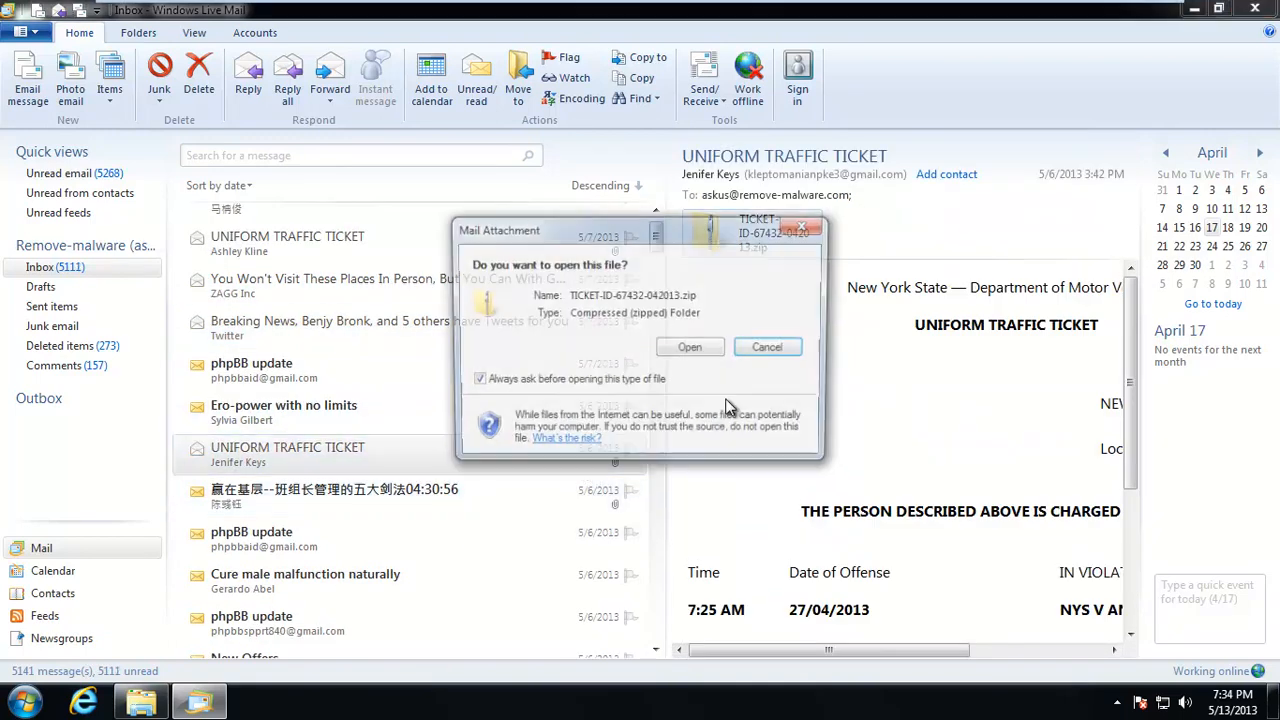
{"action": "left_click", "coordinate": [690, 346]}
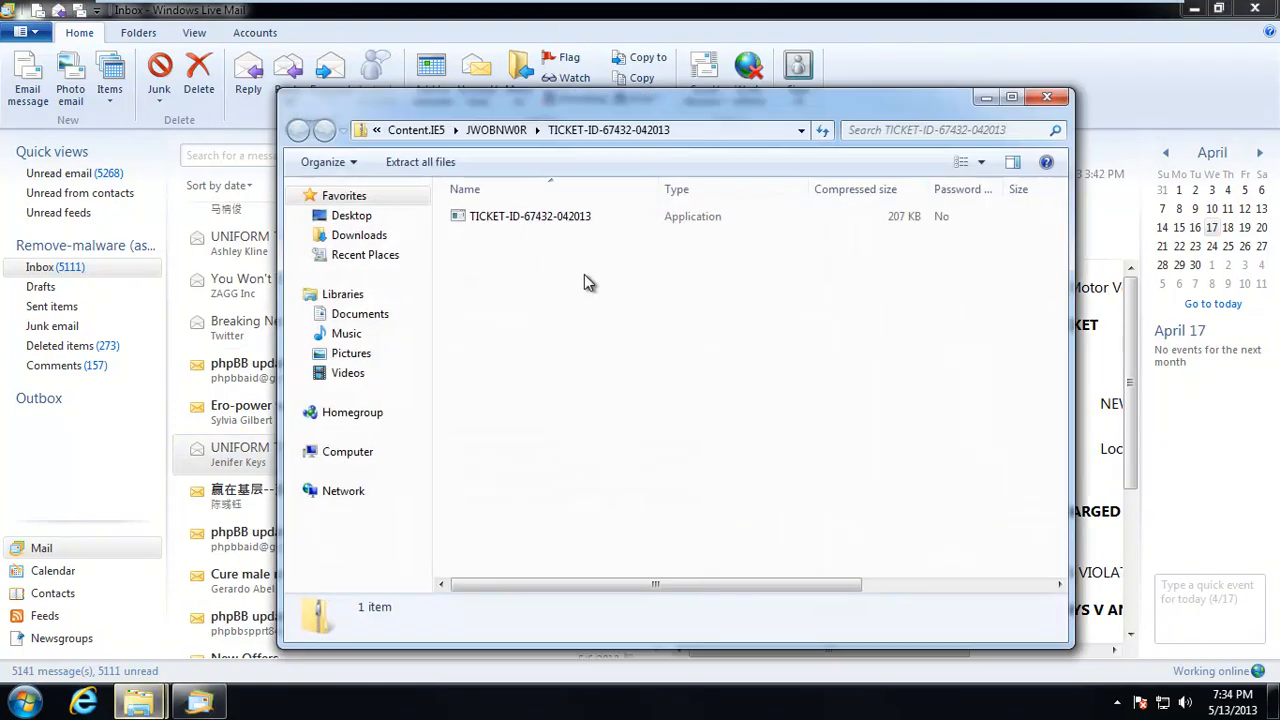
{"action": "left_click", "coordinate": [530, 216]}
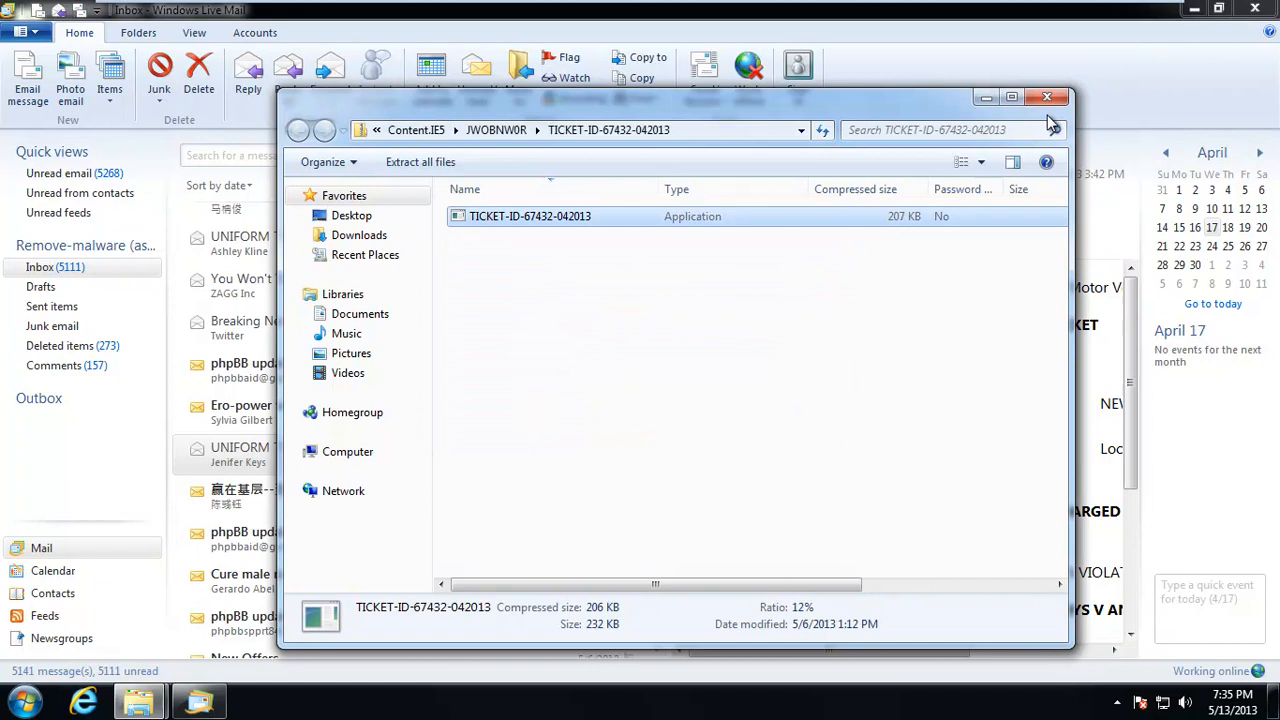
{"action": "left_click", "coordinate": [1047, 97]}
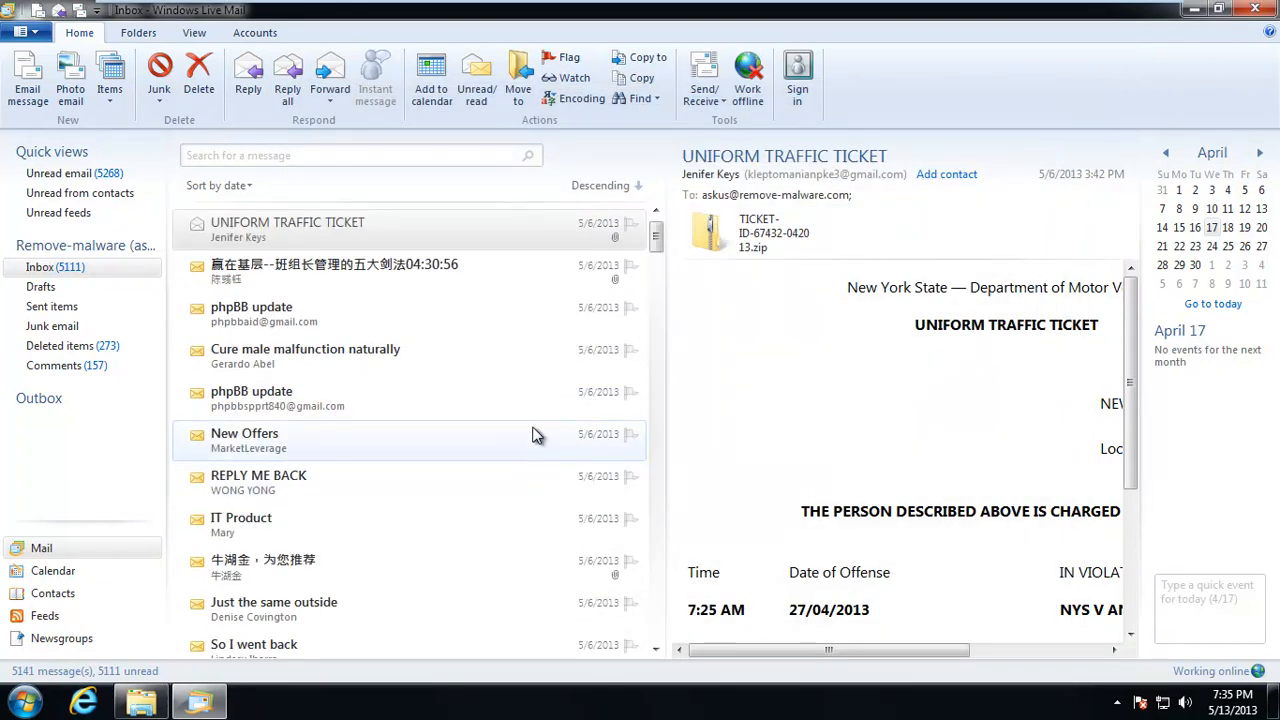
Read the REPLY ME BACK, Chinese spreadsheet and Just the same outside messages
{"action": "scroll", "scroll_direction": "down", "scroll_amount": 3}
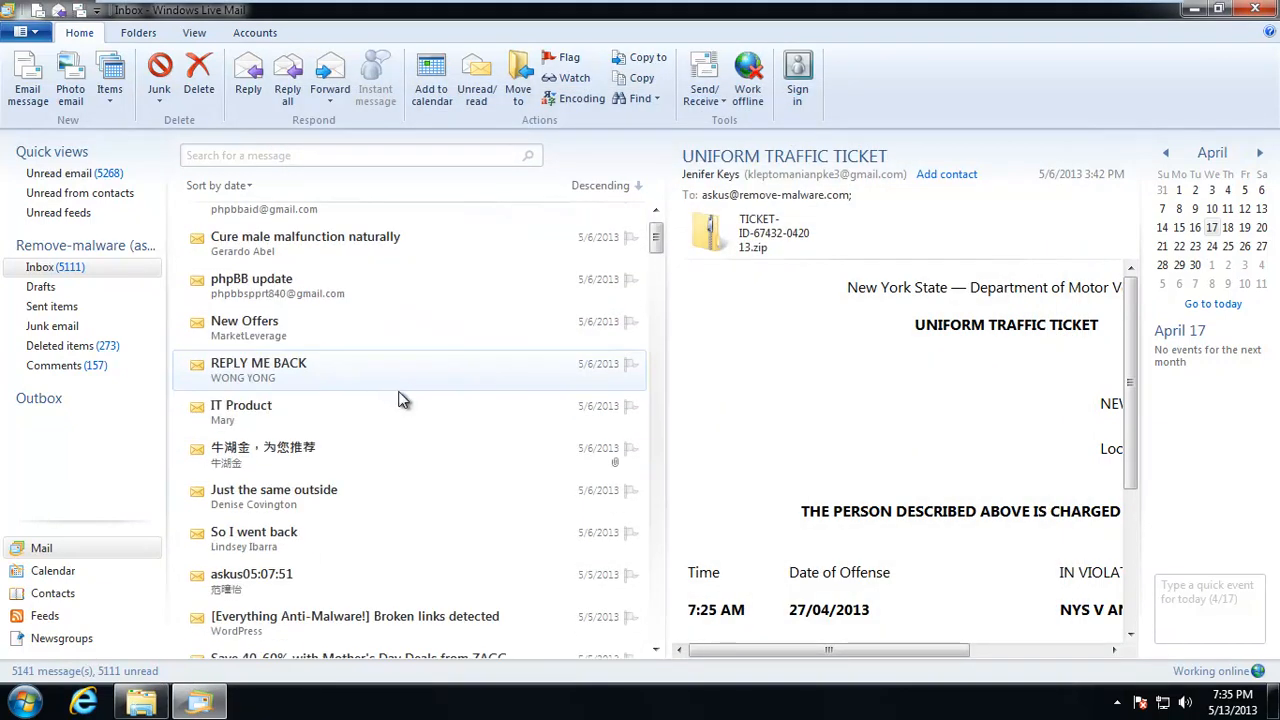
{"action": "left_click", "coordinate": [258, 362]}
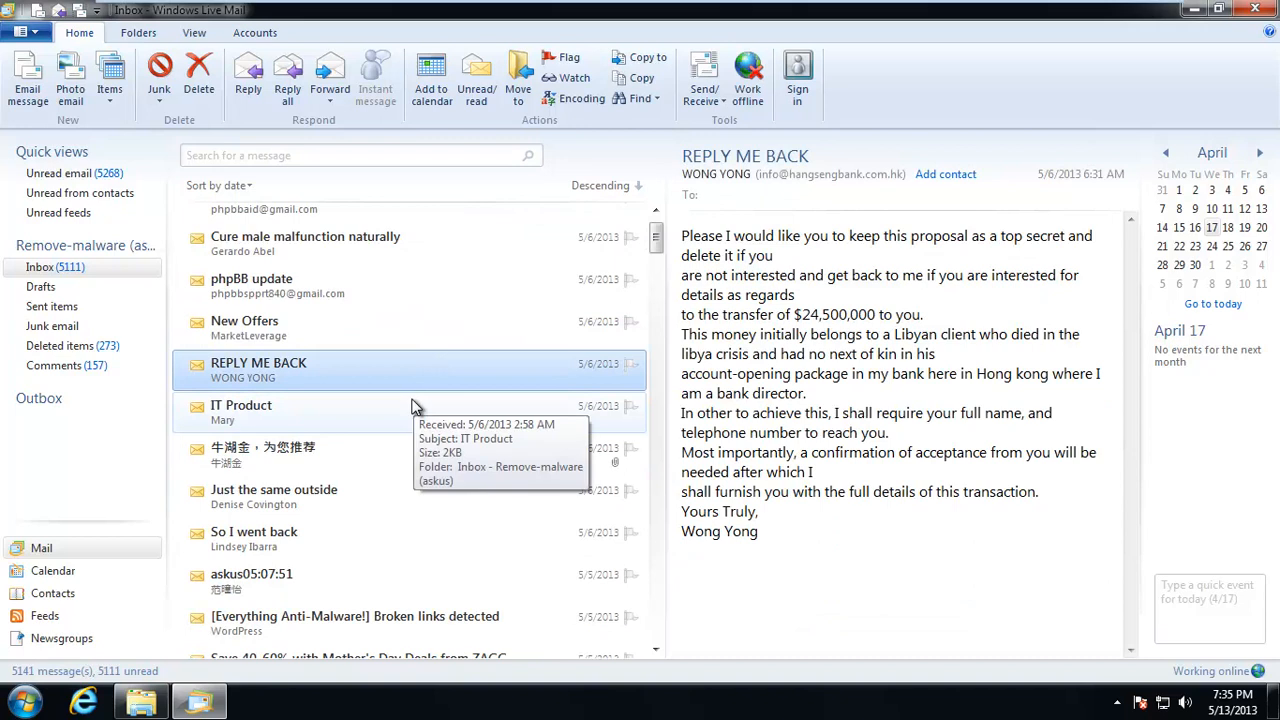
{"action": "left_click", "coordinate": [300, 454]}
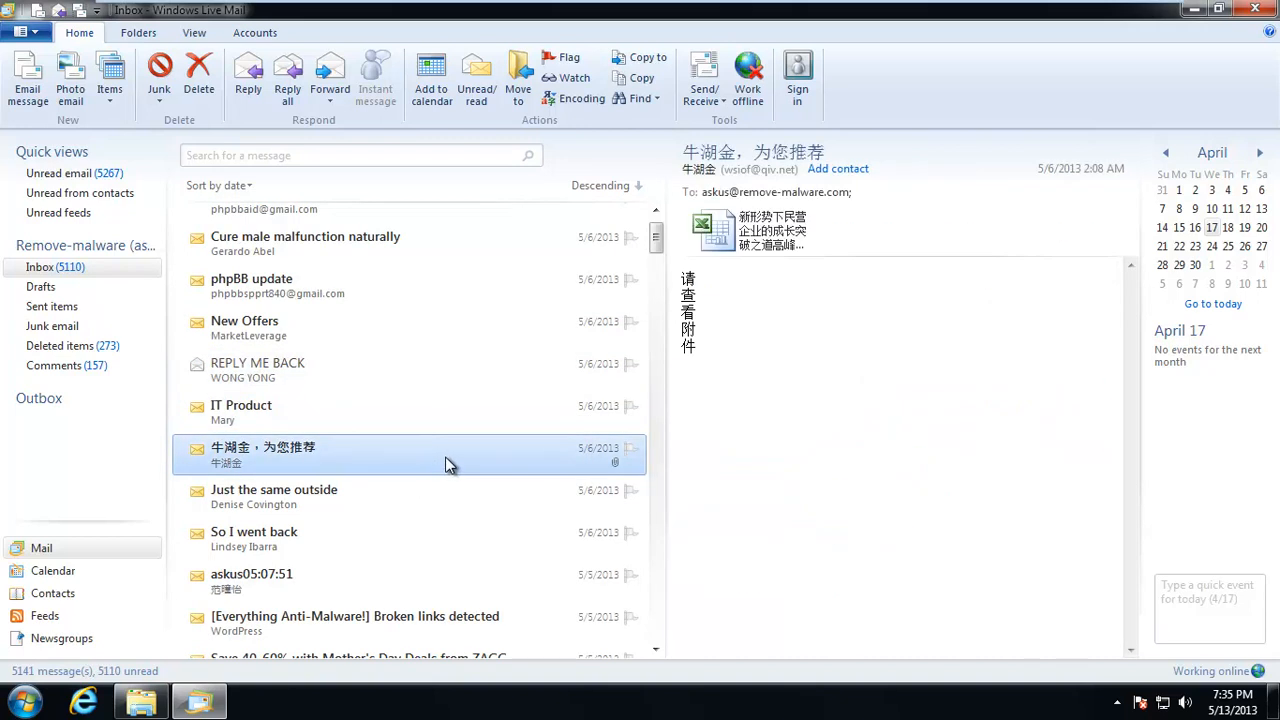
{"action": "left_click", "coordinate": [273, 496]}
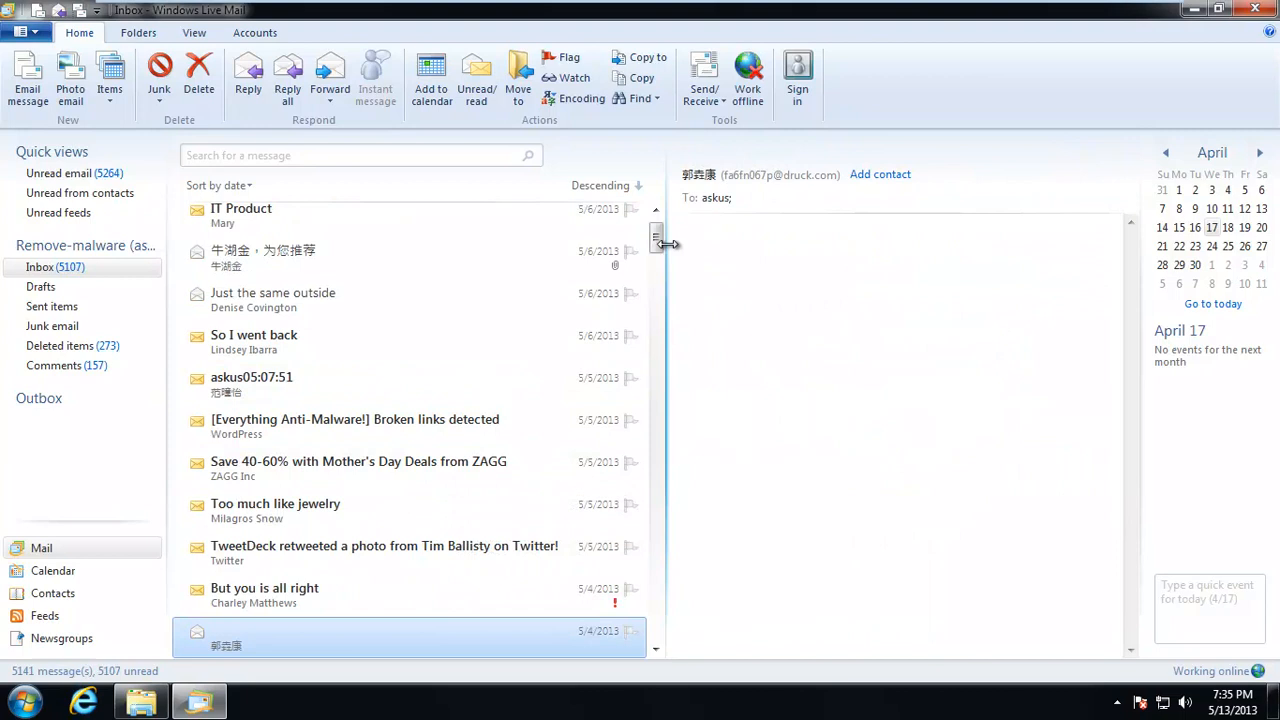
{"action": "scroll", "scroll_direction": "down", "scroll_amount": 3}
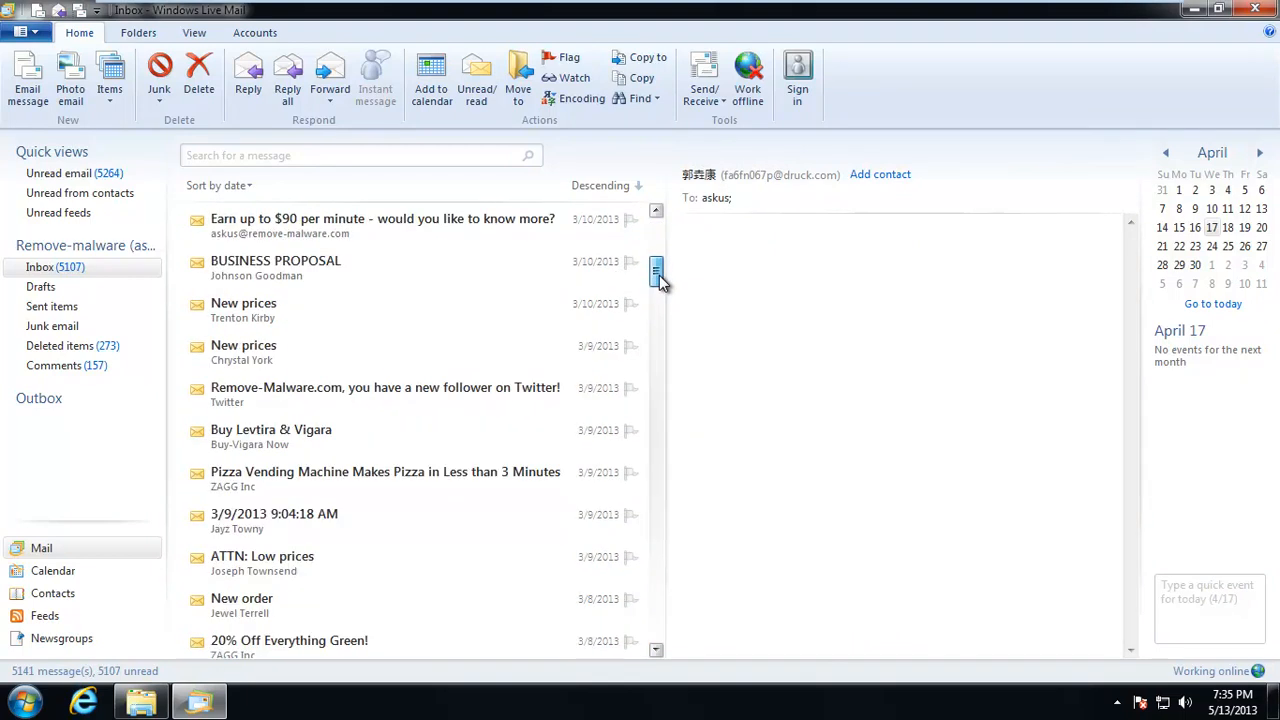
{"action": "scroll", "scroll_direction": "down", "scroll_amount": 3}
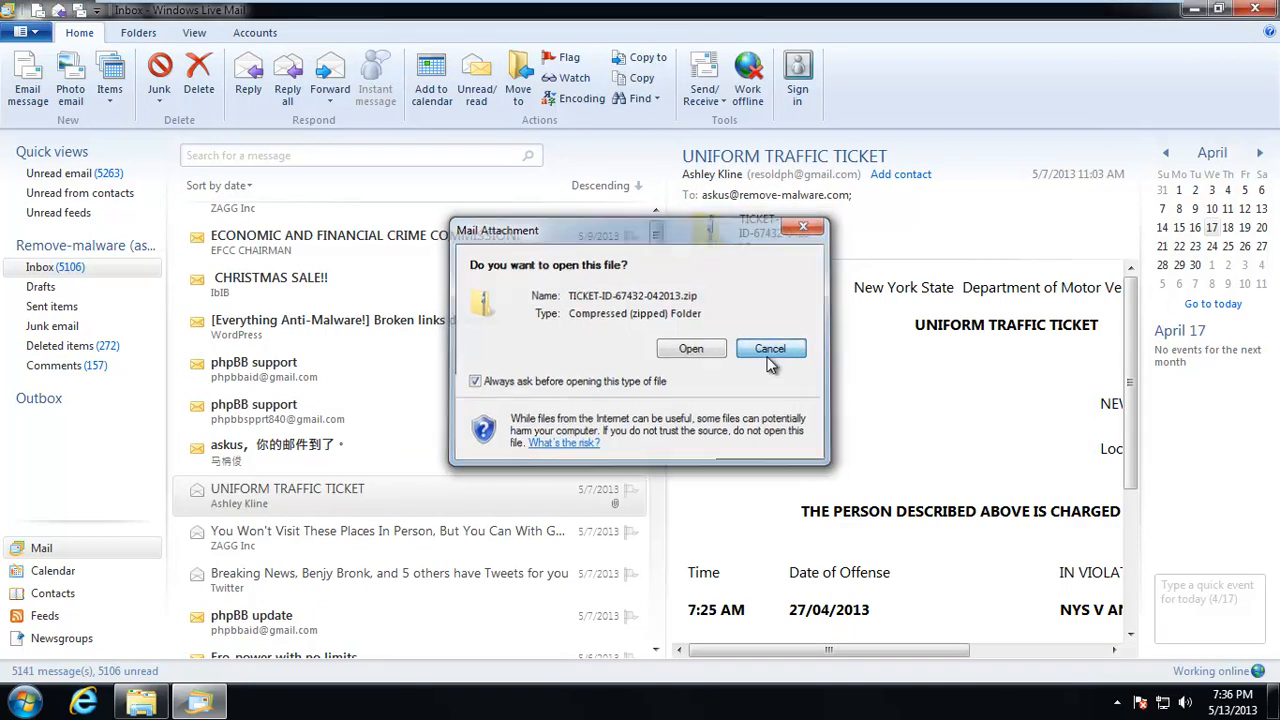
Save the ticket program from the first ticket email's zip to the desktop, closing both Explorer windows
{"action": "left_click", "coordinate": [770, 348]}
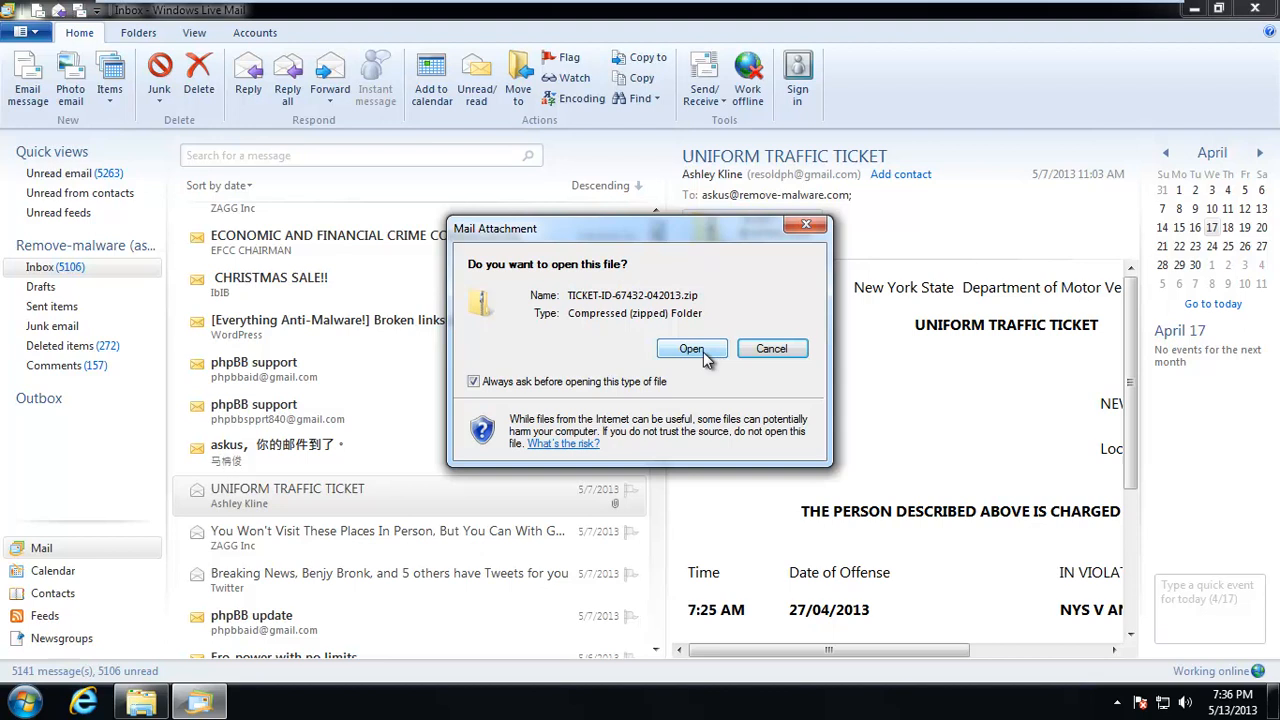
{"action": "left_click", "coordinate": [691, 348]}
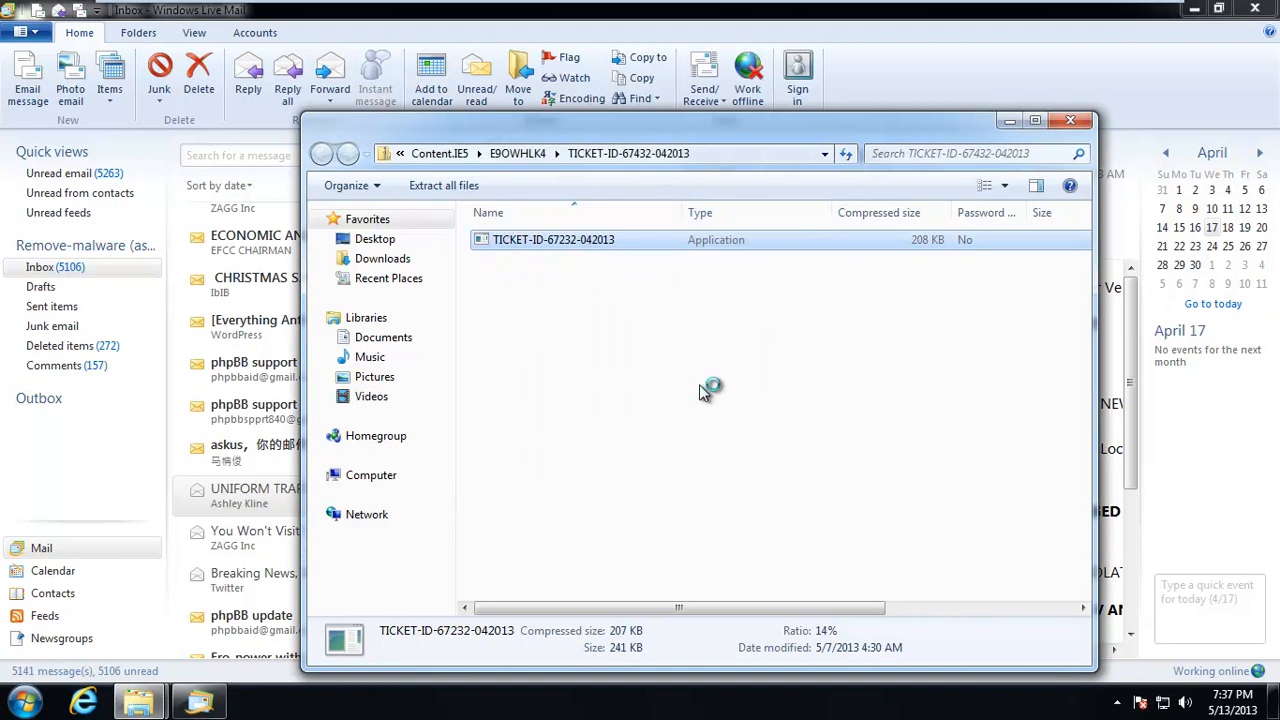
{"action": "mouse_move", "coordinate": [705, 393]}
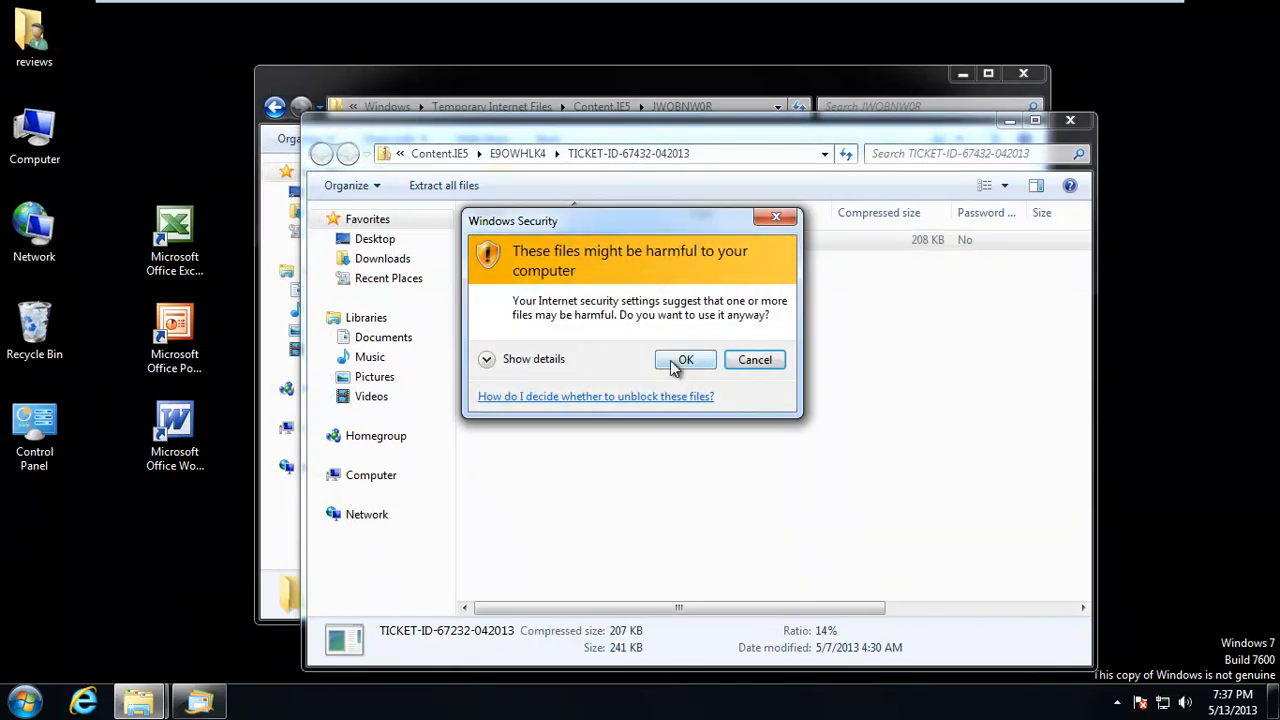
{"action": "left_click", "coordinate": [685, 359]}
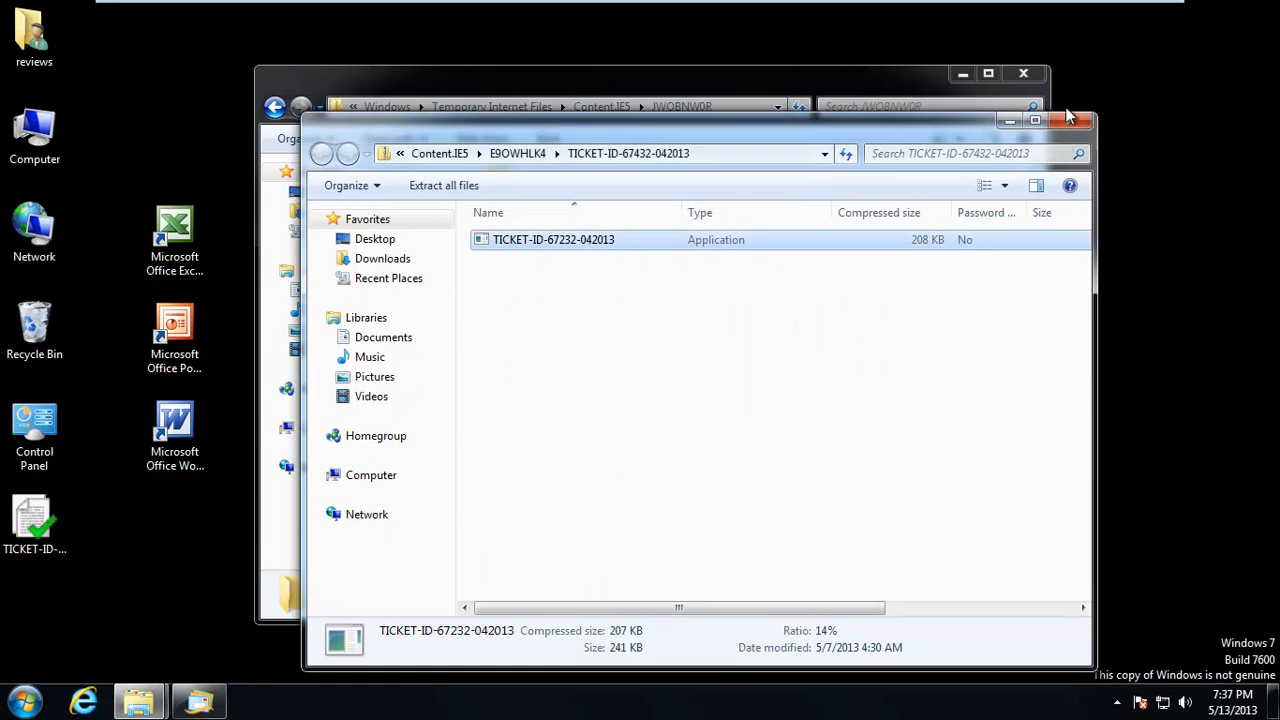
{"action": "left_click", "coordinate": [1024, 73]}
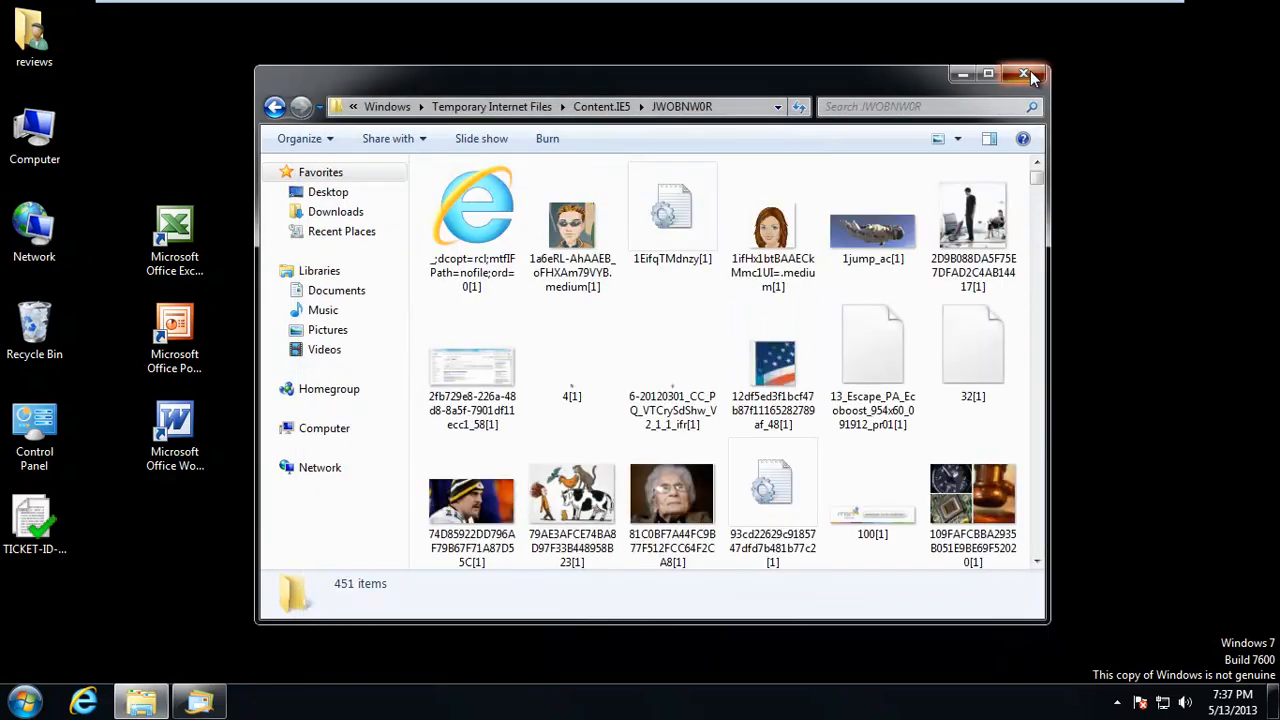
{"action": "left_click", "coordinate": [1024, 74]}
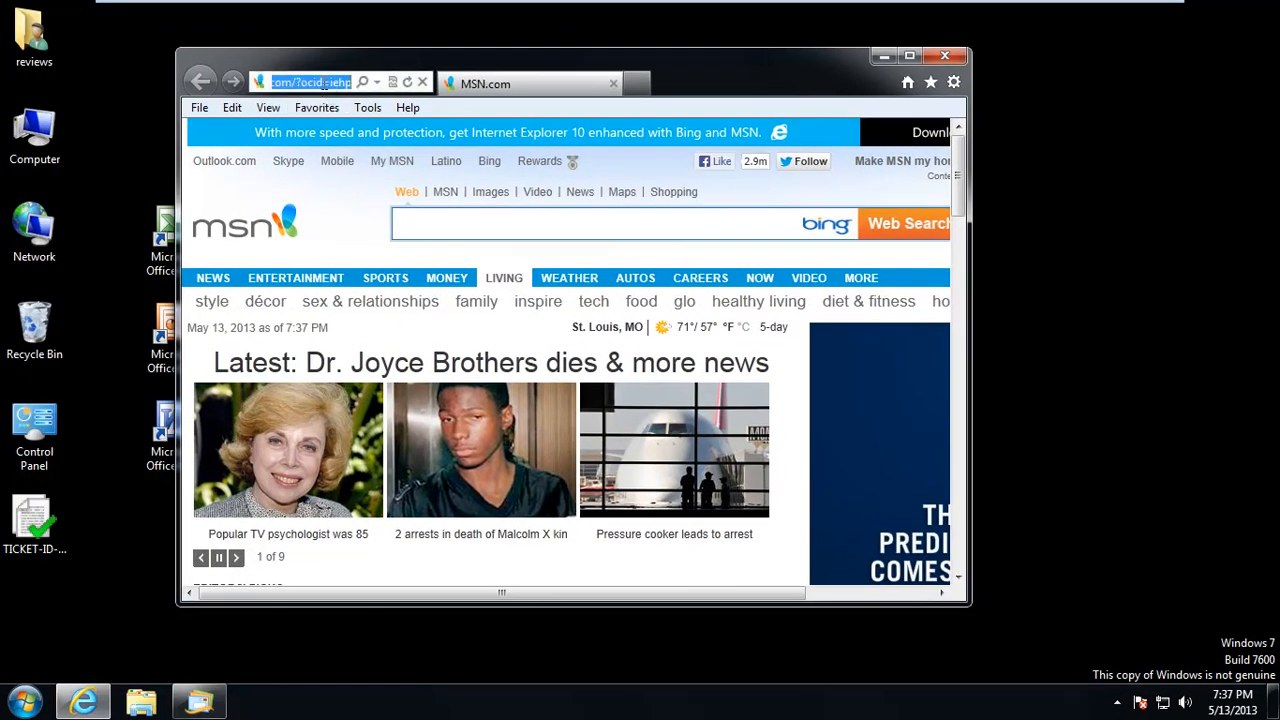
Go to google.com and search for 'virus total' in Internet Explorer
{"action": "type", "text": "google.com"}
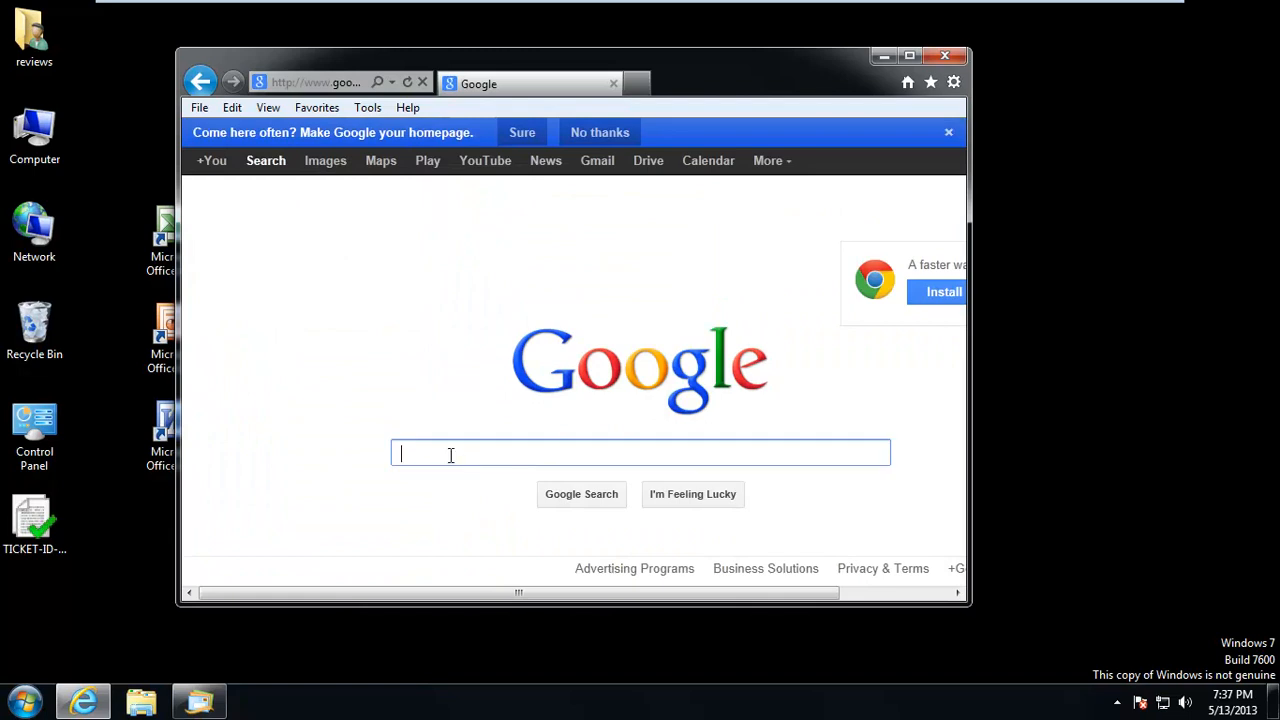
{"action": "type", "text": "vitu"}
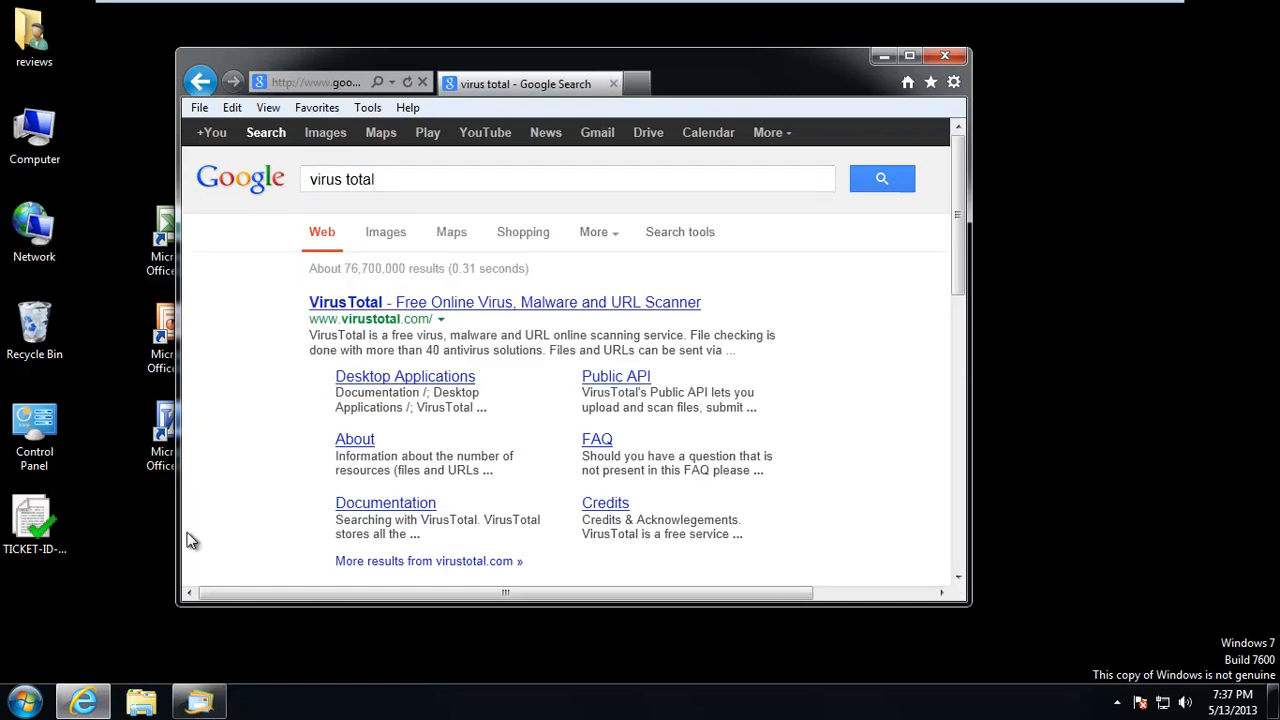
{"action": "mouse_move", "coordinate": [447, 319]}
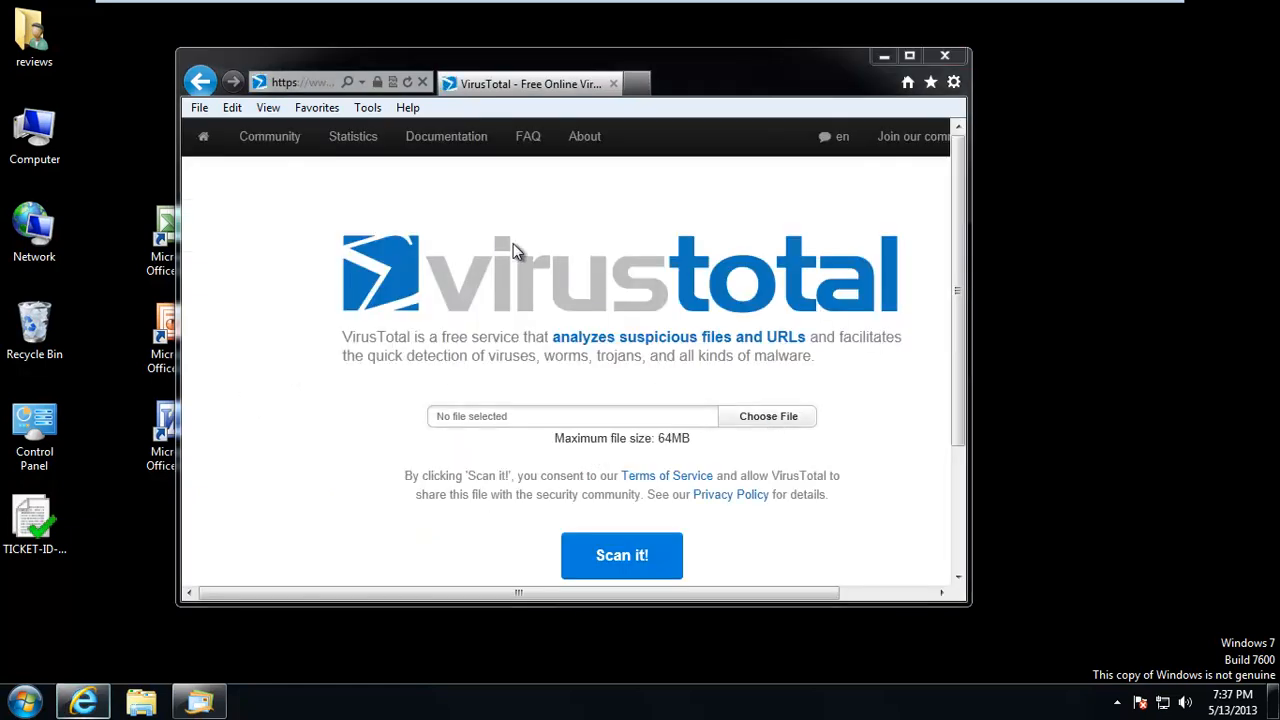
{"action": "left_click", "coordinate": [767, 416]}
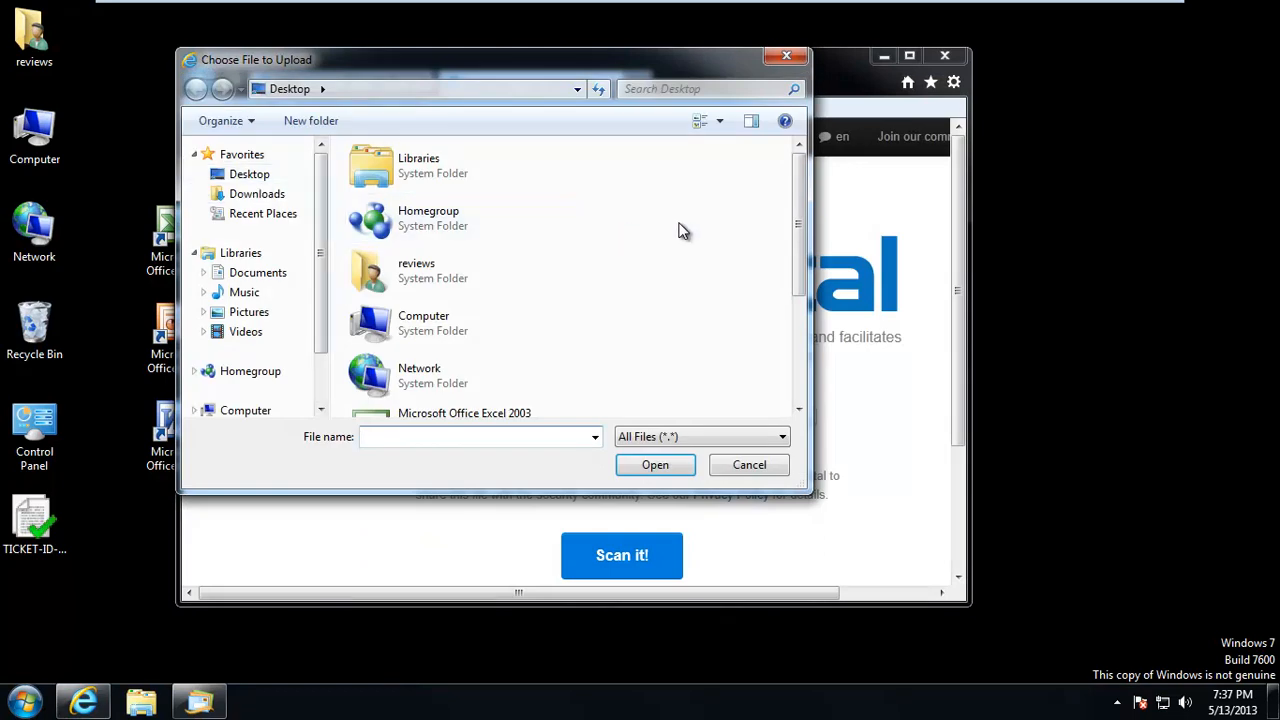
{"action": "scroll", "scroll_direction": "down", "scroll_amount": 3}
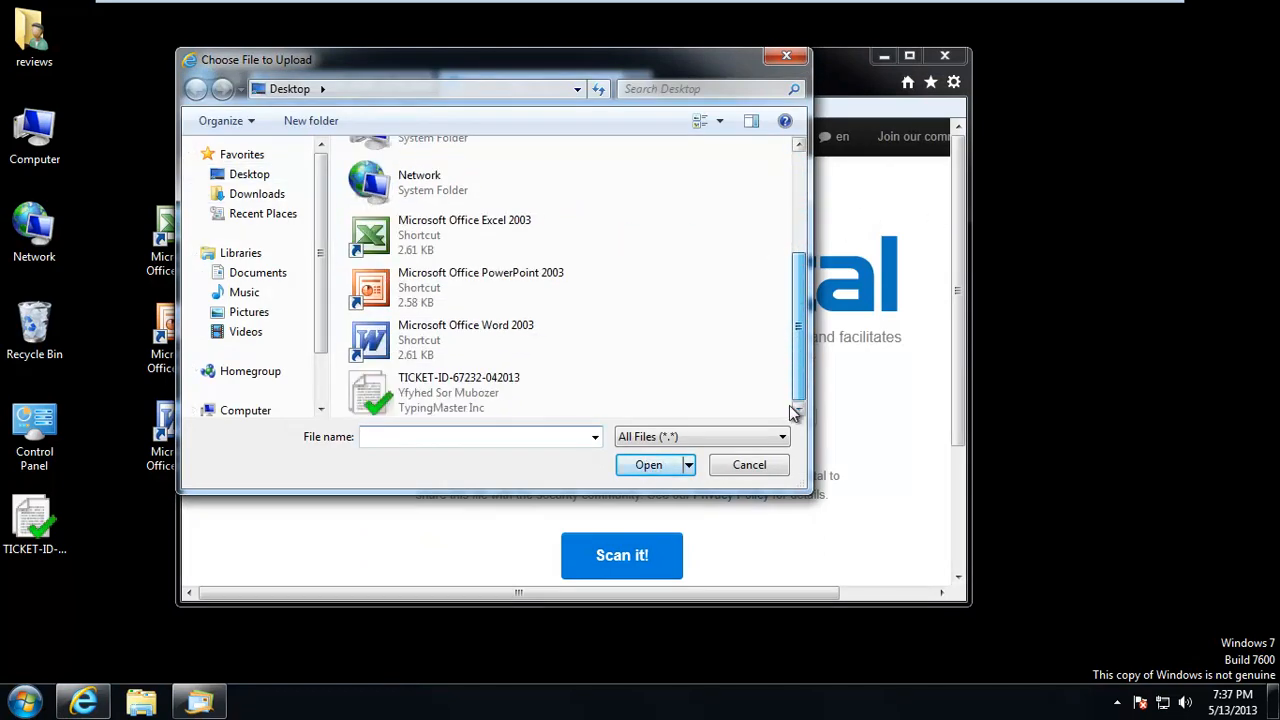
{"action": "left_click", "coordinate": [749, 464]}
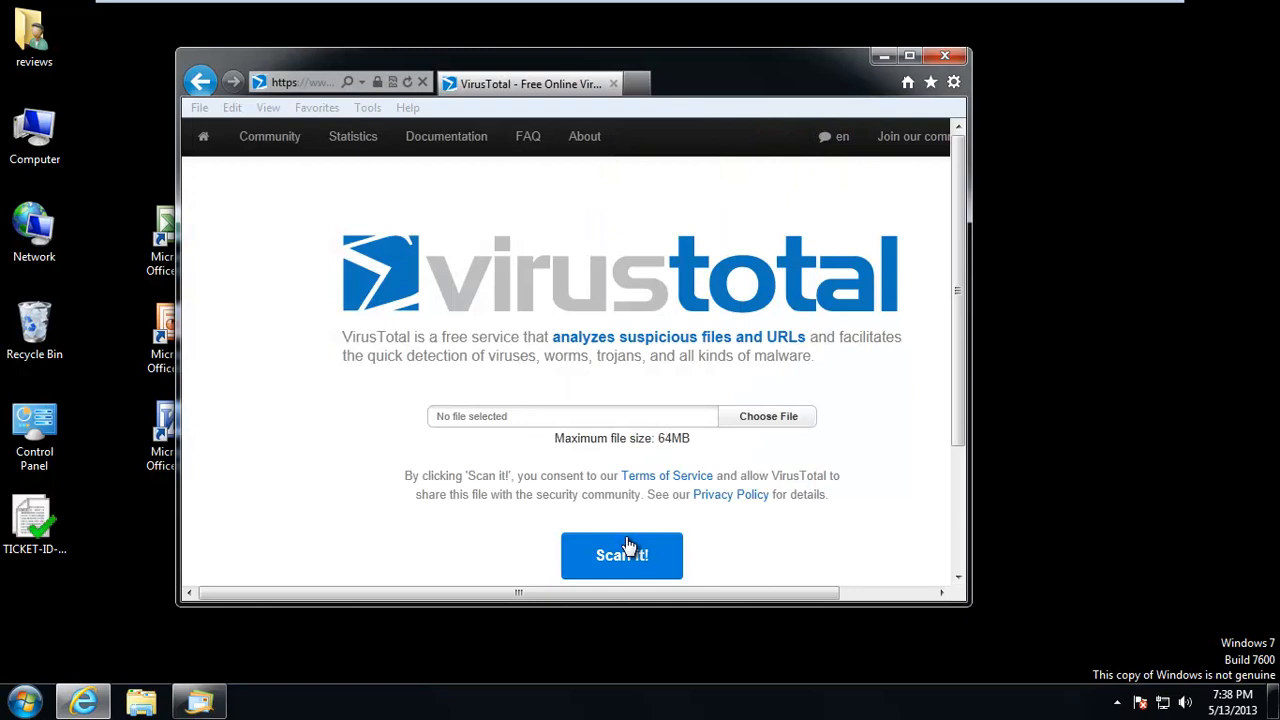
{"action": "left_click", "coordinate": [621, 555]}
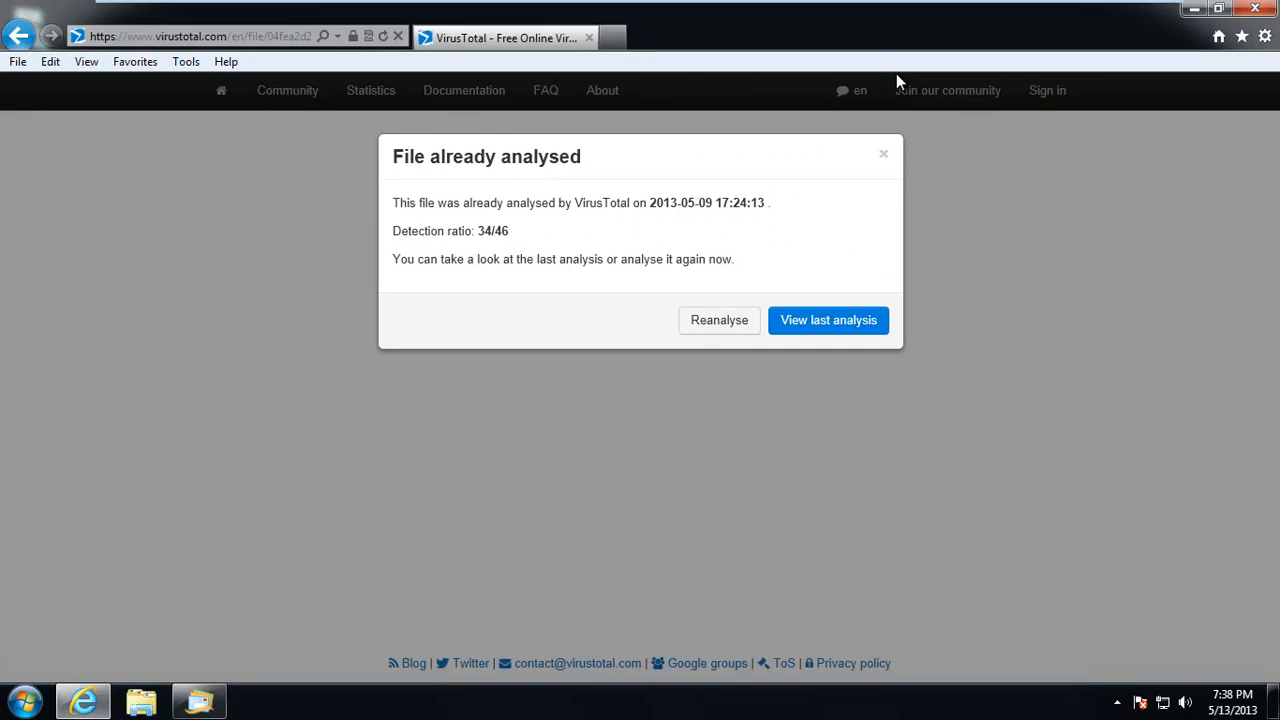
{"action": "mouse_move", "coordinate": [895, 84]}
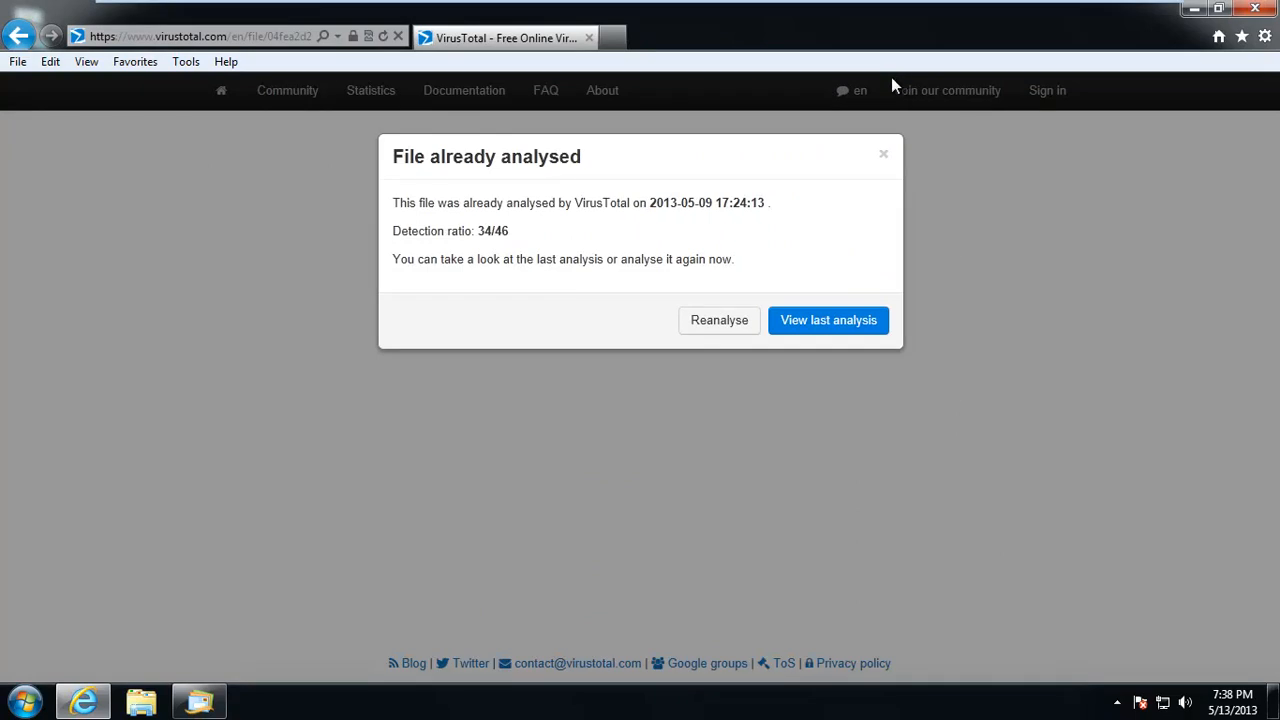
{"action": "mouse_move", "coordinate": [806, 343]}
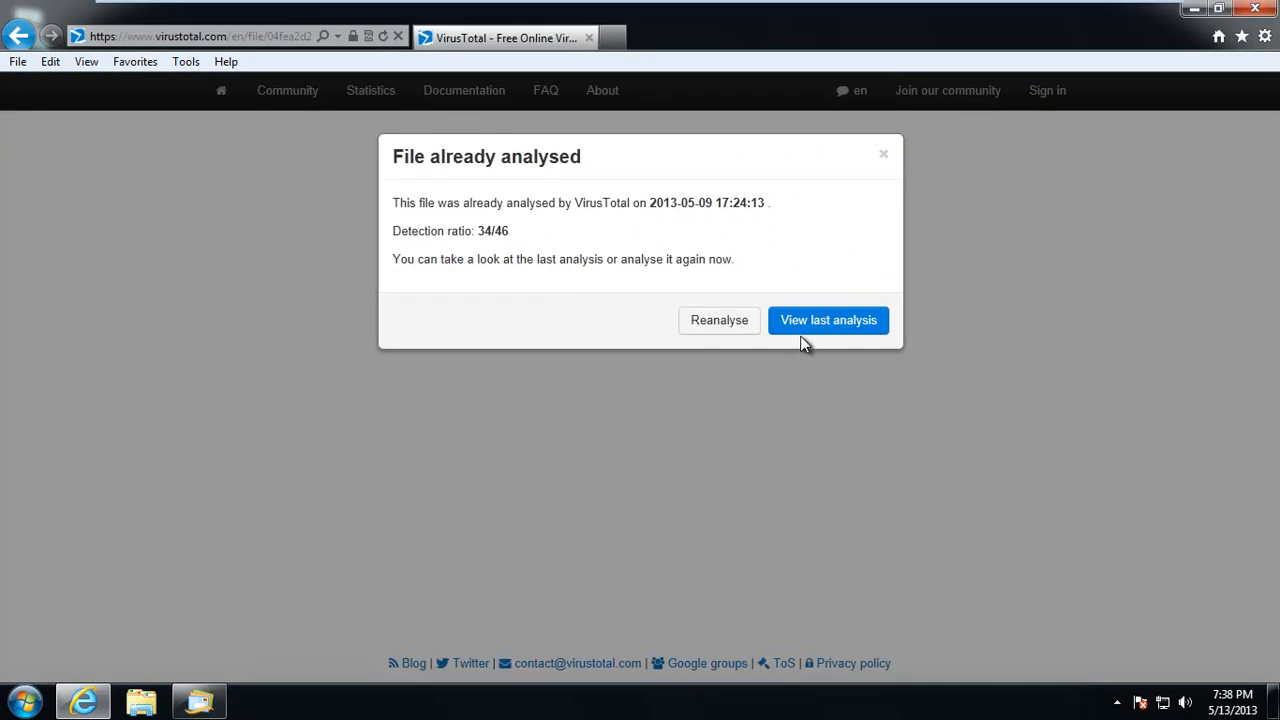
{"action": "left_click", "coordinate": [828, 320]}
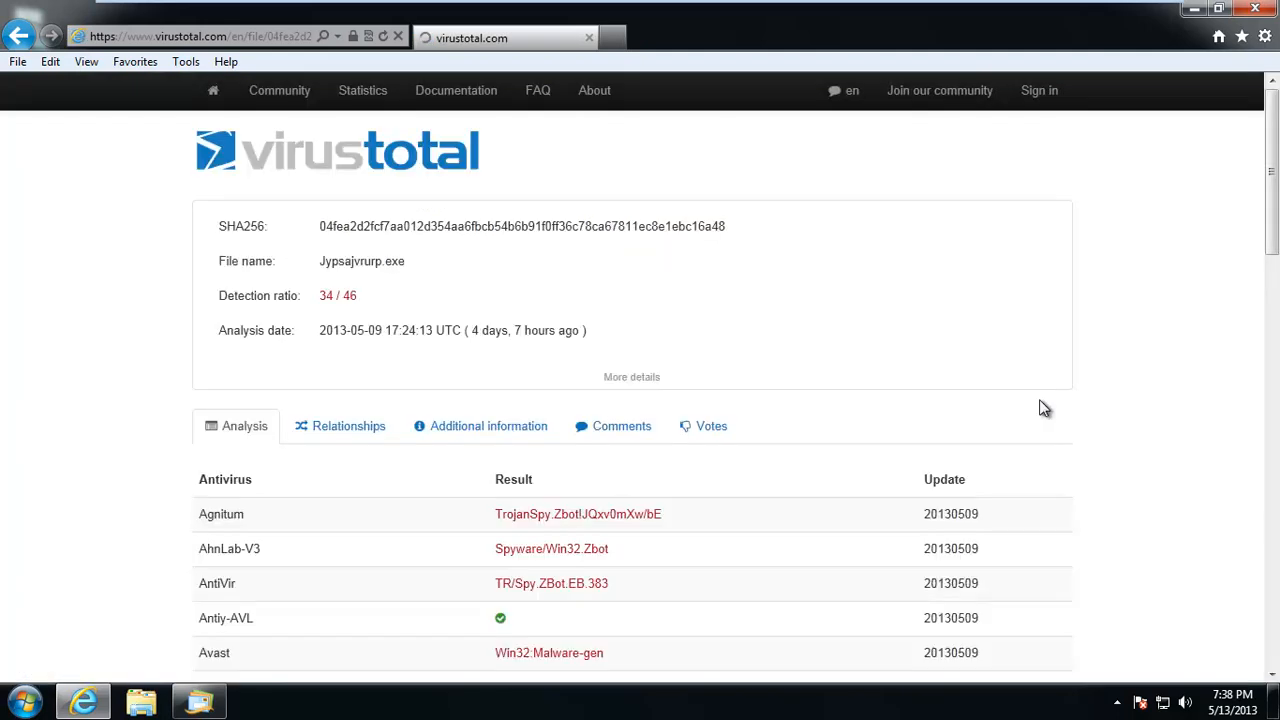
Scroll through the engine-by-engine VirusTotal results, mostly naming Zbot trojans
{"action": "scroll", "scroll_direction": "down", "scroll_amount": 3}
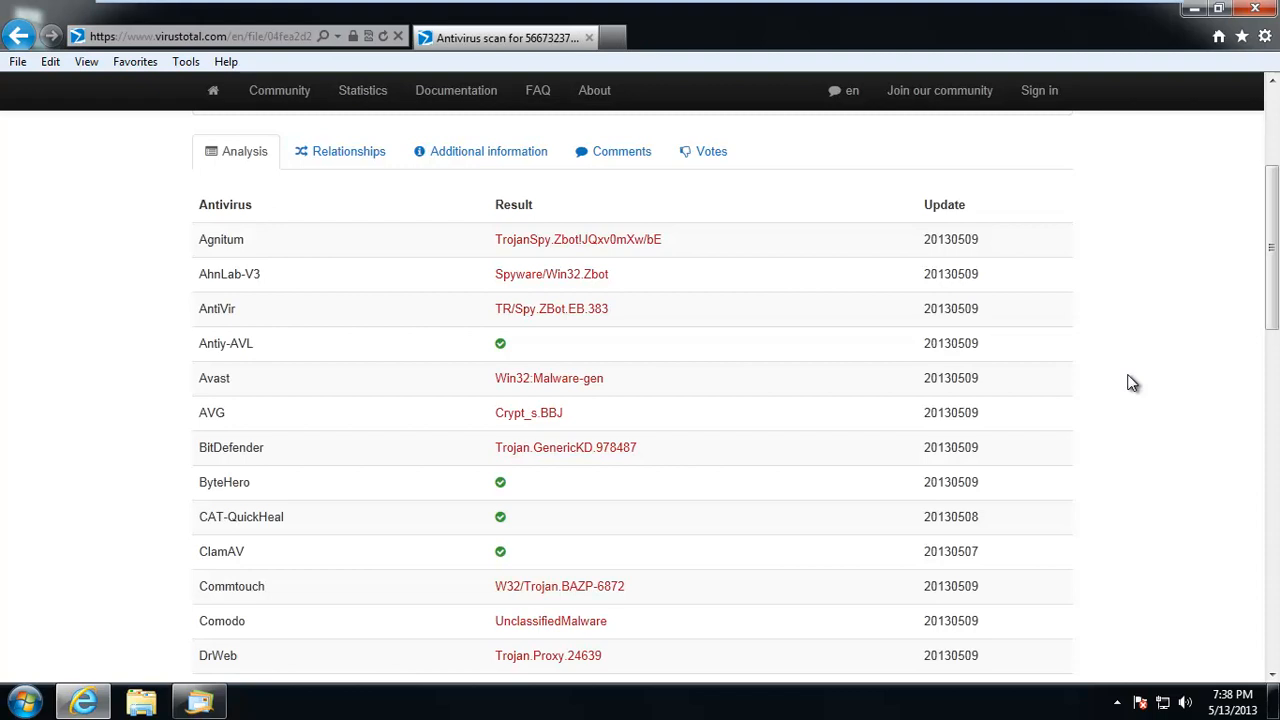
{"action": "mouse_move", "coordinate": [1133, 388]}
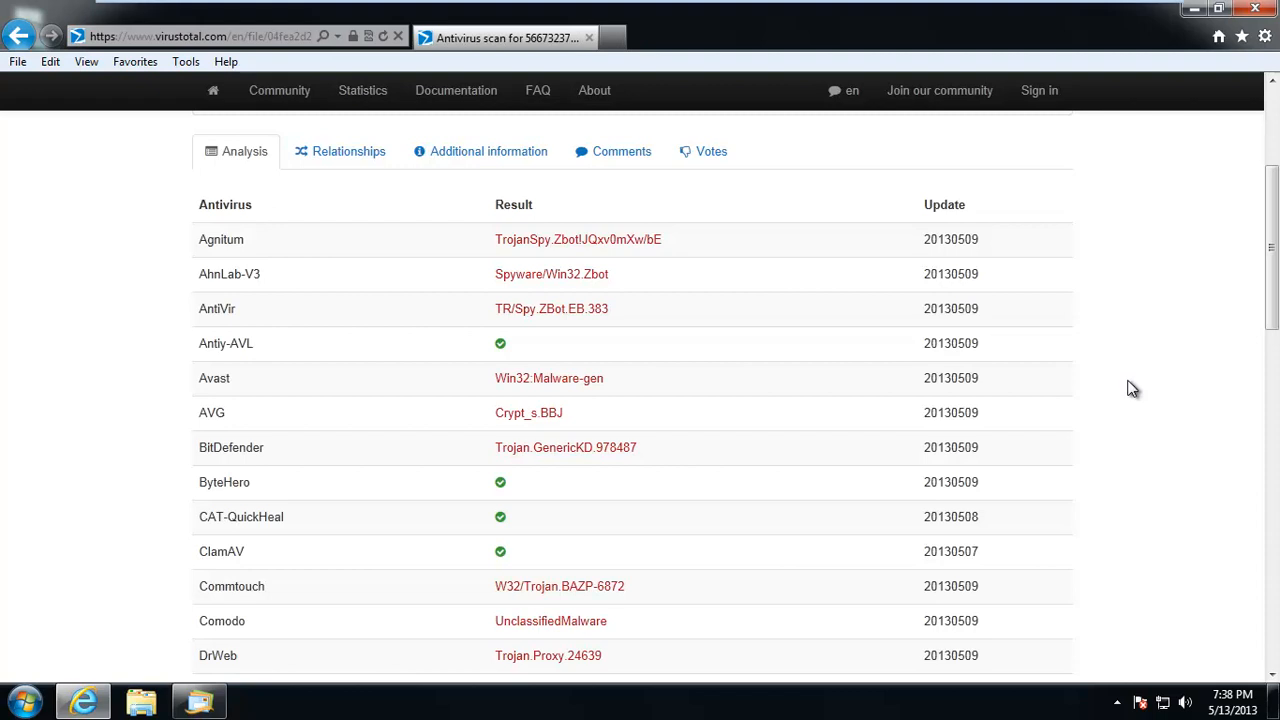
{"action": "scroll", "scroll_direction": "down", "scroll_amount": 3}
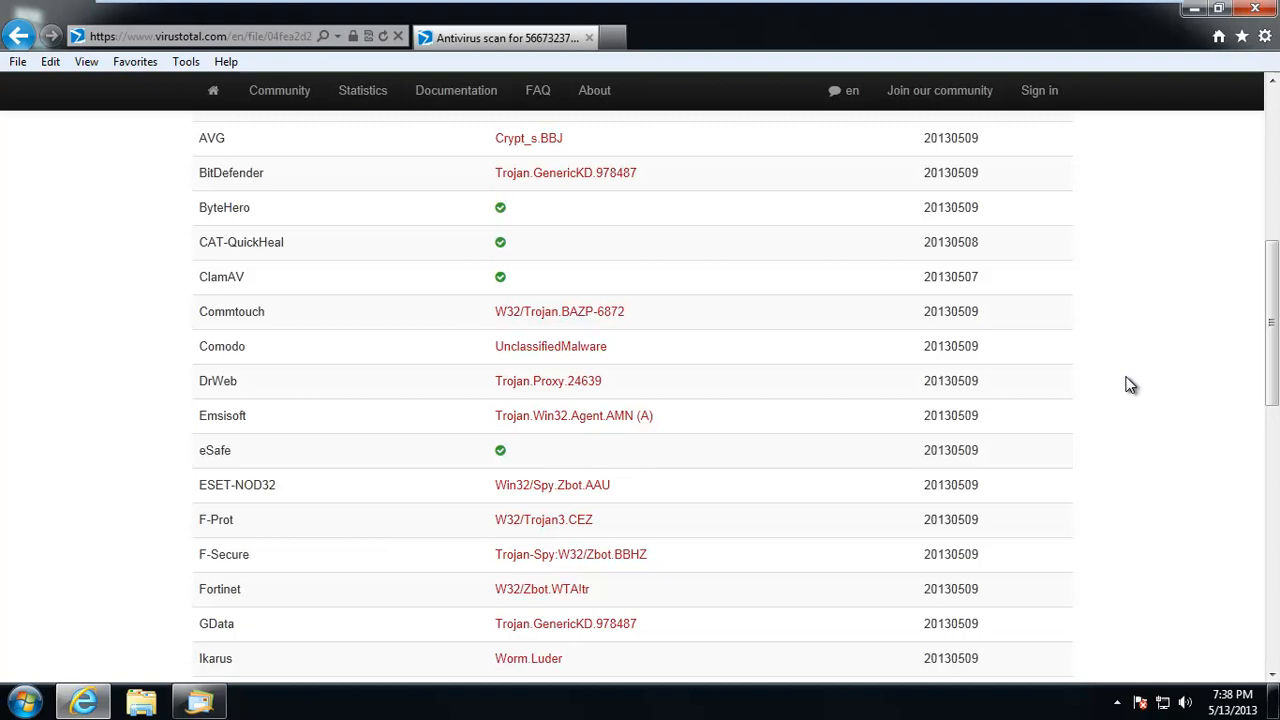
{"action": "scroll", "scroll_direction": "down", "scroll_amount": 3}
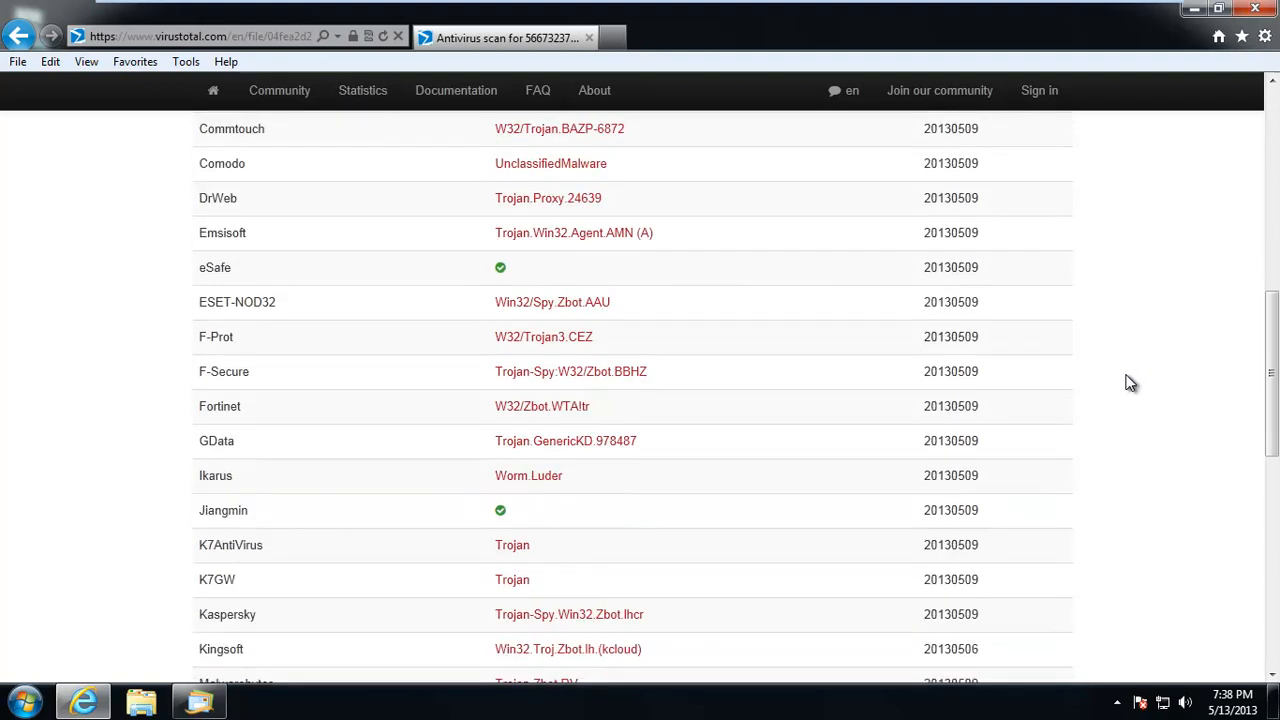
{"action": "scroll", "scroll_direction": "down", "scroll_amount": 3}
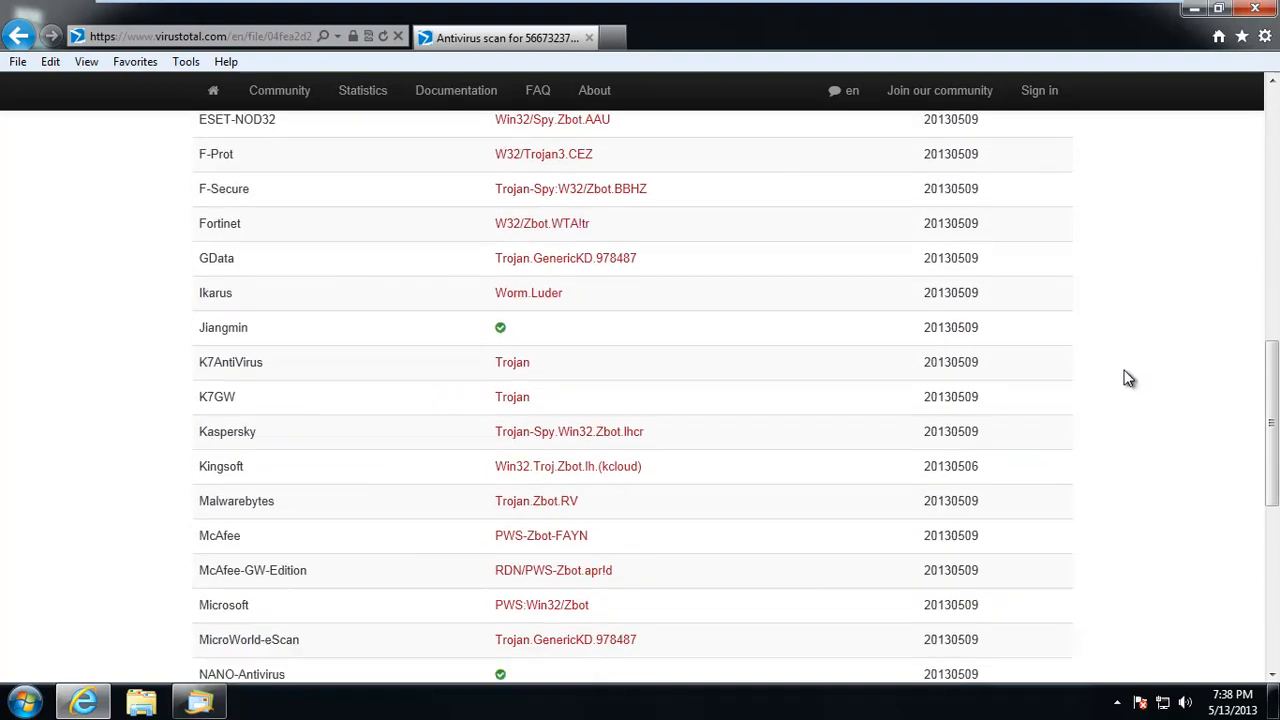
{"action": "scroll", "scroll_direction": "down", "scroll_amount": 3}
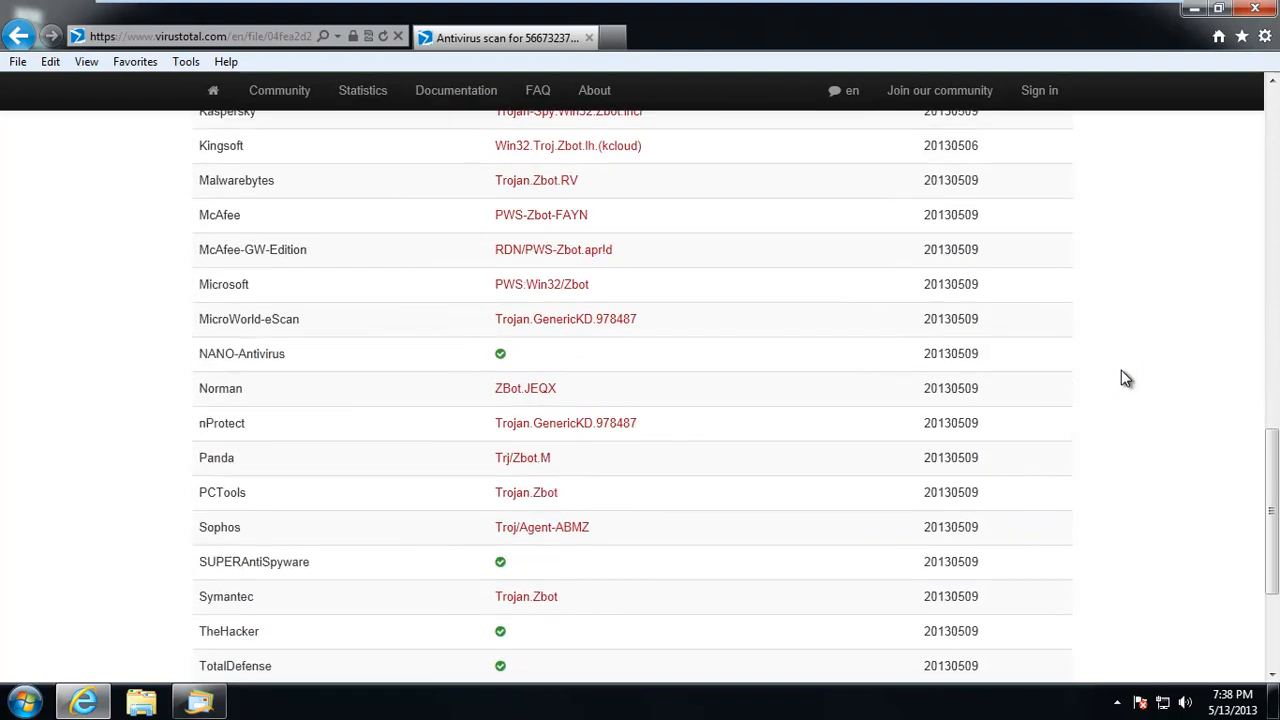
{"action": "scroll", "scroll_direction": "down", "scroll_amount": 3}
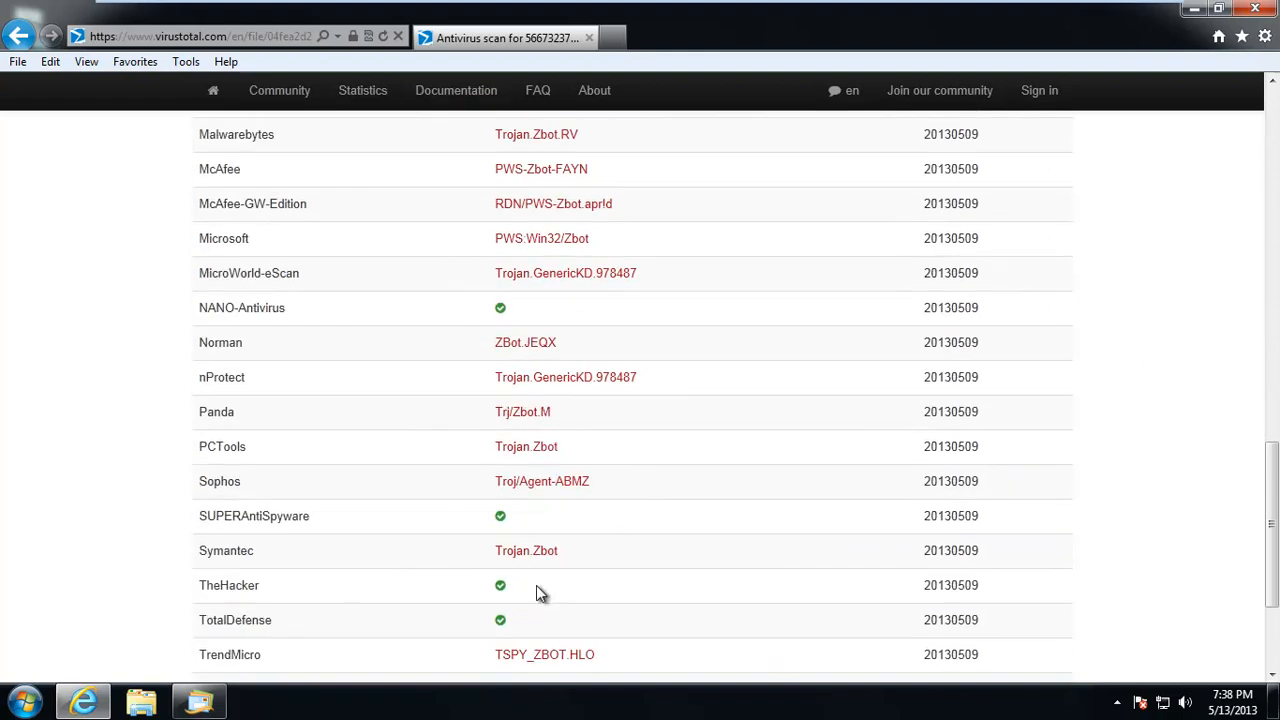
{"action": "mouse_move", "coordinate": [790, 524]}
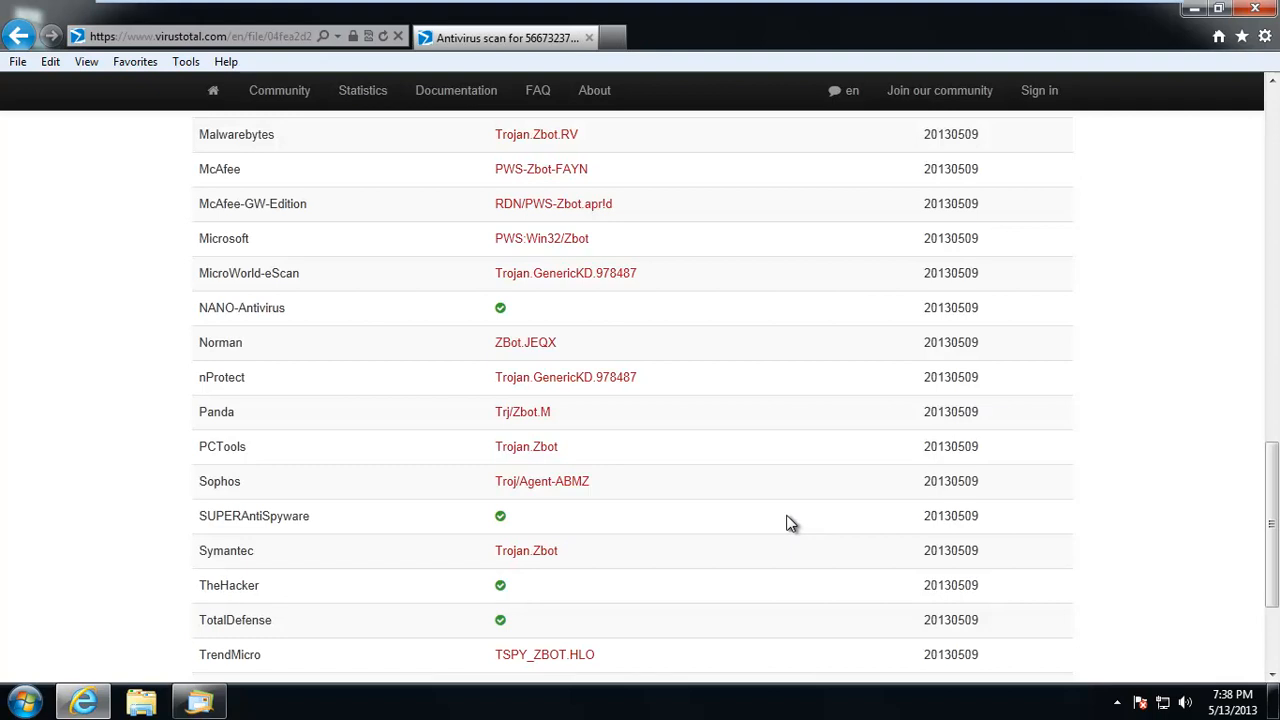
{"action": "mouse_move", "coordinate": [820, 497]}
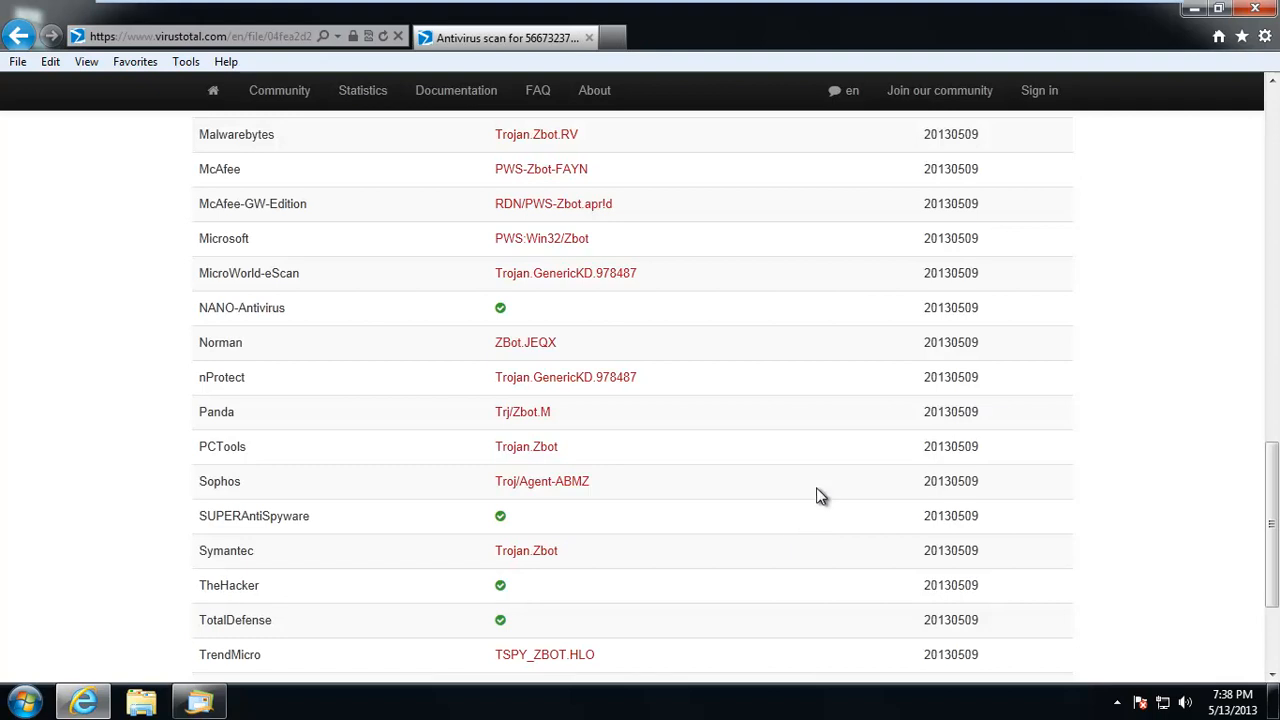
{"action": "scroll", "scroll_direction": "up", "scroll_amount": 3}
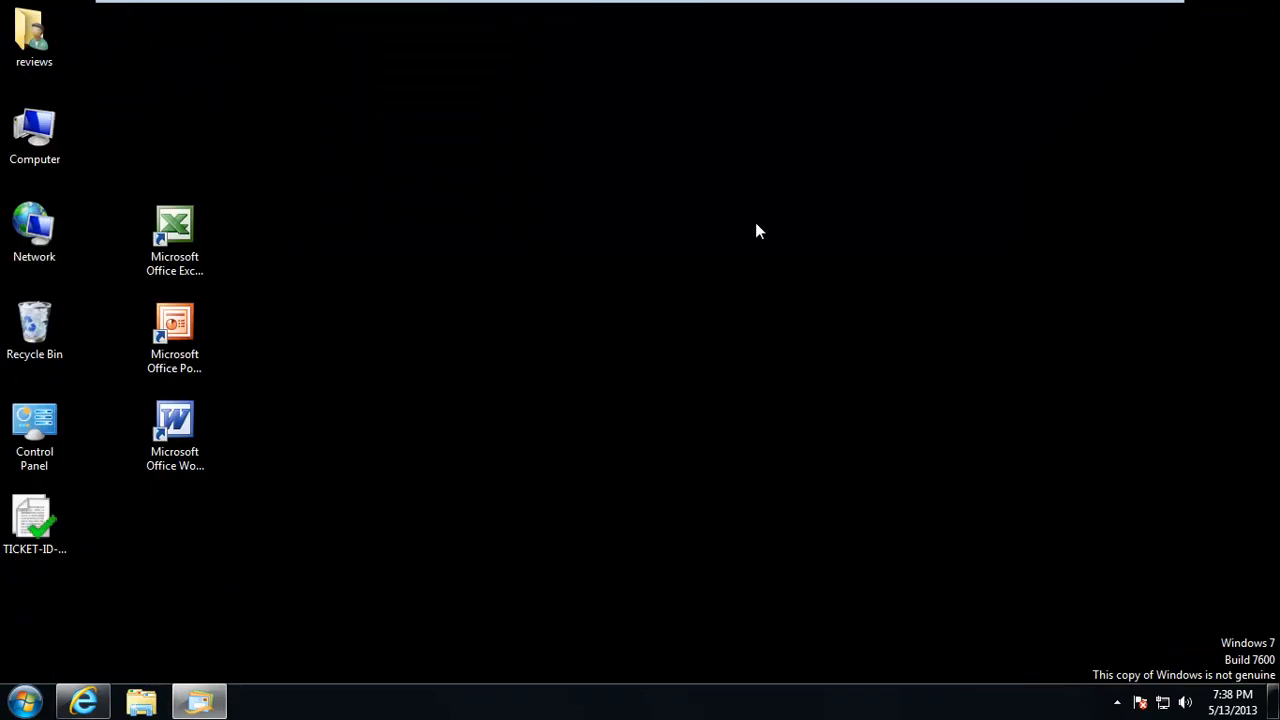
Permanently delete the Microsoft Office folder, then switch back to Windows Live Mail
{"action": "left_click", "coordinate": [34, 330]}
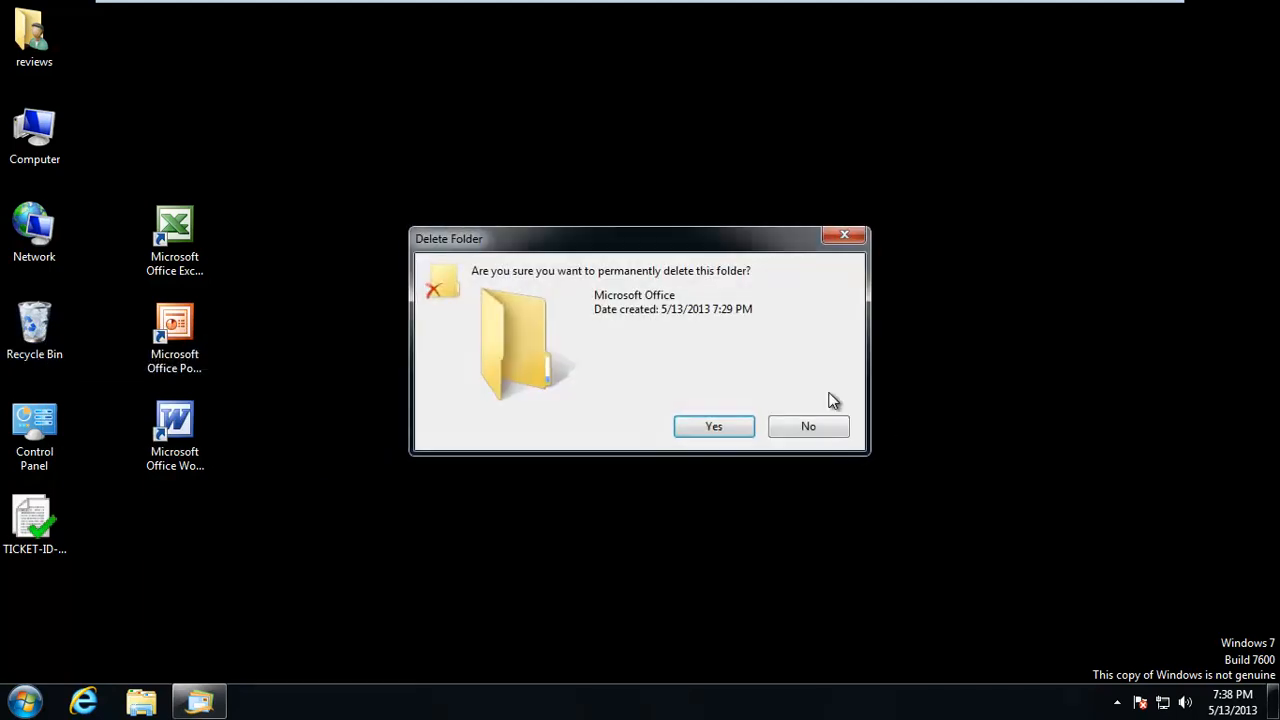
{"action": "left_click", "coordinate": [713, 426]}
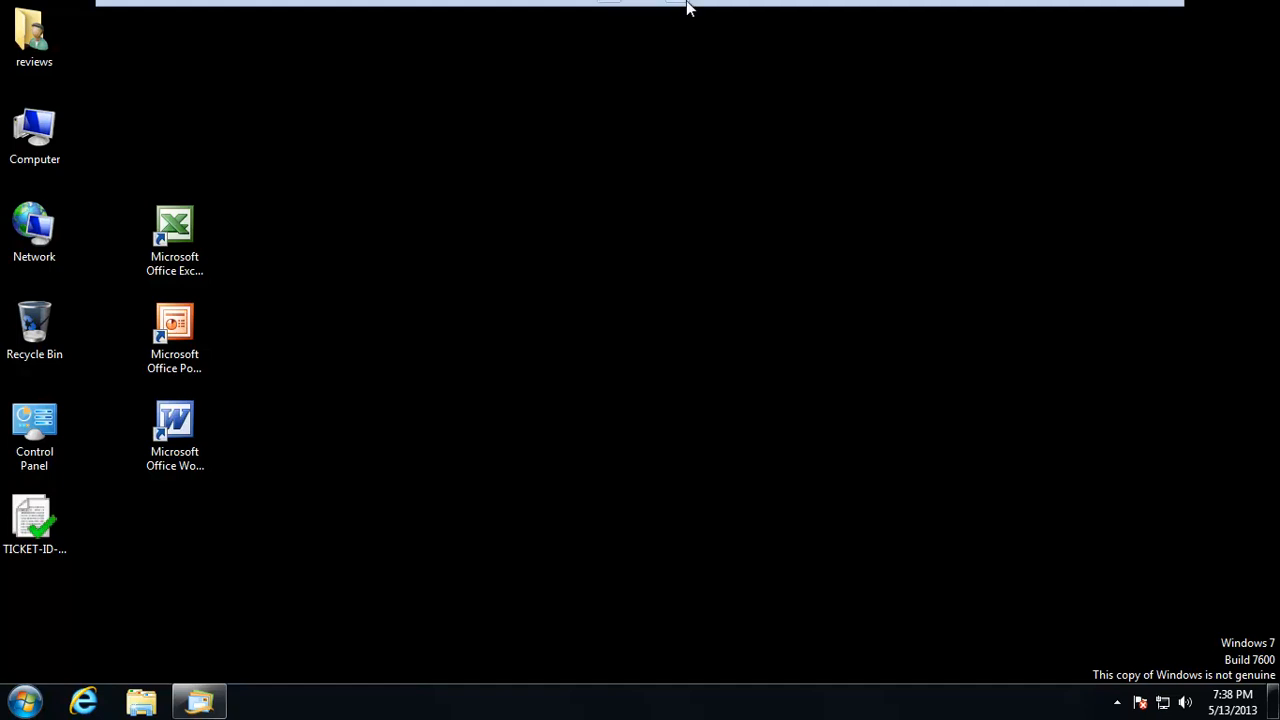
{"action": "left_click", "coordinate": [198, 700]}
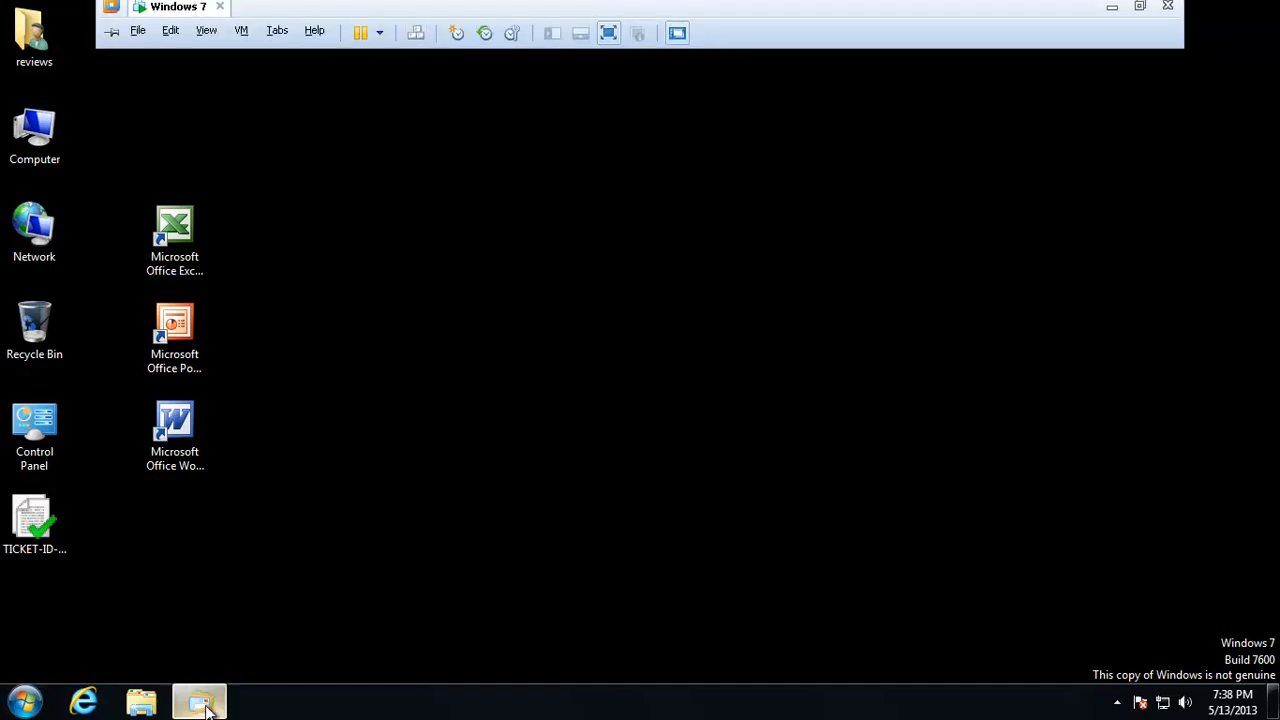
{"action": "left_click", "coordinate": [199, 700]}
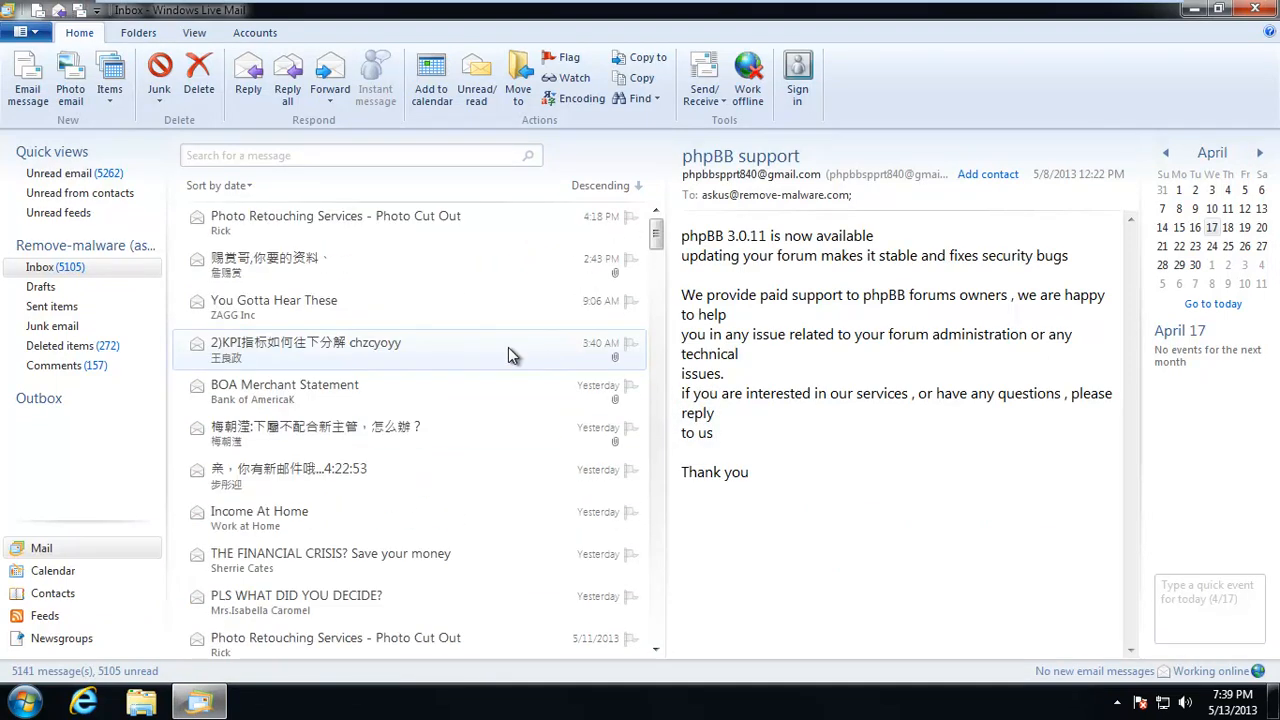
{"action": "mouse_move", "coordinate": [280, 223]}
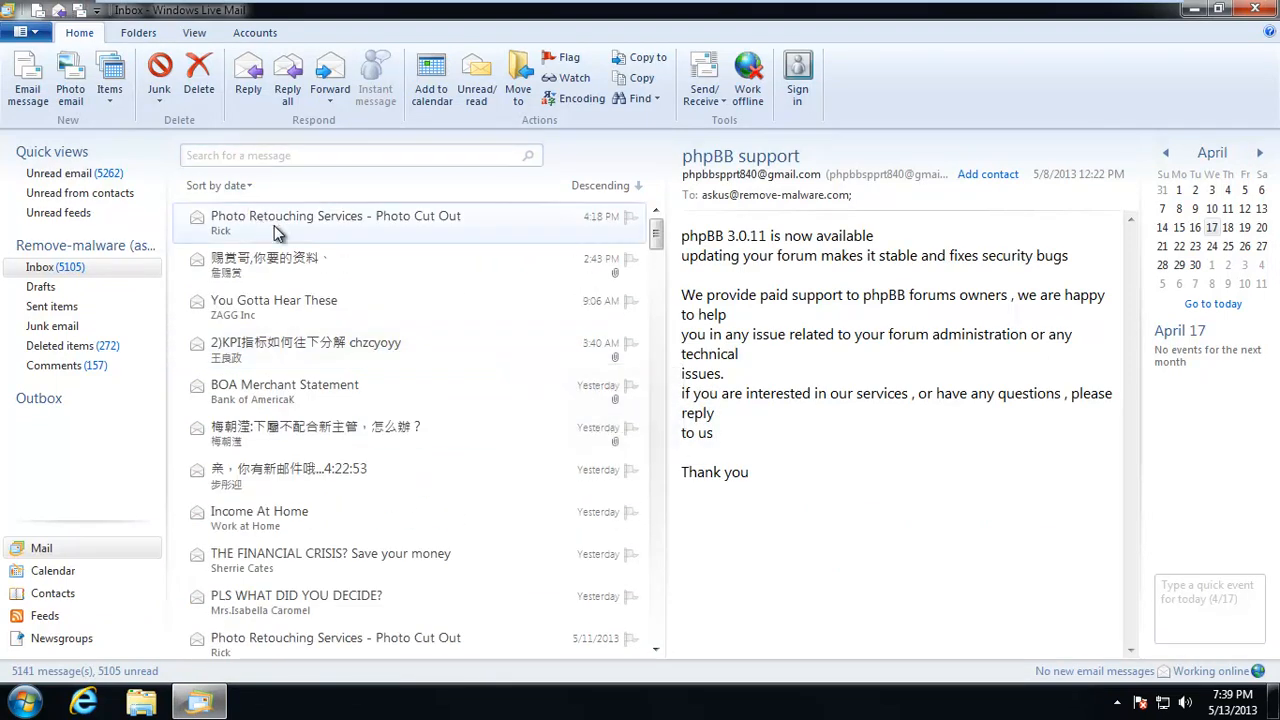
Preview the Photo Retouching, Chinese-language, and 2)KPI messages in the reading pane
{"action": "left_click", "coordinate": [335, 222]}
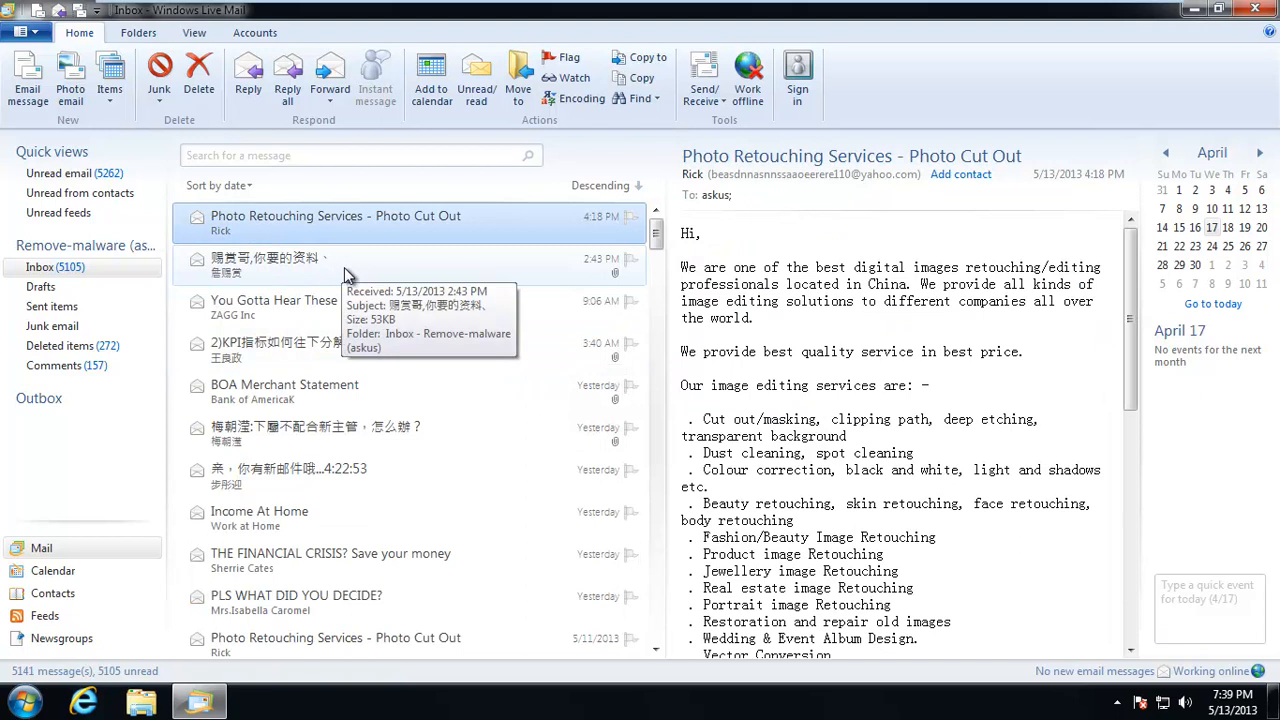
{"action": "left_click", "coordinate": [270, 265]}
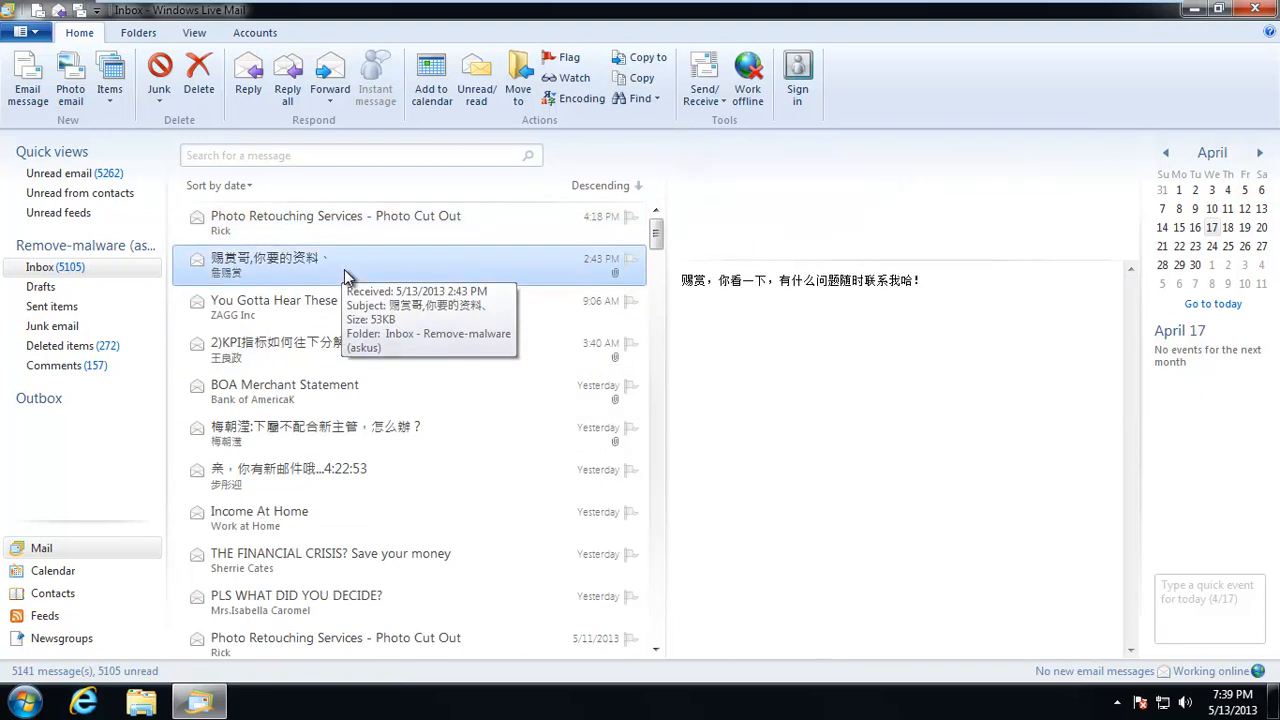
{"action": "left_click", "coordinate": [305, 349]}
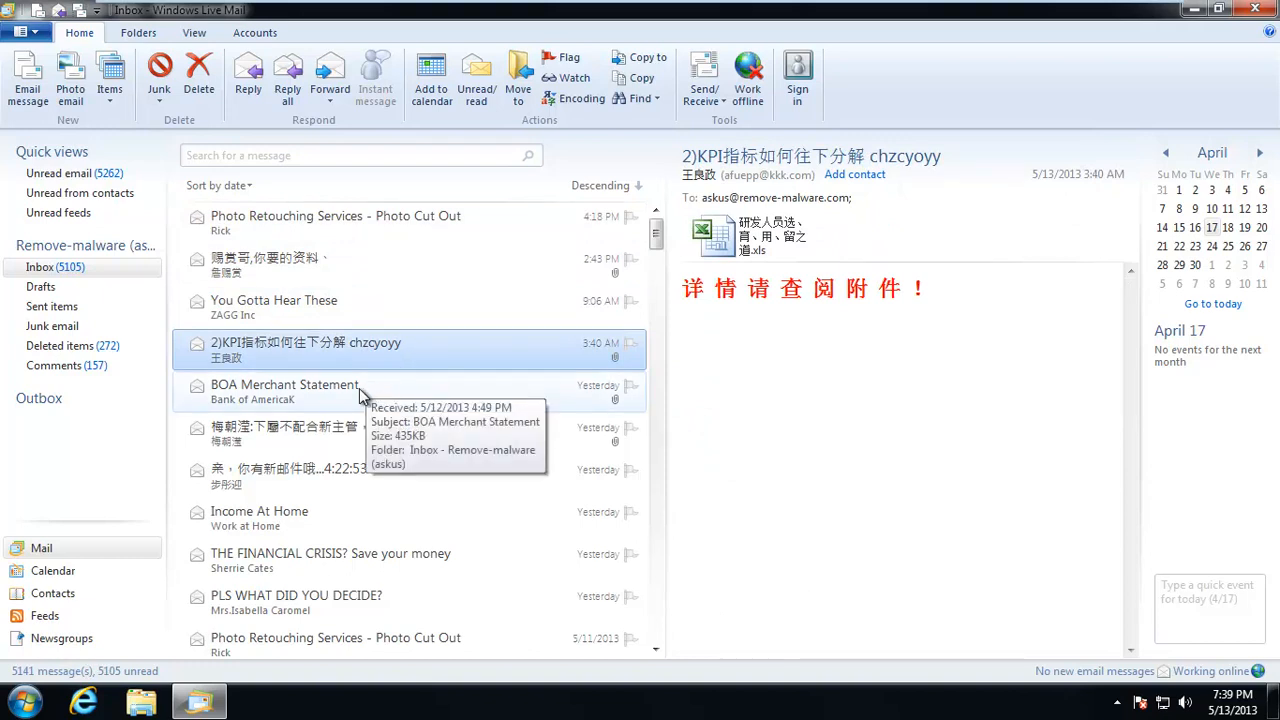
{"action": "mouse_move", "coordinate": [318, 417]}
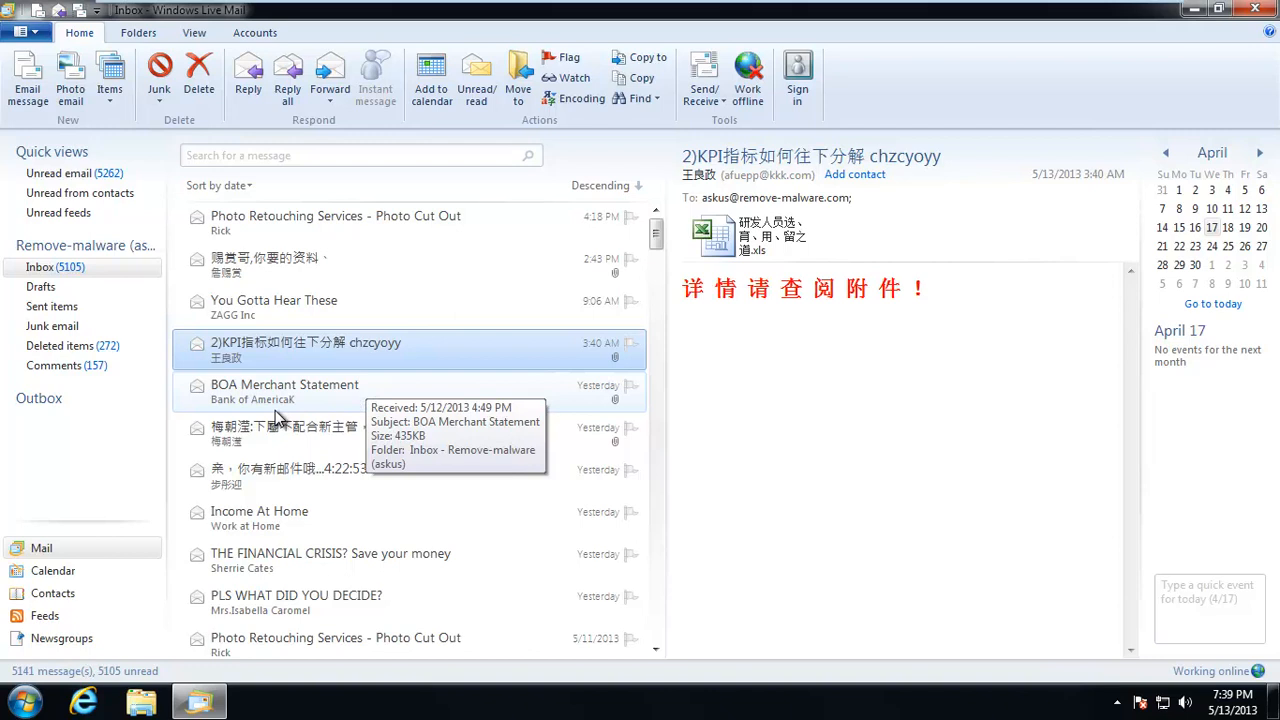
{"action": "mouse_move", "coordinate": [280, 413]}
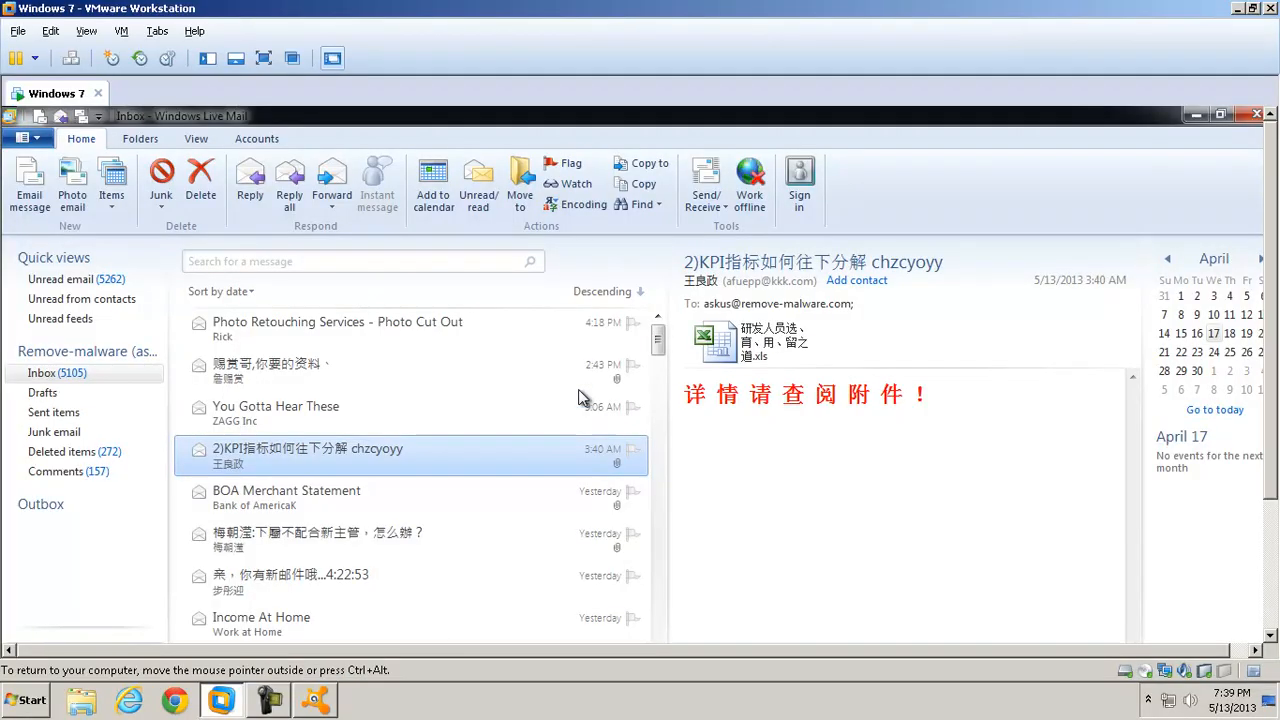
{"action": "mouse_move", "coordinate": [1198, 617]}
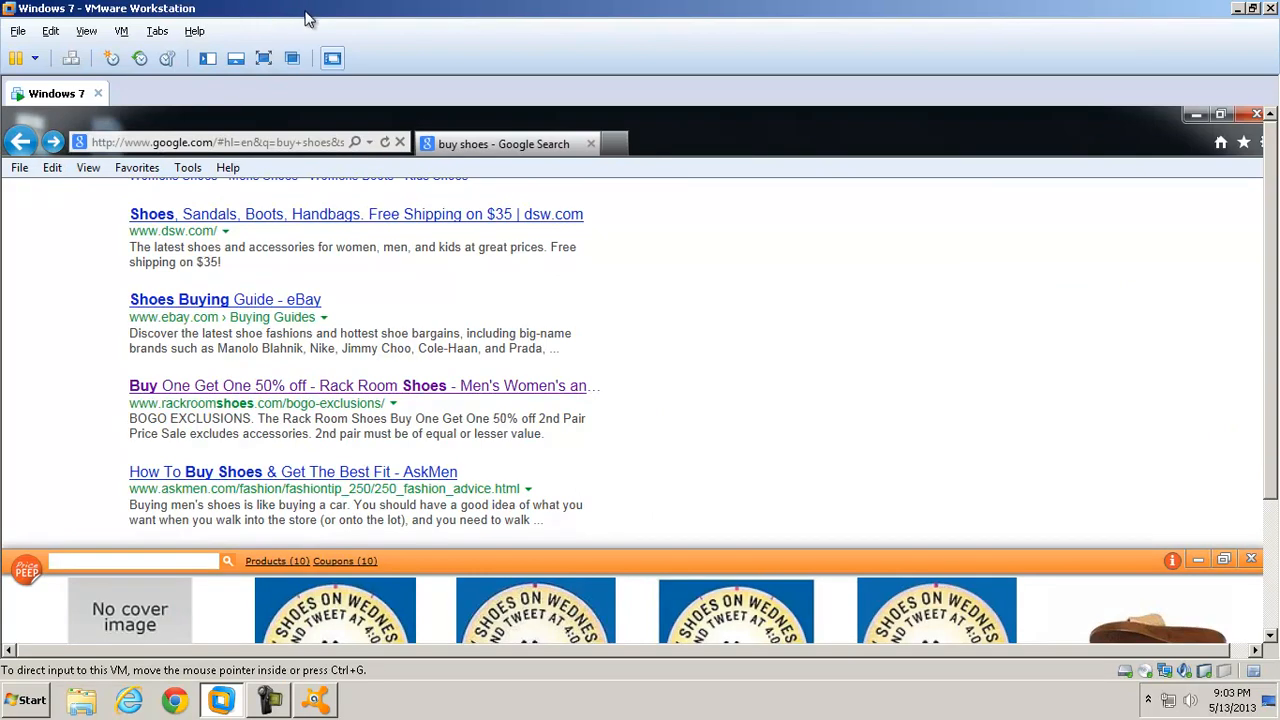
{"action": "mouse_move", "coordinate": [291, 35]}
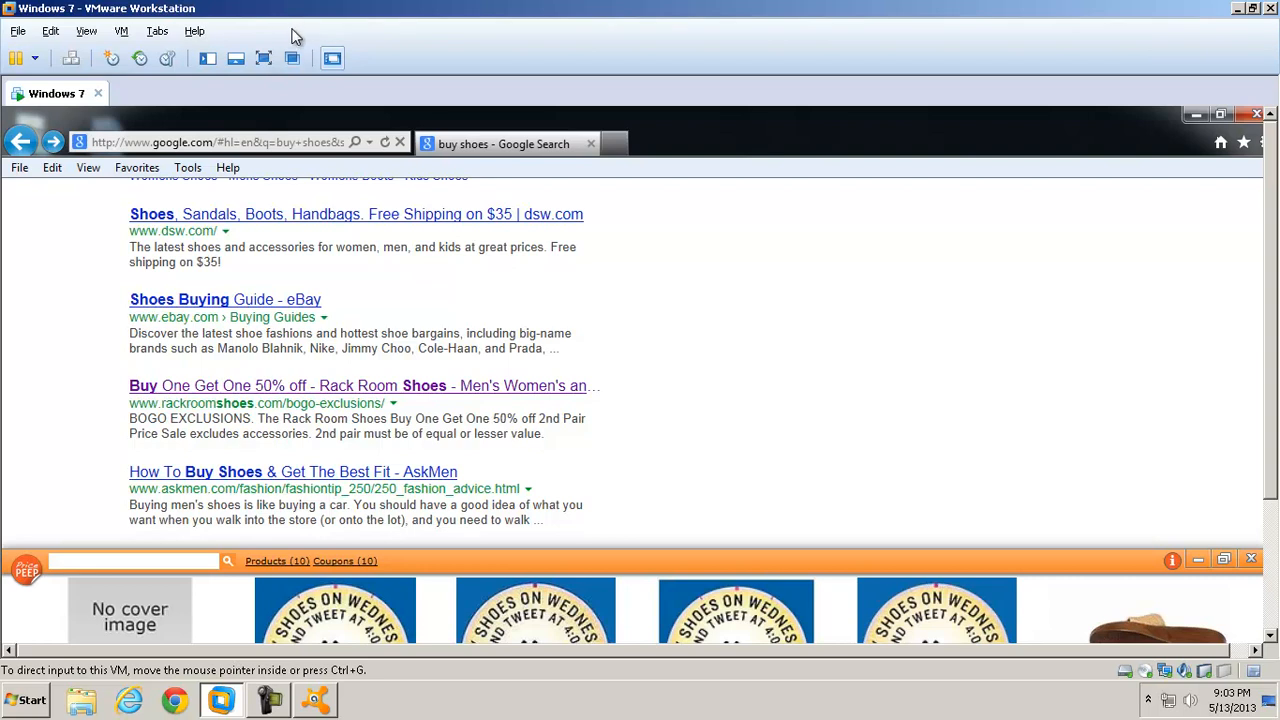
{"action": "mouse_move", "coordinate": [343, 42]}
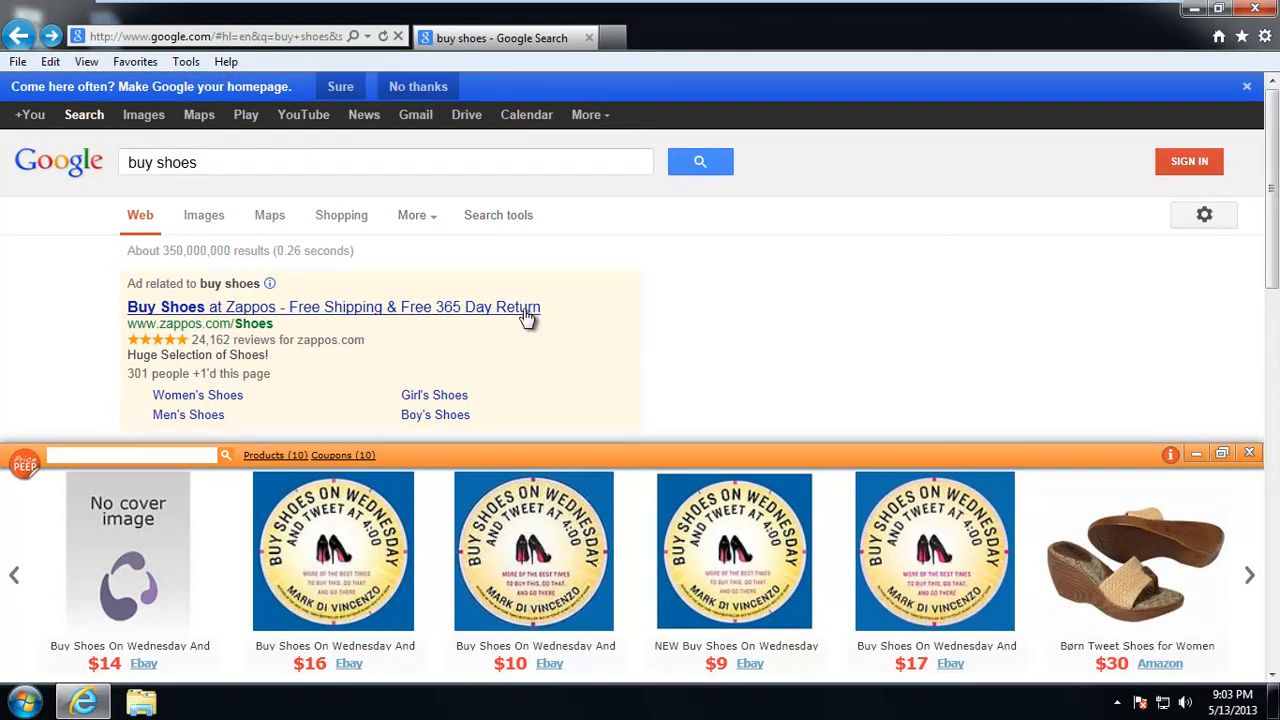
{"action": "mouse_move", "coordinate": [22, 476]}
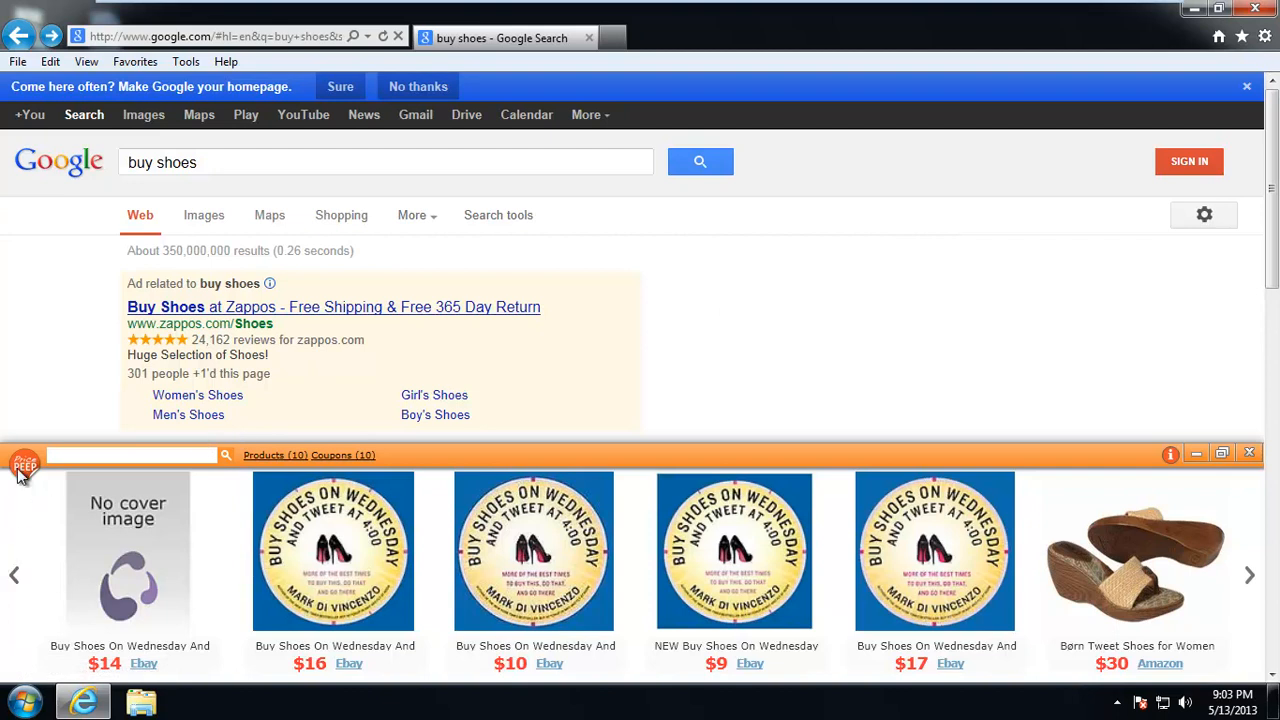
{"action": "mouse_move", "coordinate": [1265, 415]}
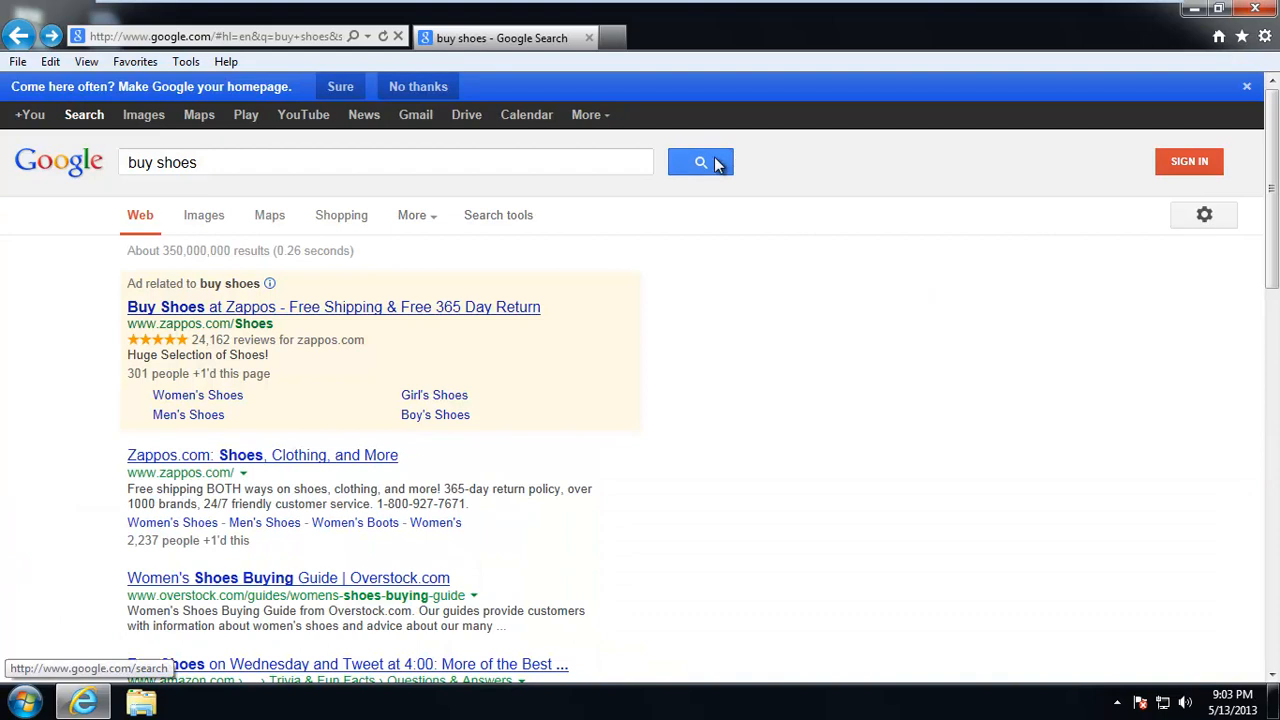
Search Google for 'buy shoes' then 'buy coat', and close the PricePeep shopping bar
{"action": "left_click", "coordinate": [700, 161]}
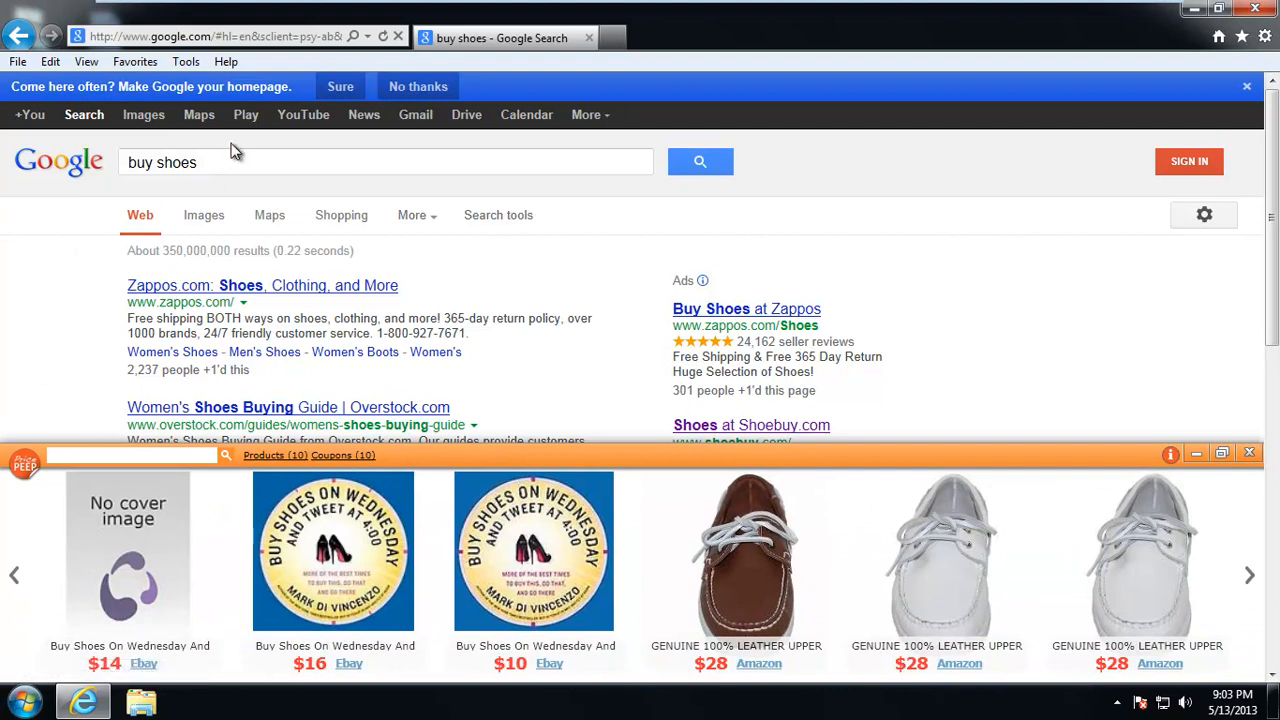
{"action": "double_click", "coordinate": [176, 162]}
{"action": "type", "text": "coat"}
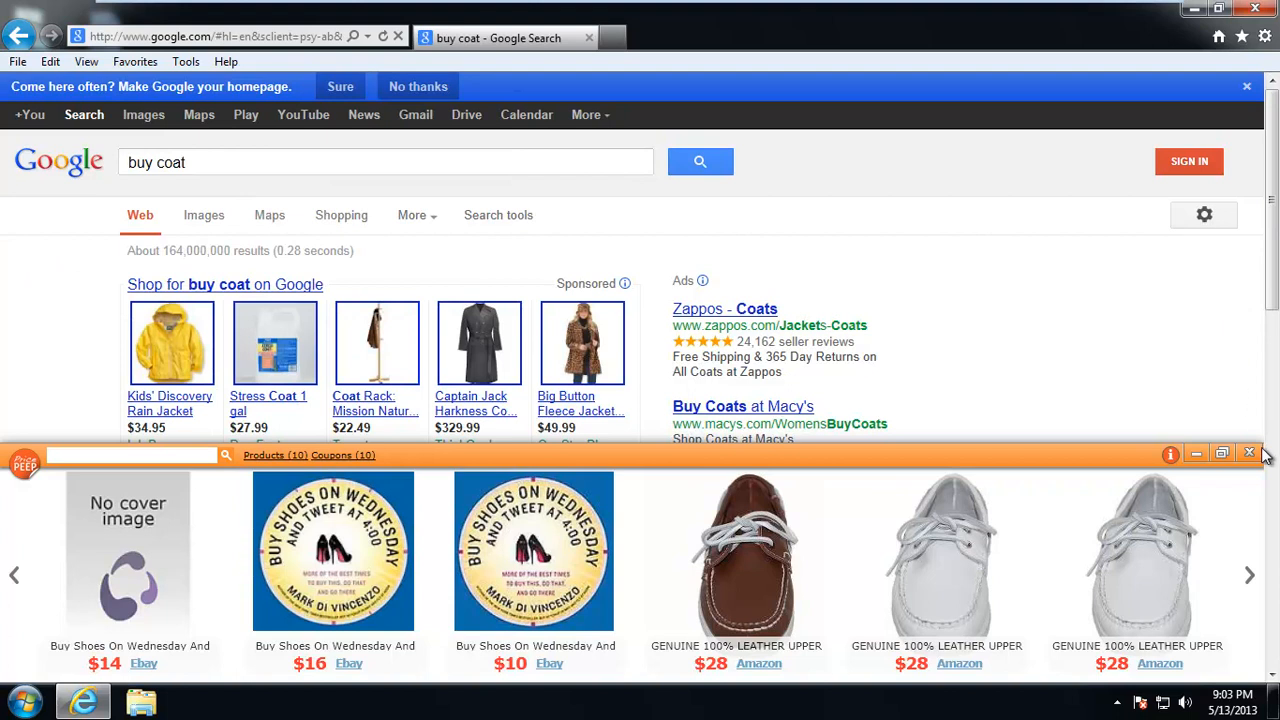
{"action": "left_click", "coordinate": [1249, 453]}
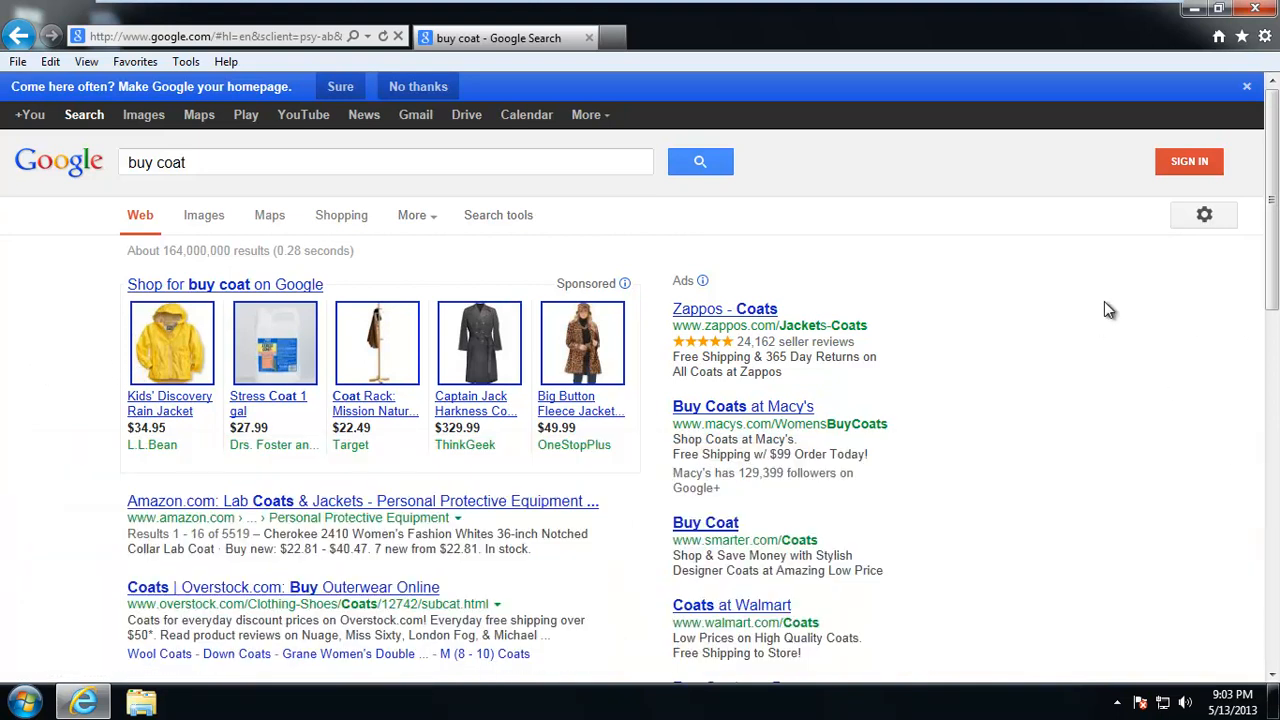
{"action": "mouse_move", "coordinate": [171, 343]}
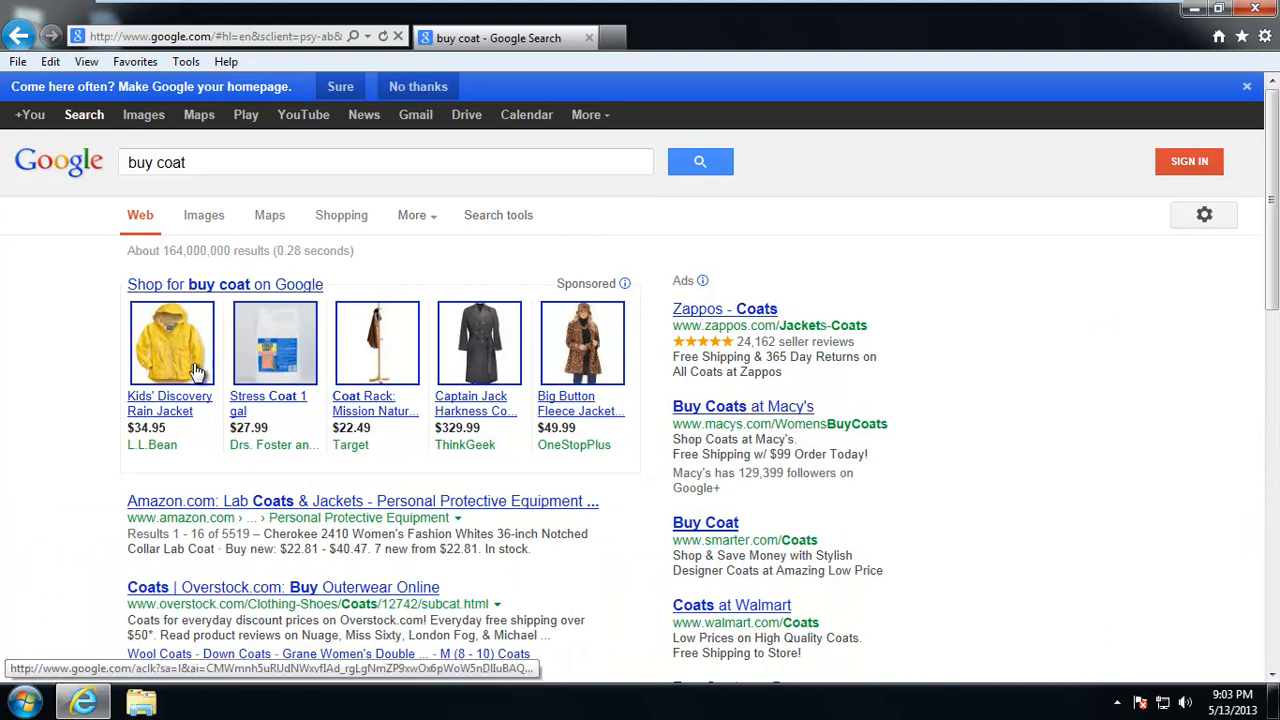
{"action": "left_click", "coordinate": [20, 700]}
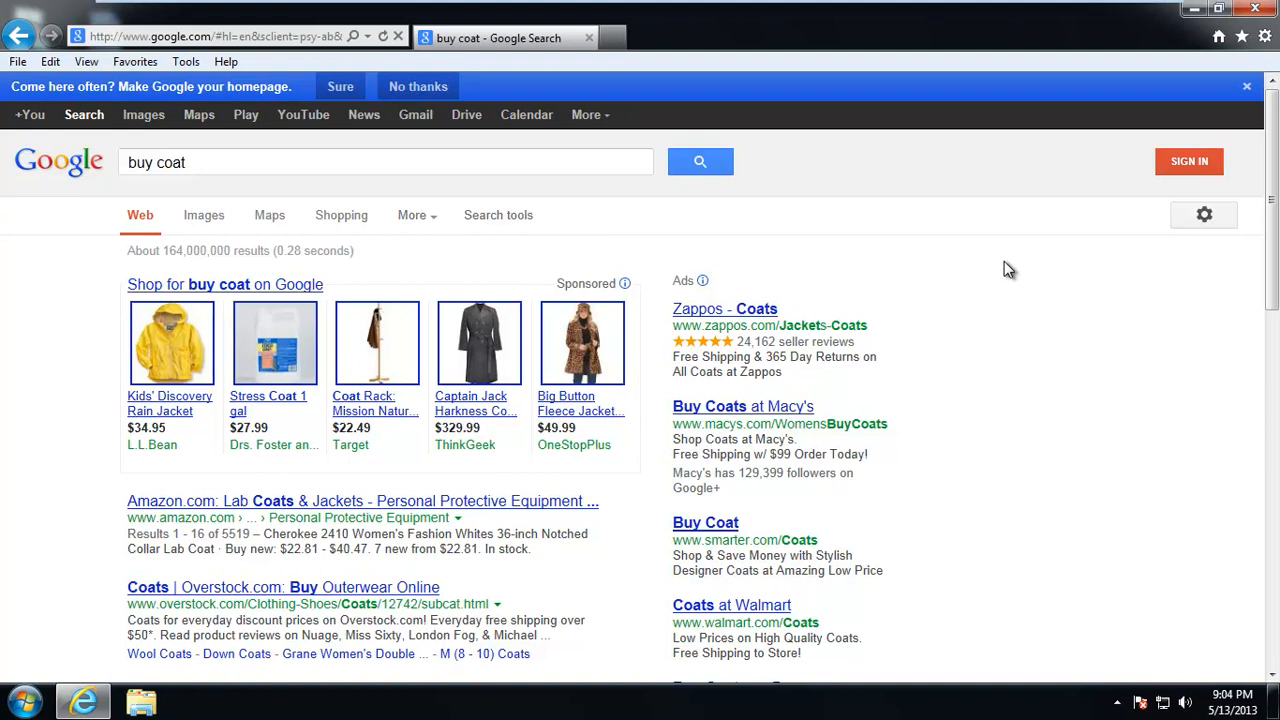
{"action": "mouse_move", "coordinate": [1005, 269]}
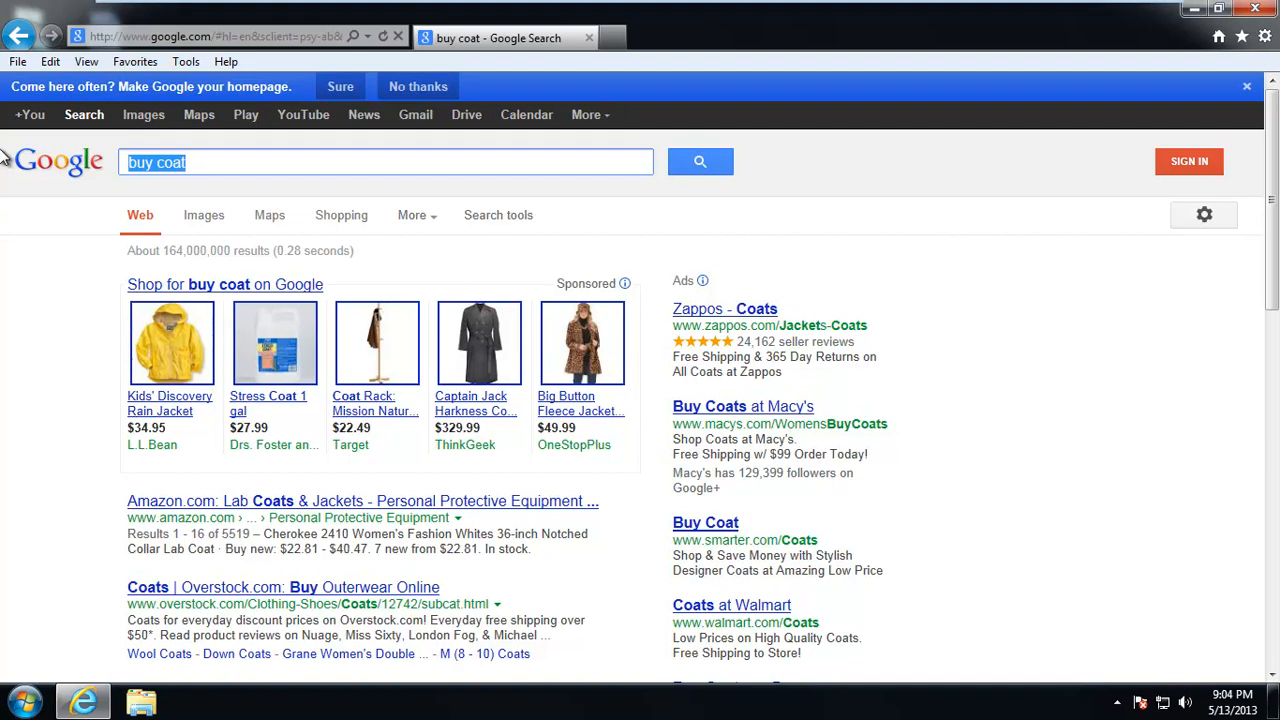
Search 'trend micro housecall', open the HouseCall page, and download the 32-bit launcher
{"action": "type", "text": "trend micro"}
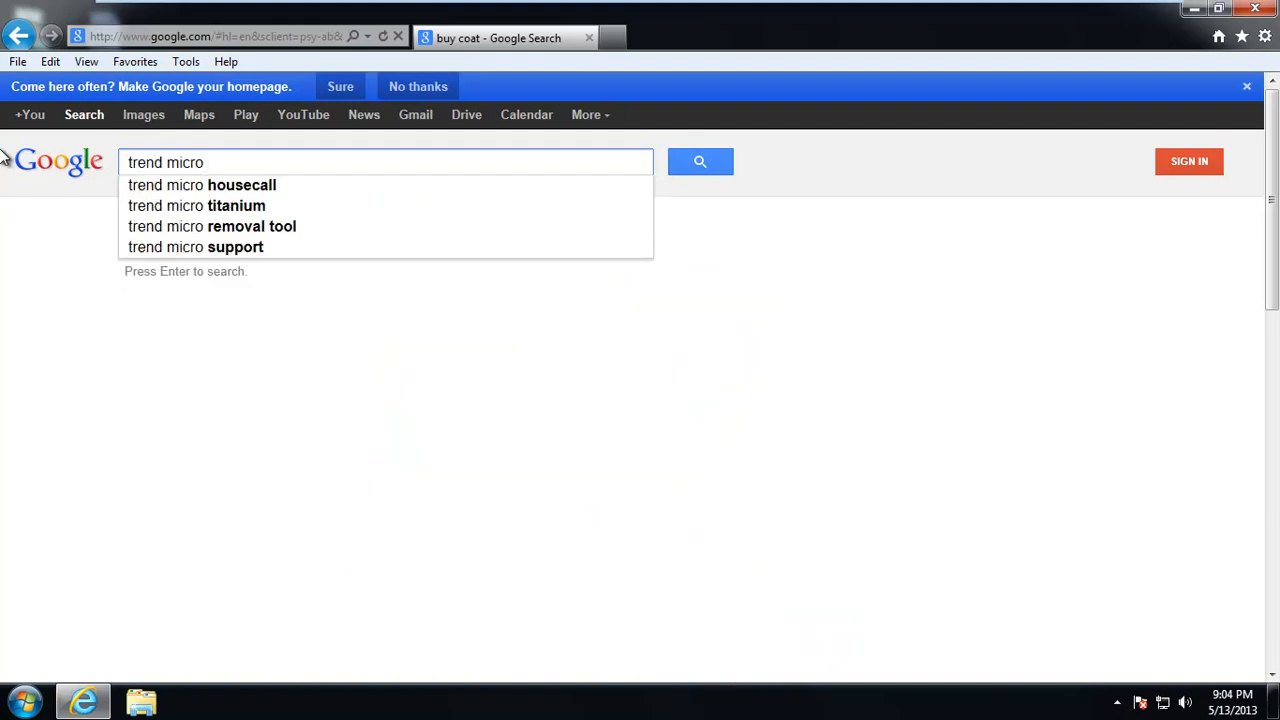
{"action": "left_click", "coordinate": [201, 185]}
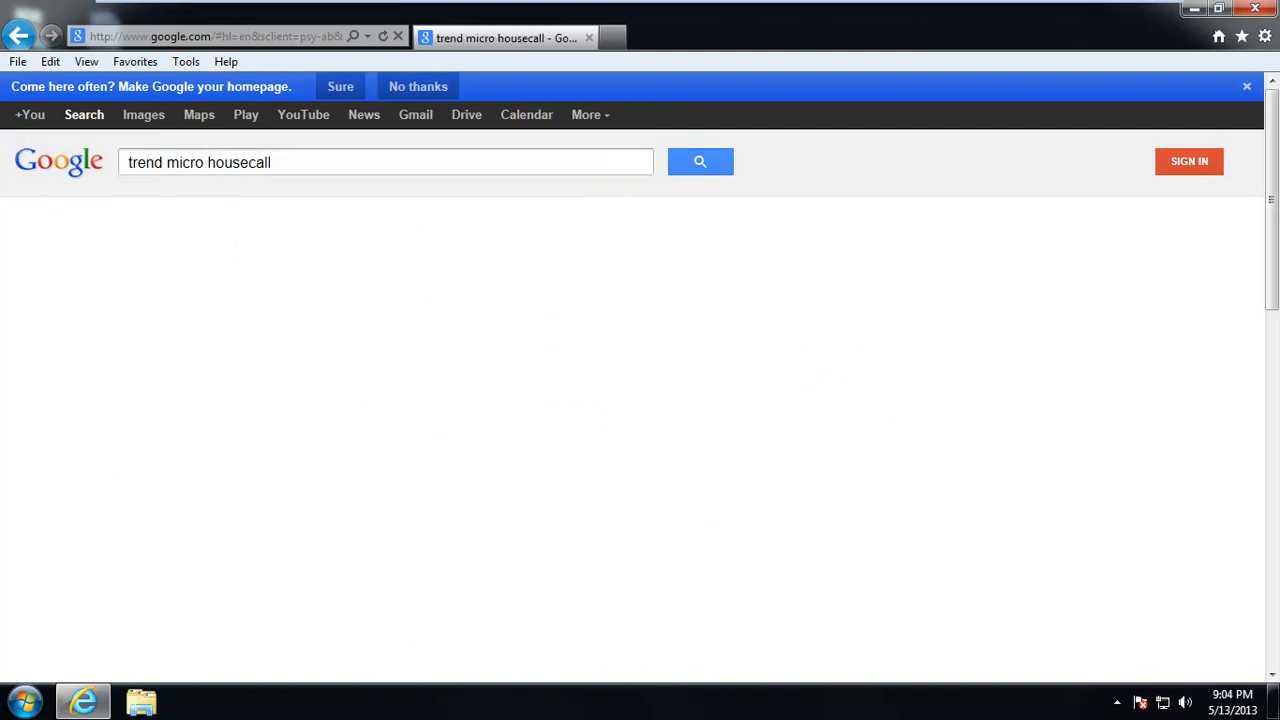
{"action": "left_click", "coordinate": [700, 161]}
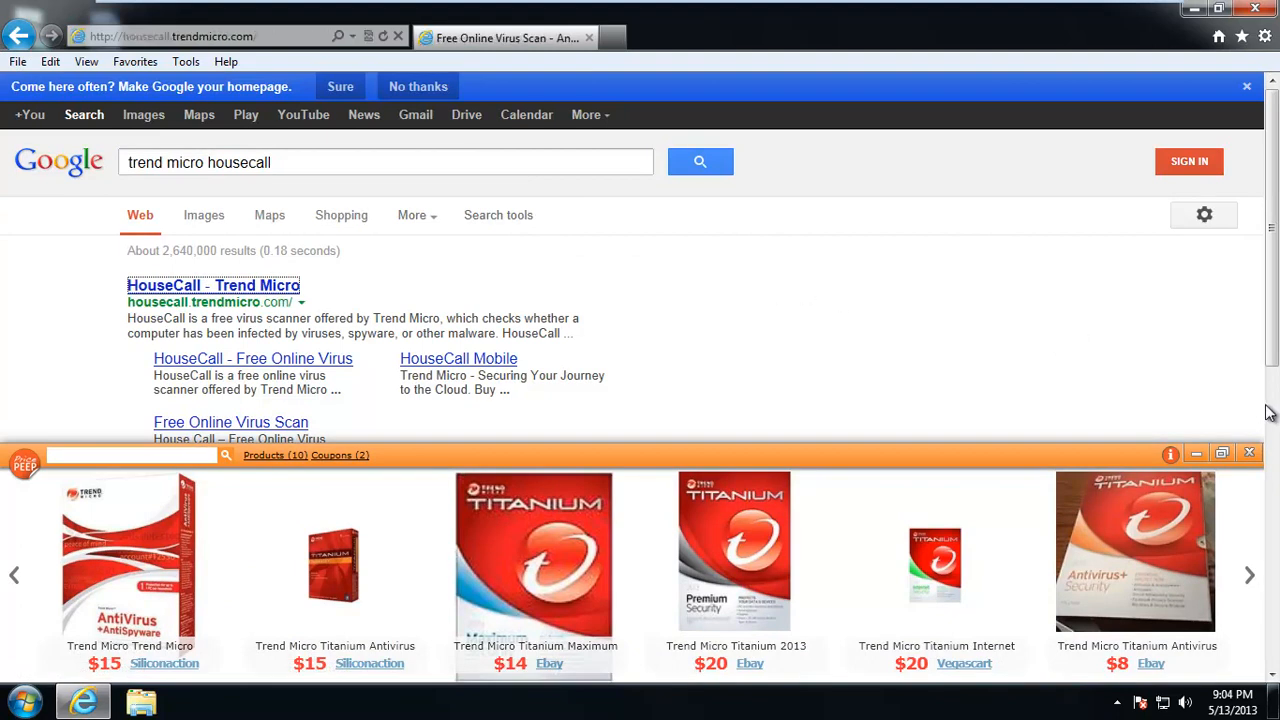
{"action": "left_click", "coordinate": [213, 285]}
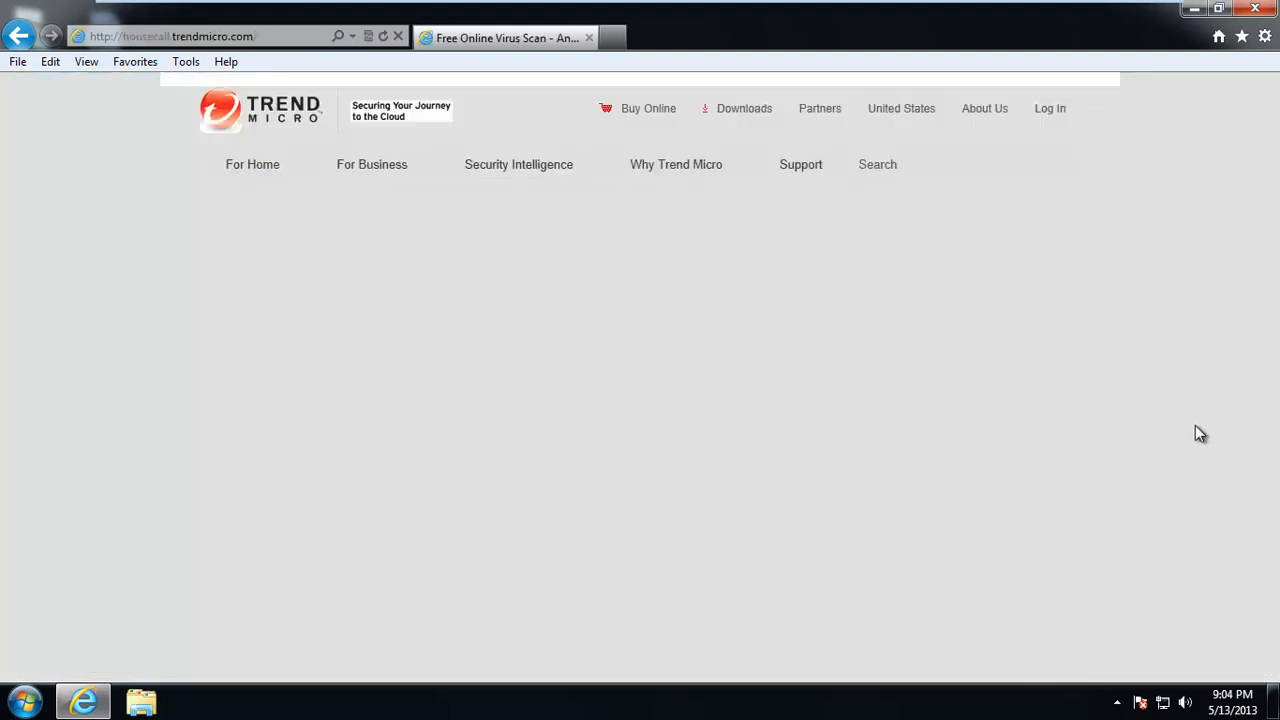
{"action": "mouse_move", "coordinate": [159, 213]}
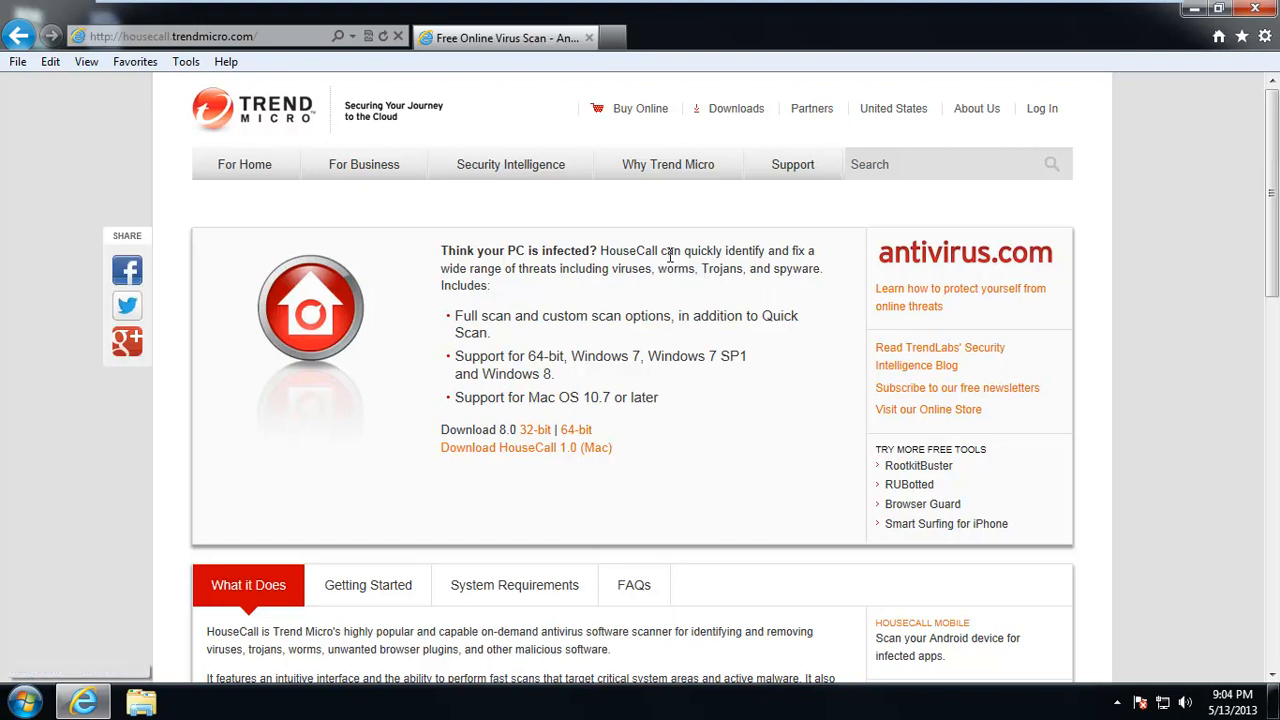
{"action": "mouse_move", "coordinate": [722, 243]}
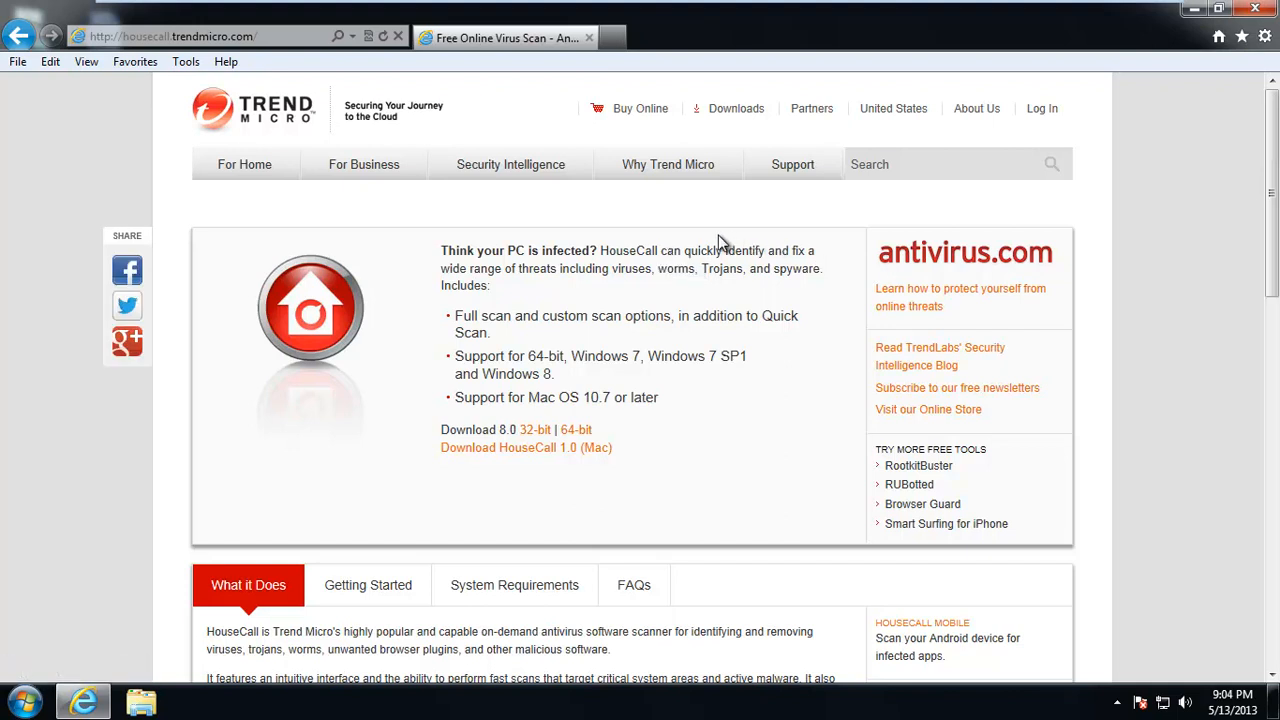
{"action": "mouse_move", "coordinate": [668, 316]}
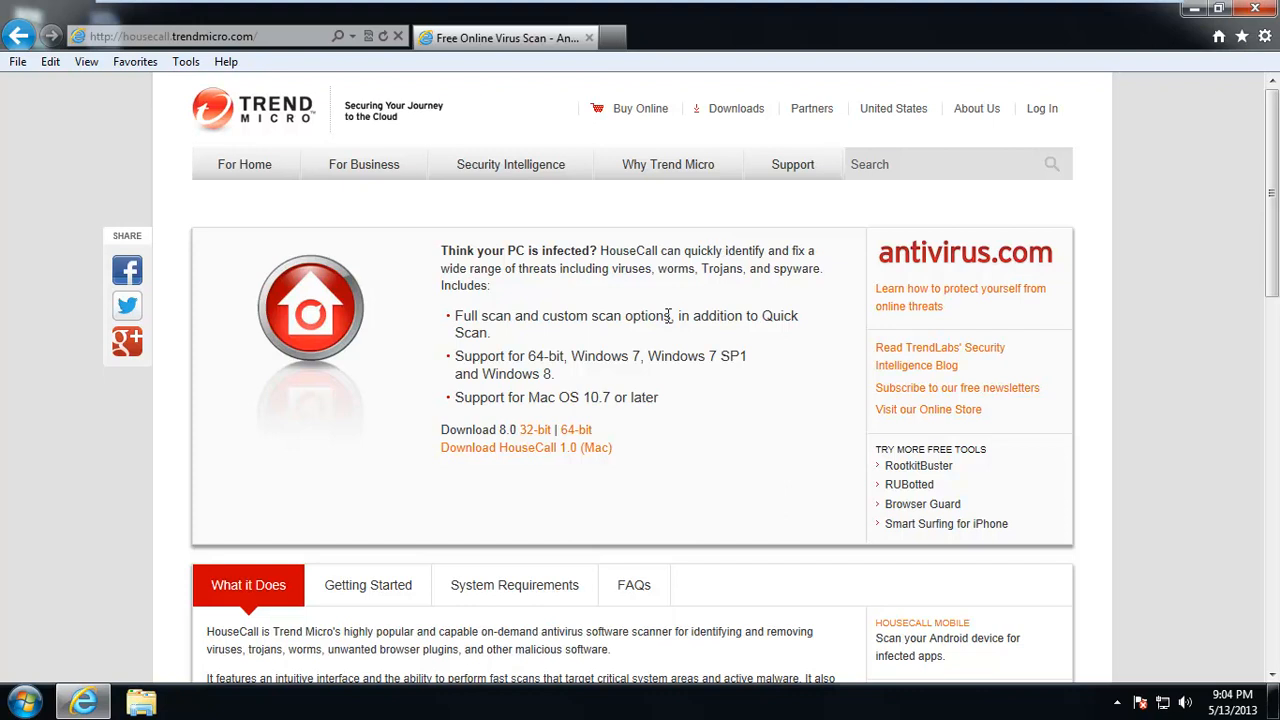
{"action": "mouse_move", "coordinate": [443, 268]}
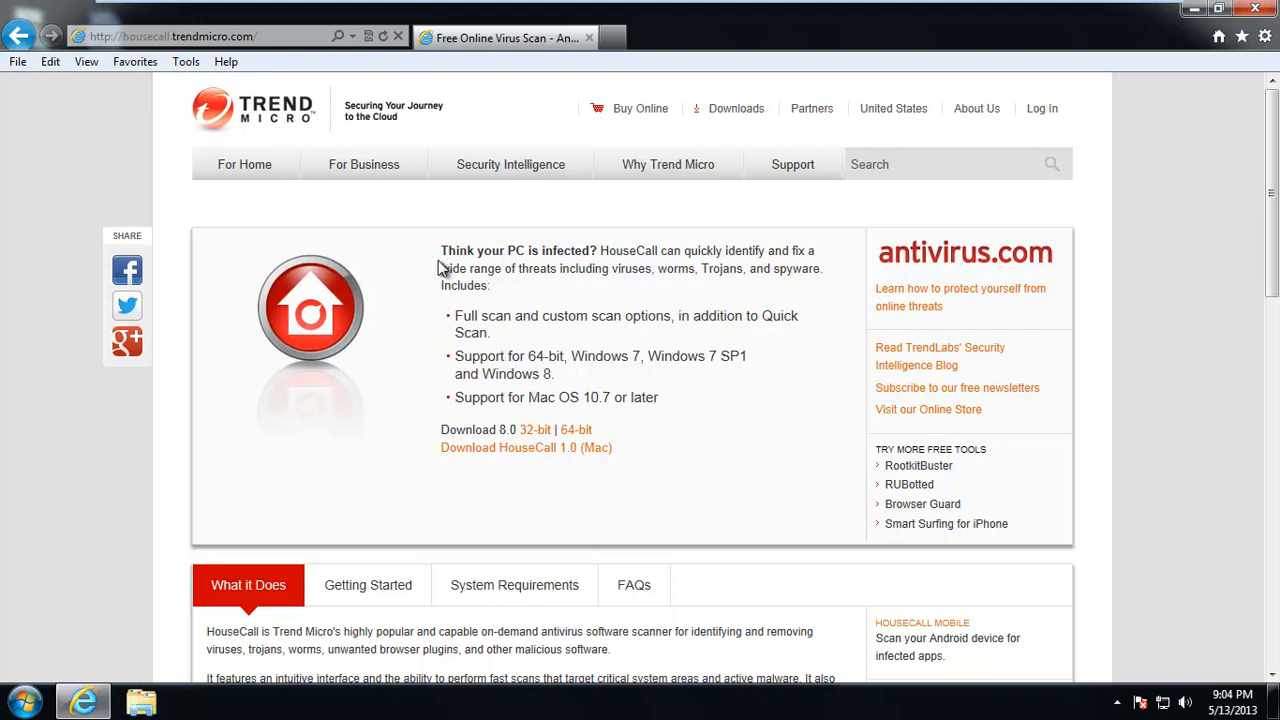
{"action": "mouse_move", "coordinate": [587, 262]}
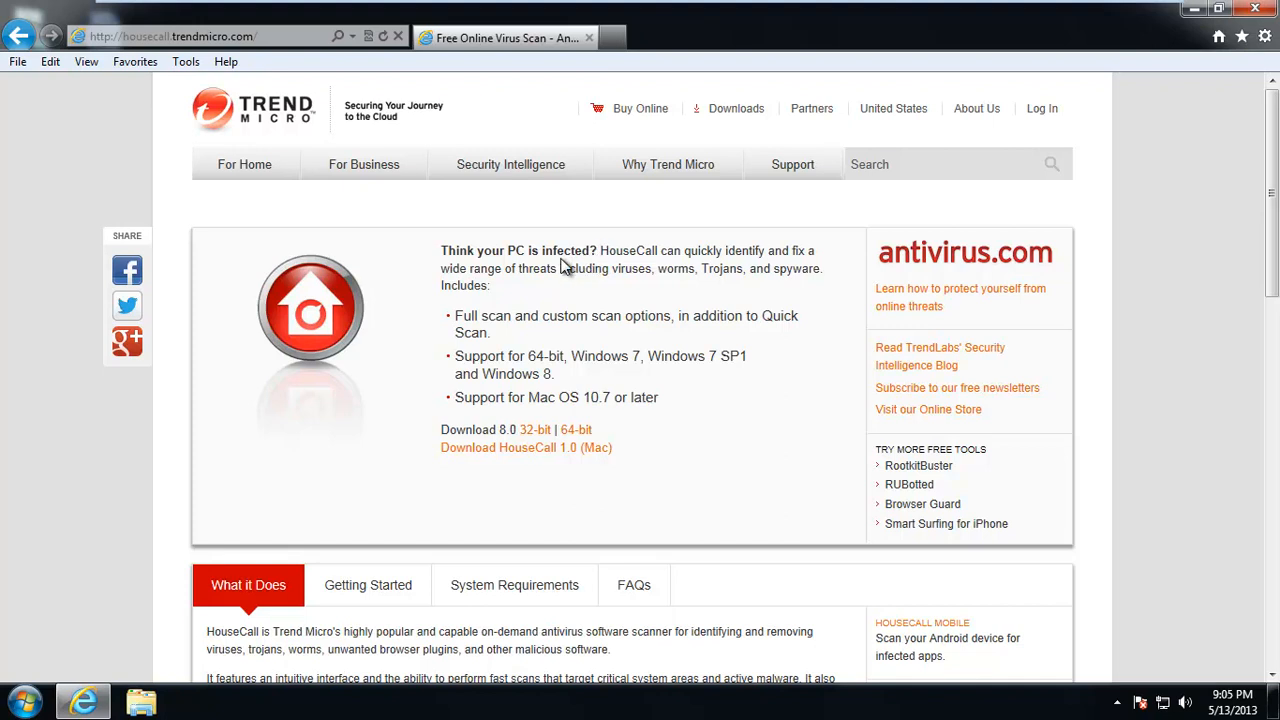
{"action": "mouse_move", "coordinate": [487, 287]}
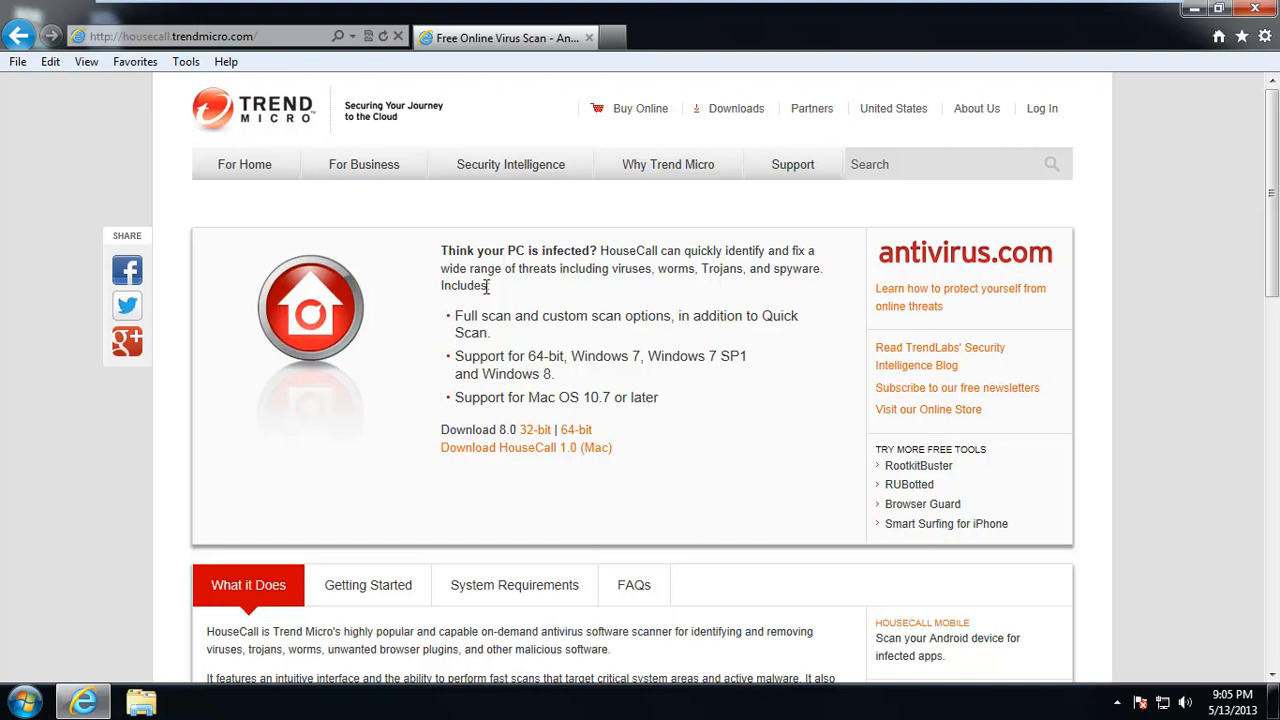
{"action": "mouse_move", "coordinate": [485, 288]}
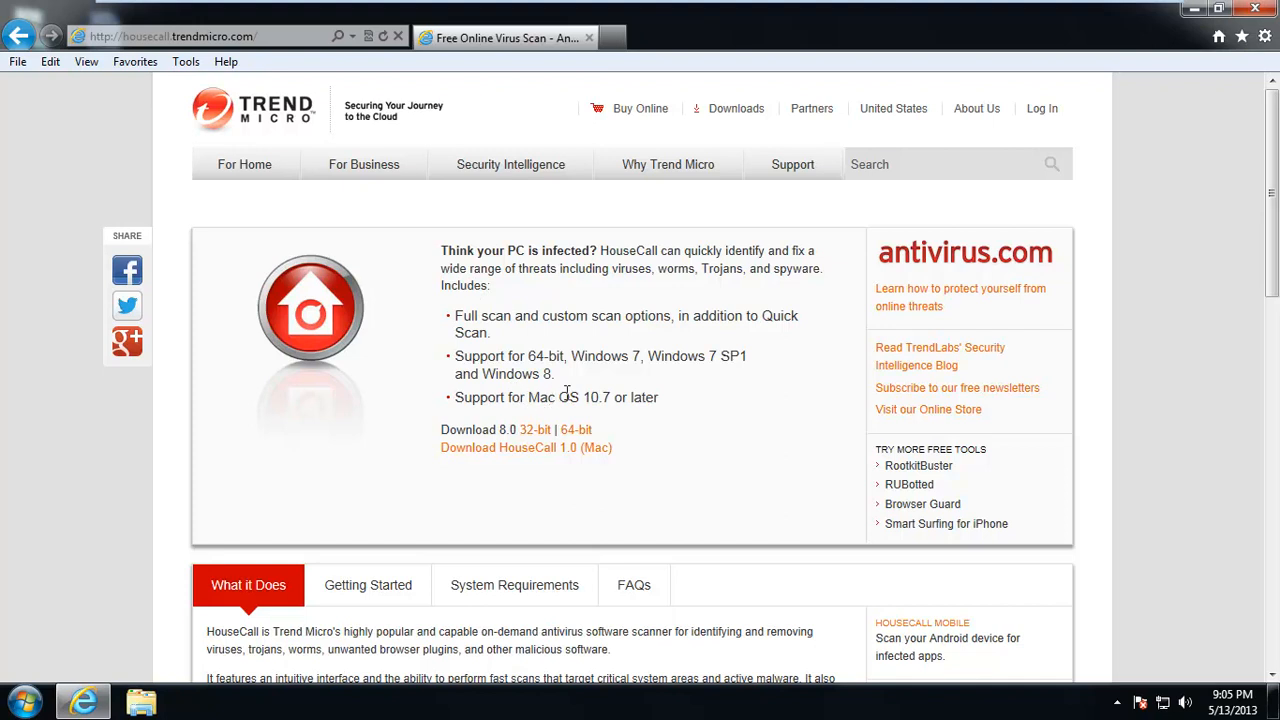
{"action": "mouse_move", "coordinate": [590, 423]}
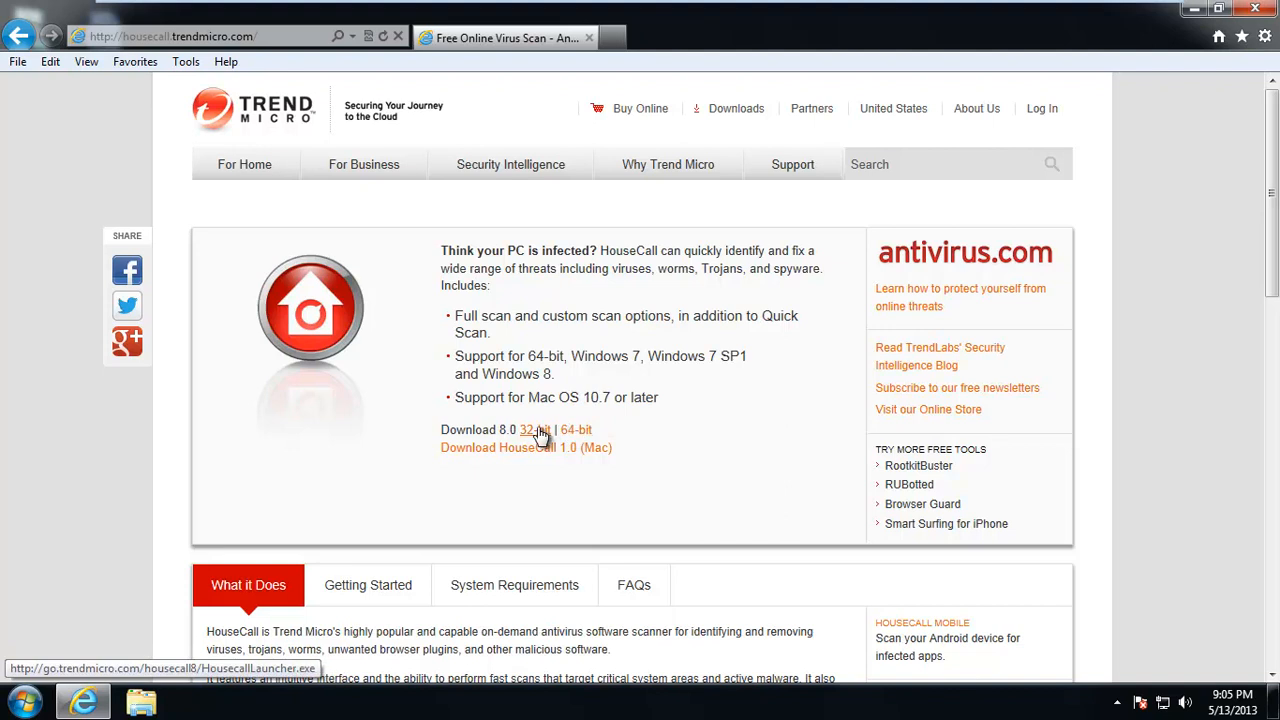
{"action": "left_click", "coordinate": [527, 430]}
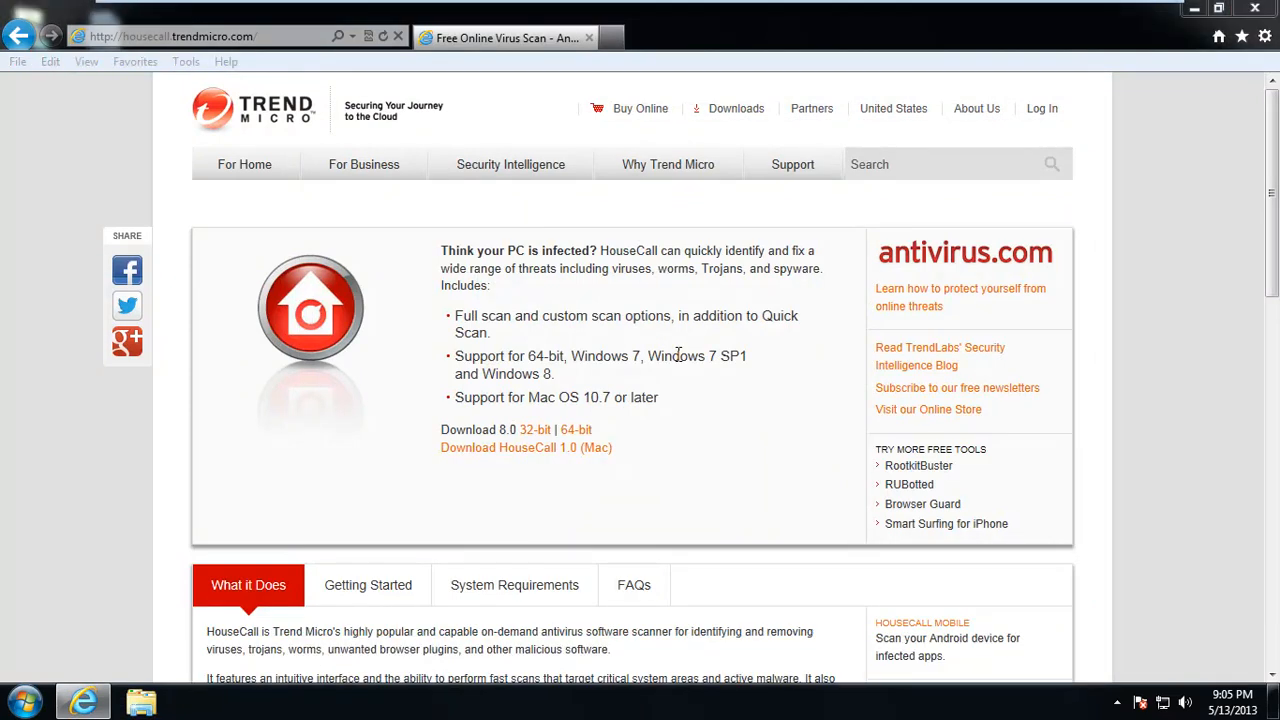
Run the HouseCall launcher and let its component updates download with the desktop showing
{"action": "left_click", "coordinate": [535, 429]}
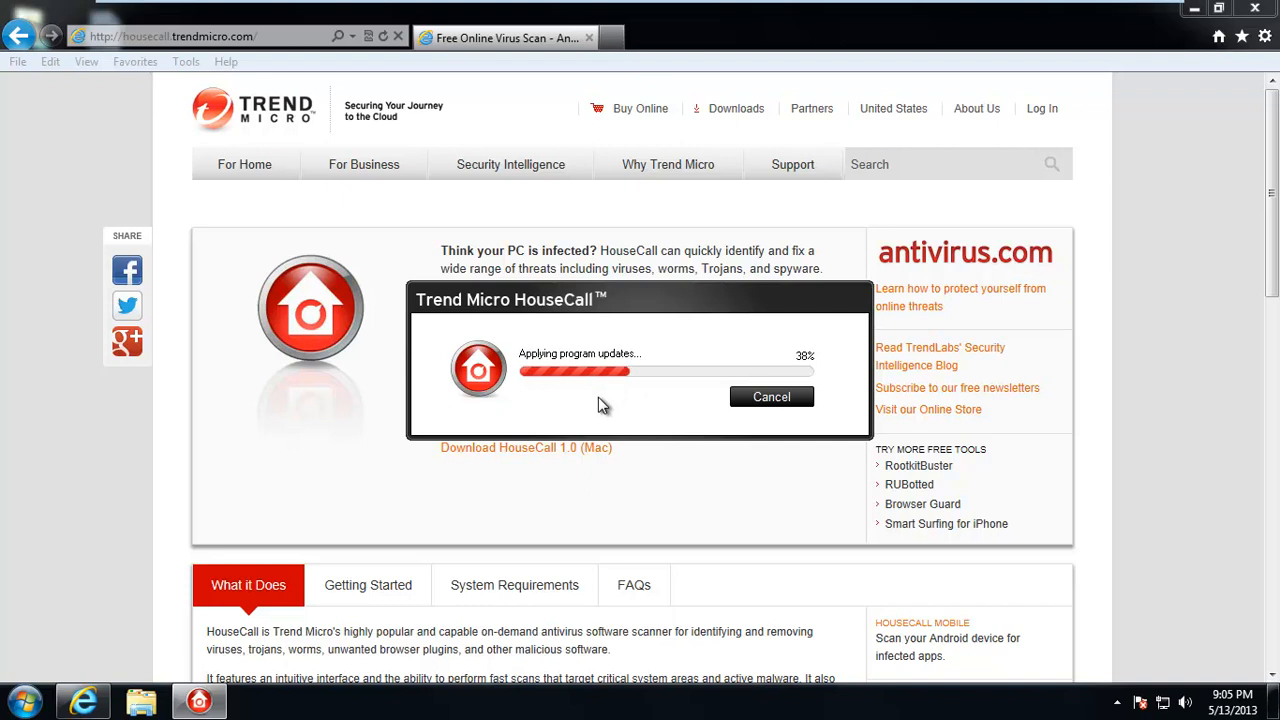
{"action": "mouse_move", "coordinate": [587, 413]}
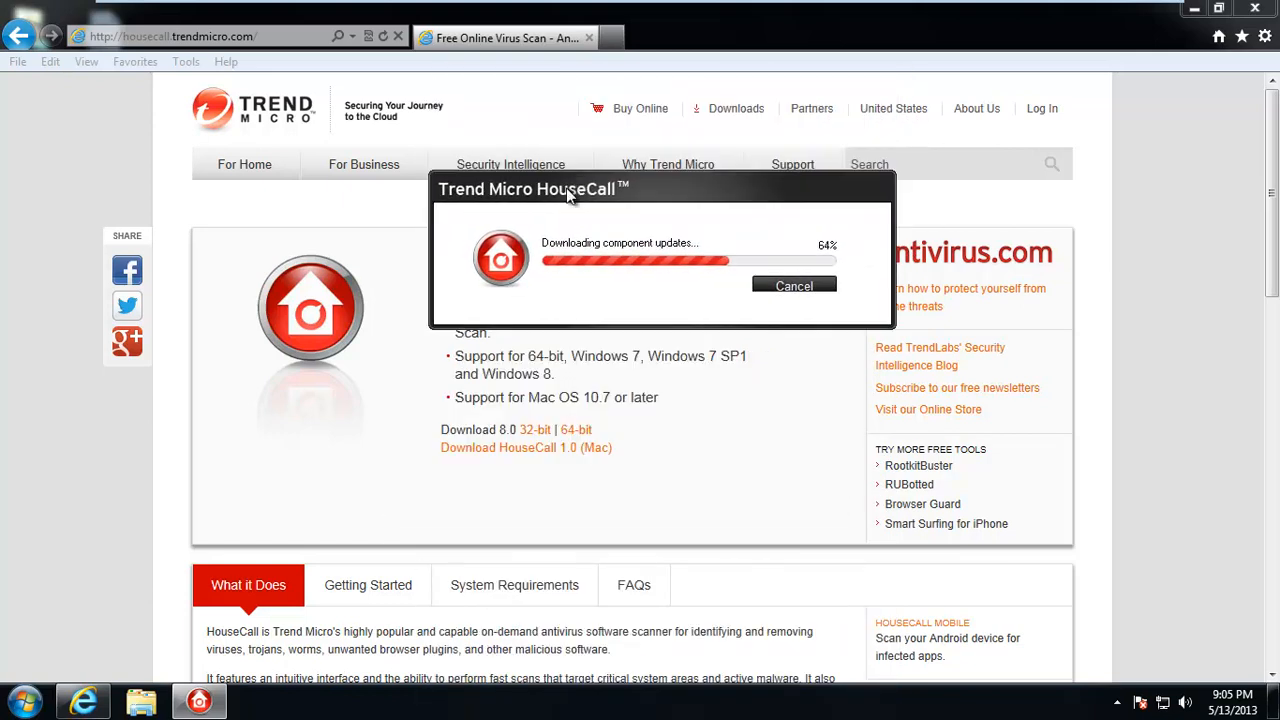
{"action": "mouse_move", "coordinate": [548, 220]}
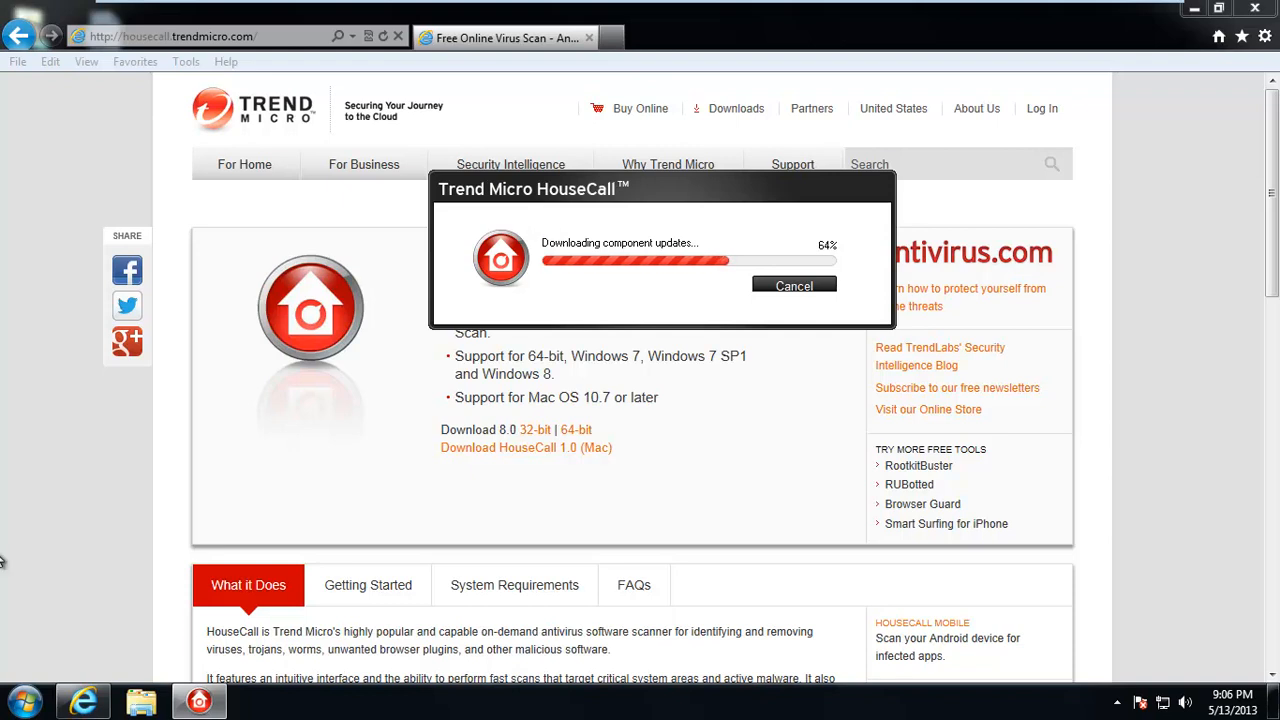
{"action": "left_click", "coordinate": [22, 699]}
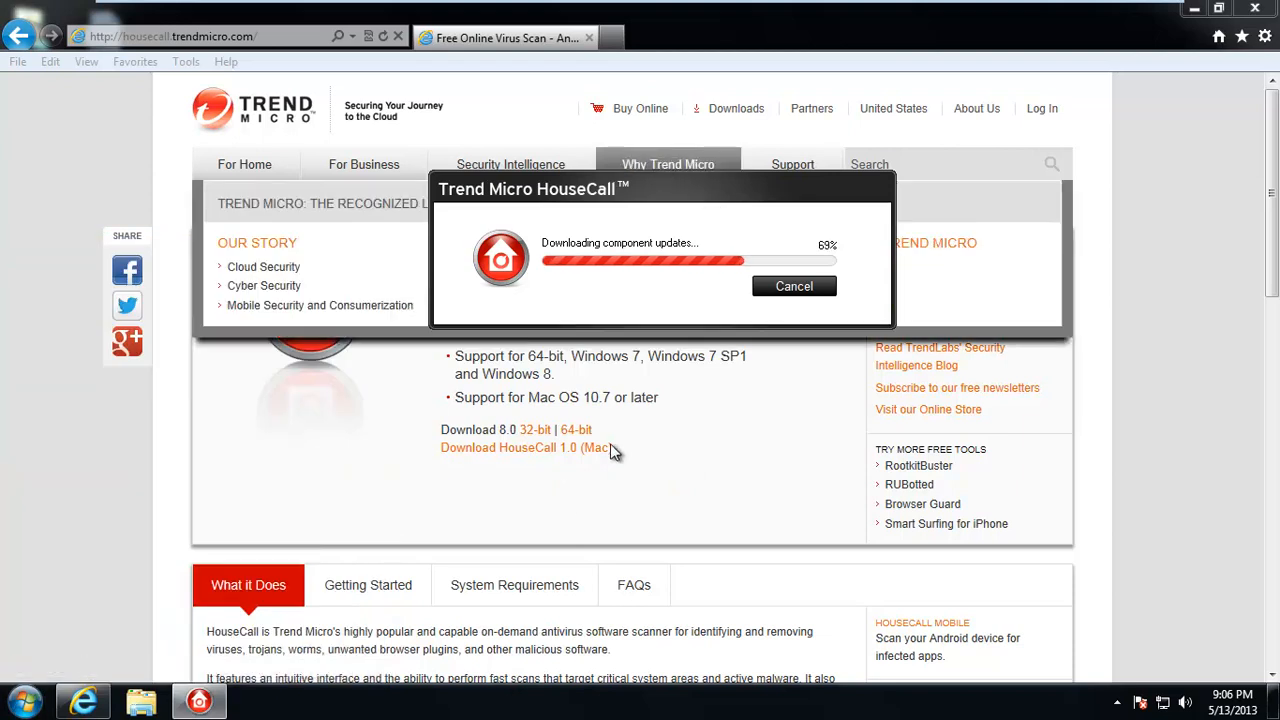
{"action": "mouse_move", "coordinate": [665, 450]}
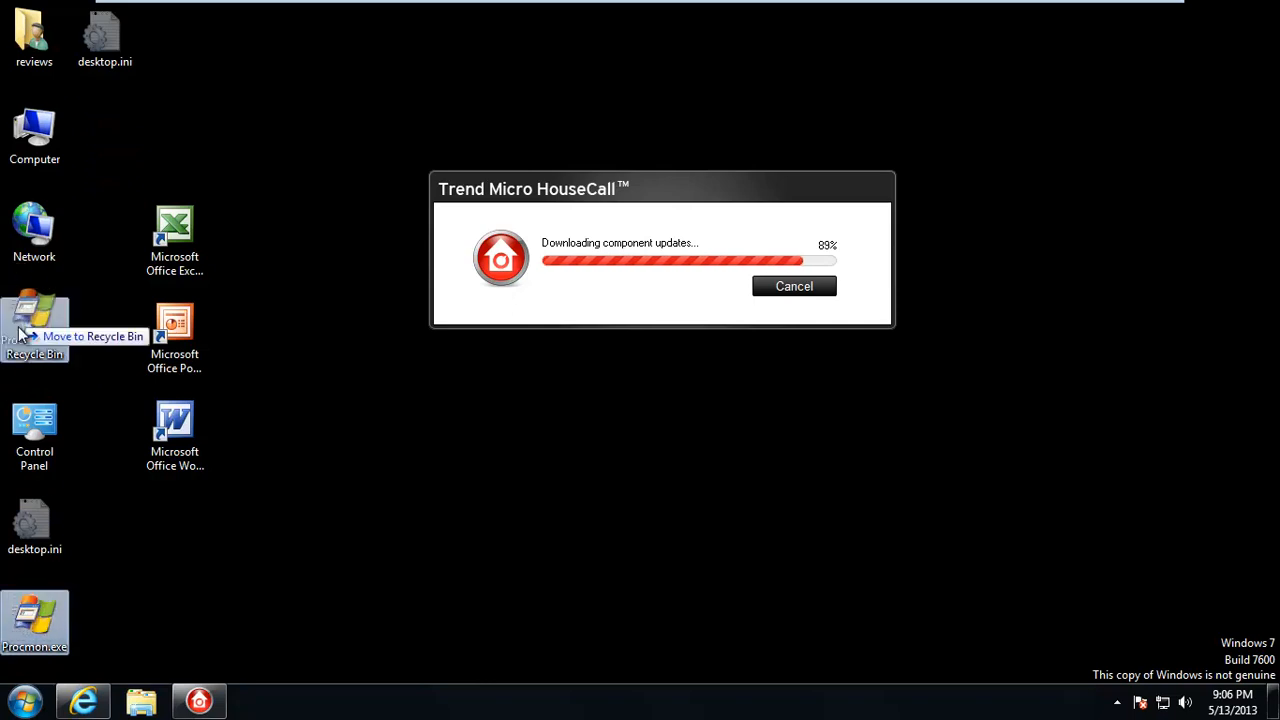
Empty the Recycle Bin and confirm permanently deleting its two items
{"action": "right_click", "coordinate": [34, 330]}
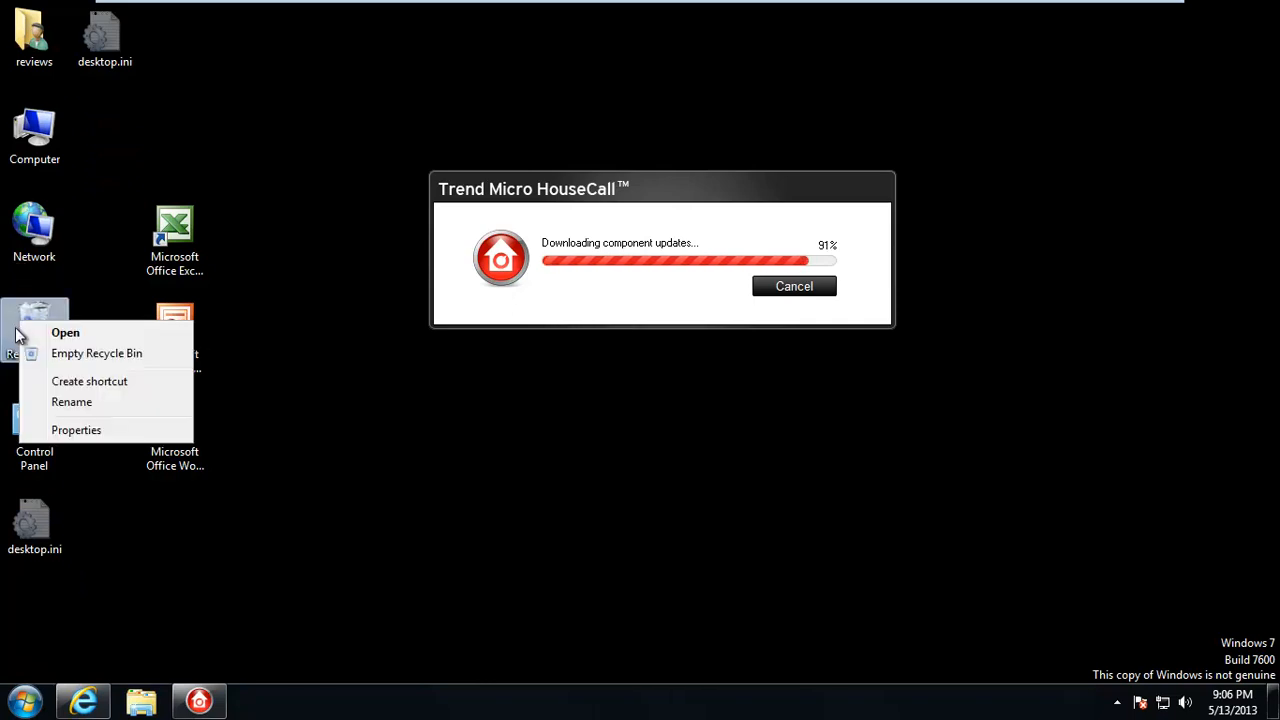
{"action": "left_click", "coordinate": [96, 353]}
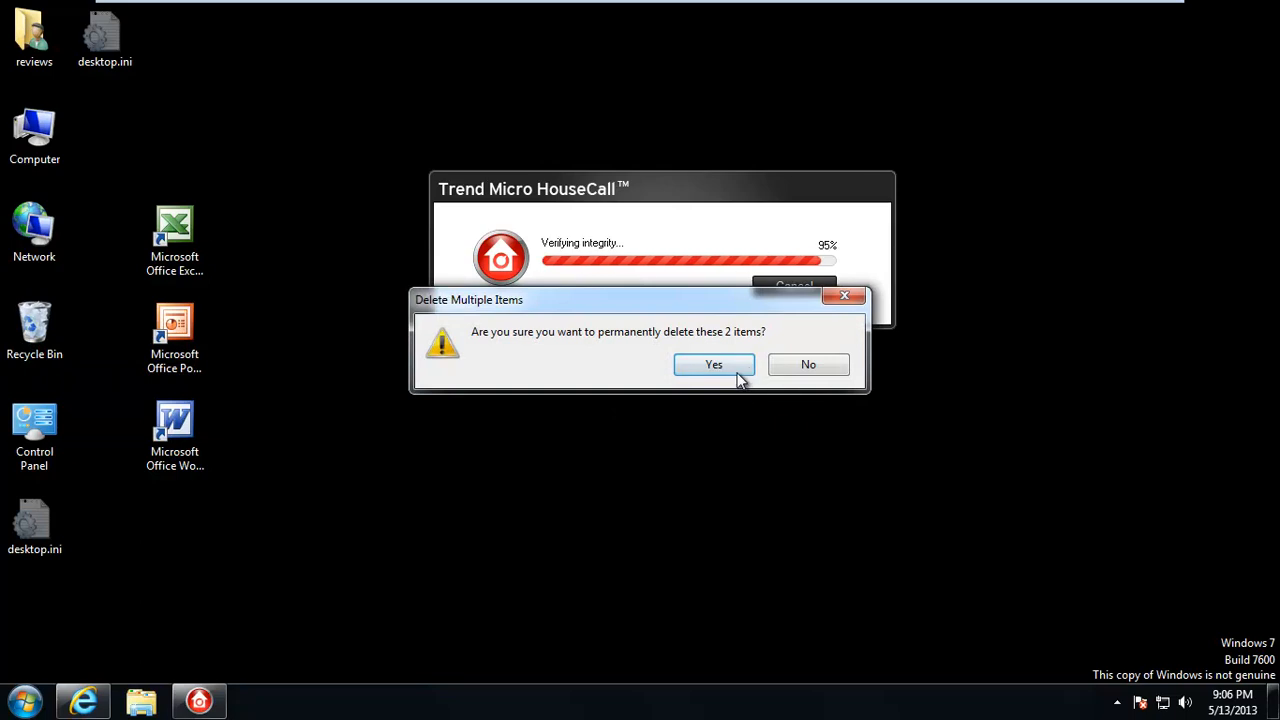
{"action": "left_click", "coordinate": [714, 364]}
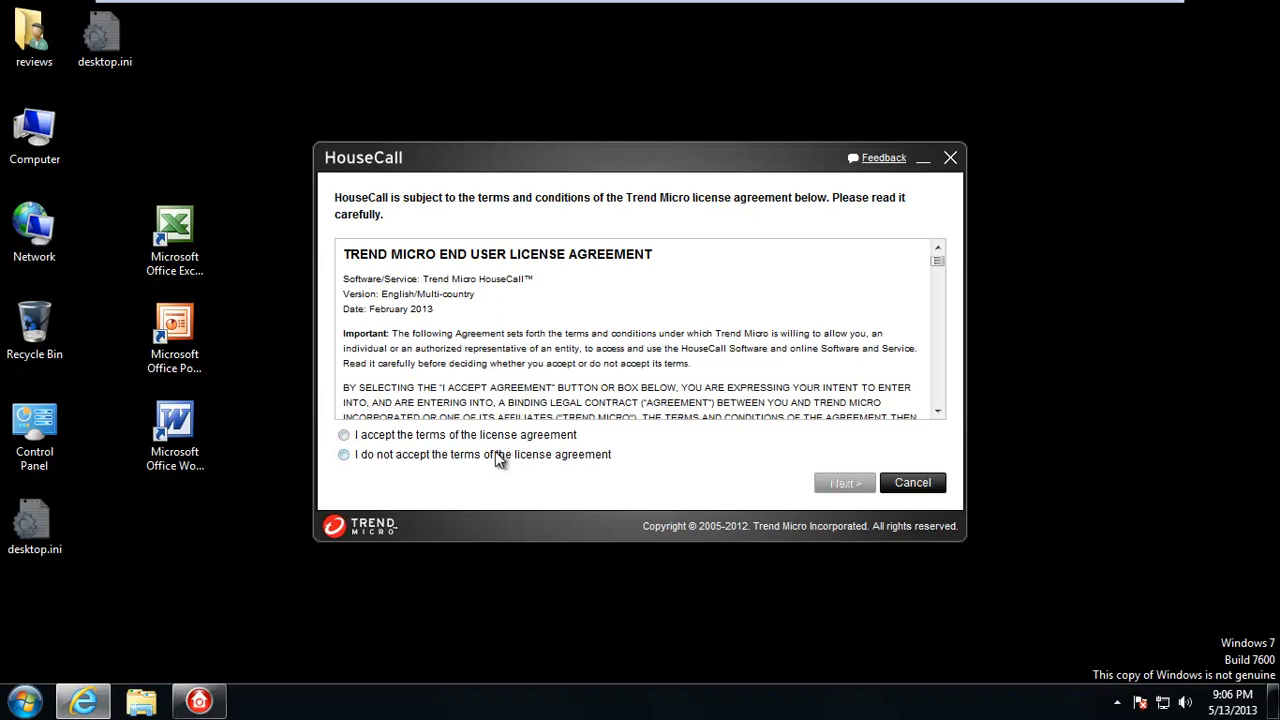
Accept the HouseCall license terms, then view the scan settings and cancel without changes
{"action": "left_click", "coordinate": [344, 434]}
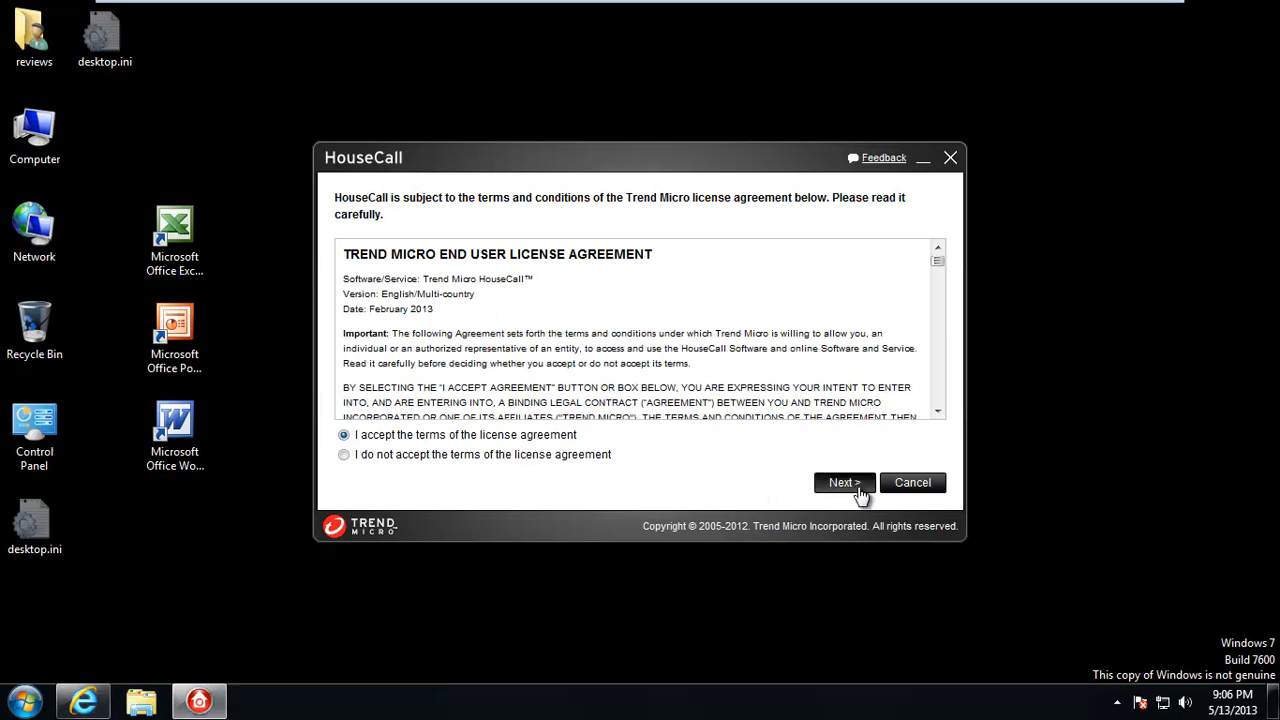
{"action": "left_click", "coordinate": [843, 482]}
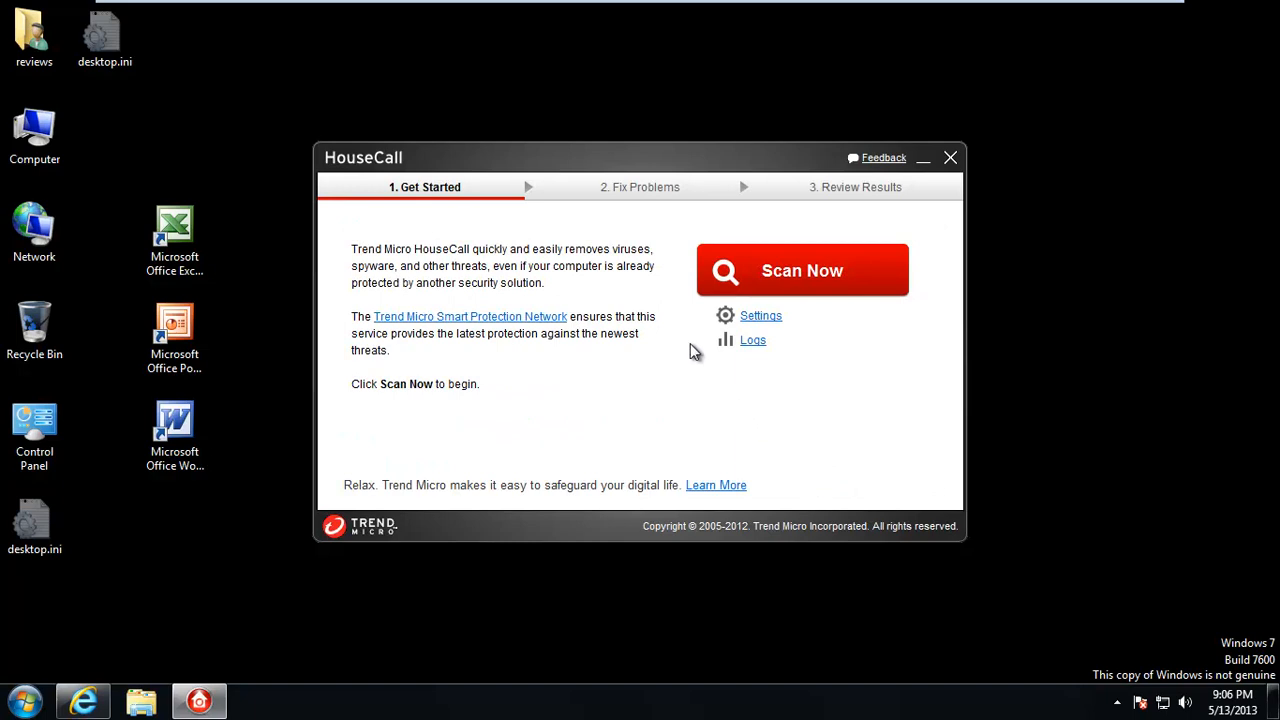
{"action": "left_click", "coordinate": [760, 315]}
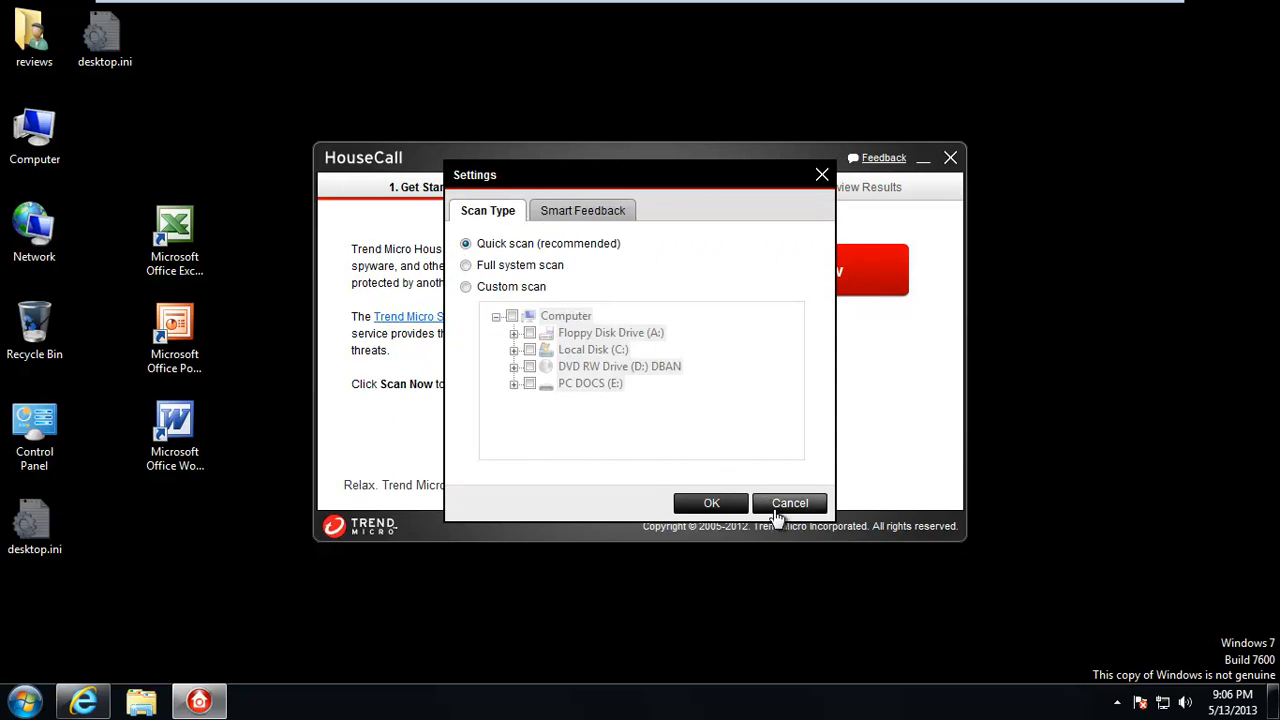
{"action": "left_click", "coordinate": [790, 503]}
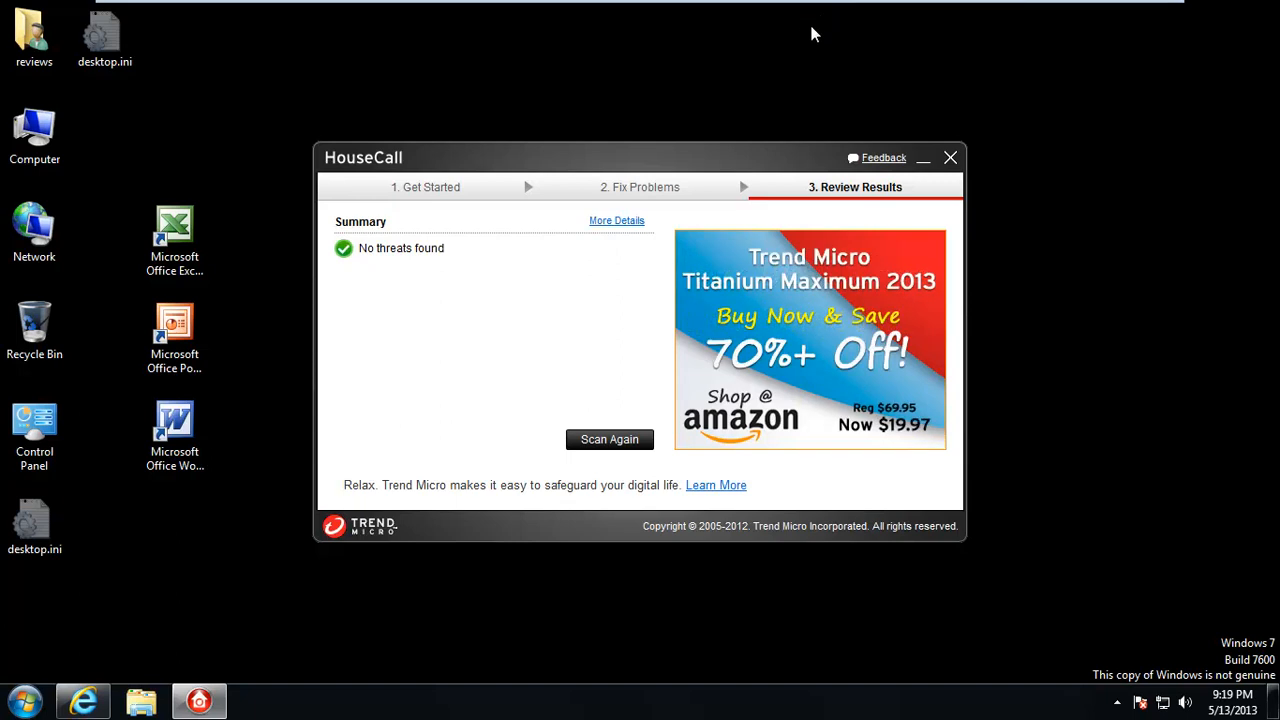
{"action": "mouse_move", "coordinate": [995, 166]}
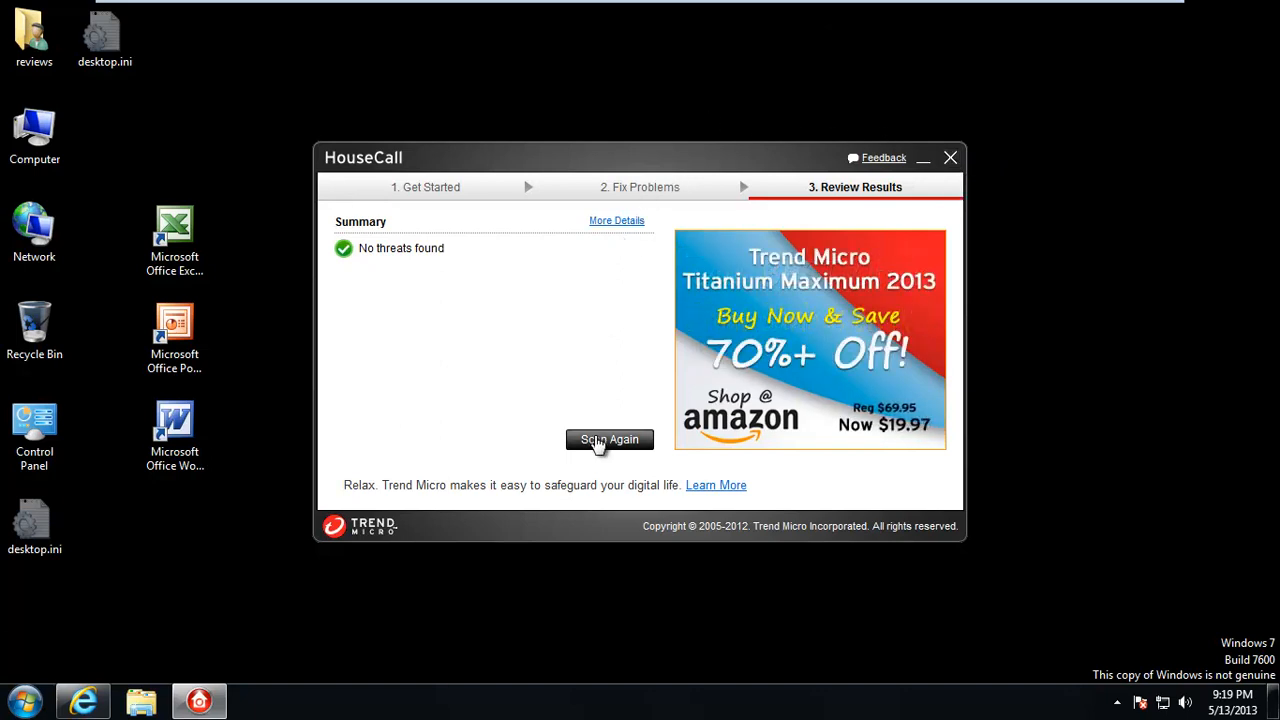
Choose Scan Again and select Full system scan in HouseCall's scan settings
{"action": "left_click", "coordinate": [609, 439]}
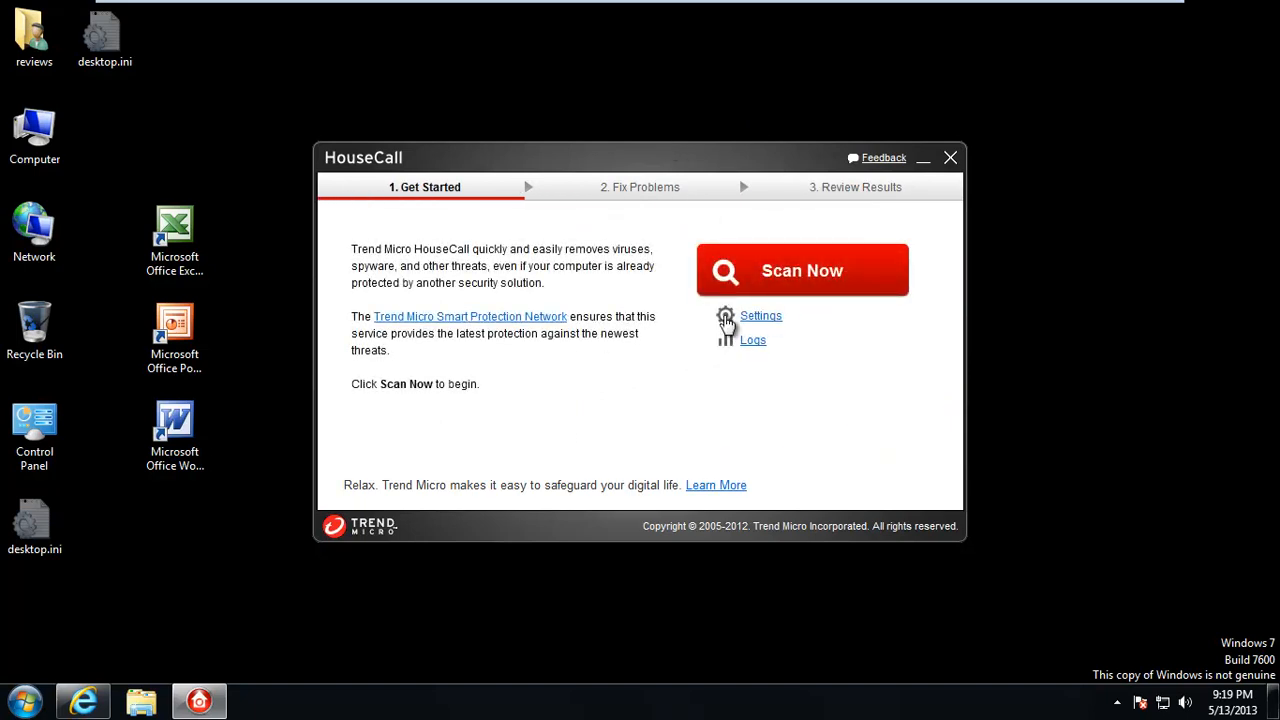
{"action": "left_click", "coordinate": [760, 315]}
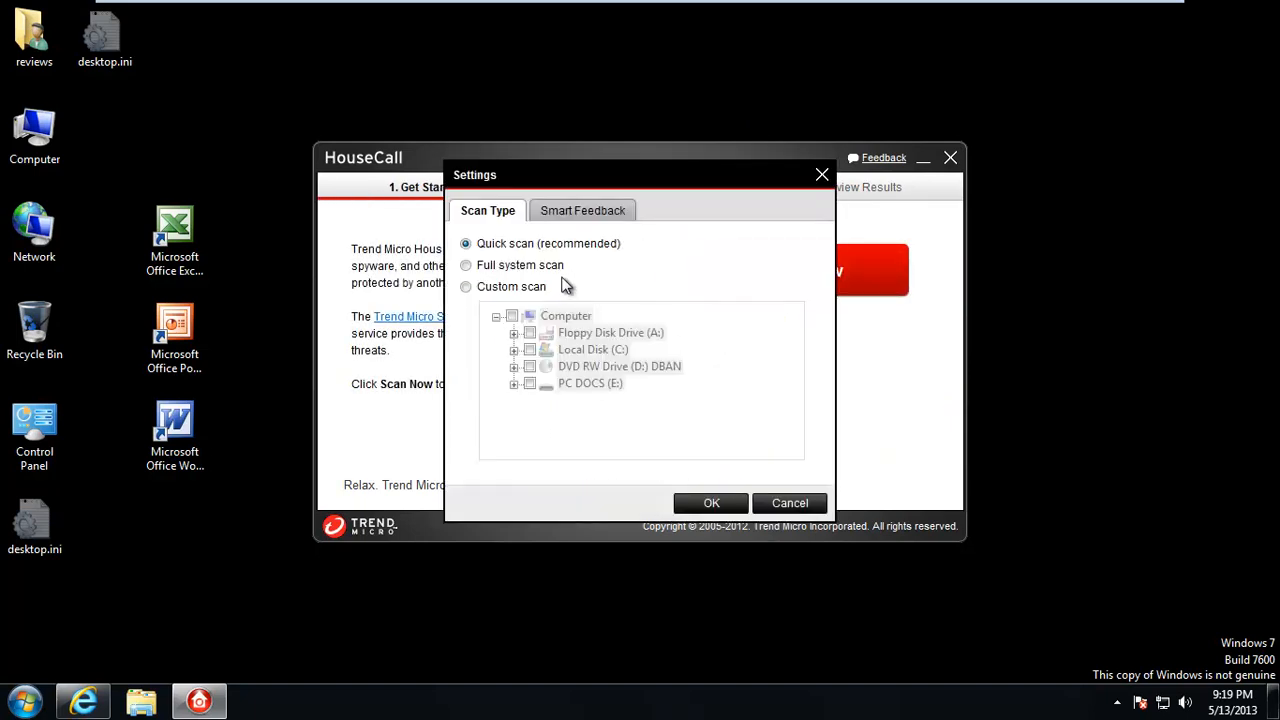
{"action": "mouse_move", "coordinate": [518, 272]}
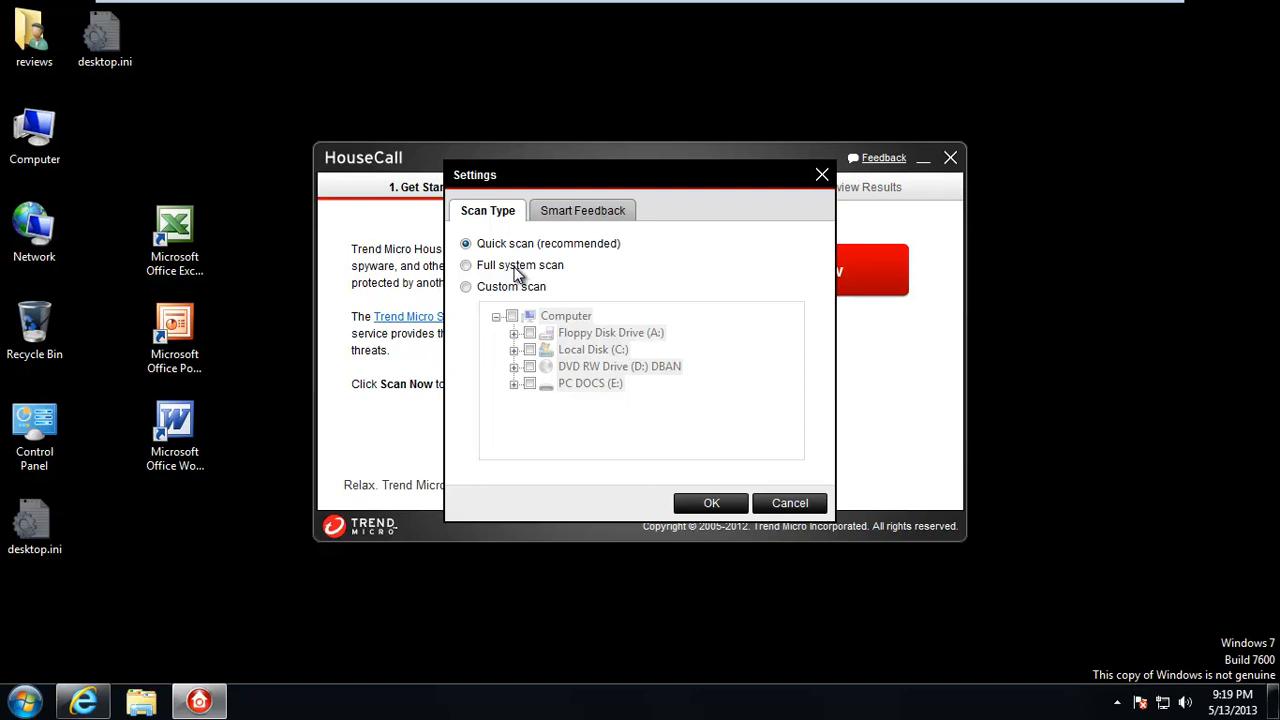
{"action": "left_click", "coordinate": [465, 265]}
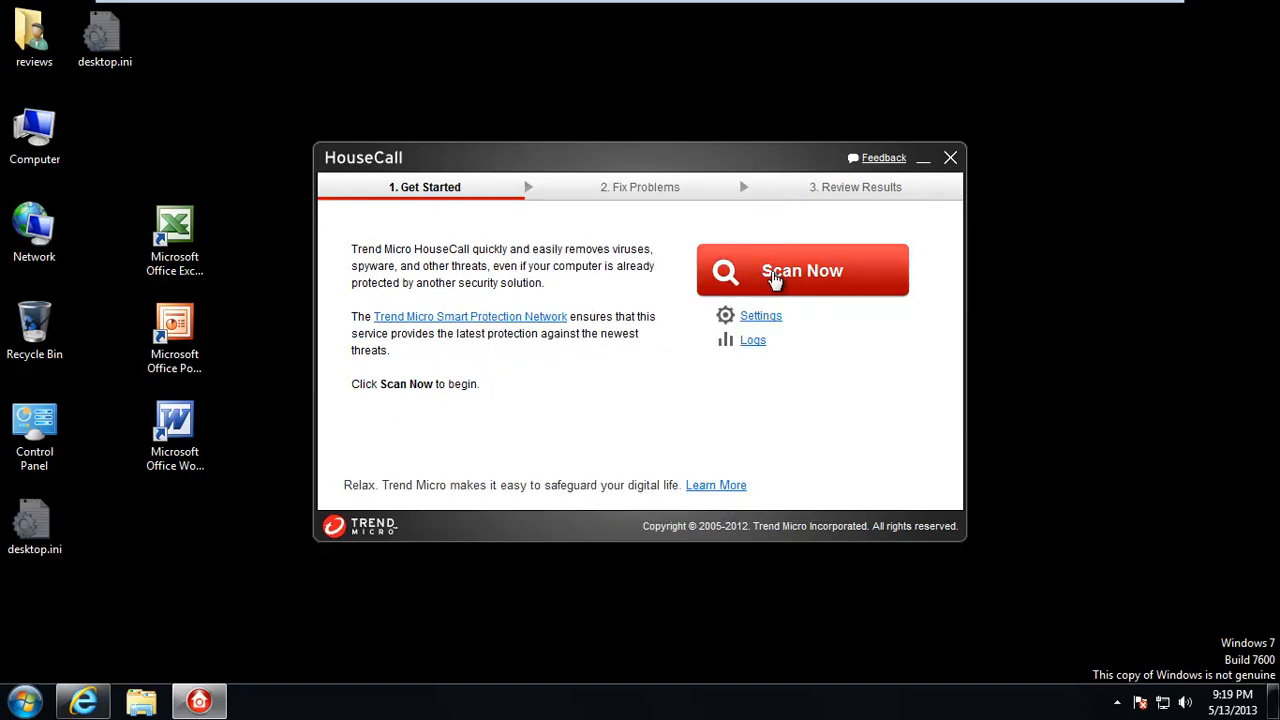
Start the full system scan and let it reach 25% with zero threats
{"action": "left_click", "coordinate": [802, 270]}
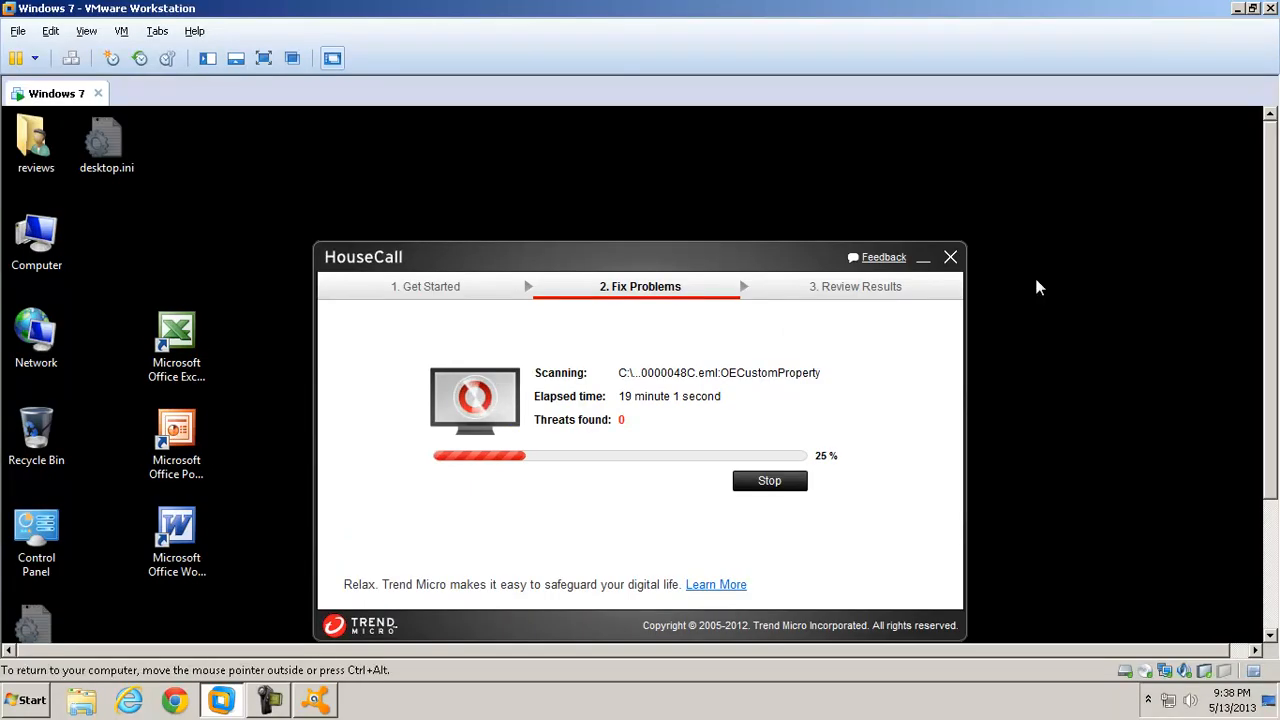
{"action": "mouse_move", "coordinate": [250, 688]}
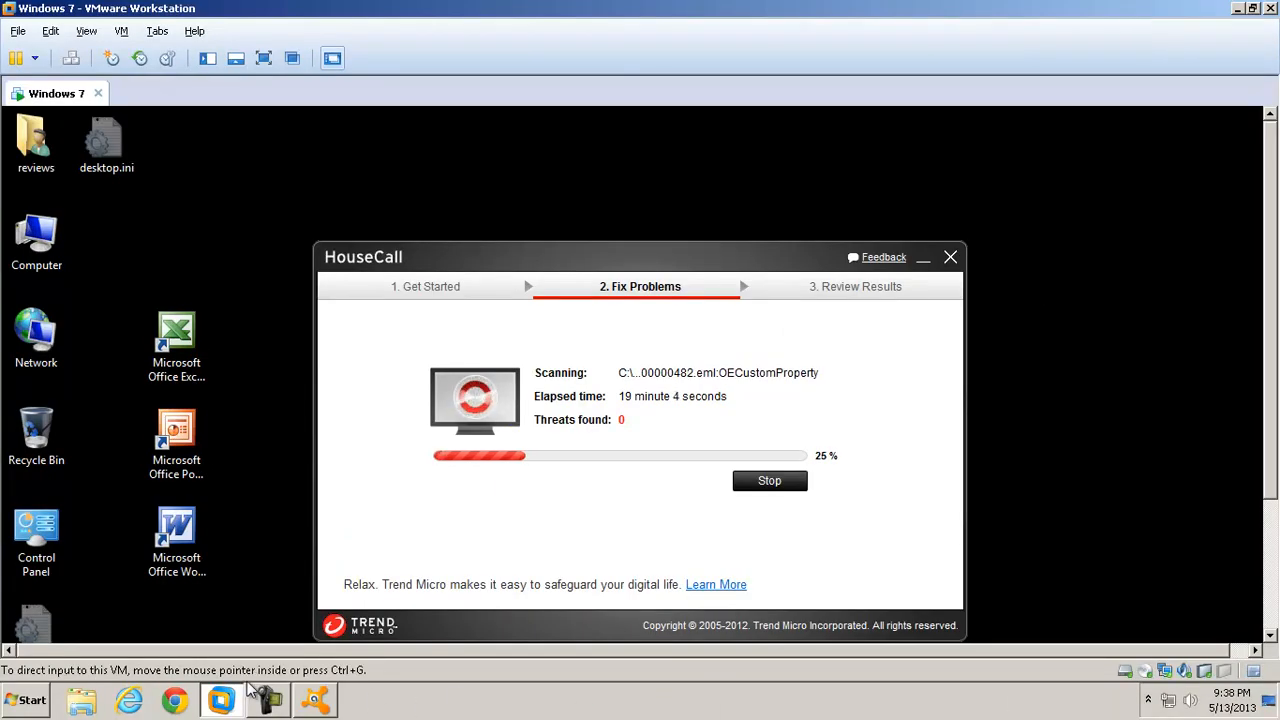